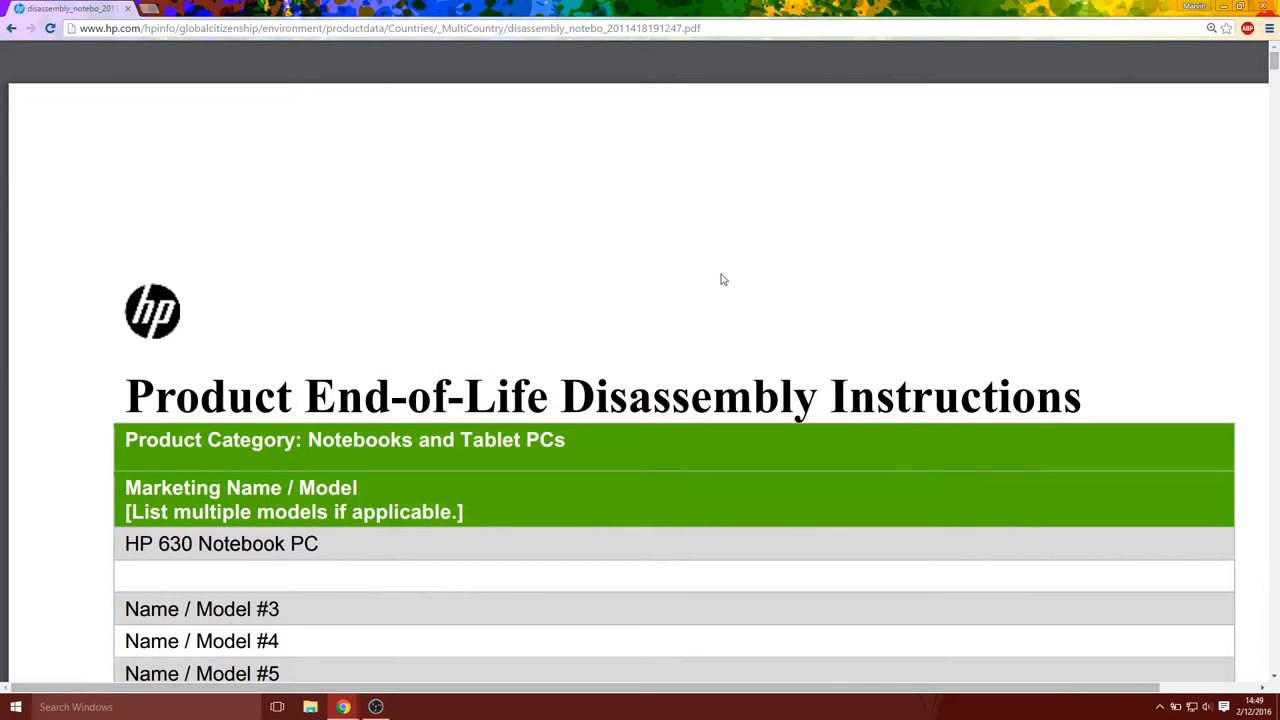
Move down past the HP 630 model name and the selective treatment table
{"action": "scroll", "scroll_direction": "down", "scroll_amount": 3}
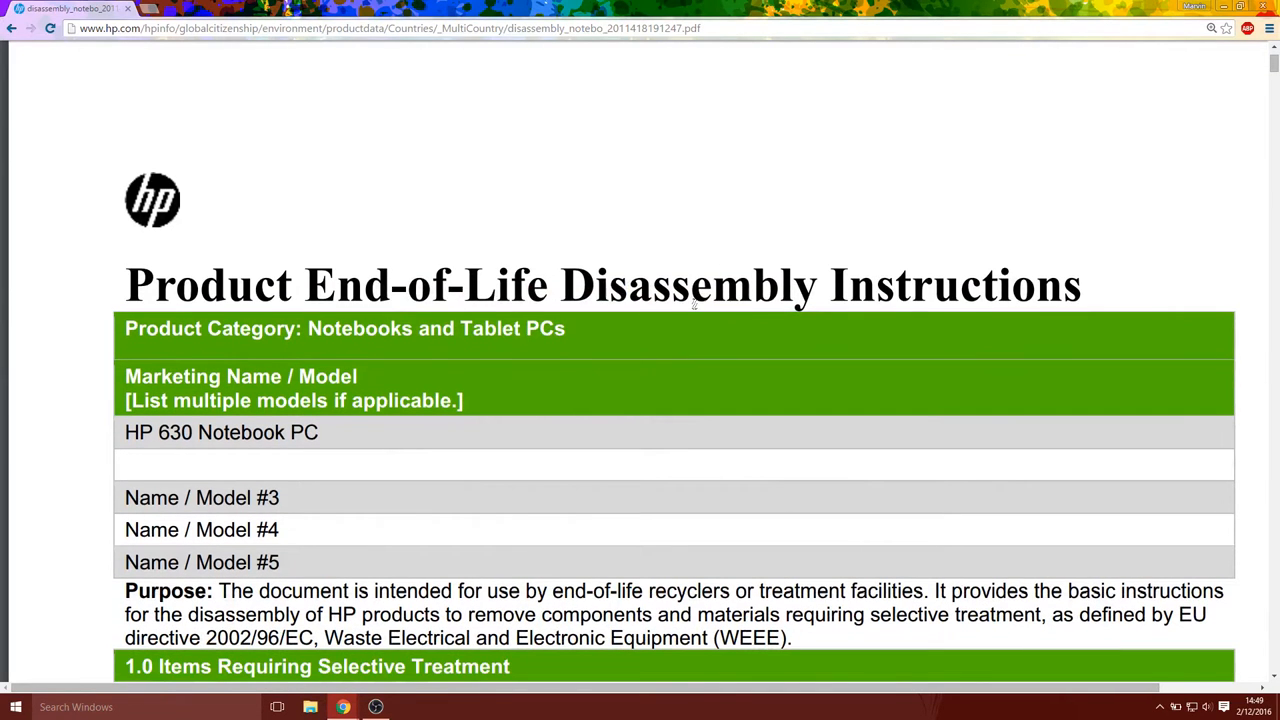
{"action": "mouse_move", "coordinate": [210, 448]}
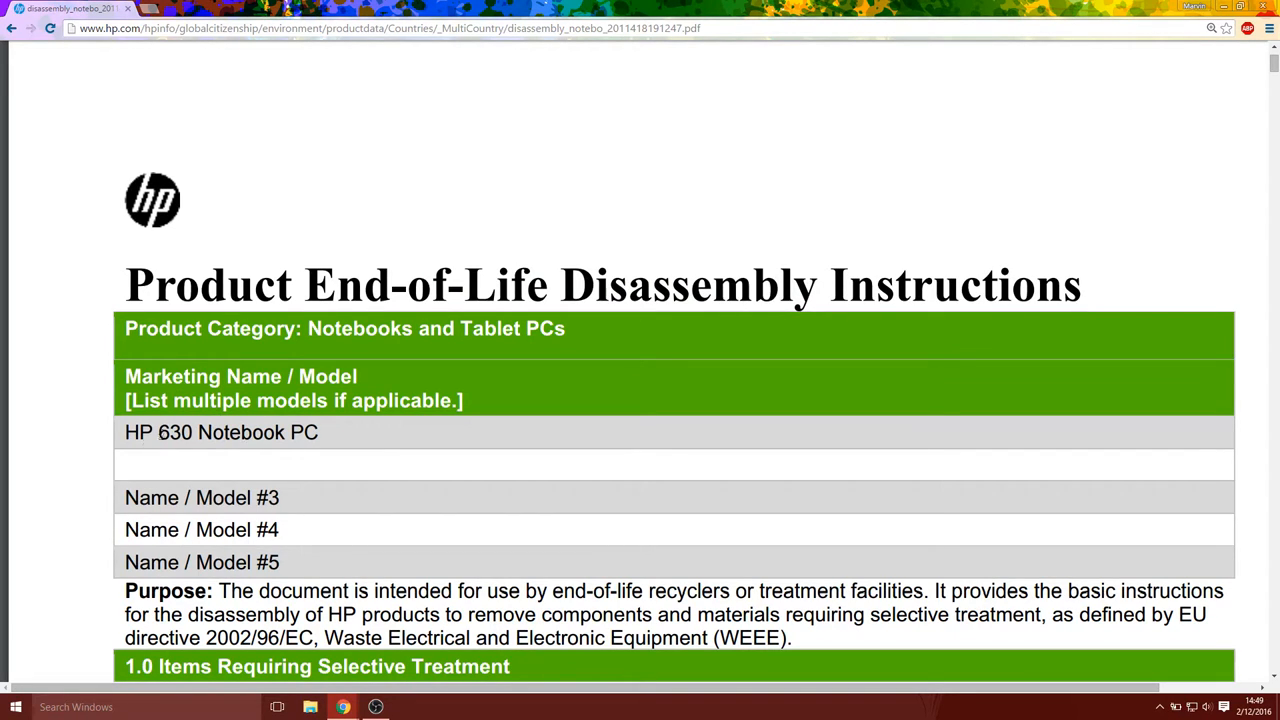
{"action": "double_click", "coordinate": [158, 432]}
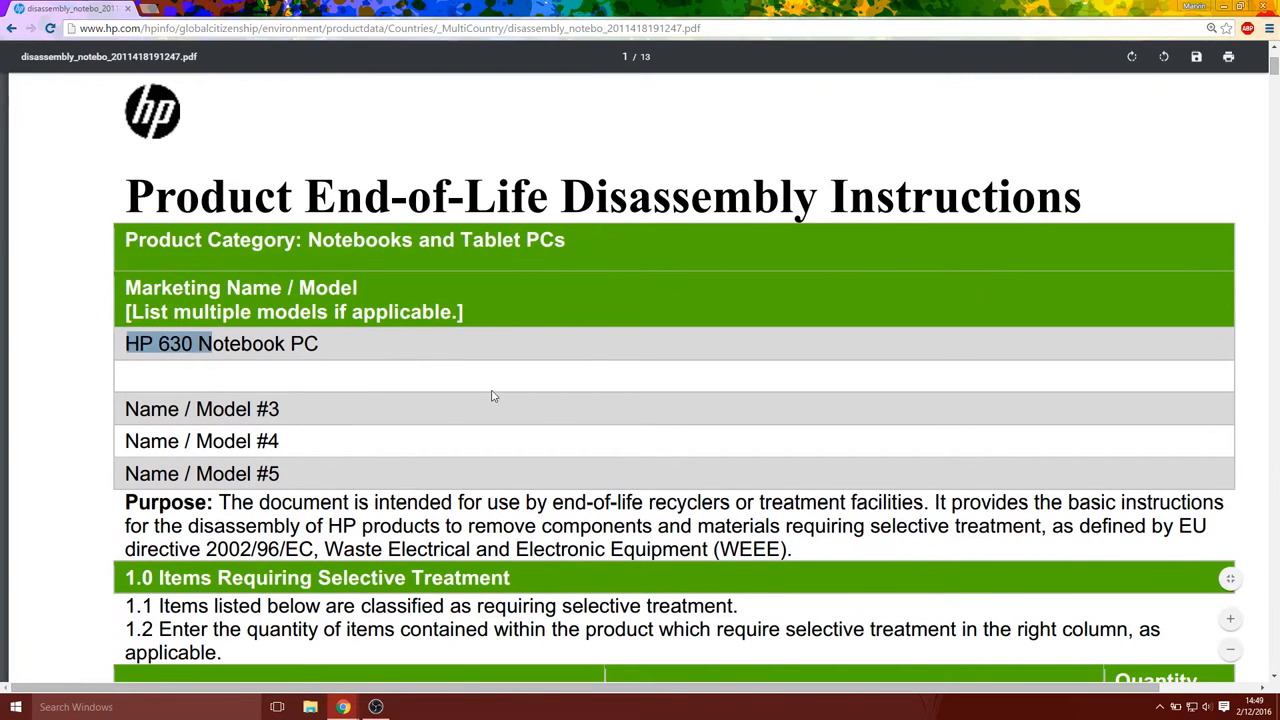
{"action": "scroll", "scroll_direction": "down", "scroll_amount": 3}
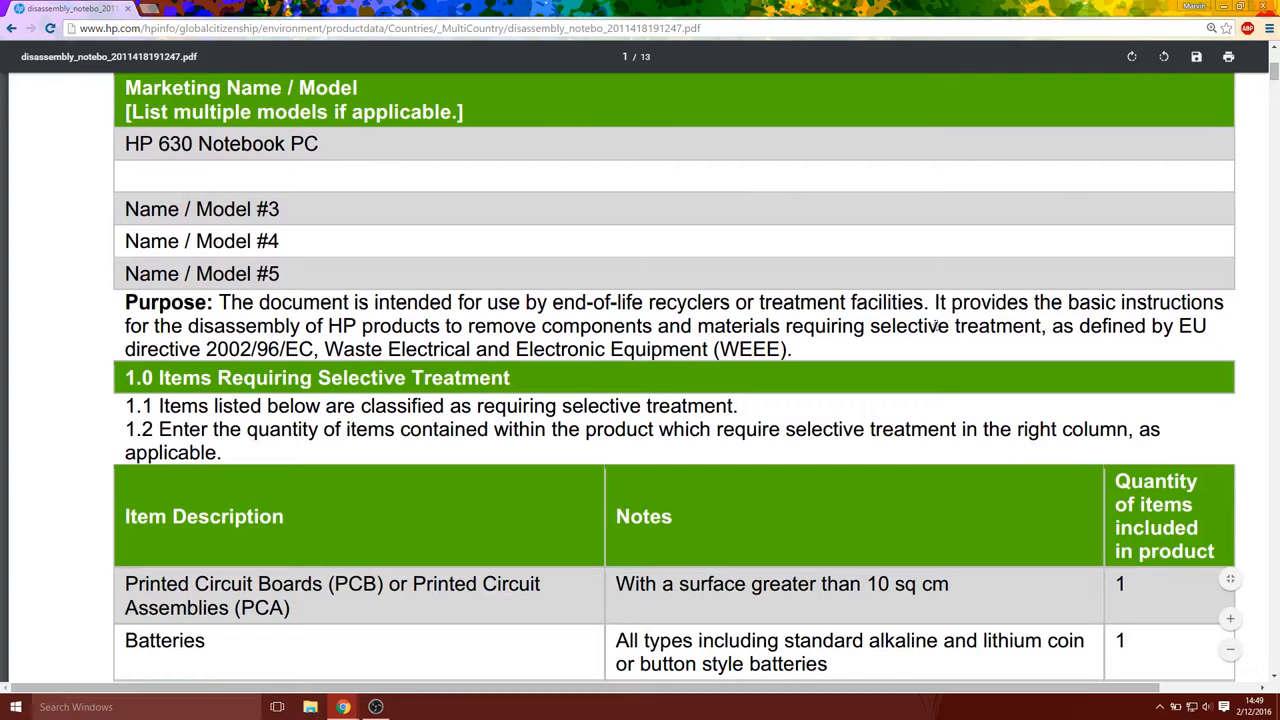
{"action": "scroll", "scroll_direction": "down", "scroll_amount": 3}
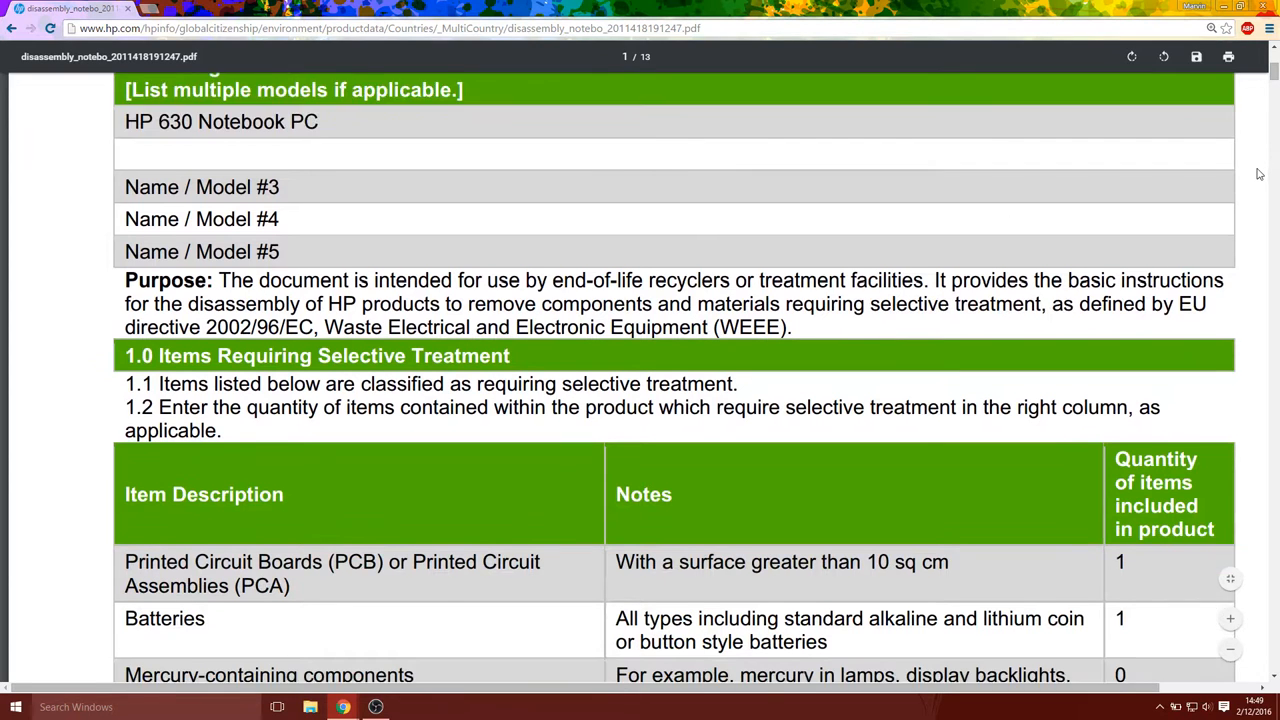
{"action": "scroll", "scroll_direction": "down", "scroll_amount": 3}
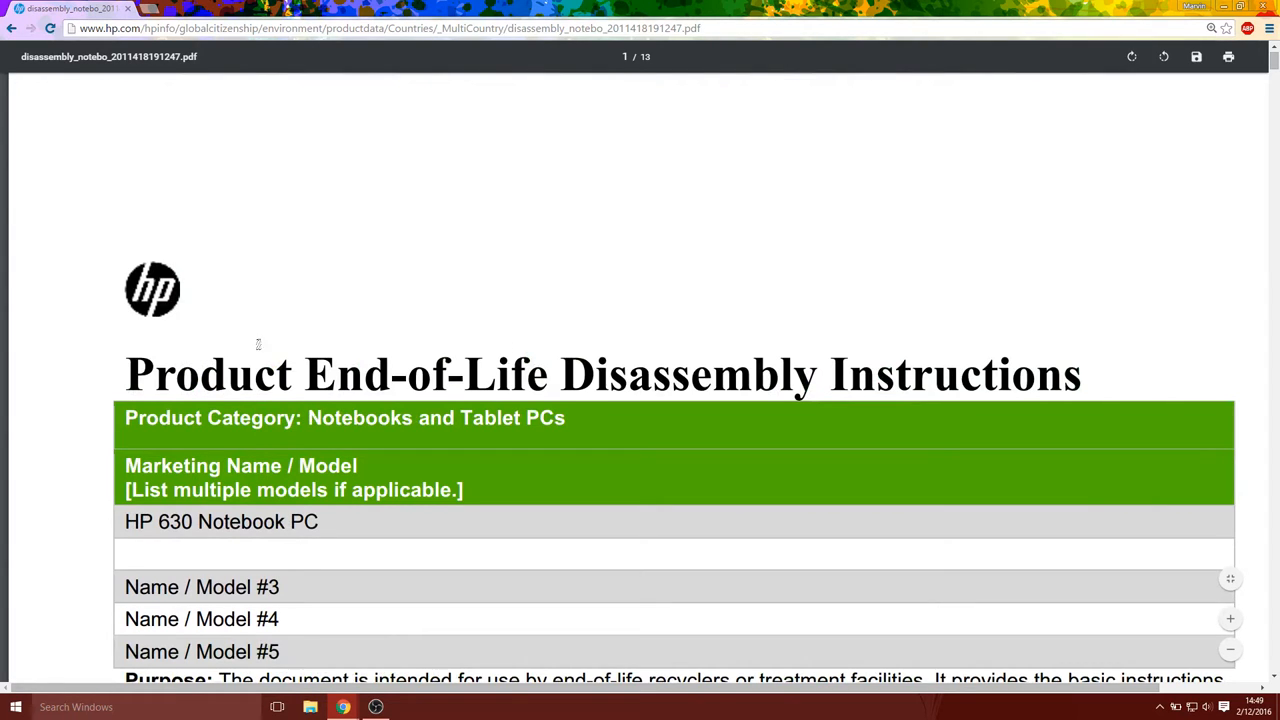
Continue through the disassembly steps list to Step 1, Get Battery, with its battery-switch photo
{"action": "scroll", "scroll_direction": "down", "scroll_amount": 3}
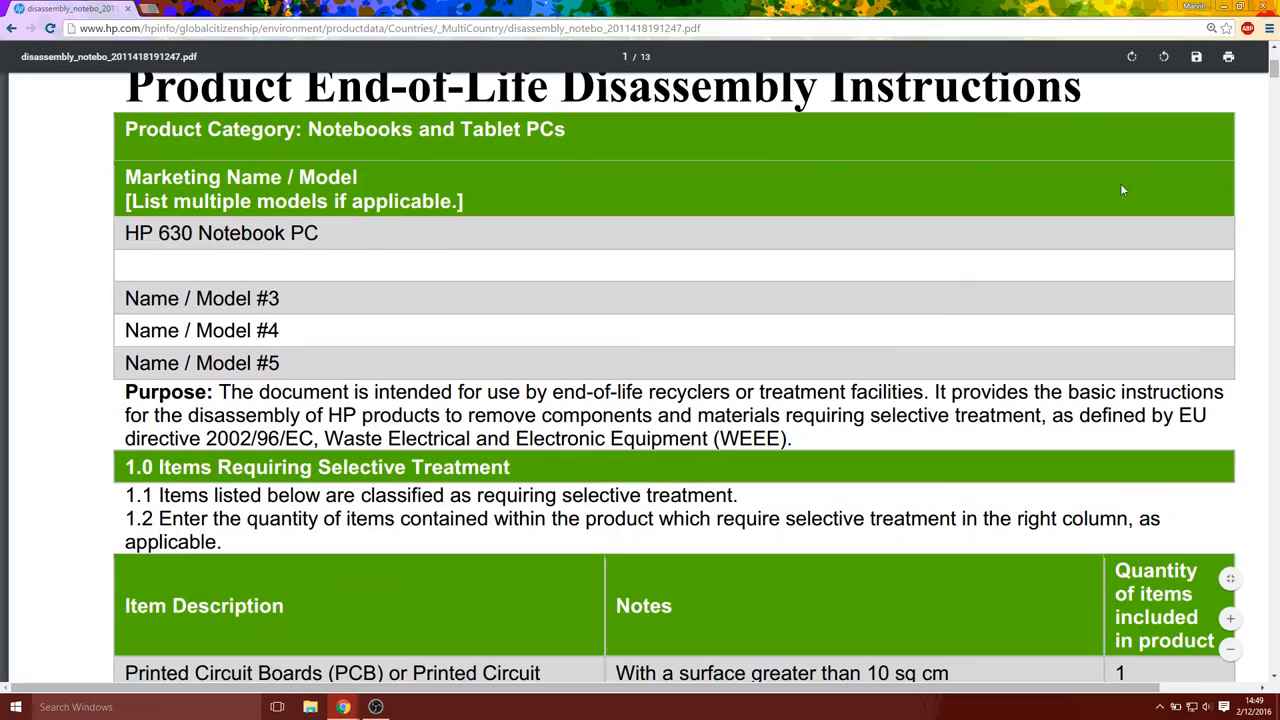
{"action": "scroll", "scroll_direction": "down", "scroll_amount": 3}
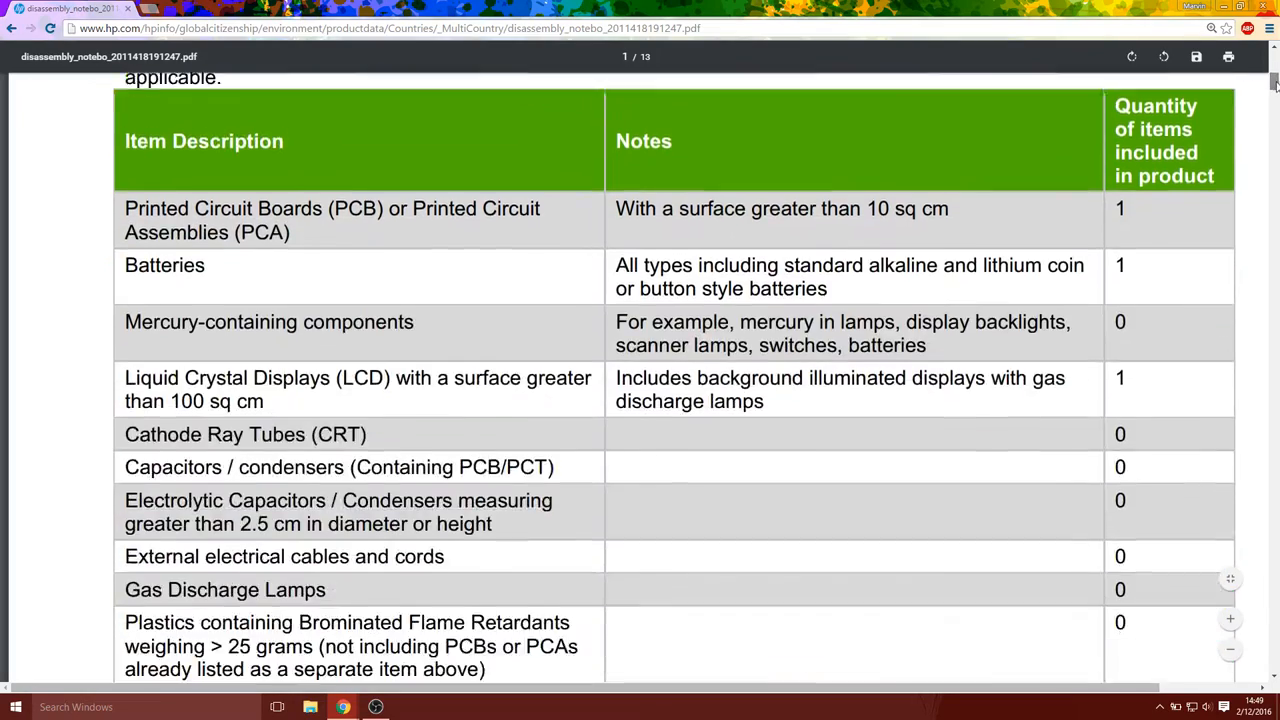
{"action": "scroll", "scroll_direction": "down", "scroll_amount": 3}
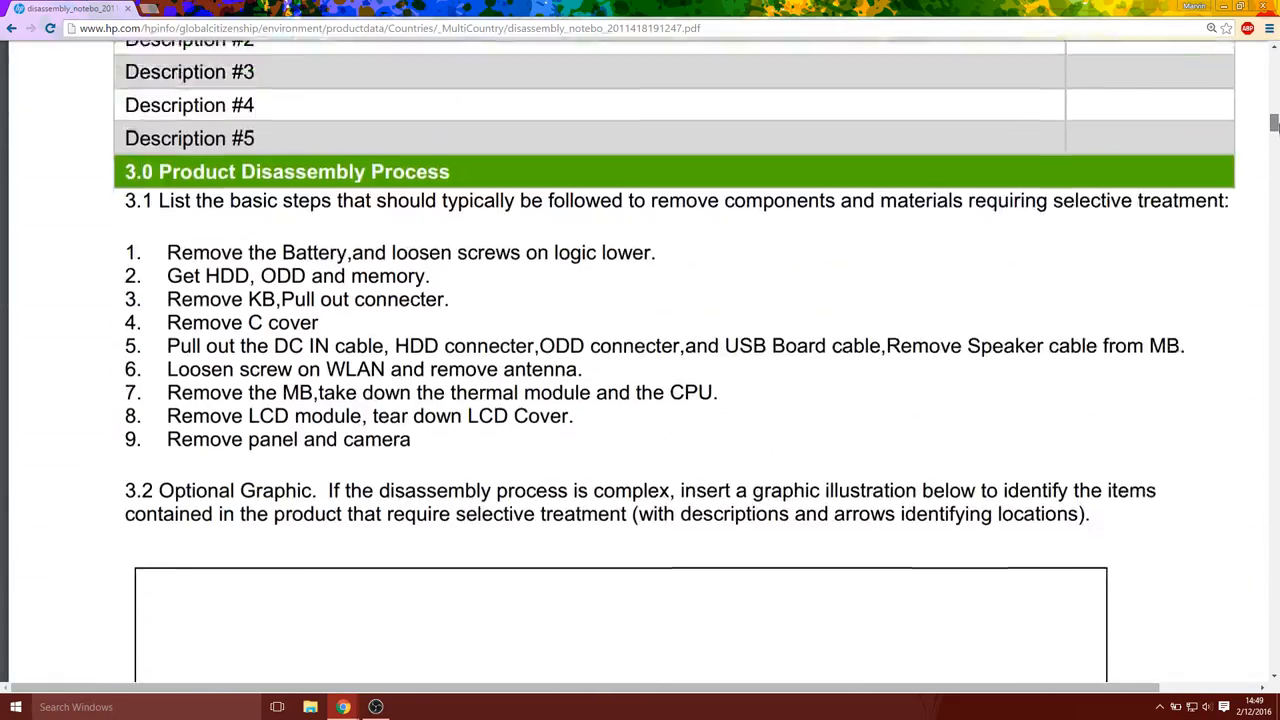
{"action": "scroll", "scroll_direction": "down", "scroll_amount": 3}
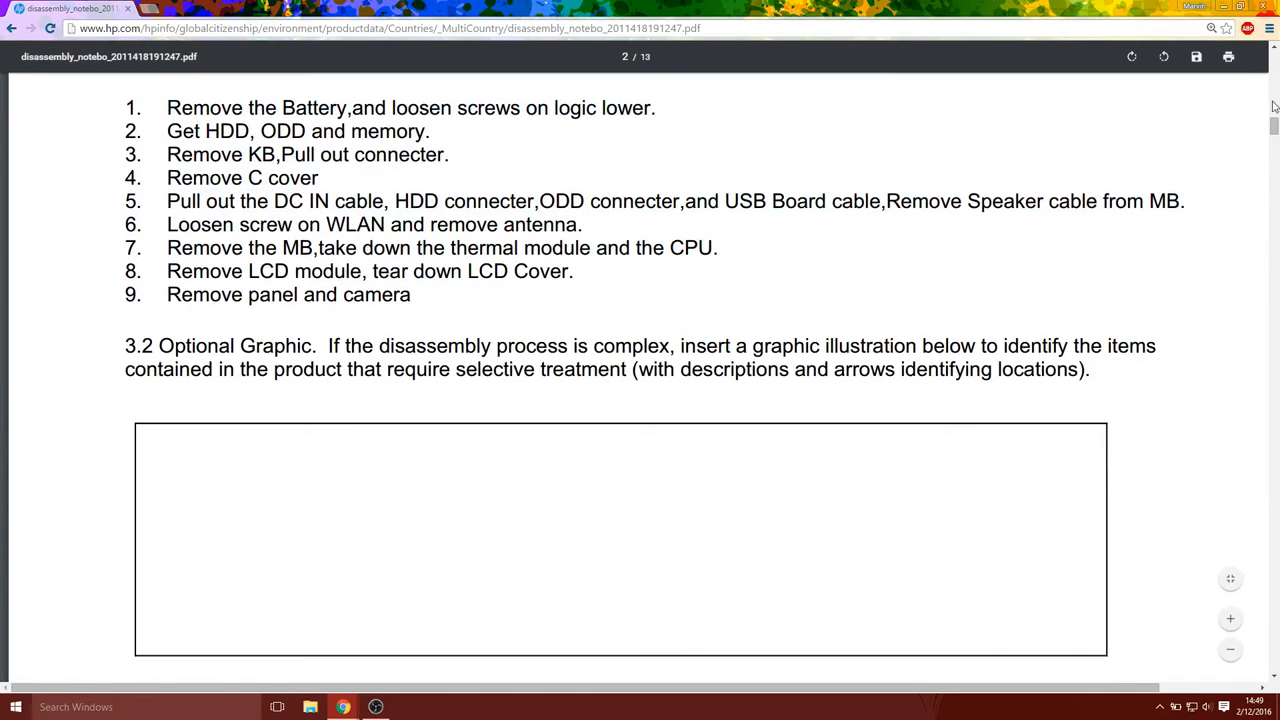
{"action": "scroll", "scroll_direction": "down", "scroll_amount": 3}
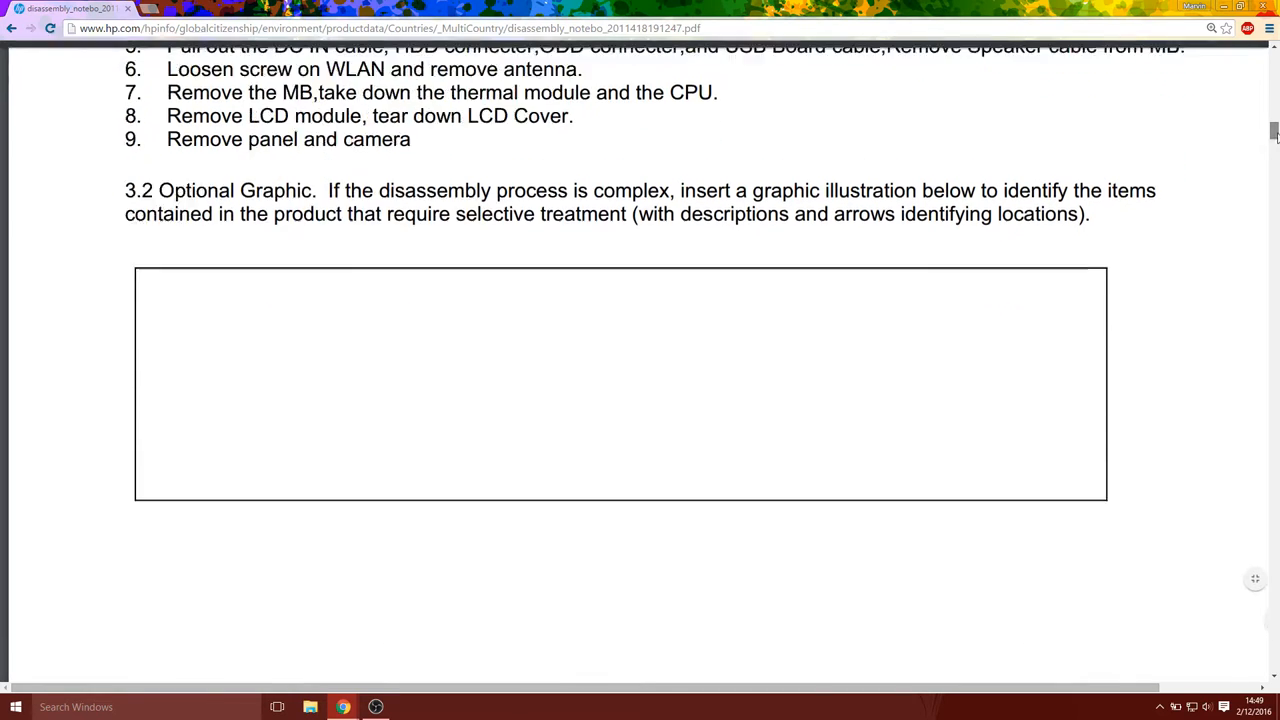
{"action": "scroll", "scroll_direction": "down", "scroll_amount": 3}
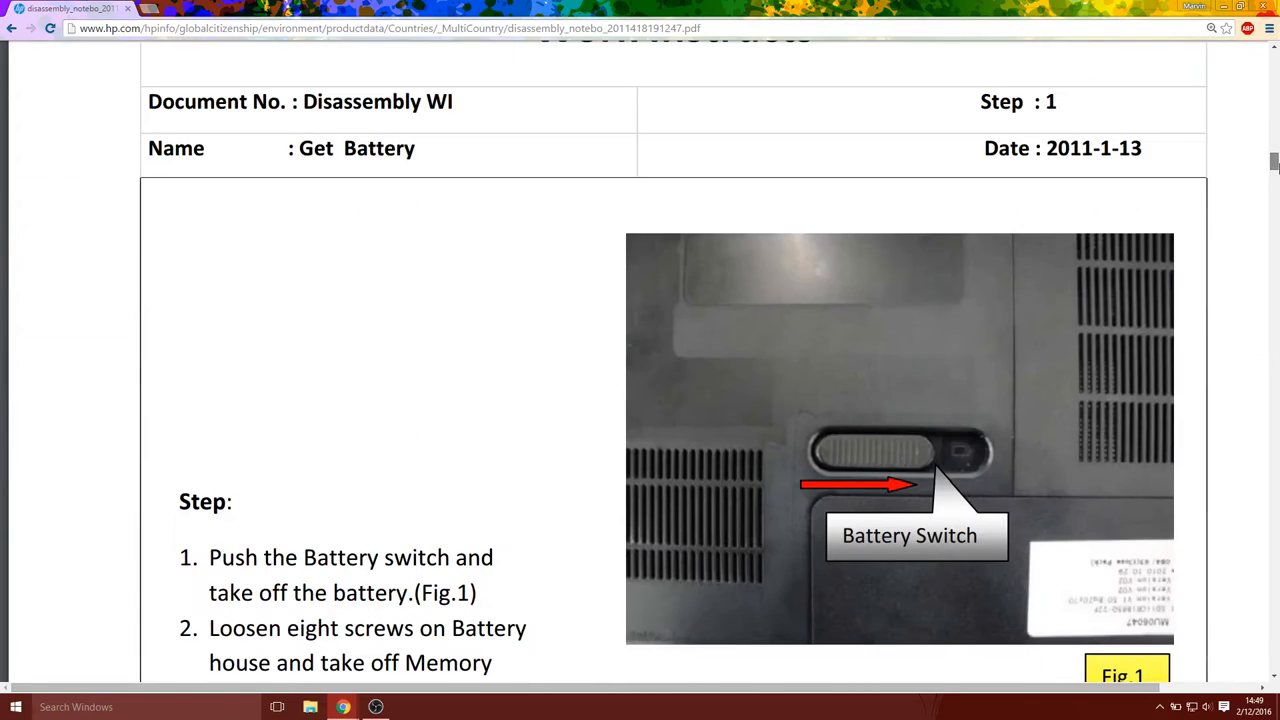
Go through Fig.1 and Fig.2 of the Get Battery step down to page 4, Get HDD/Memory/ODD
{"action": "scroll", "scroll_direction": "down", "scroll_amount": 3}
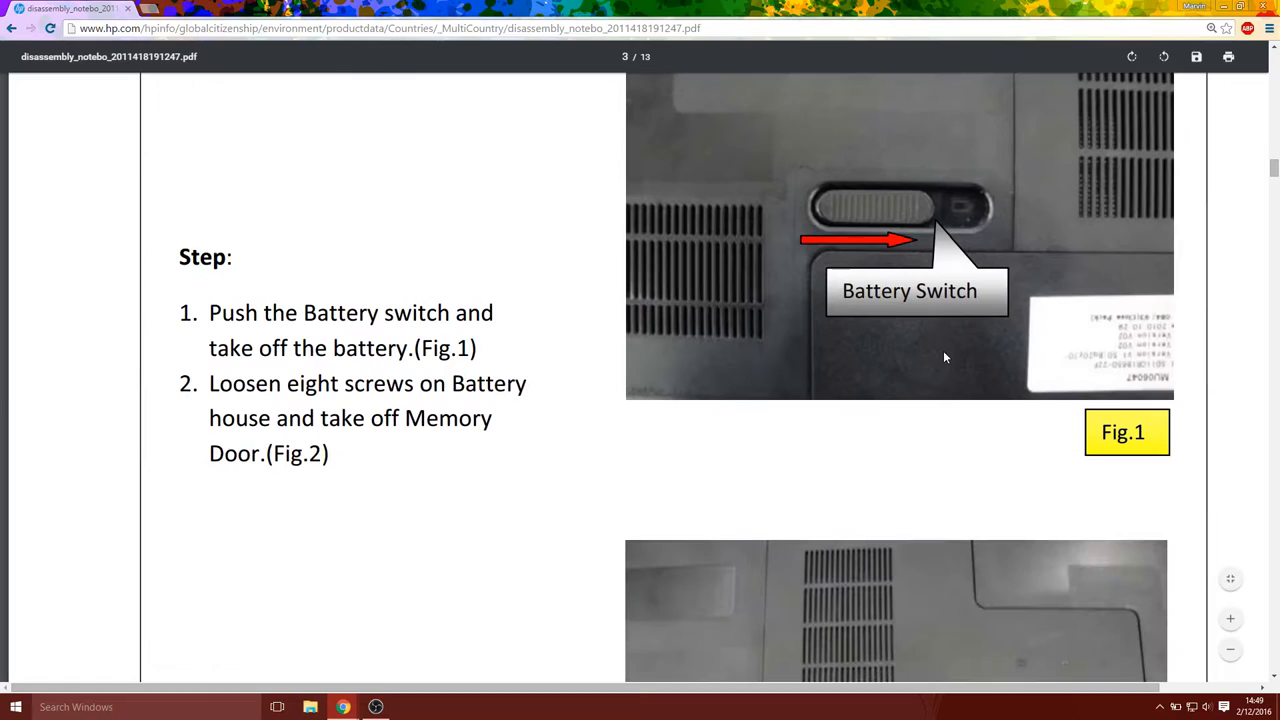
{"action": "scroll", "scroll_direction": "down", "scroll_amount": 3}
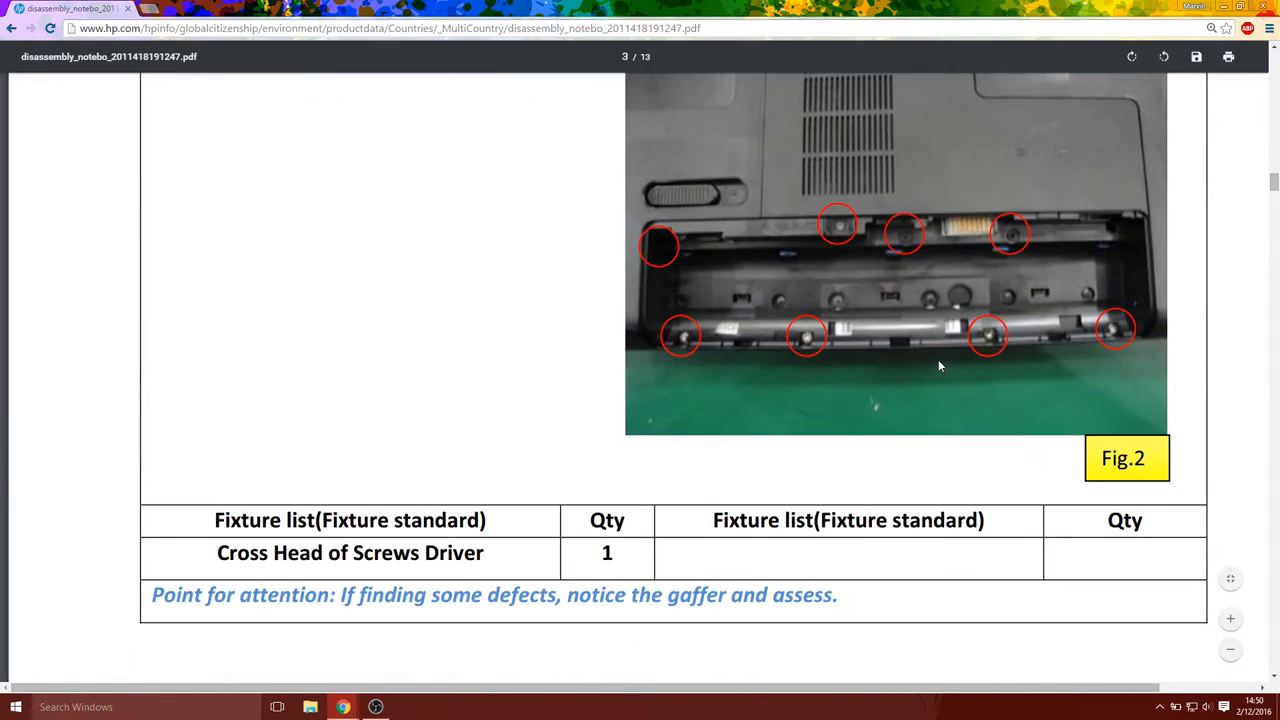
{"action": "mouse_move", "coordinate": [912, 336]}
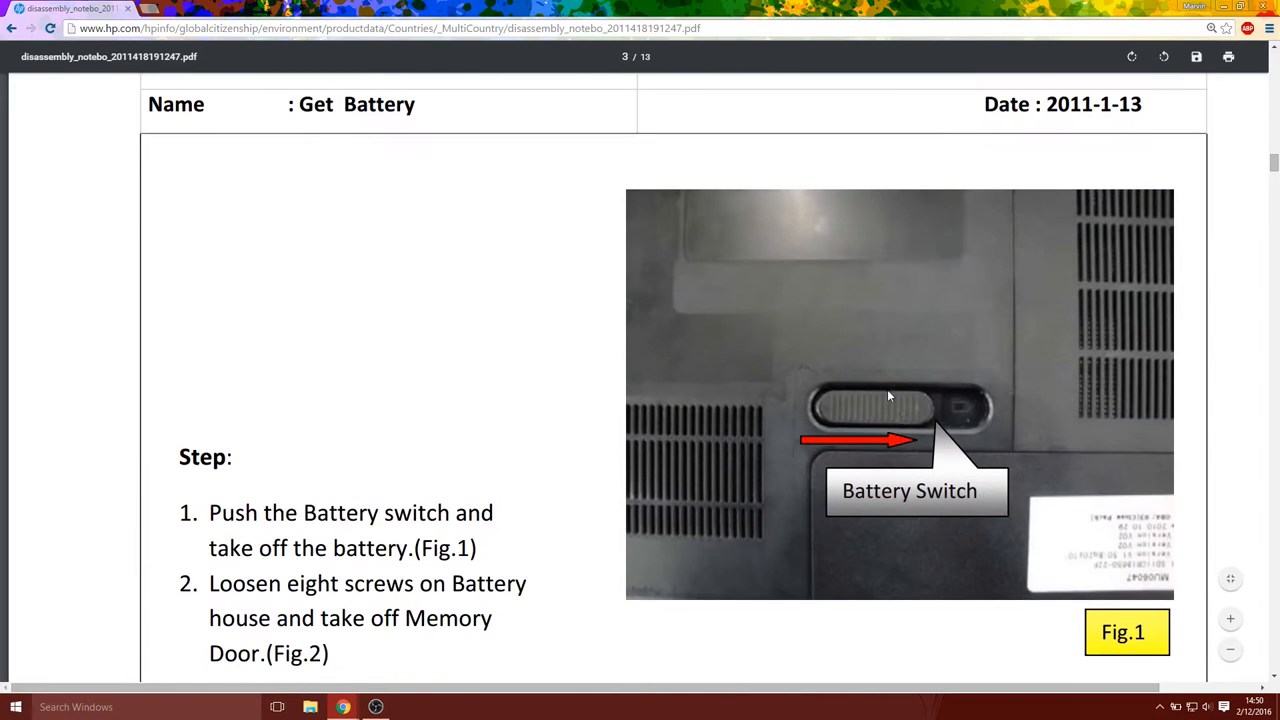
{"action": "scroll", "scroll_direction": "down", "scroll_amount": 3}
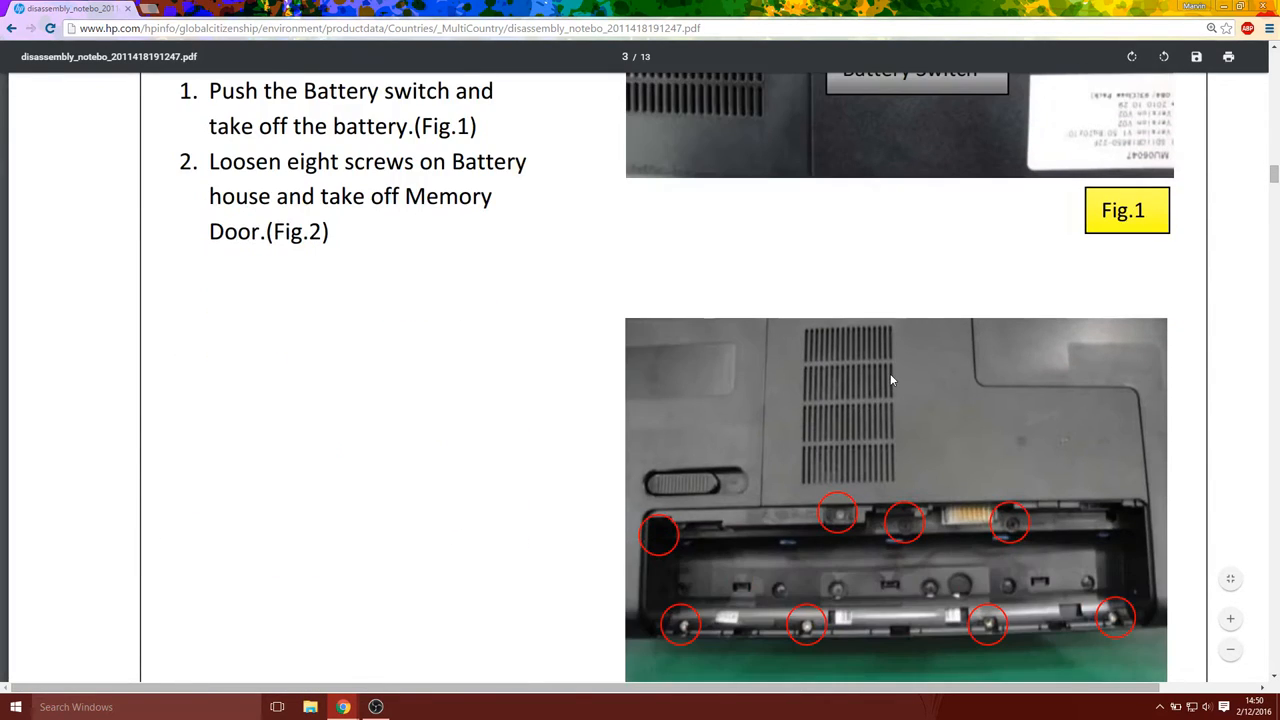
{"action": "scroll", "scroll_direction": "down", "scroll_amount": 3}
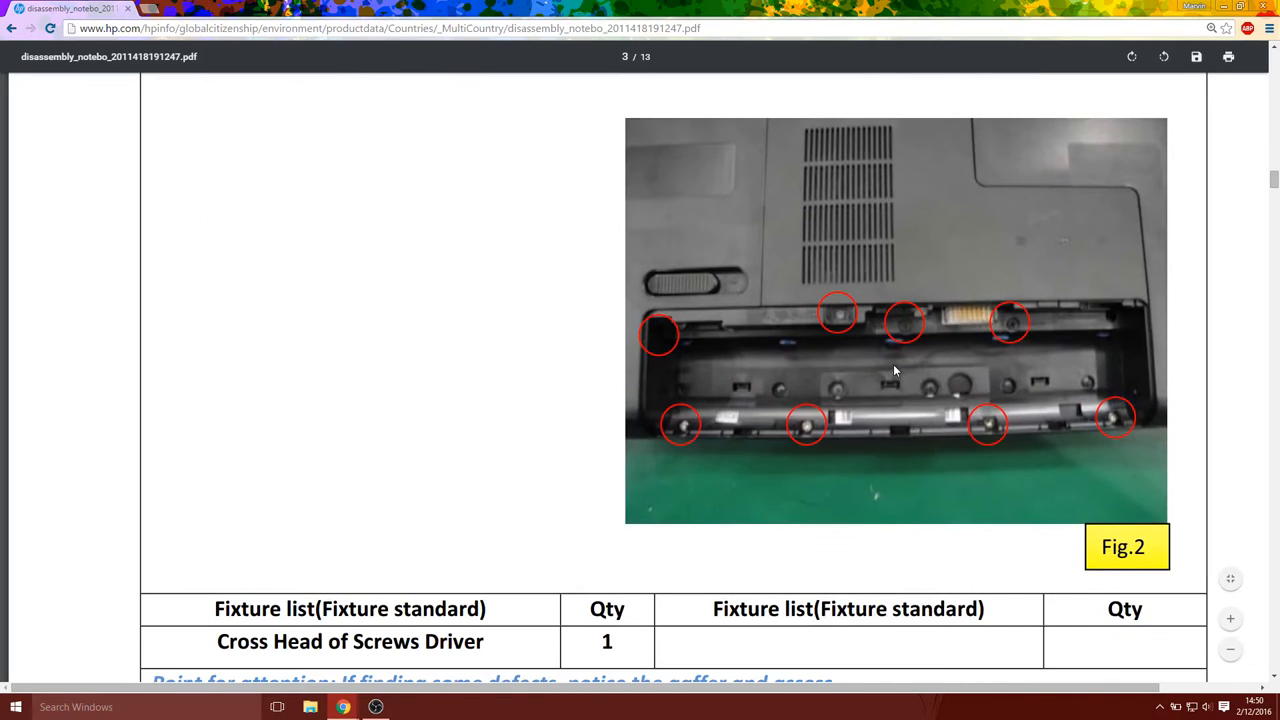
{"action": "mouse_move", "coordinate": [744, 350]}
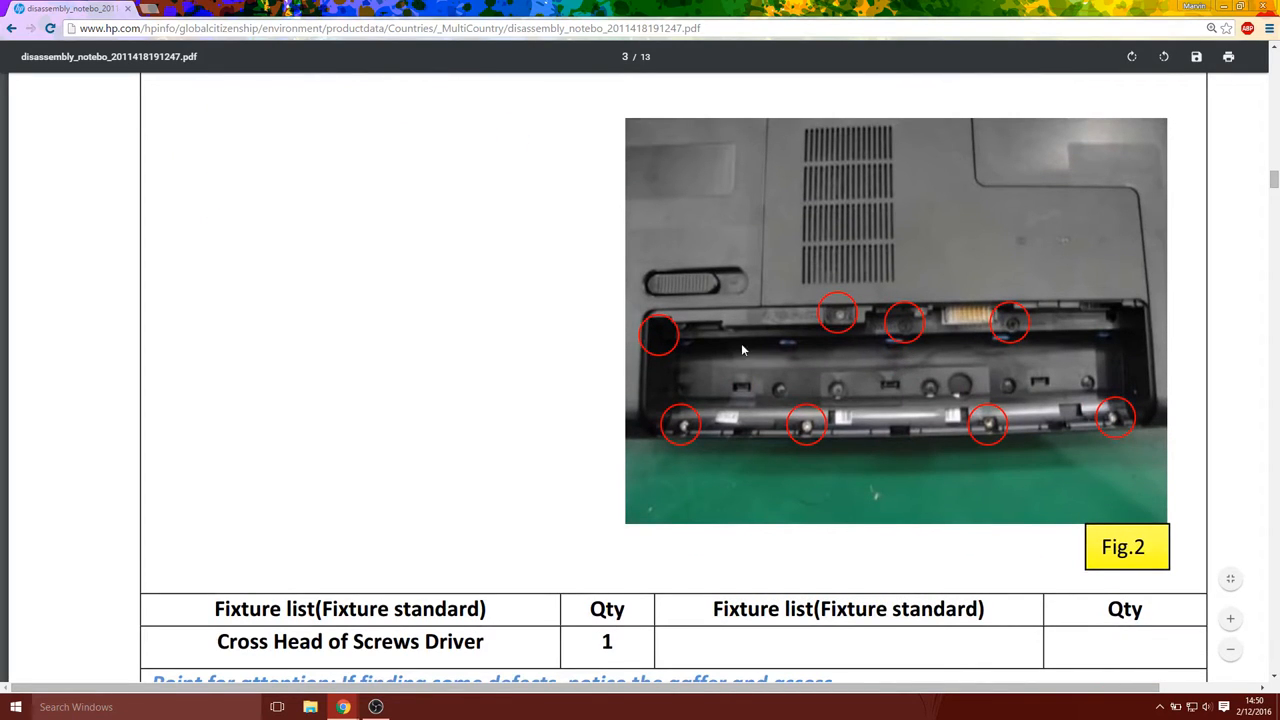
{"action": "scroll", "scroll_direction": "down", "scroll_amount": 3}
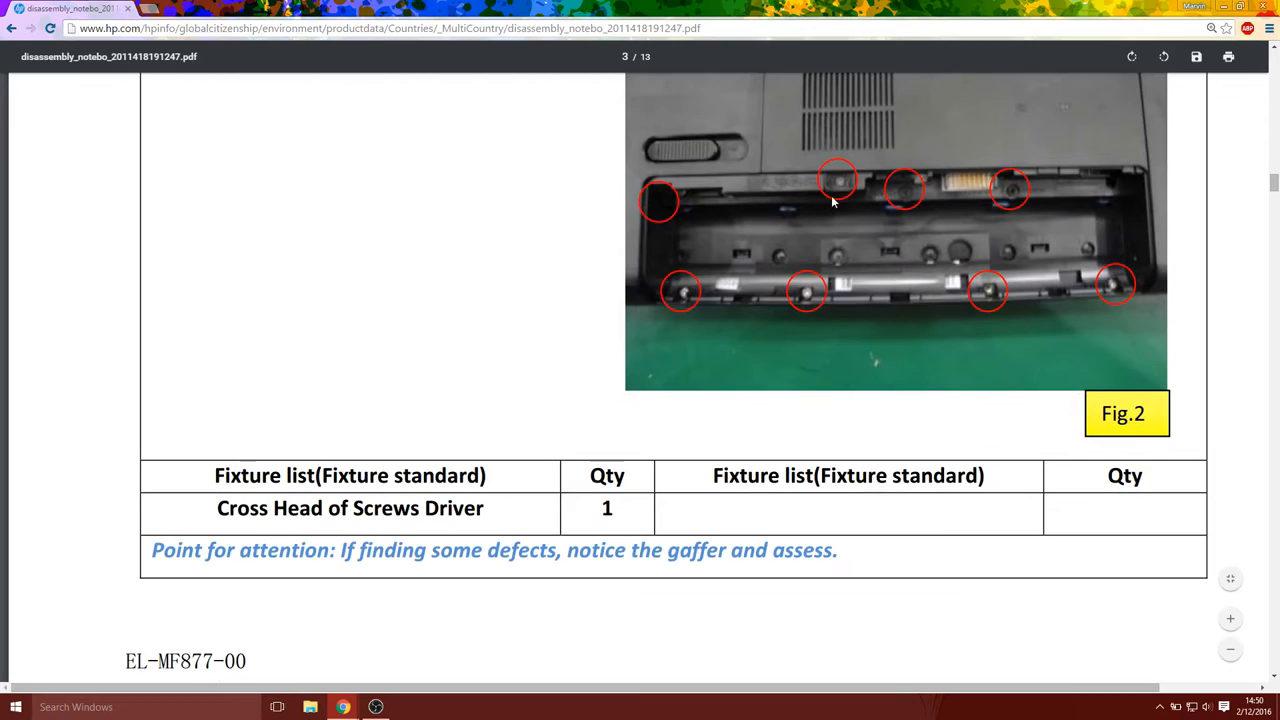
{"action": "scroll", "scroll_direction": "down", "scroll_amount": 3}
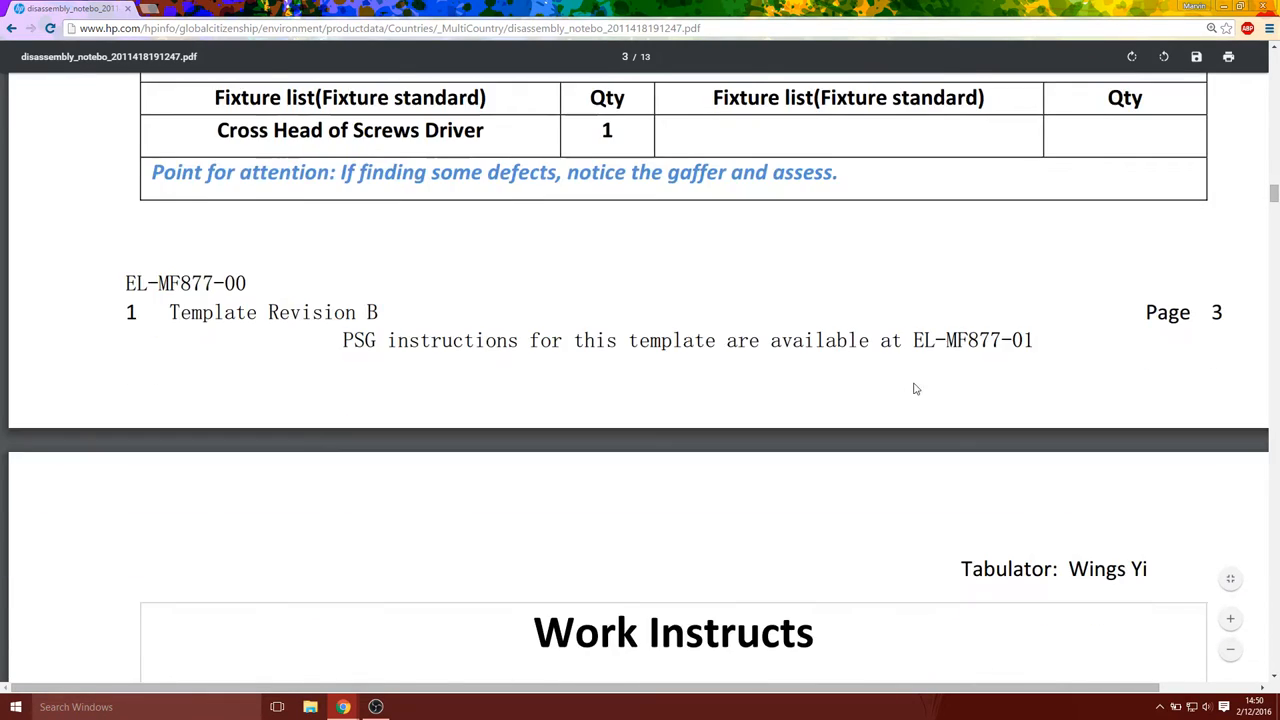
{"action": "scroll", "scroll_direction": "down", "scroll_amount": 3}
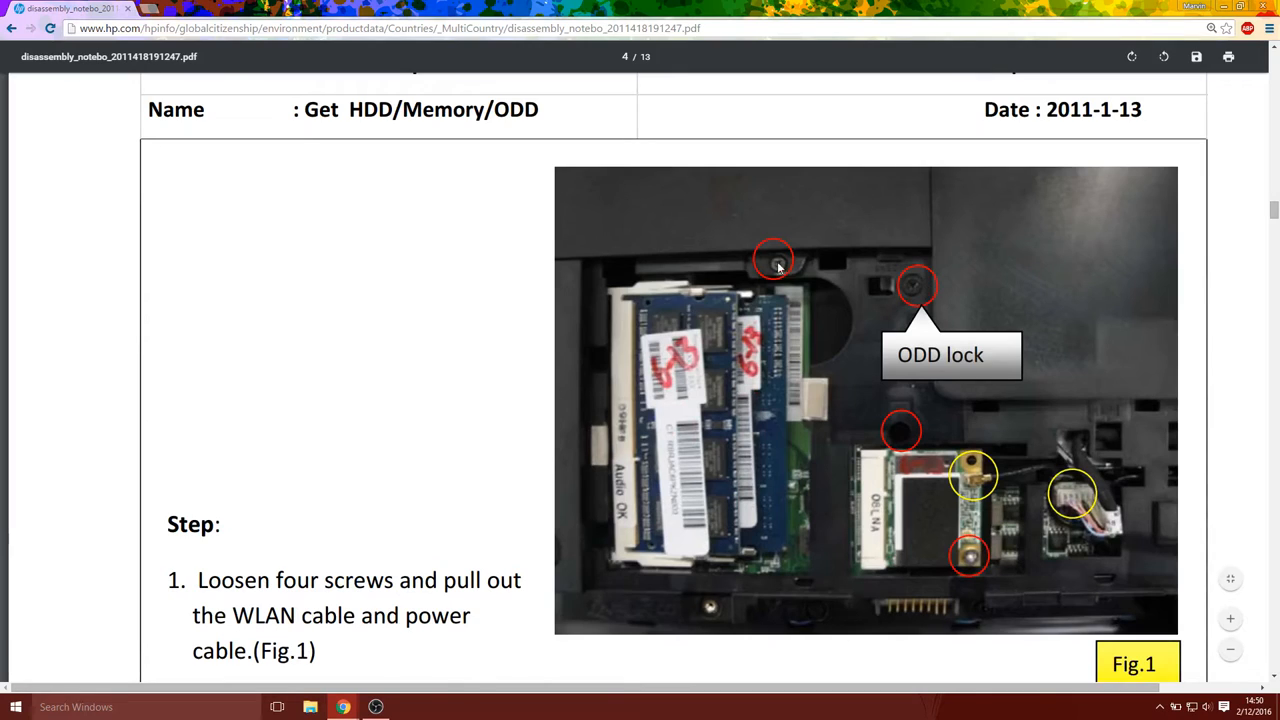
{"action": "mouse_move", "coordinate": [968, 556]}
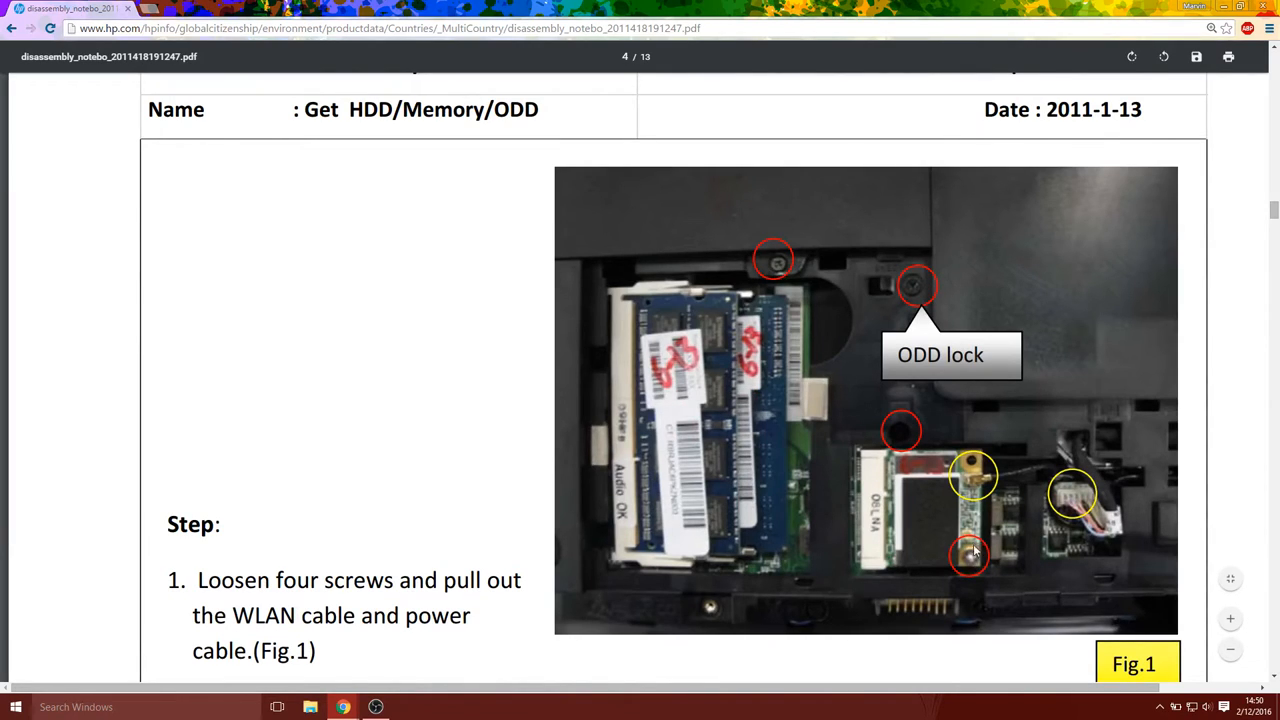
{"action": "mouse_move", "coordinate": [976, 490]}
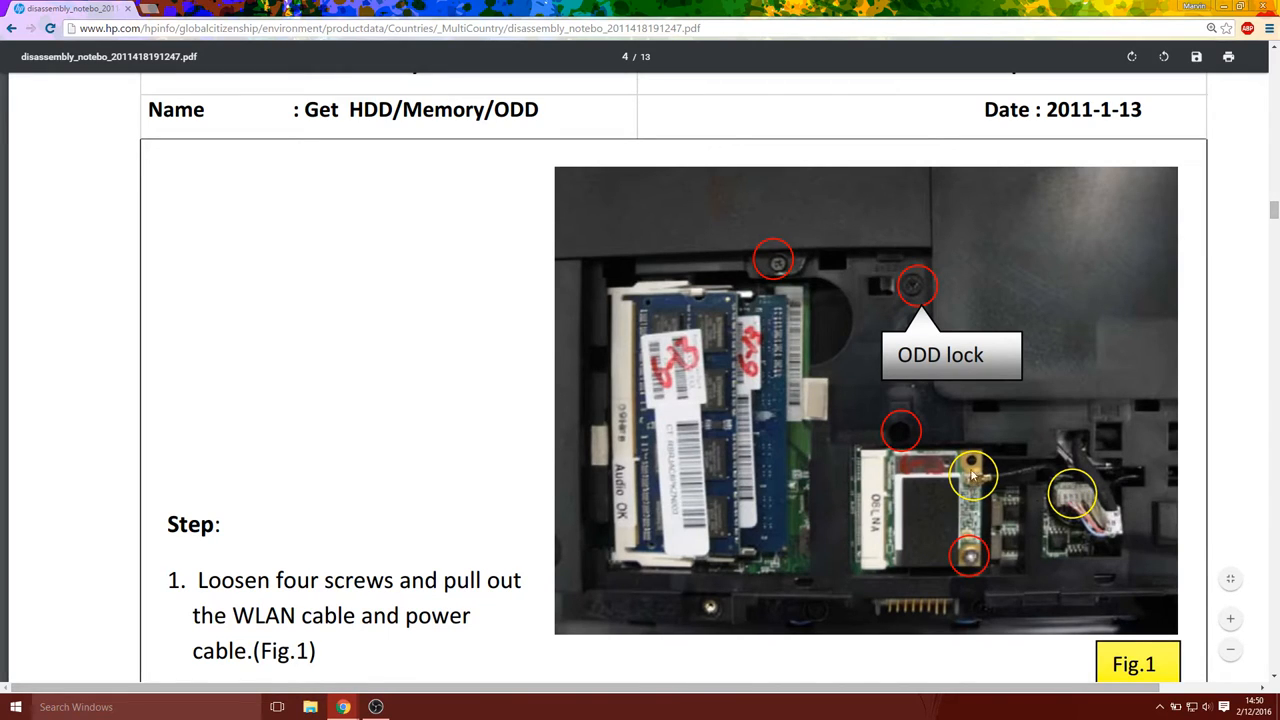
{"action": "mouse_move", "coordinate": [996, 496]}
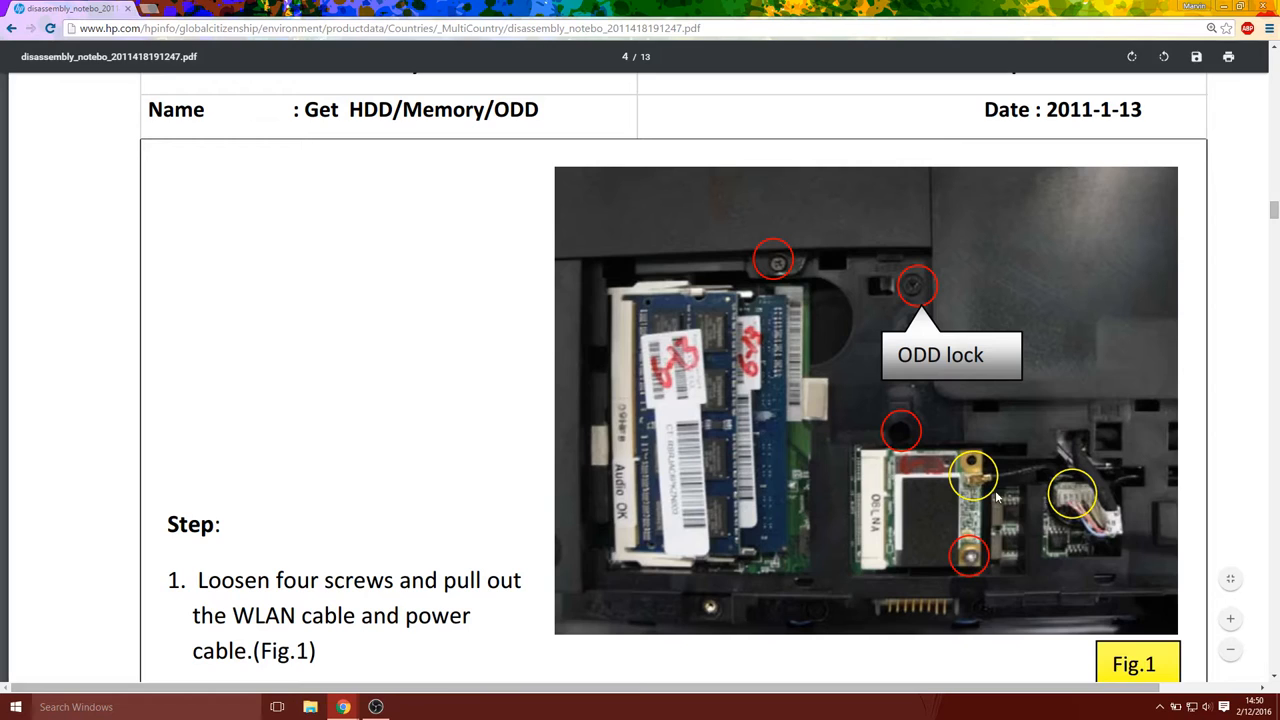
{"action": "mouse_move", "coordinate": [978, 492]}
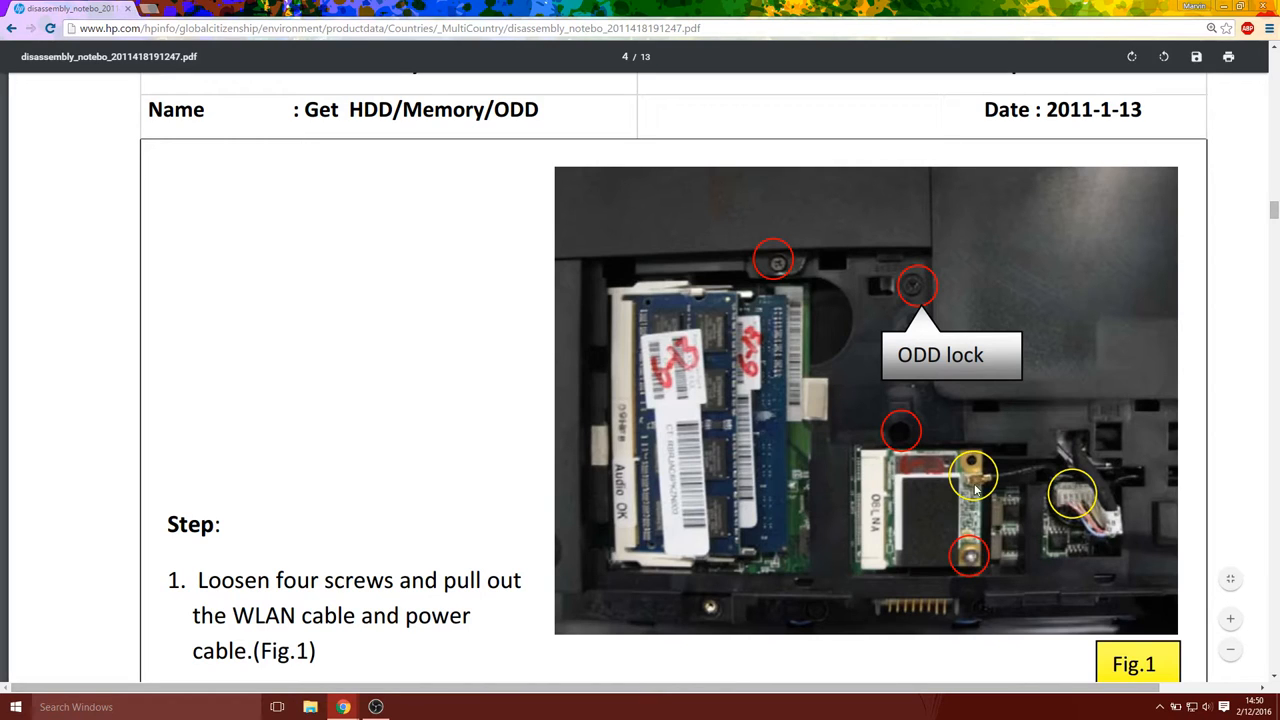
{"action": "mouse_move", "coordinate": [970, 552]}
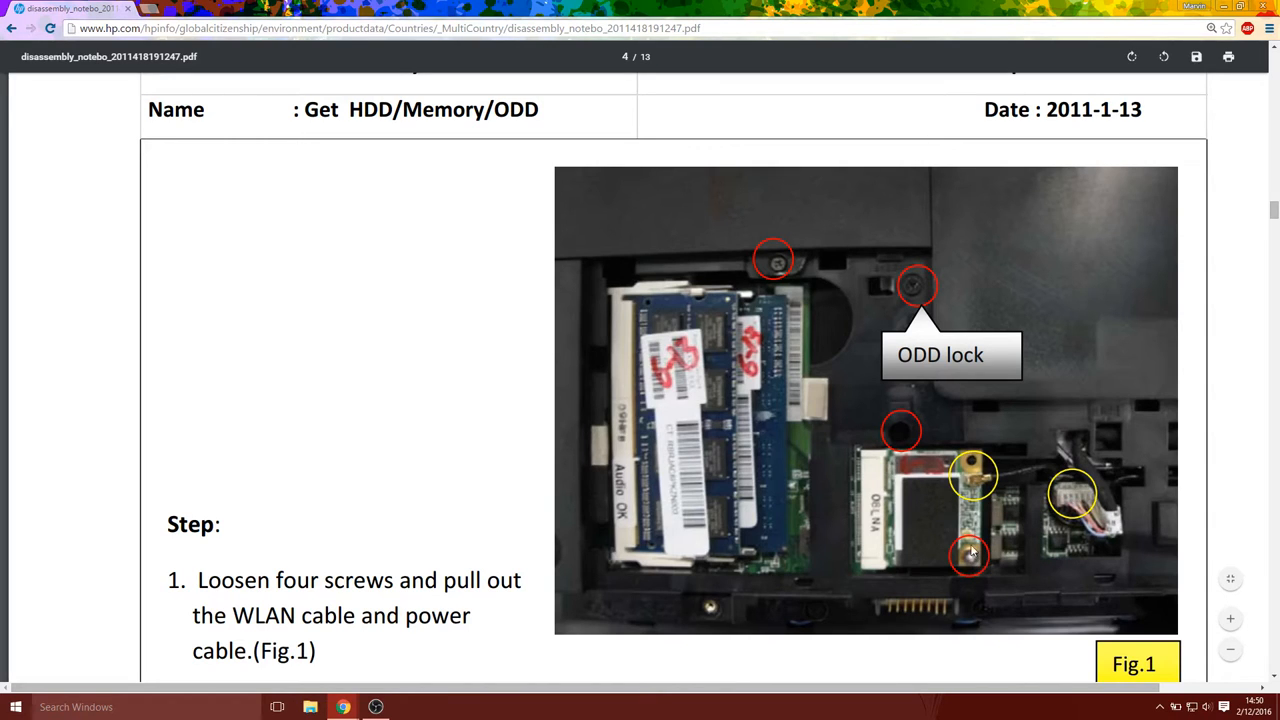
Pass the HDD/Memory/ODD figures on page 4 and reach page 5, Step 3 Get KB
{"action": "scroll", "scroll_direction": "down", "scroll_amount": 3}
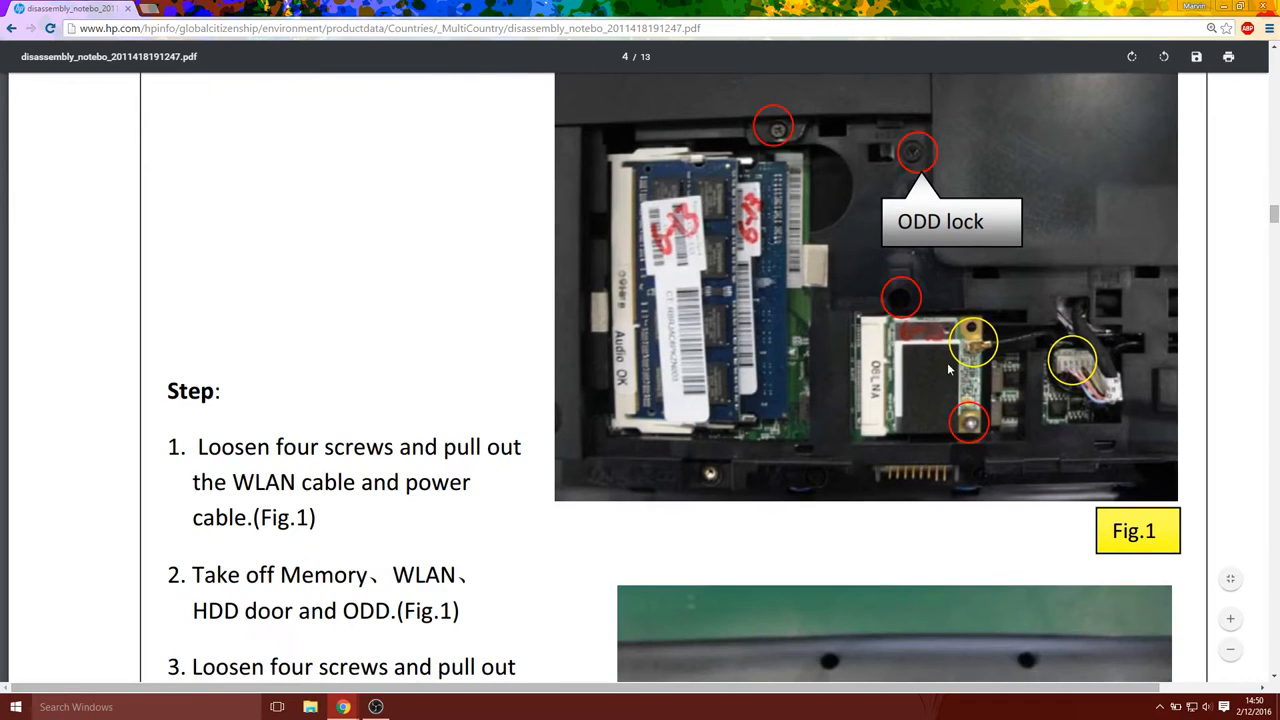
{"action": "mouse_move", "coordinate": [1040, 414]}
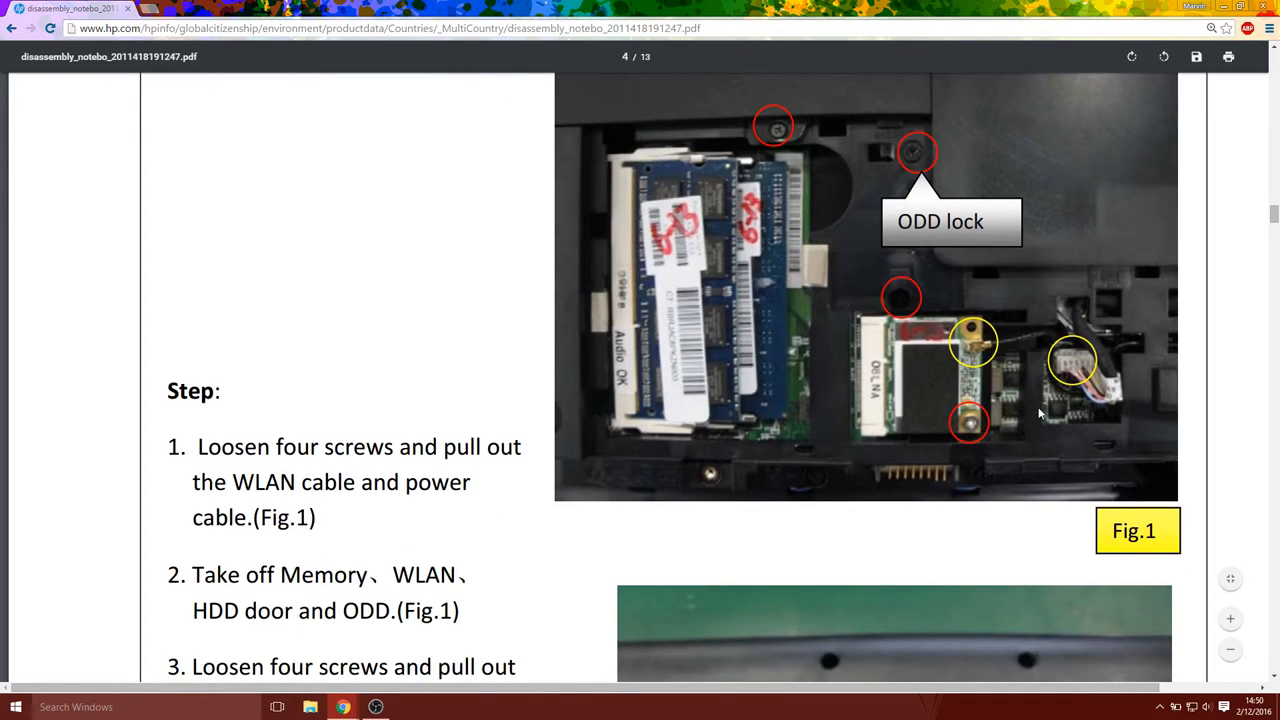
{"action": "scroll", "scroll_direction": "down", "scroll_amount": 3}
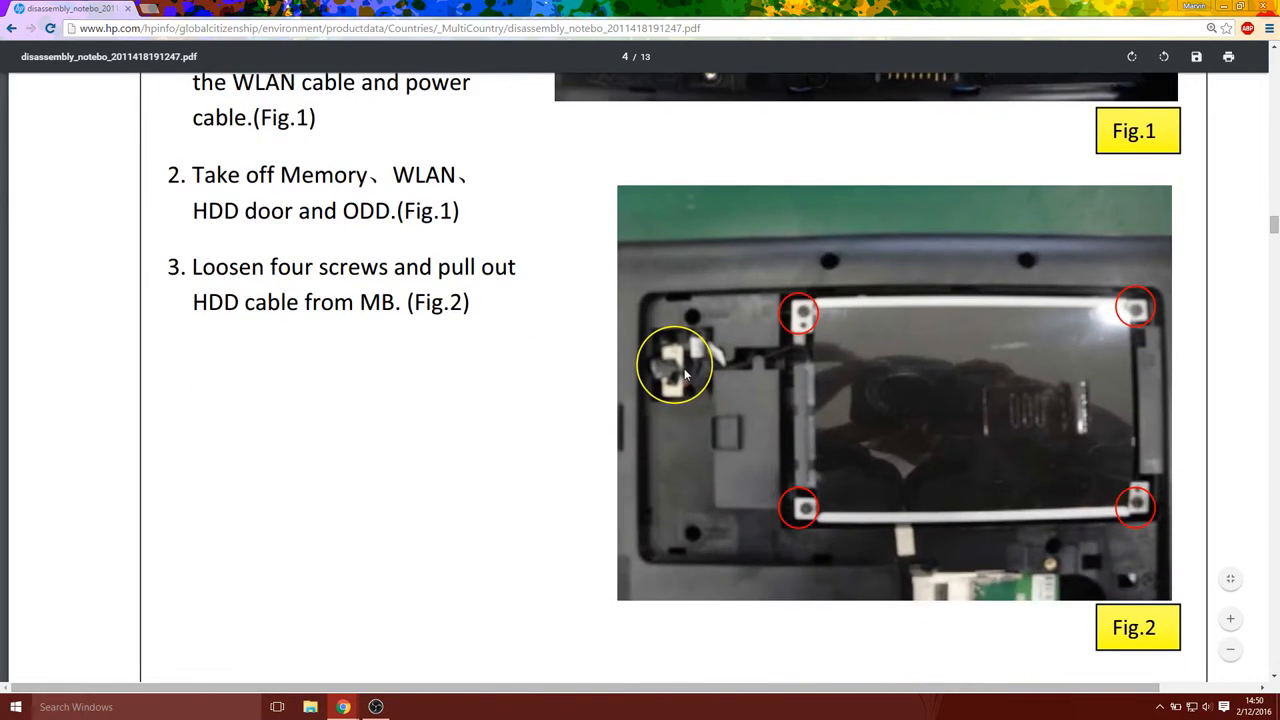
{"action": "scroll", "scroll_direction": "down", "scroll_amount": 3}
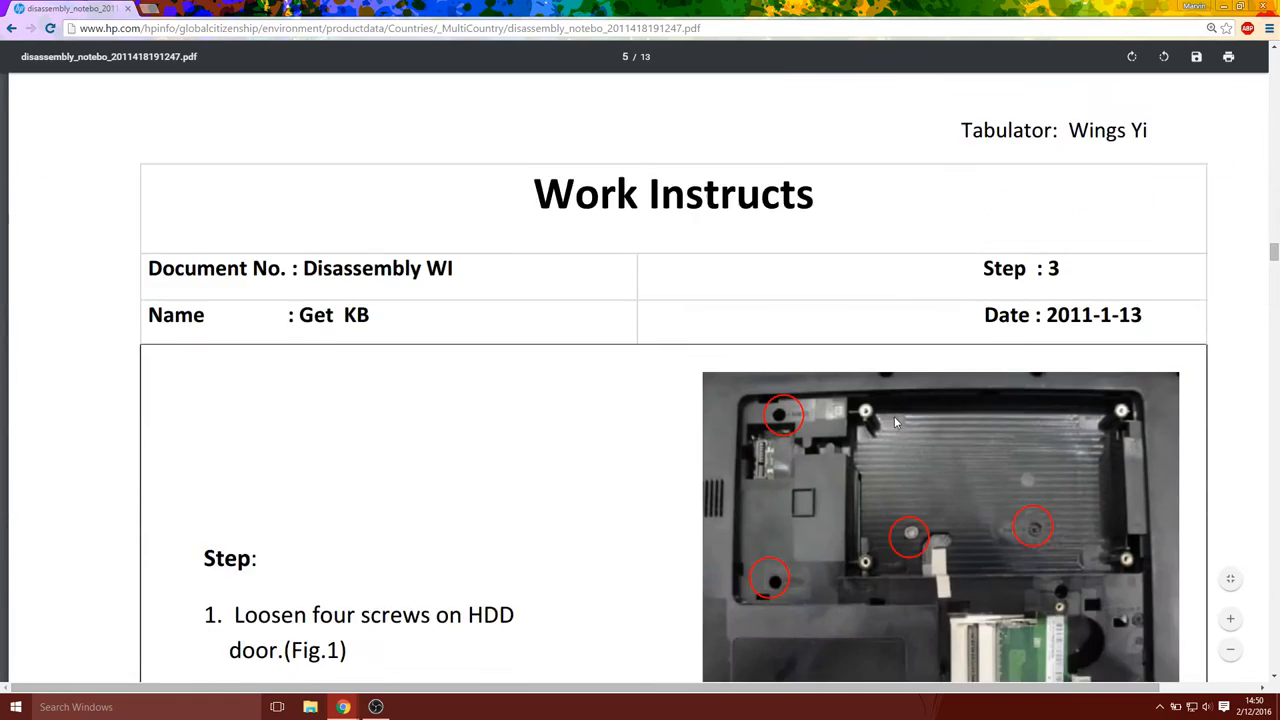
Go through the keyboard screw and keyboard figures on page 5 to page 6, Remove C cover
{"action": "scroll", "scroll_direction": "down", "scroll_amount": 3}
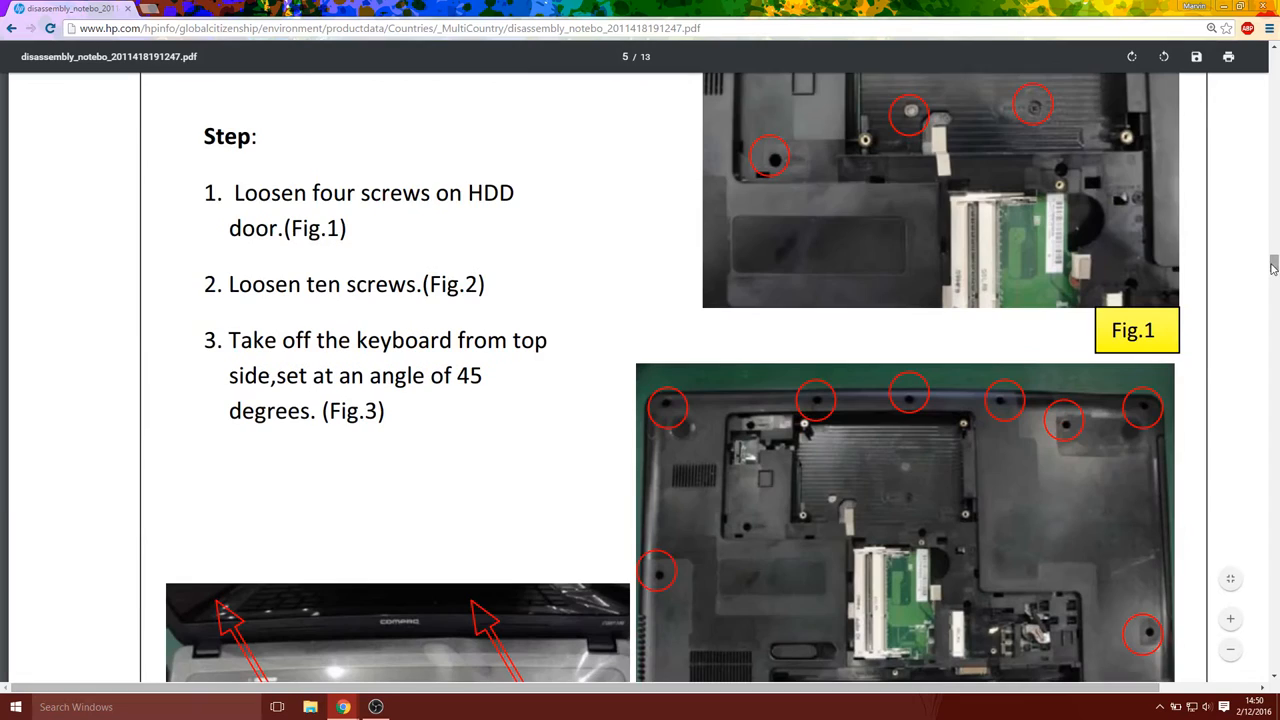
{"action": "scroll", "scroll_direction": "down", "scroll_amount": 3}
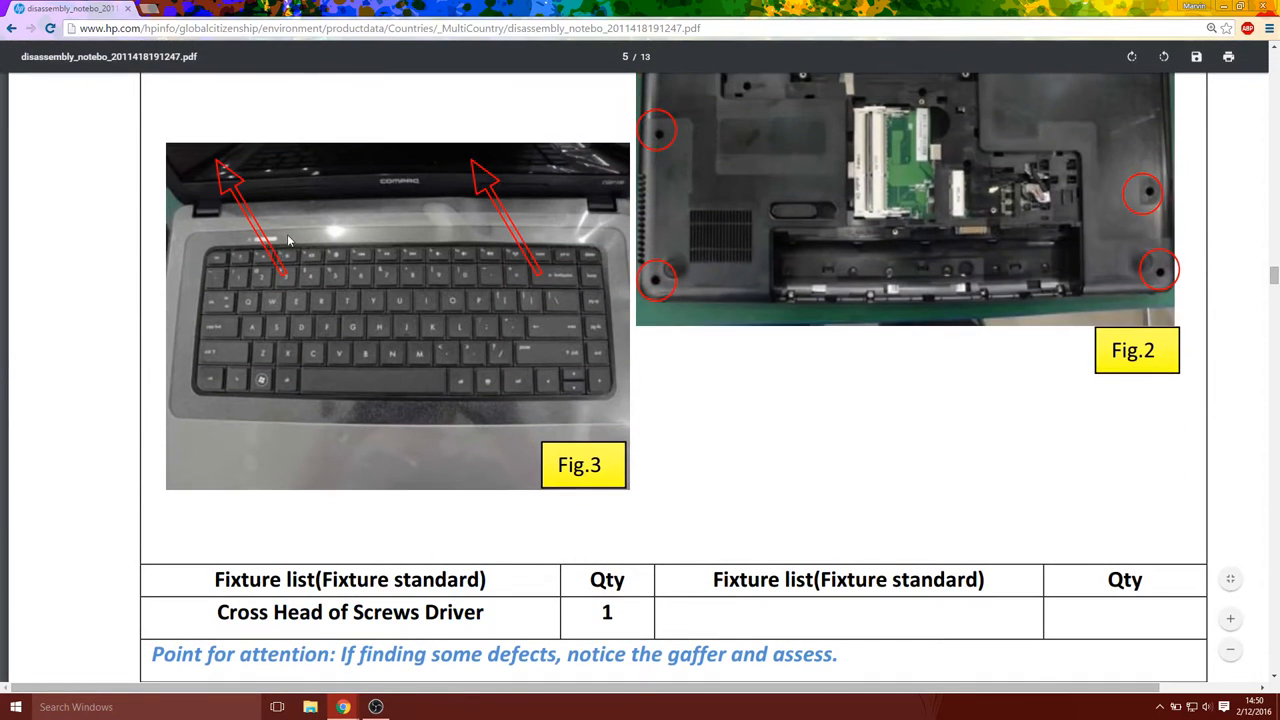
{"action": "mouse_move", "coordinate": [622, 308]}
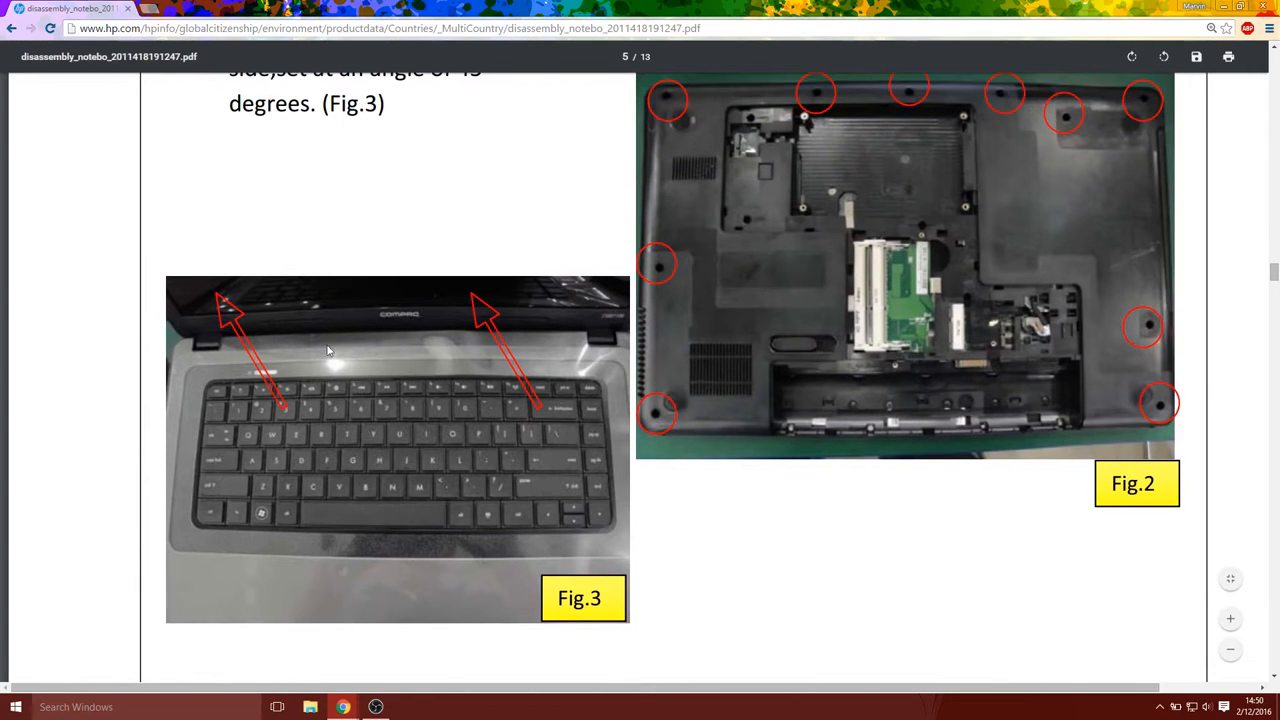
{"action": "mouse_move", "coordinate": [392, 402]}
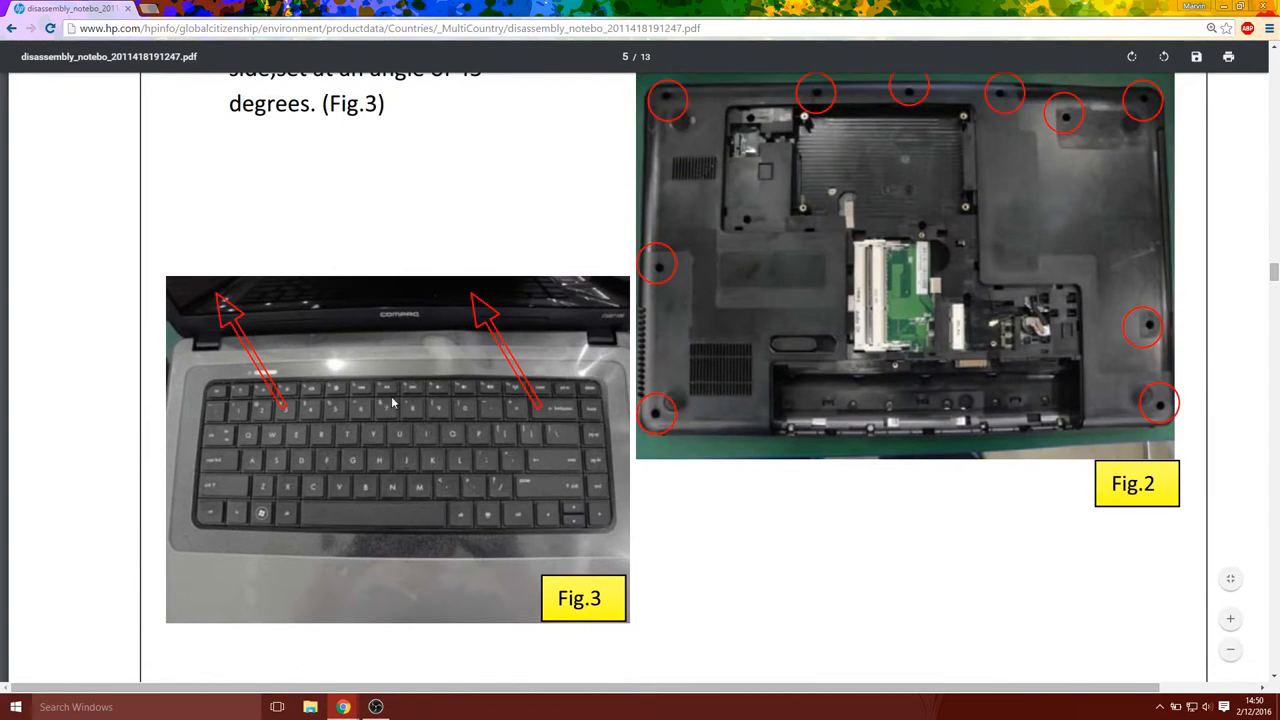
{"action": "mouse_move", "coordinate": [1012, 128]}
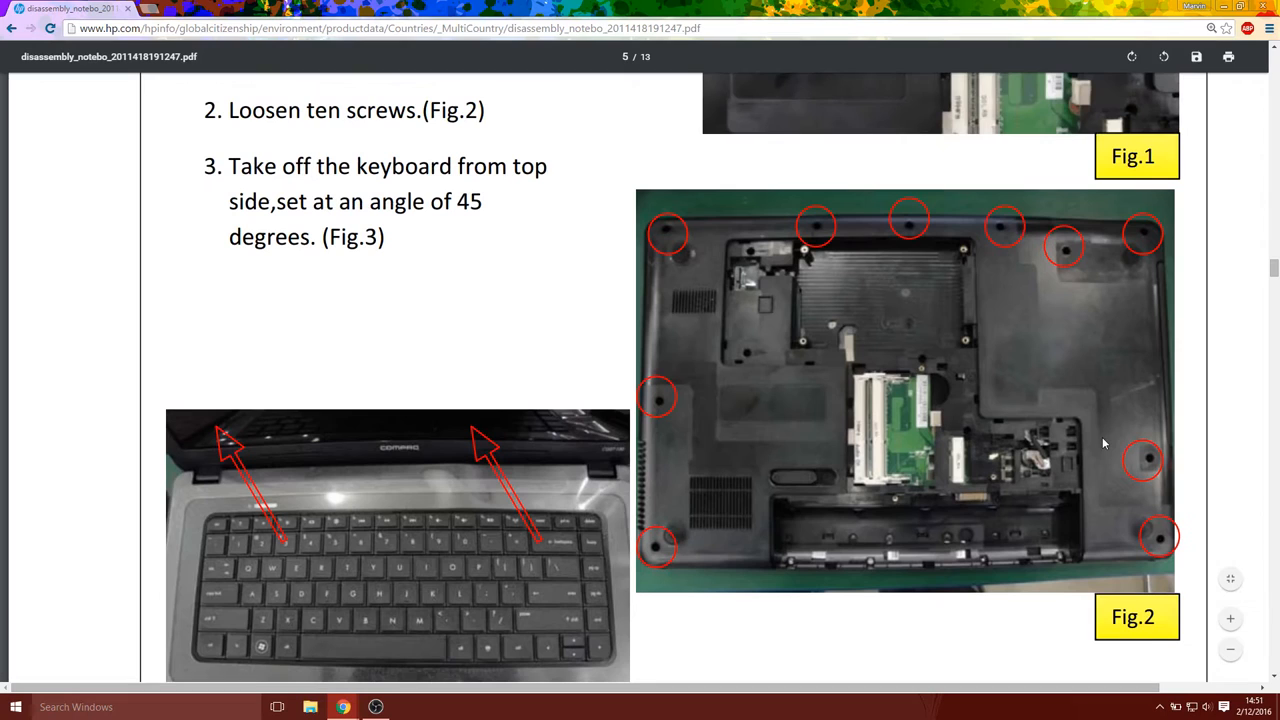
{"action": "scroll", "scroll_direction": "down", "scroll_amount": 3}
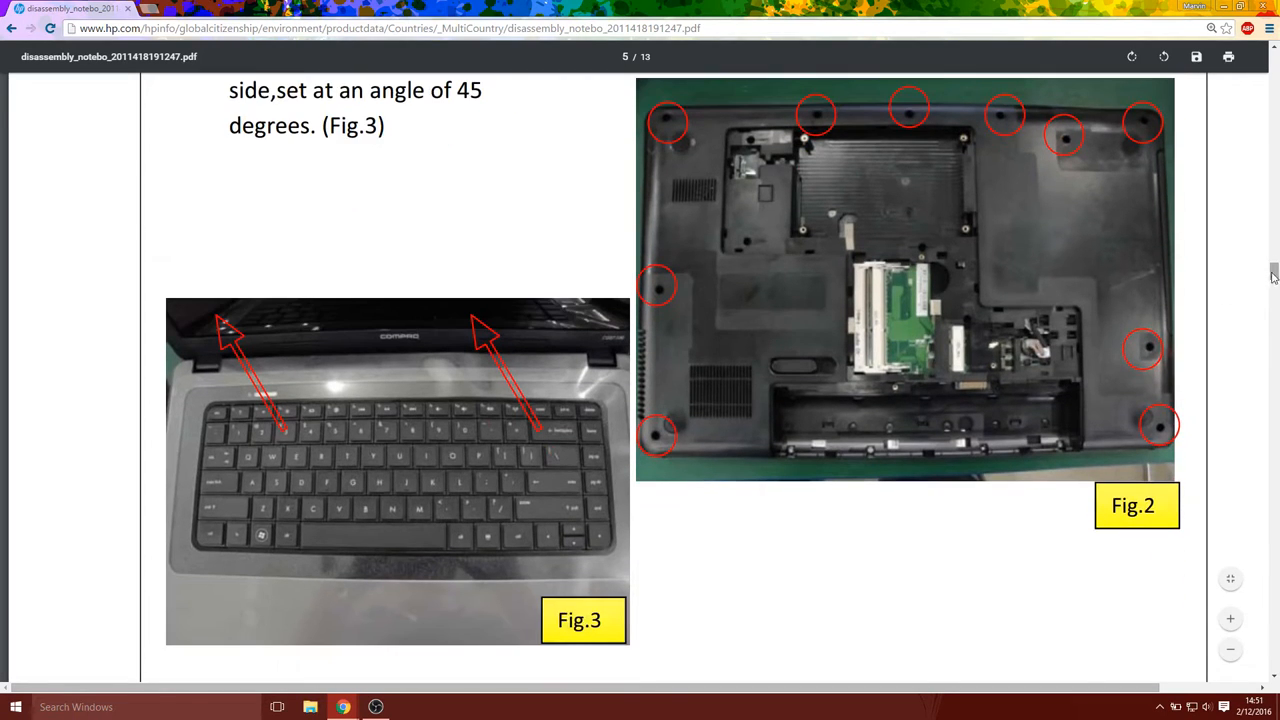
{"action": "scroll", "scroll_direction": "down", "scroll_amount": 3}
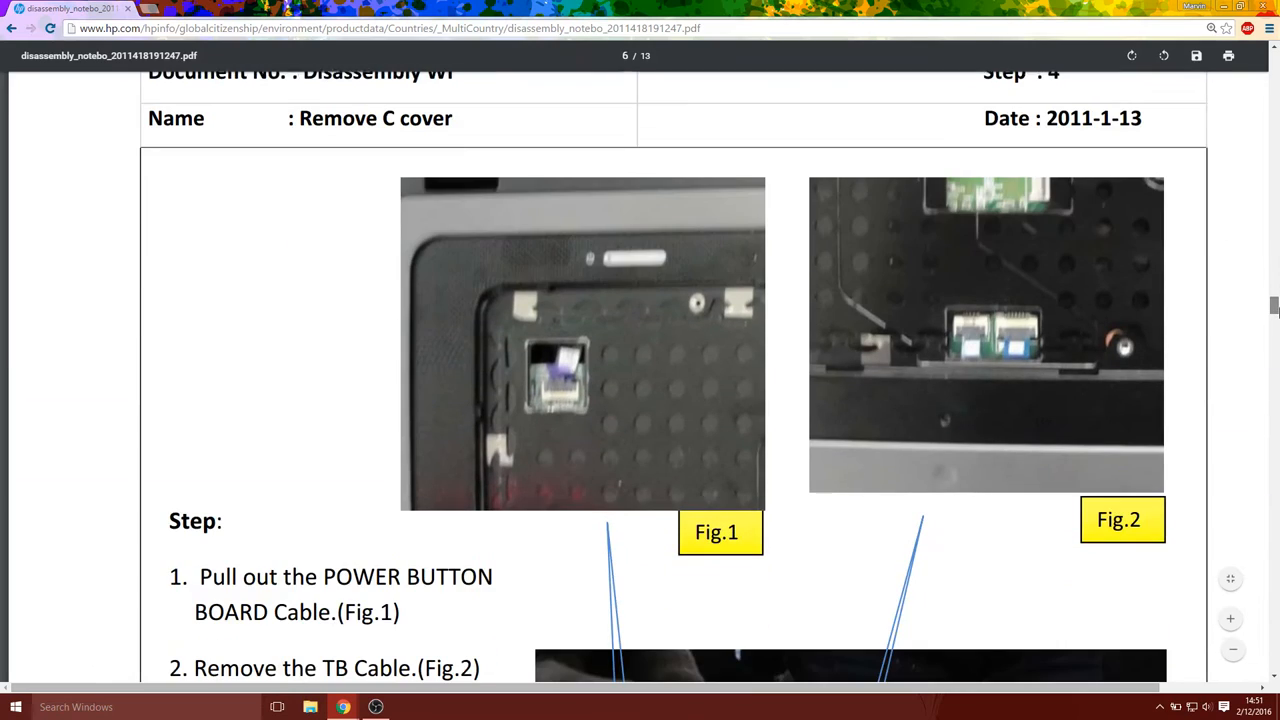
Go through the Remove C cover figures on page 6
{"action": "scroll", "scroll_direction": "down", "scroll_amount": 3}
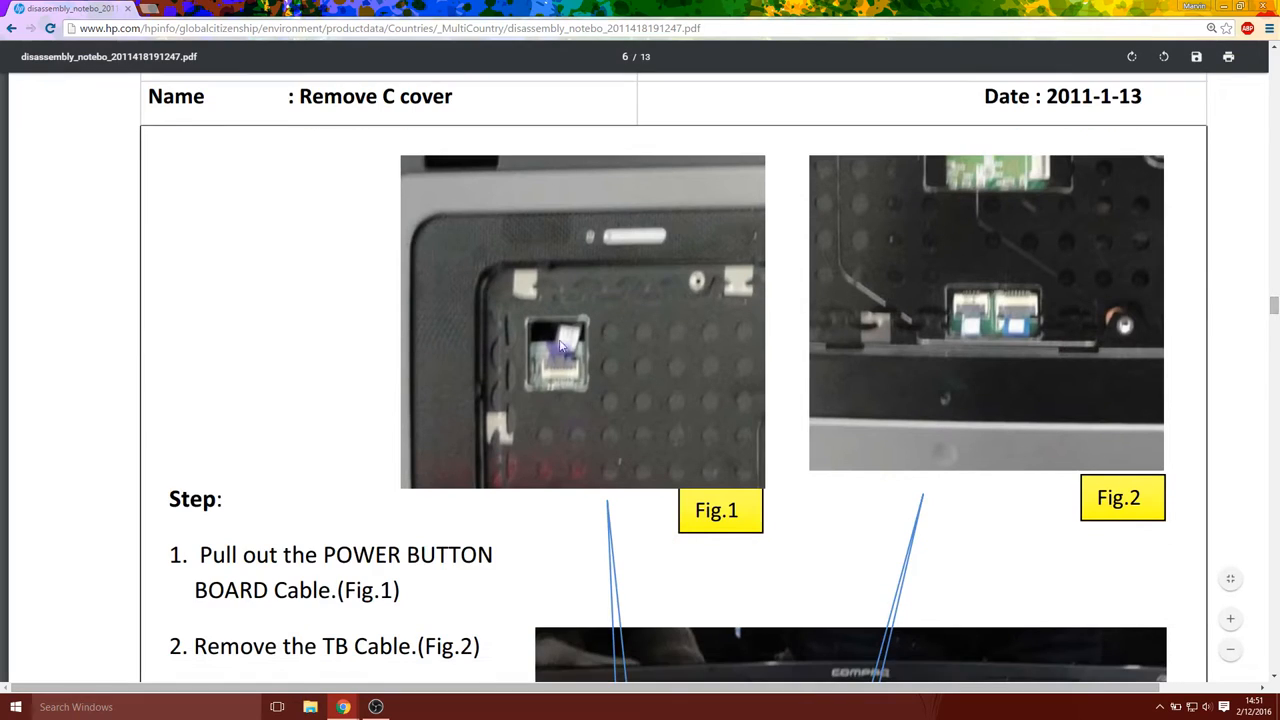
{"action": "mouse_move", "coordinate": [1004, 322]}
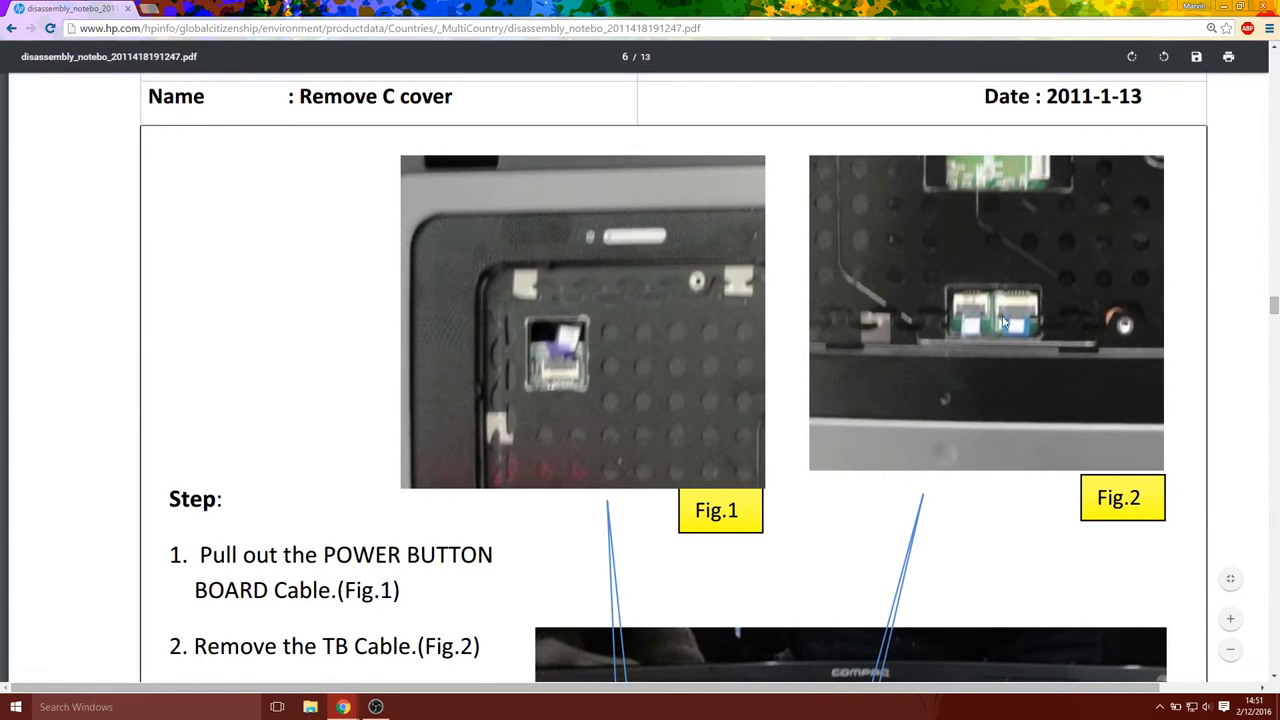
{"action": "mouse_move", "coordinate": [1024, 316]}
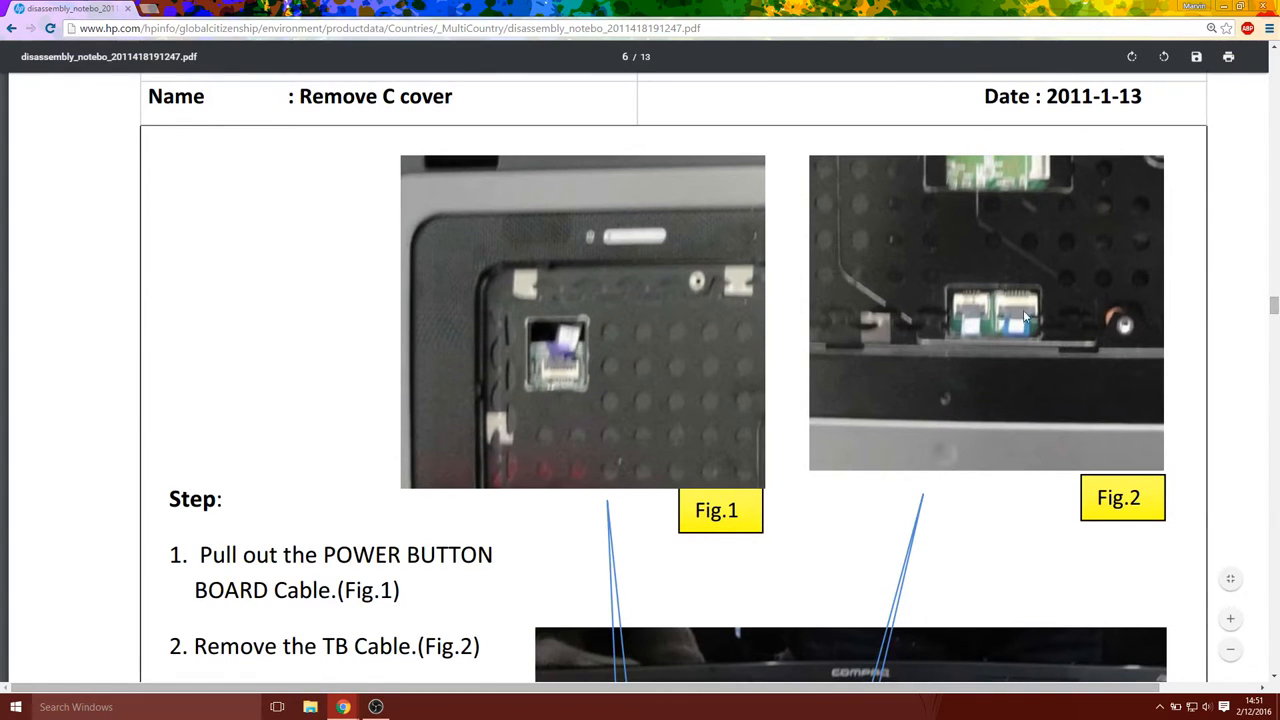
{"action": "scroll", "scroll_direction": "down", "scroll_amount": 3}
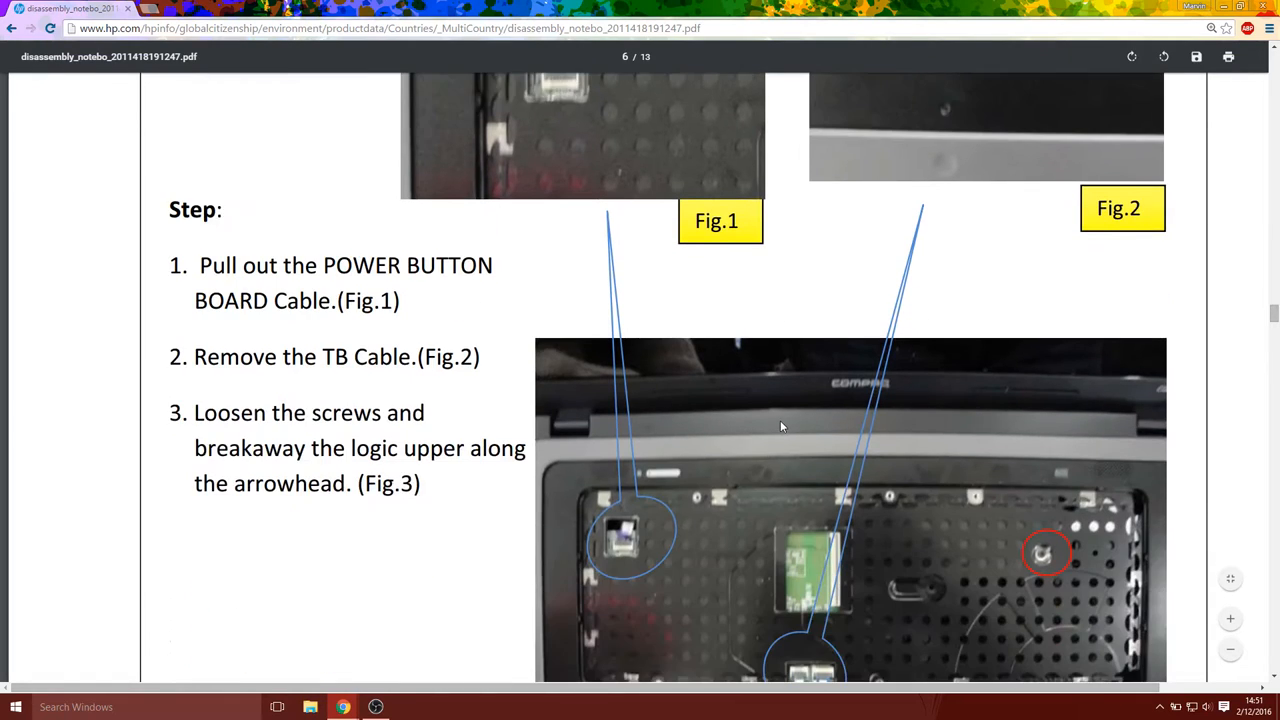
{"action": "scroll", "scroll_direction": "down", "scroll_amount": 3}
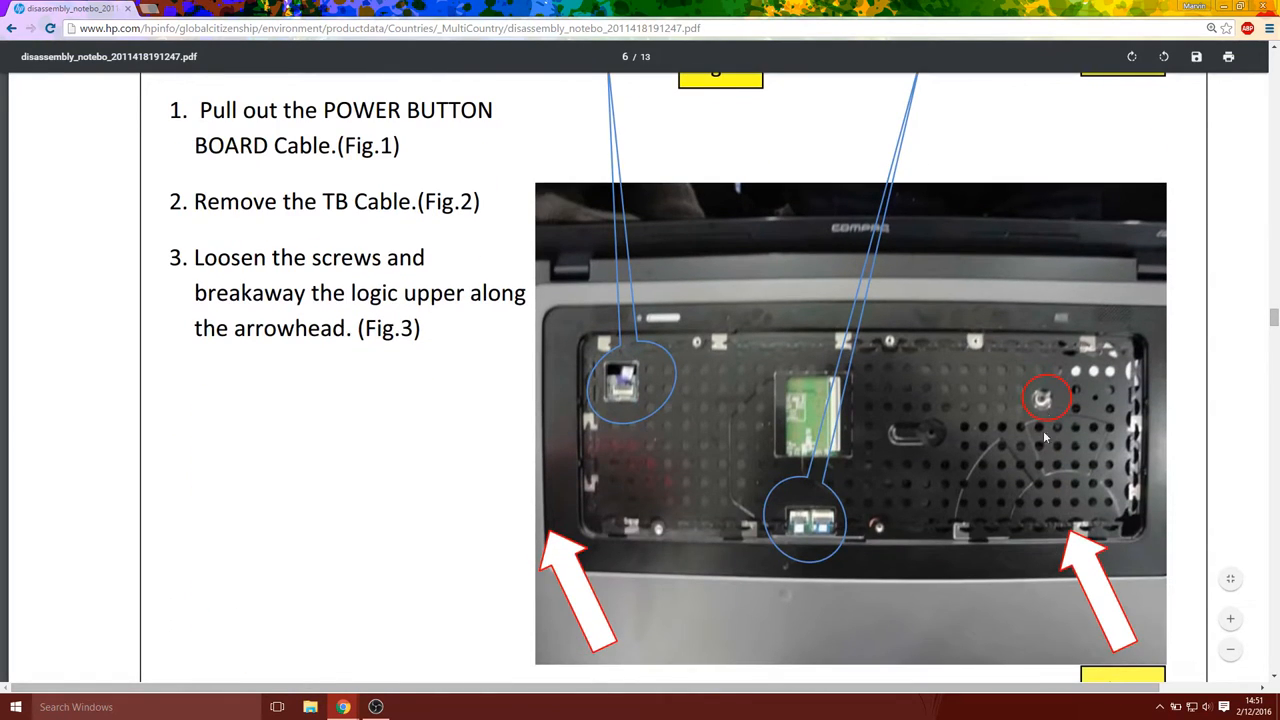
{"action": "scroll", "scroll_direction": "down", "scroll_amount": 3}
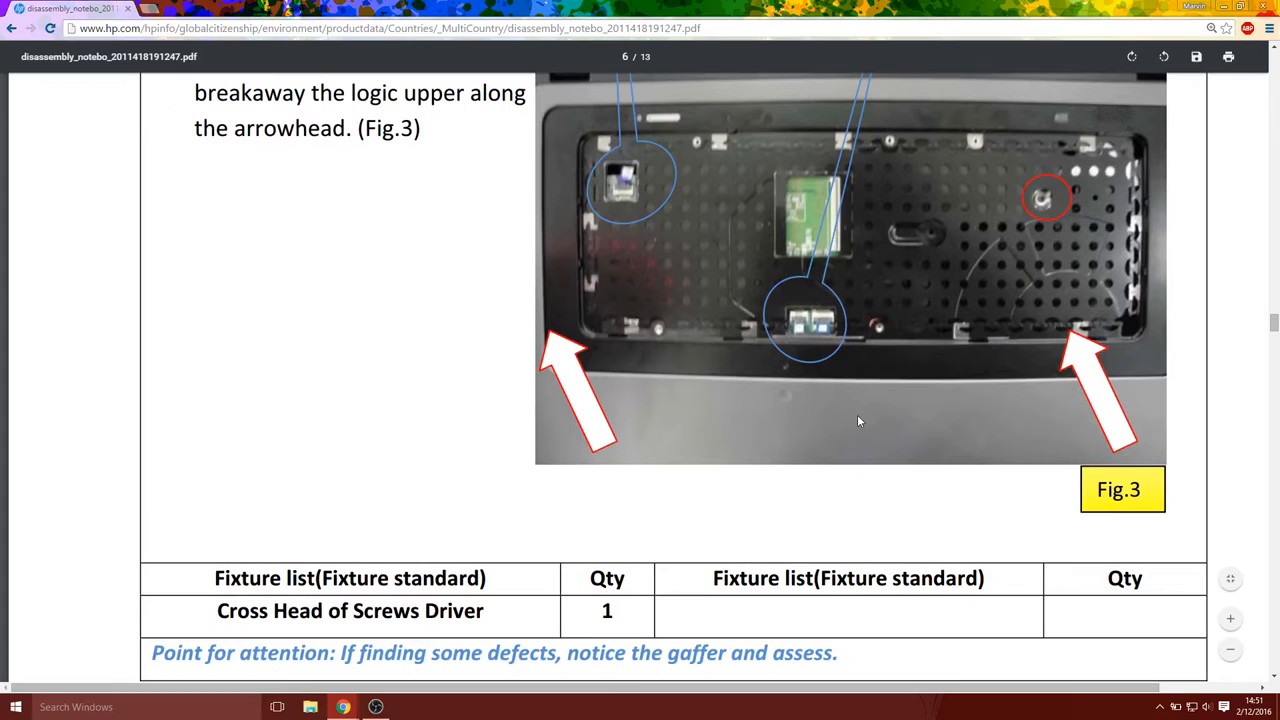
{"action": "scroll", "scroll_direction": "down", "scroll_amount": 3}
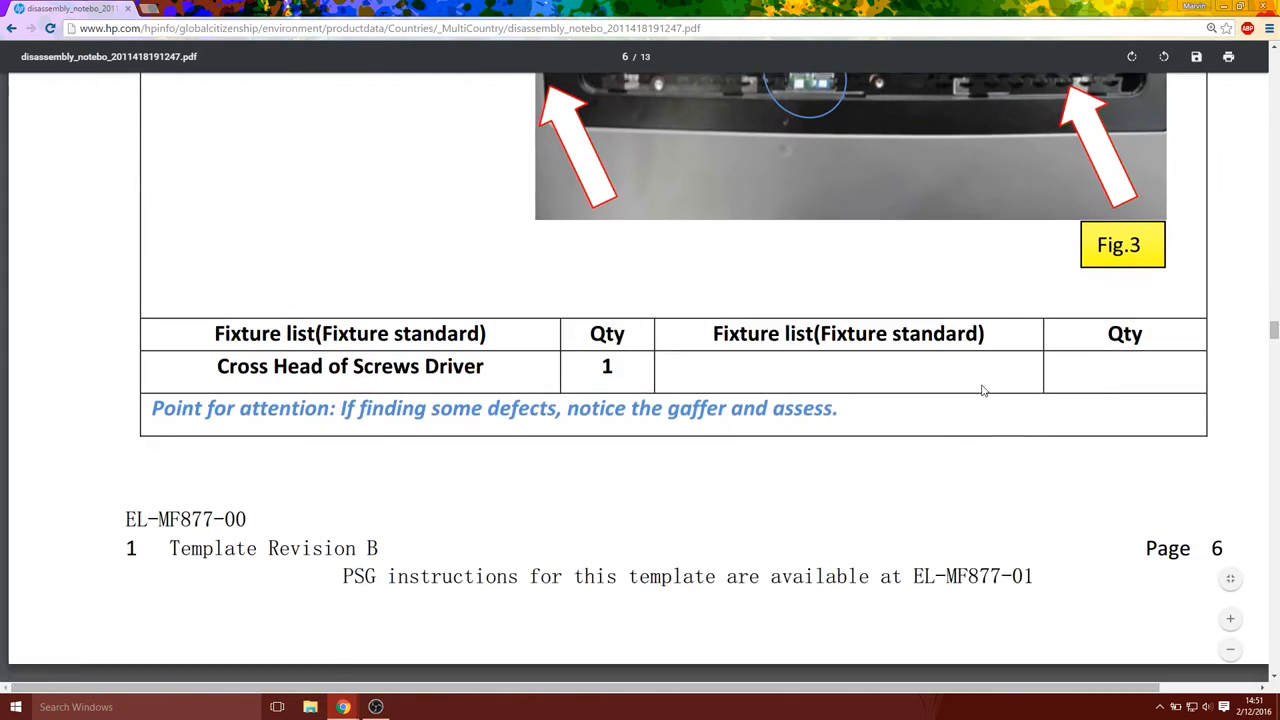
Pass the Disassemble C cover step on page 7 to reach Step 6, Get Mother Board
{"action": "scroll", "scroll_direction": "down", "scroll_amount": 3}
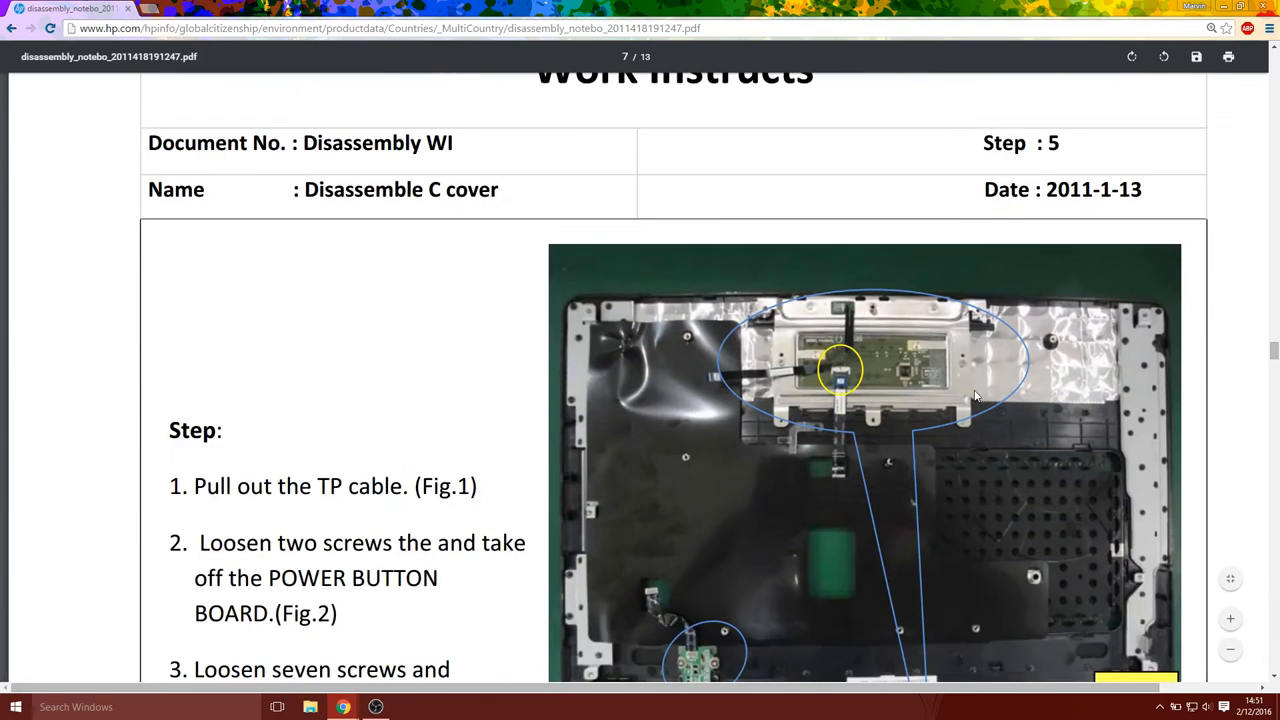
{"action": "scroll", "scroll_direction": "down", "scroll_amount": 3}
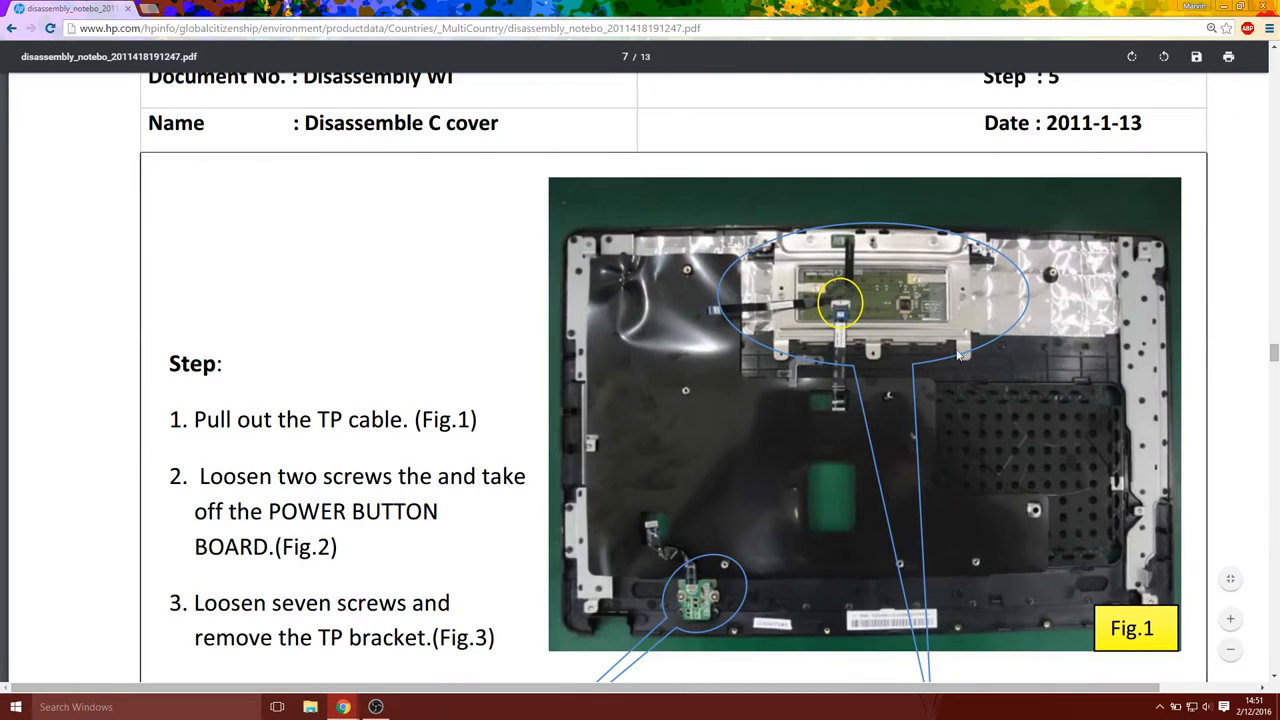
{"action": "scroll", "scroll_direction": "down", "scroll_amount": 3}
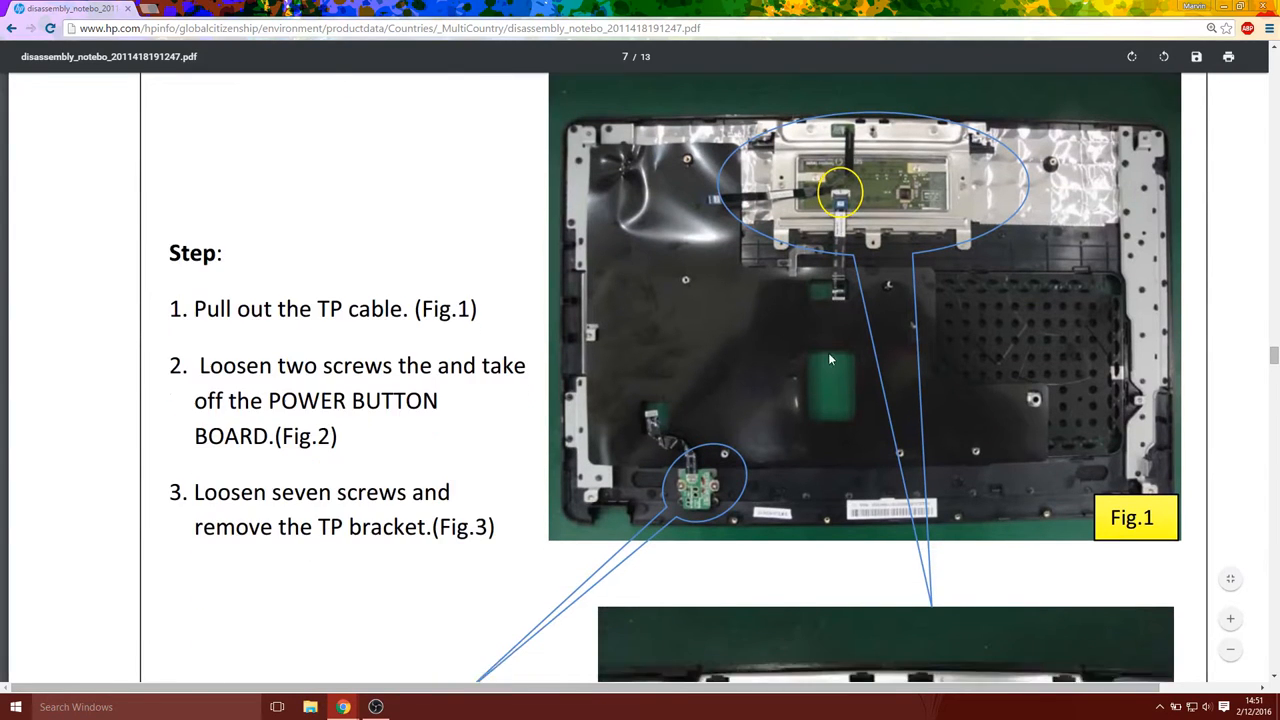
{"action": "scroll", "scroll_direction": "down", "scroll_amount": 3}
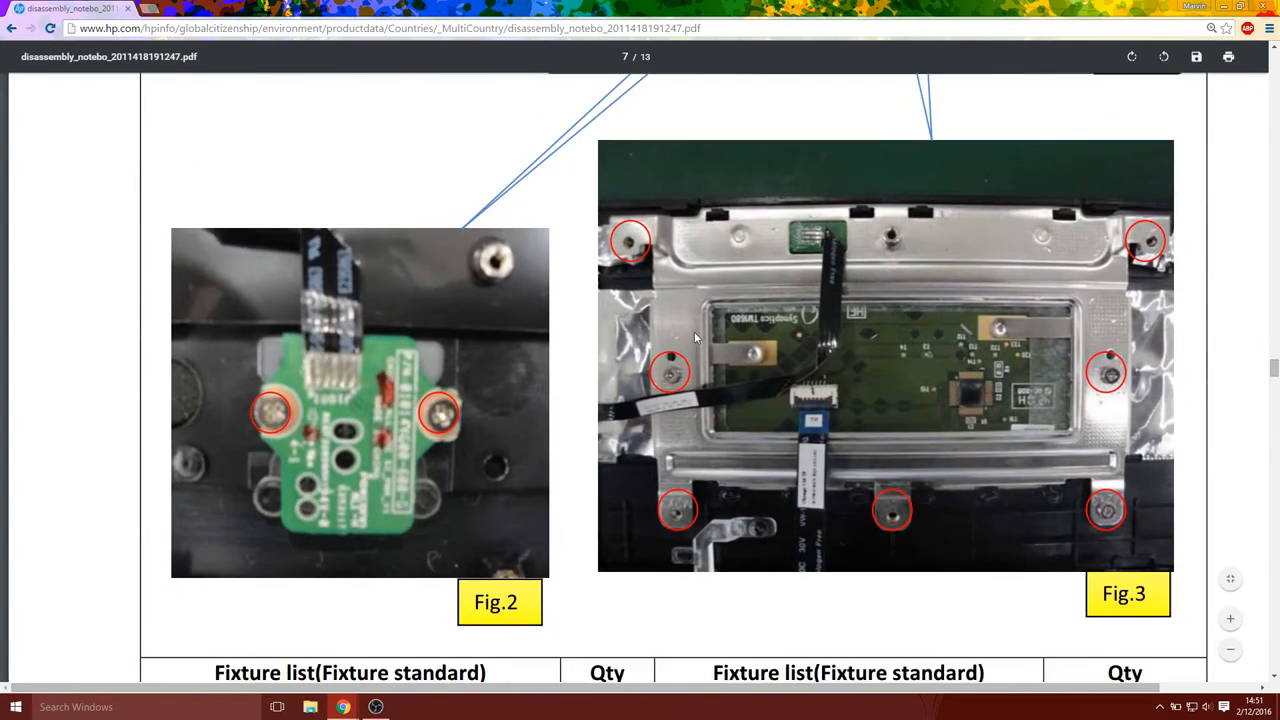
{"action": "scroll", "scroll_direction": "down", "scroll_amount": 3}
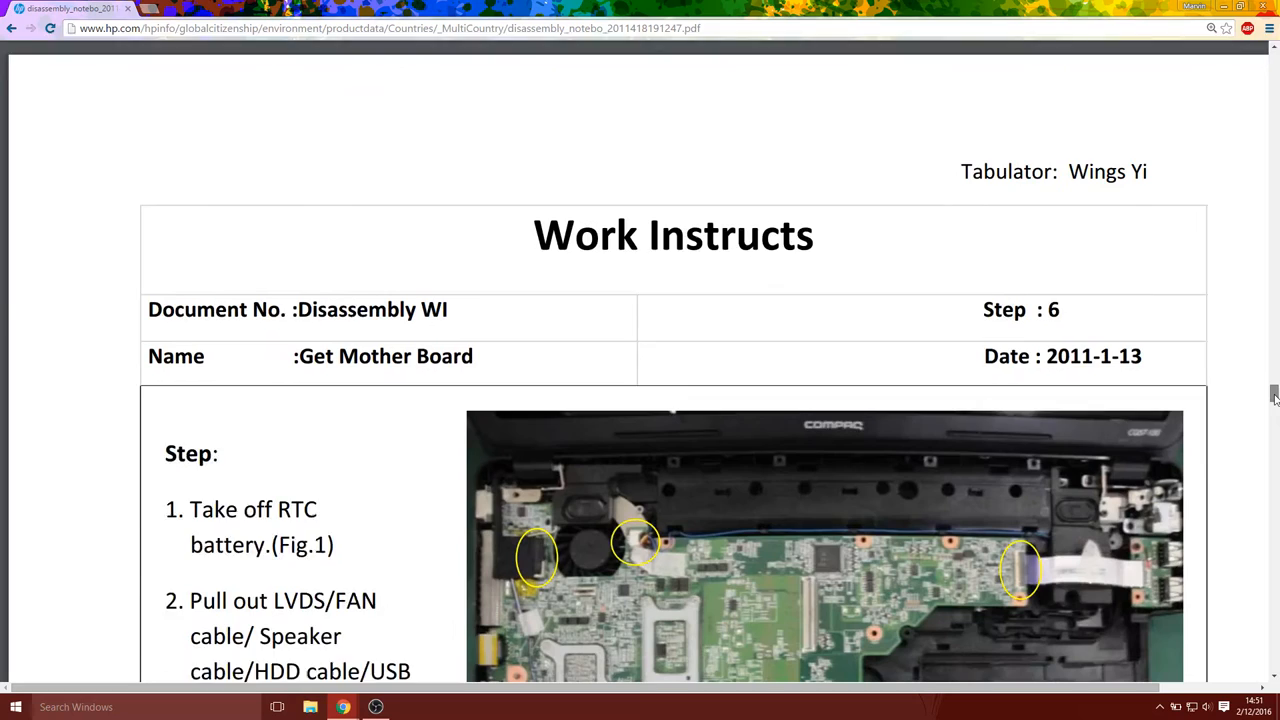
Bring page 8's RTC battery through USB board steps beside the Fig.1 motherboard photo into view
{"action": "scroll", "scroll_direction": "down", "scroll_amount": 3}
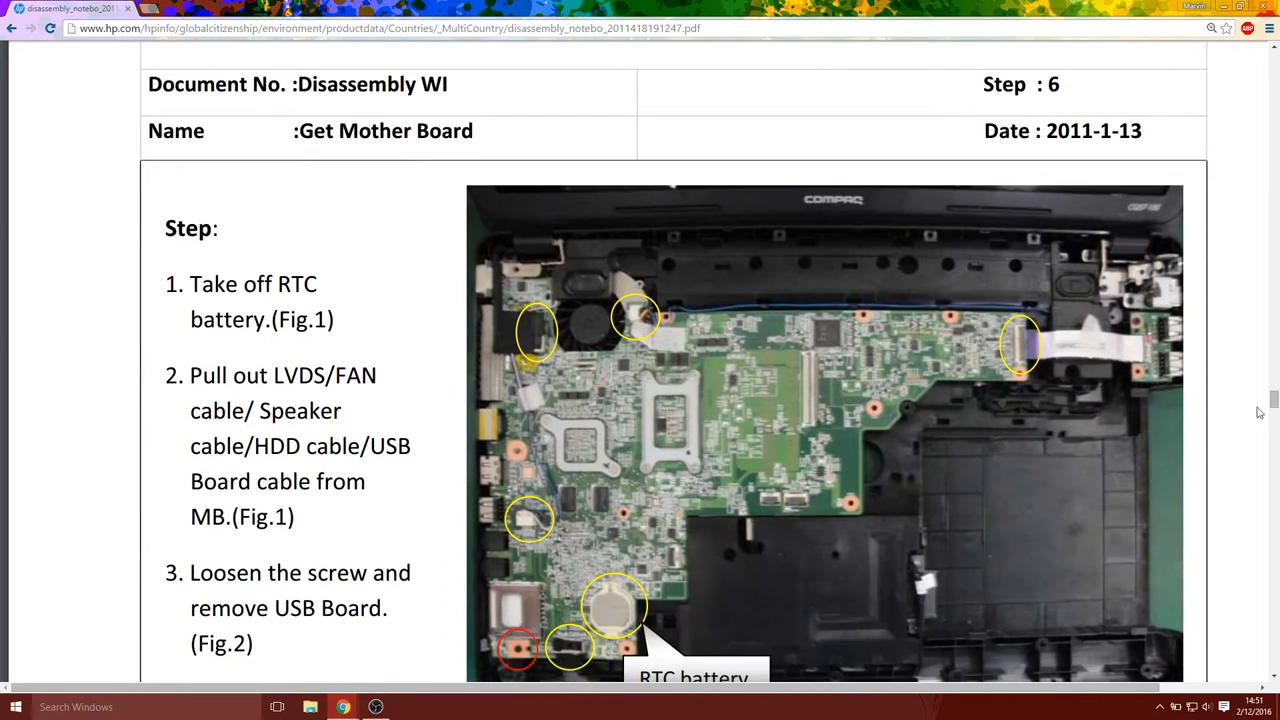
{"action": "scroll", "scroll_direction": "down", "scroll_amount": 3}
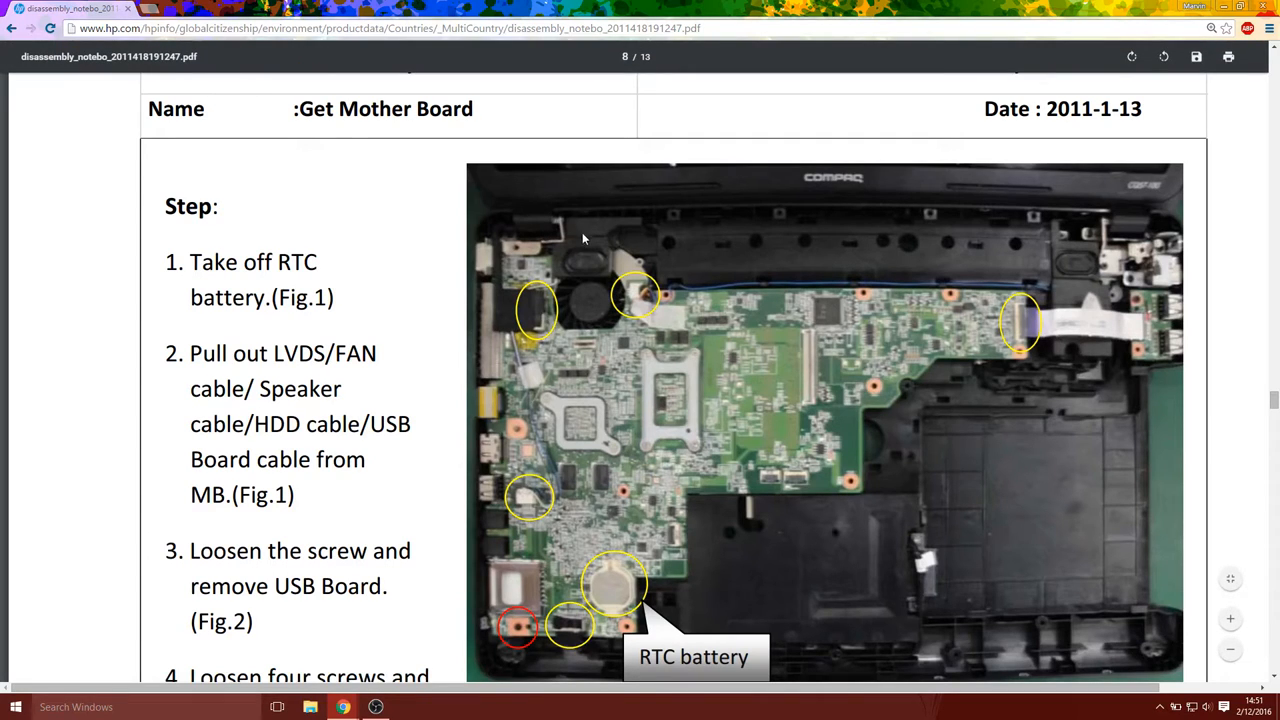
{"action": "mouse_move", "coordinate": [680, 496]}
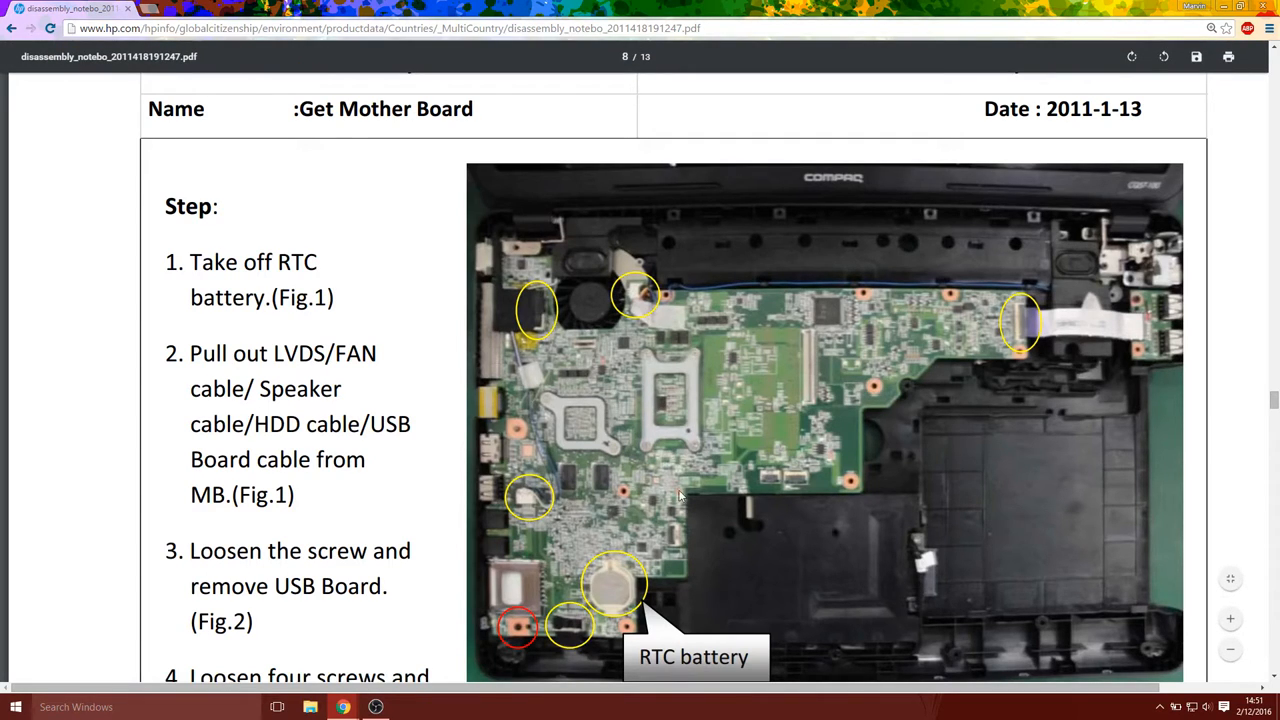
{"action": "mouse_move", "coordinate": [596, 556]}
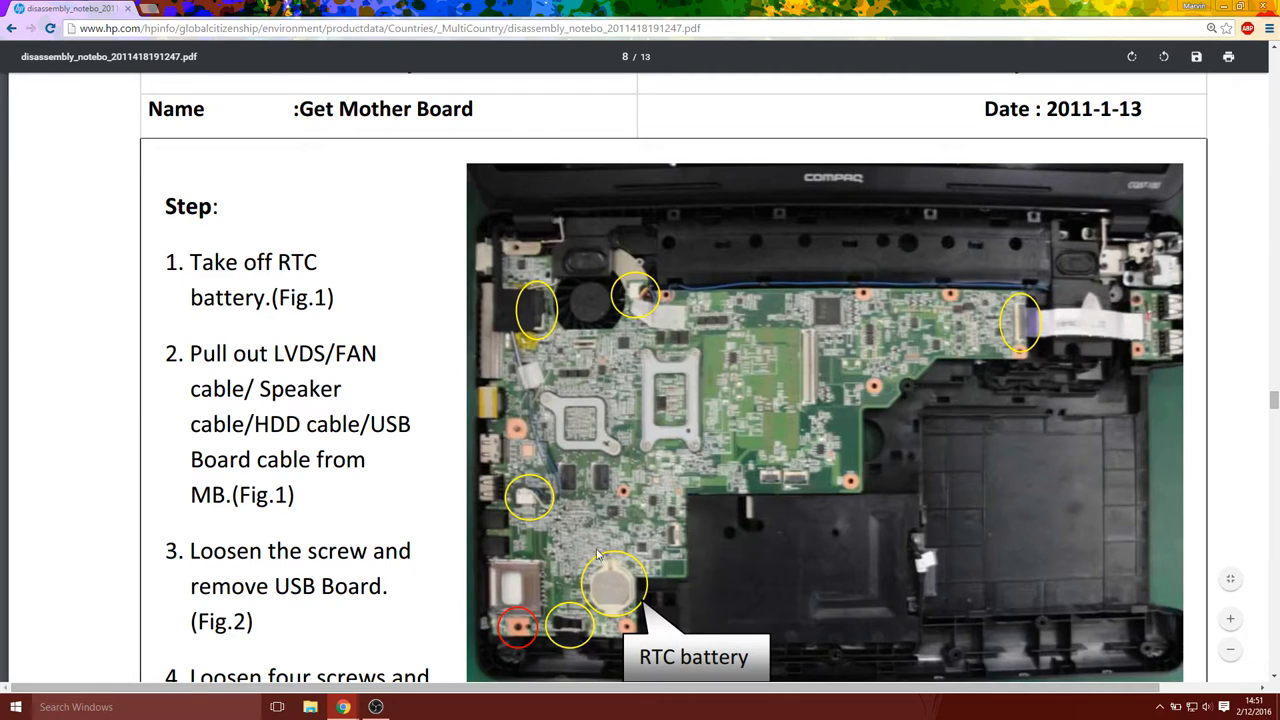
{"action": "mouse_move", "coordinate": [612, 532]}
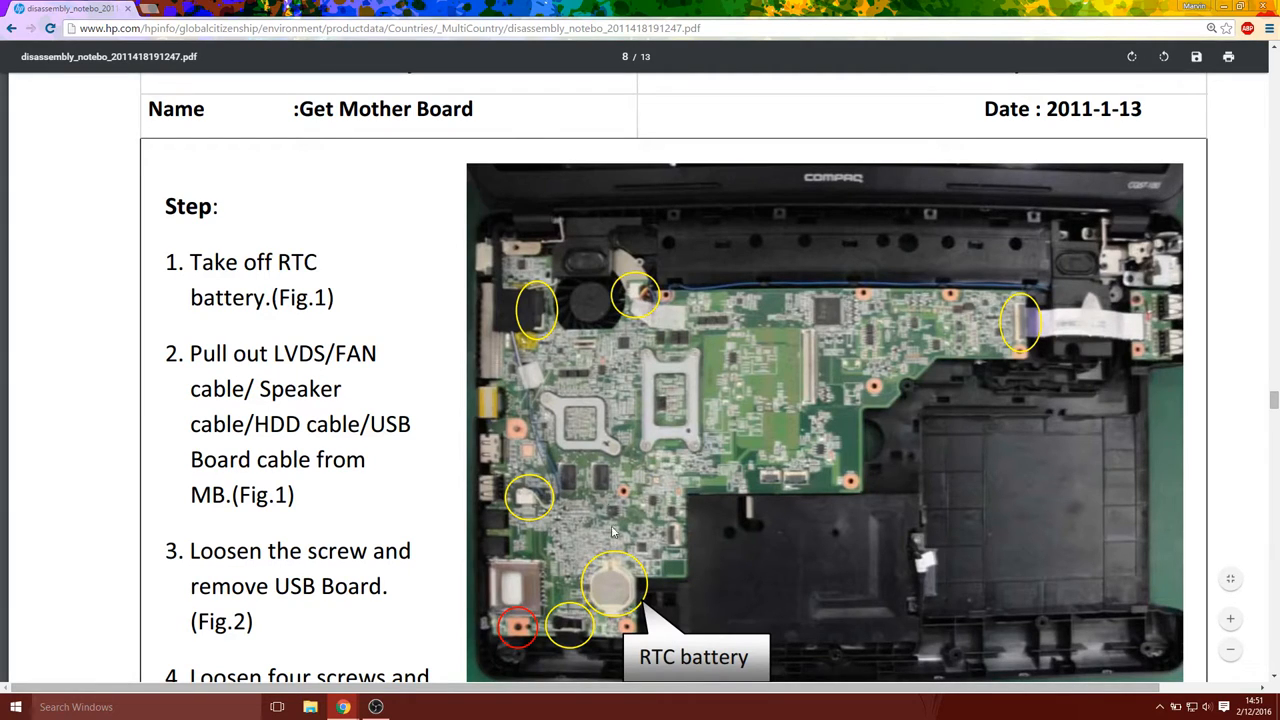
{"action": "mouse_move", "coordinate": [564, 558]}
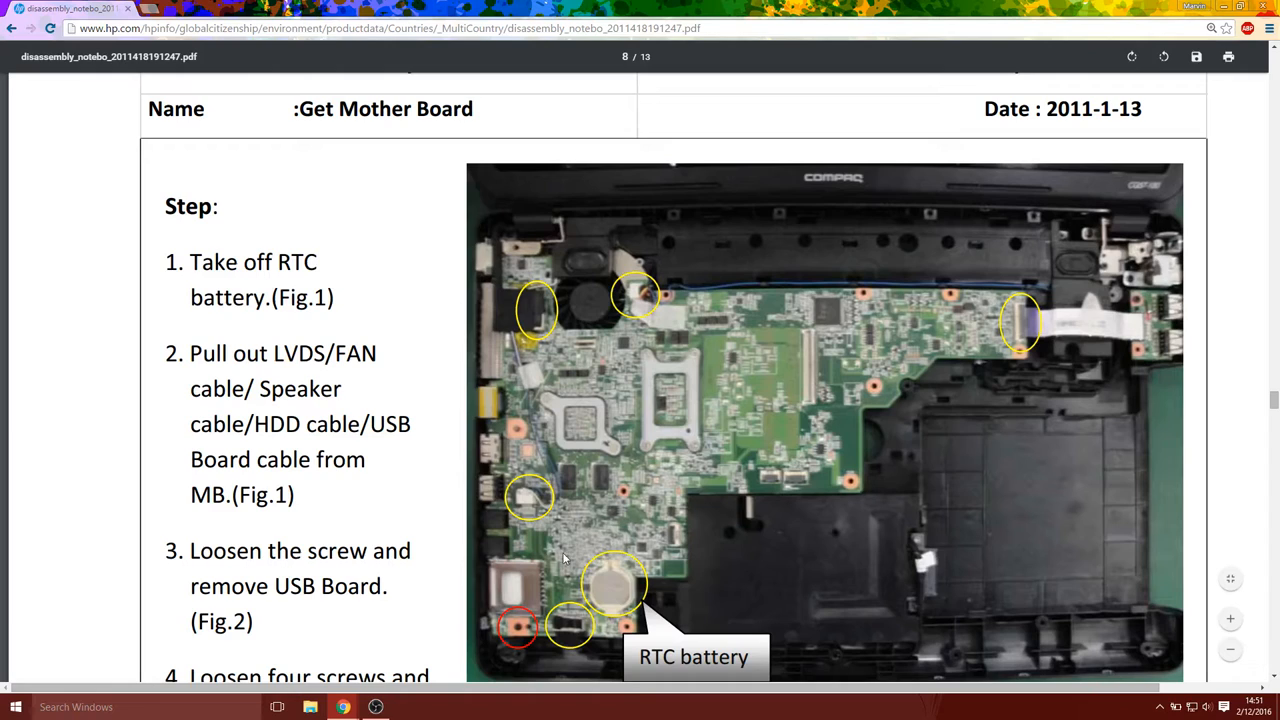
{"action": "mouse_move", "coordinate": [578, 568]}
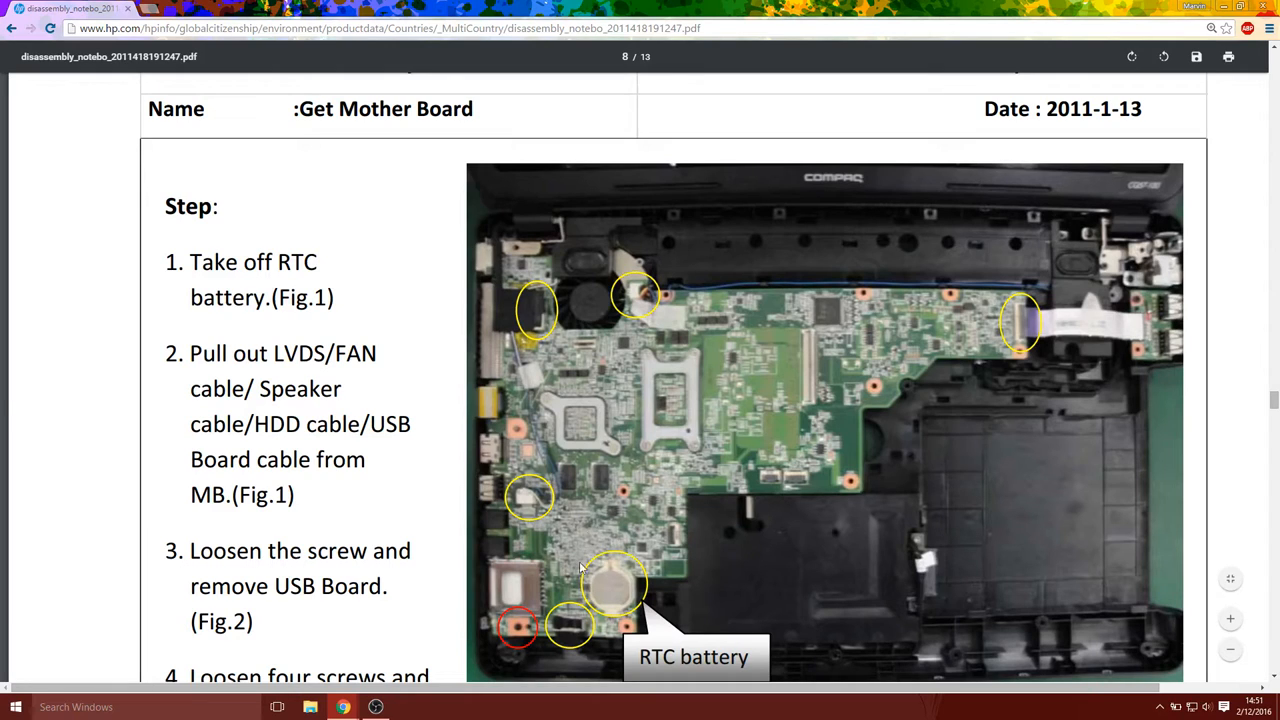
{"action": "mouse_move", "coordinate": [558, 560]}
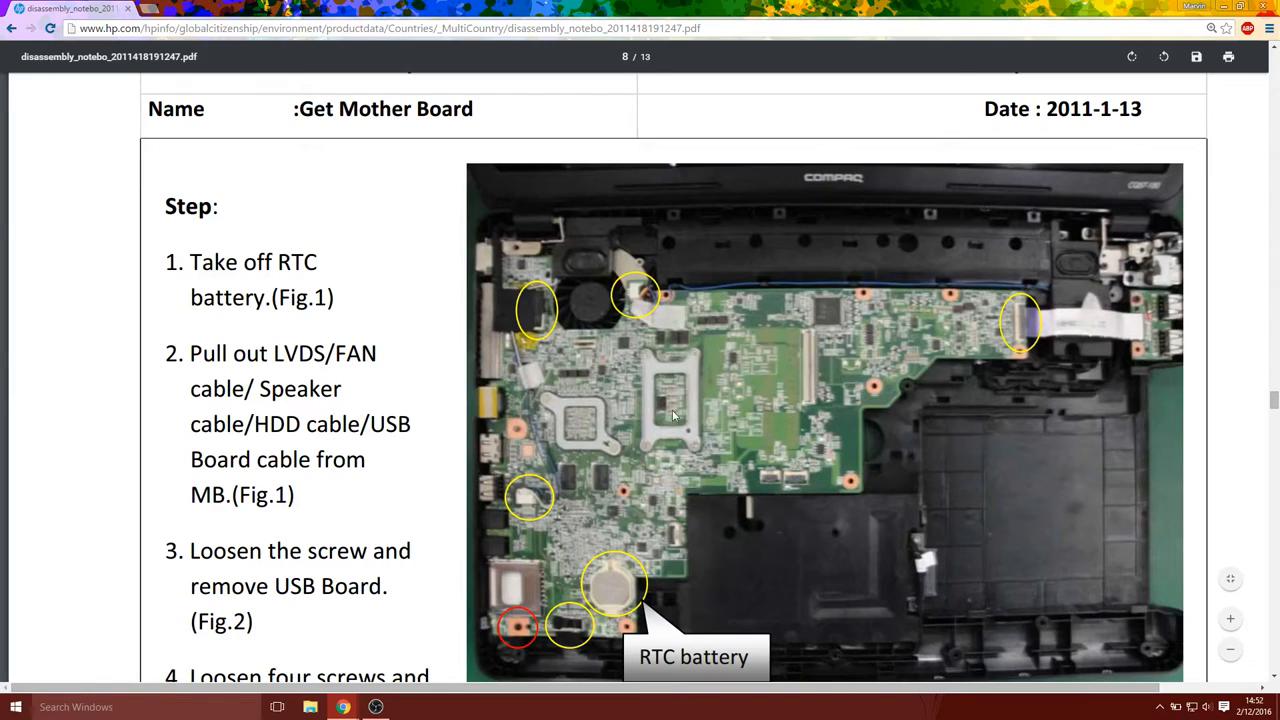
{"action": "mouse_move", "coordinate": [1076, 252]}
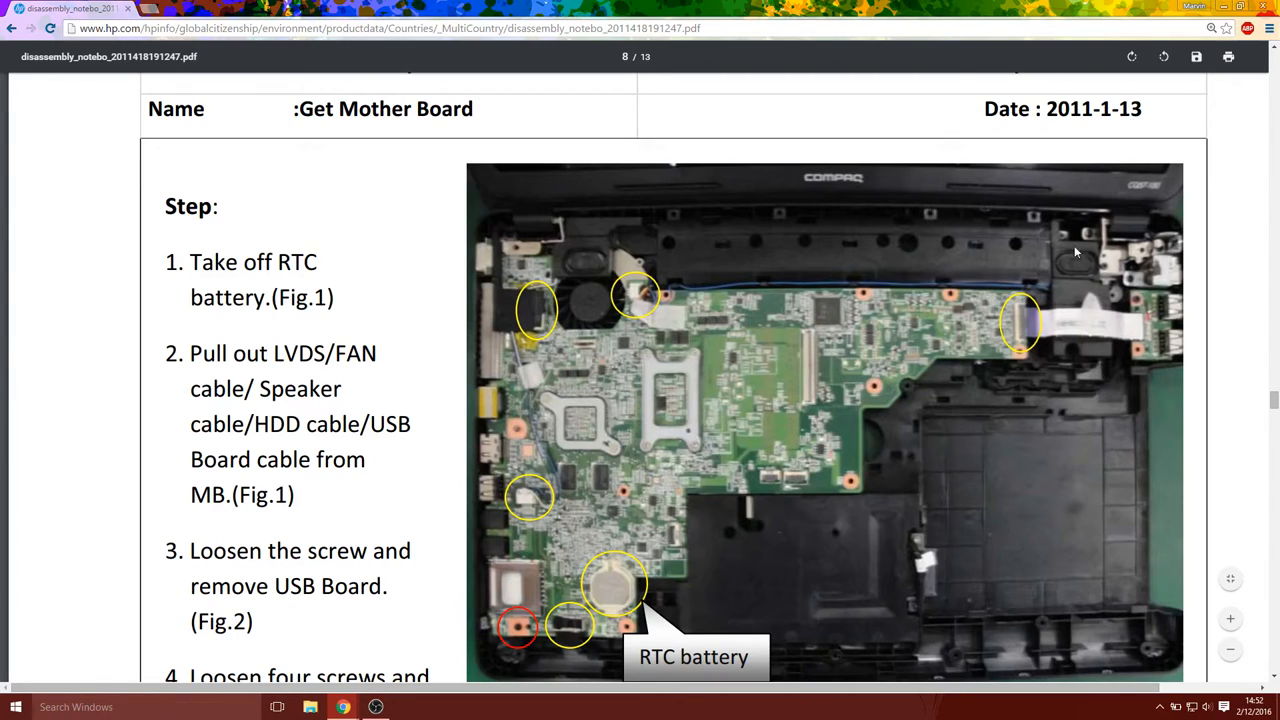
{"action": "mouse_move", "coordinate": [608, 268]}
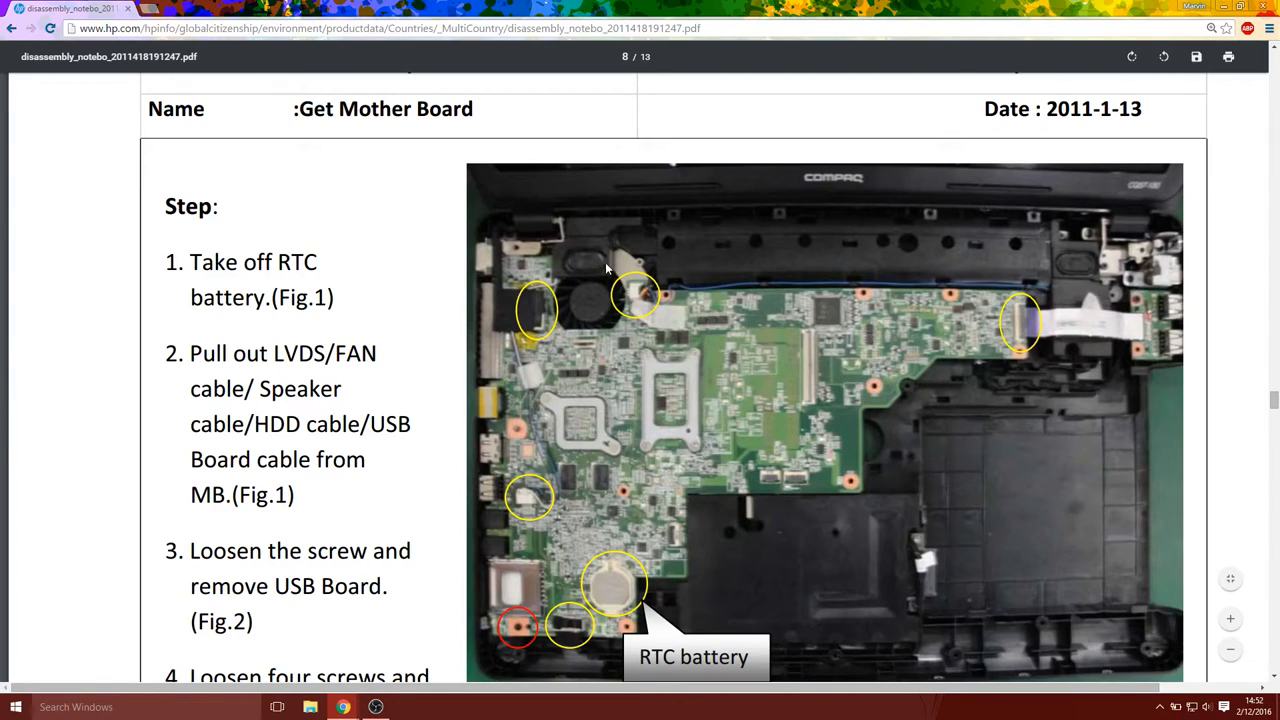
{"action": "mouse_move", "coordinate": [576, 218]}
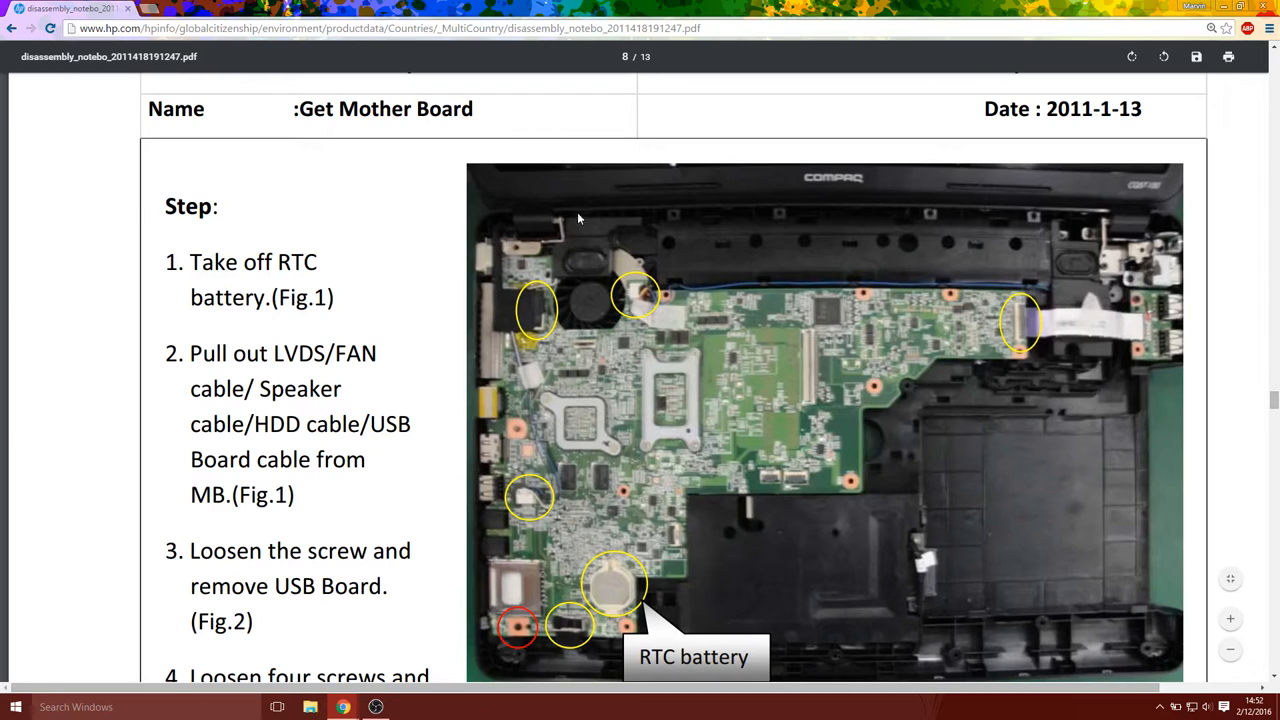
{"action": "mouse_move", "coordinate": [568, 244]}
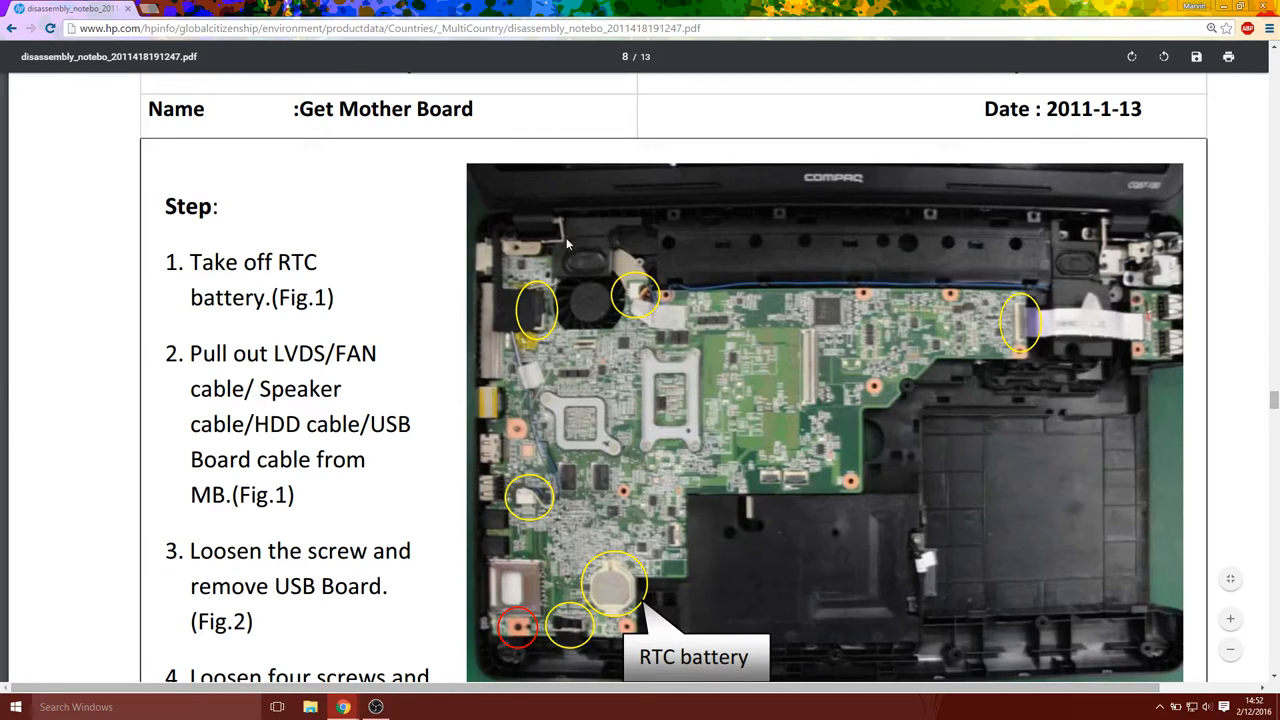
{"action": "mouse_move", "coordinate": [492, 308]}
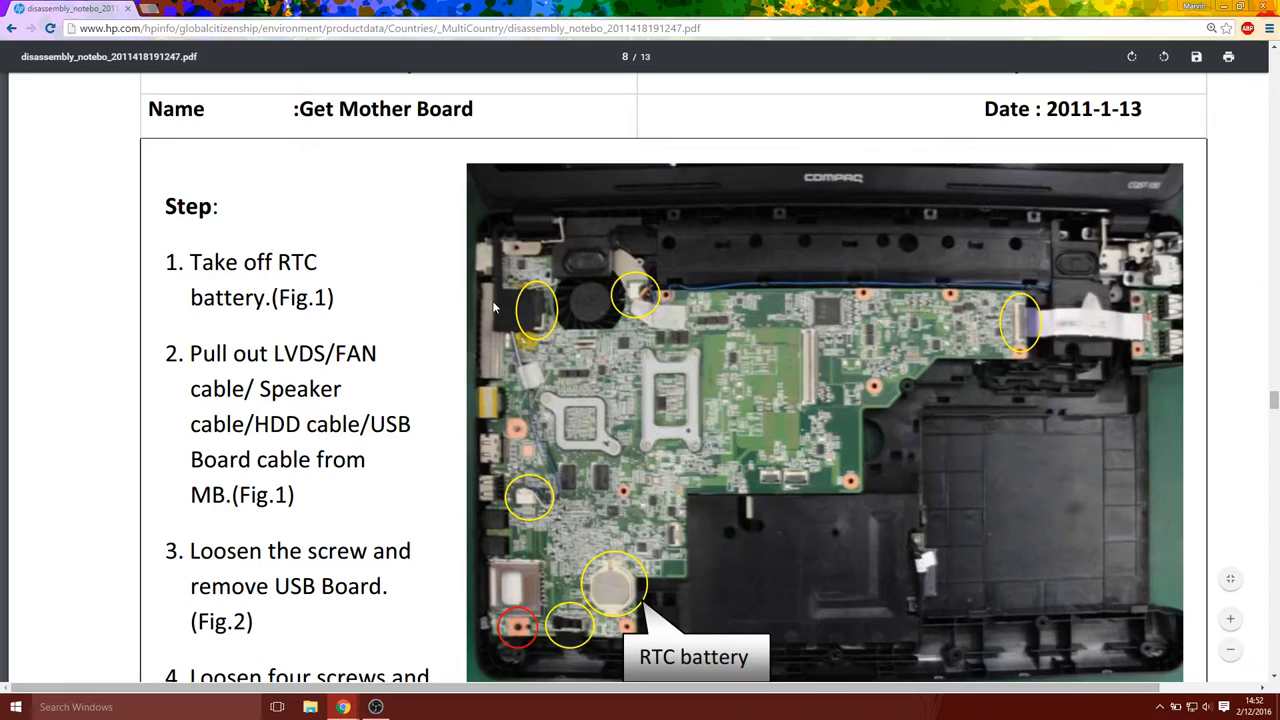
{"action": "mouse_move", "coordinate": [630, 304]}
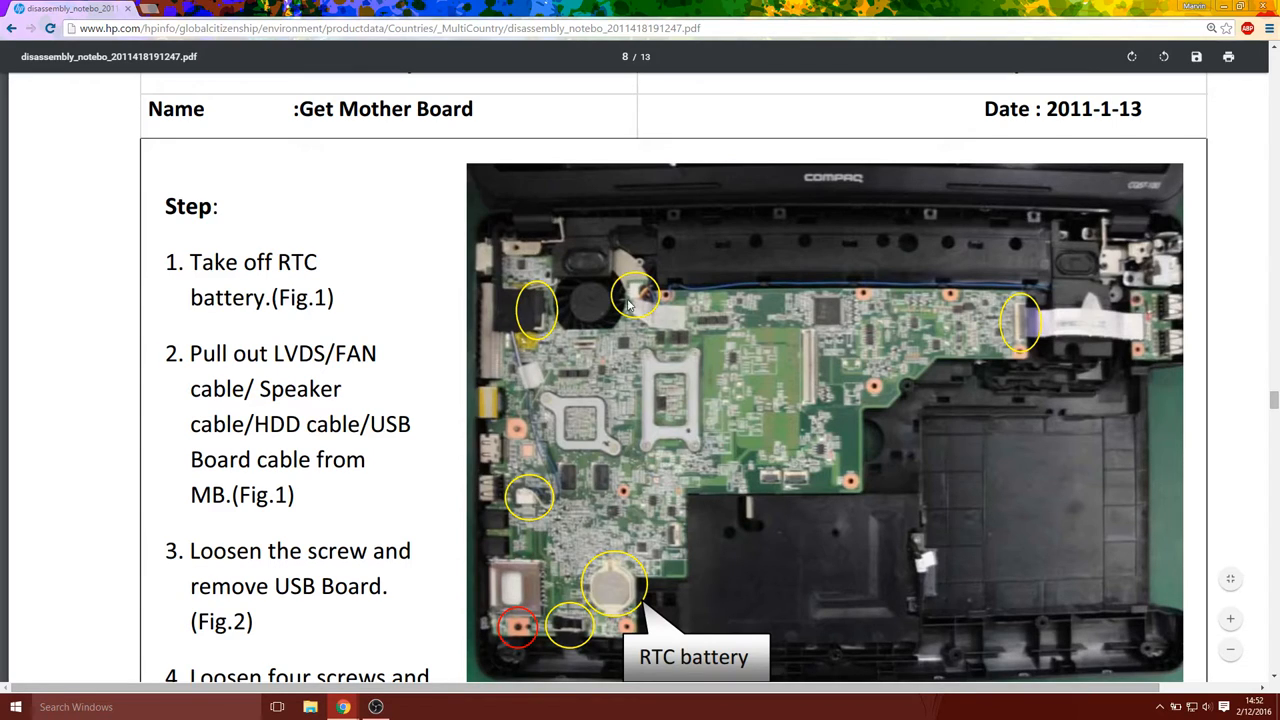
{"action": "mouse_move", "coordinate": [528, 508]}
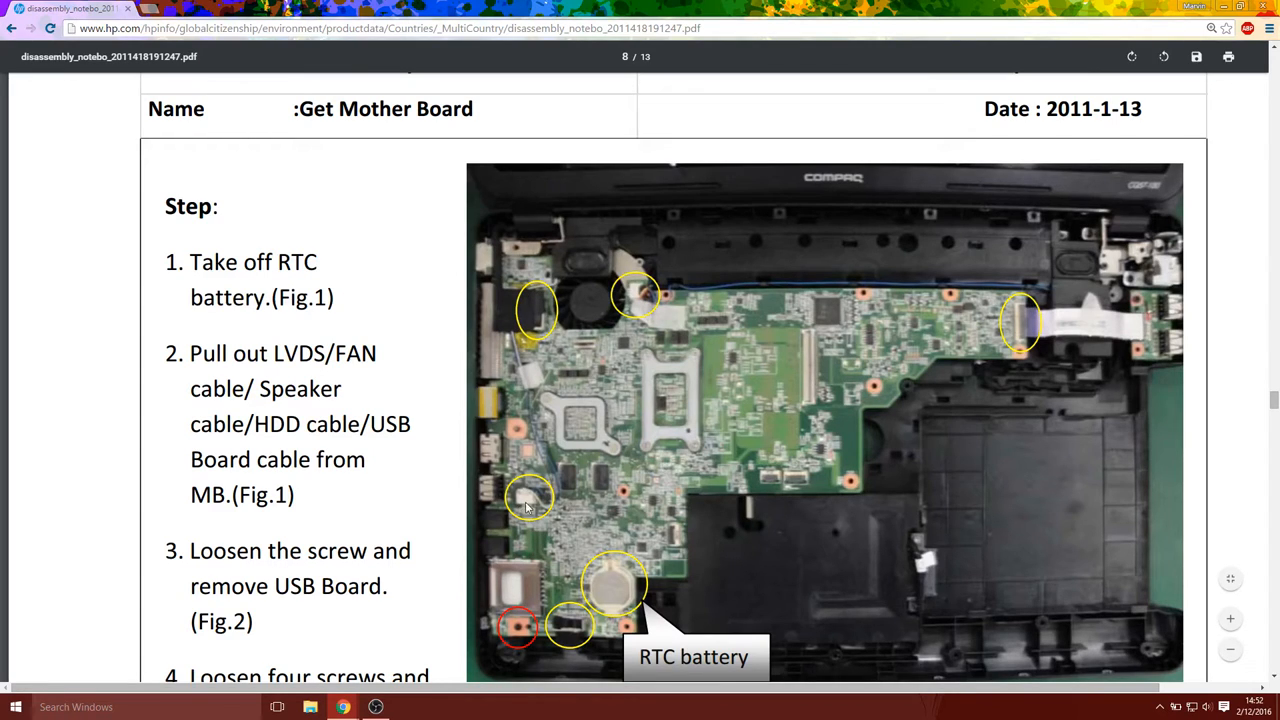
{"action": "mouse_move", "coordinate": [568, 584]}
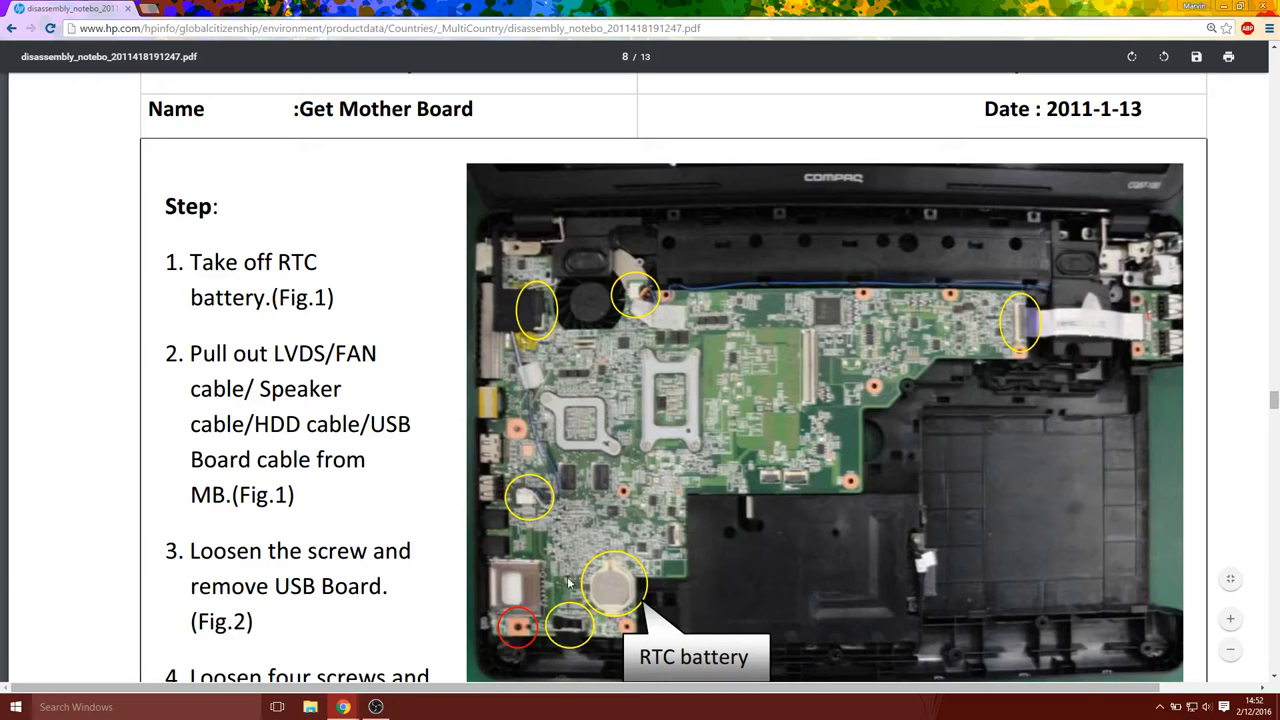
{"action": "scroll", "scroll_direction": "down", "scroll_amount": 3}
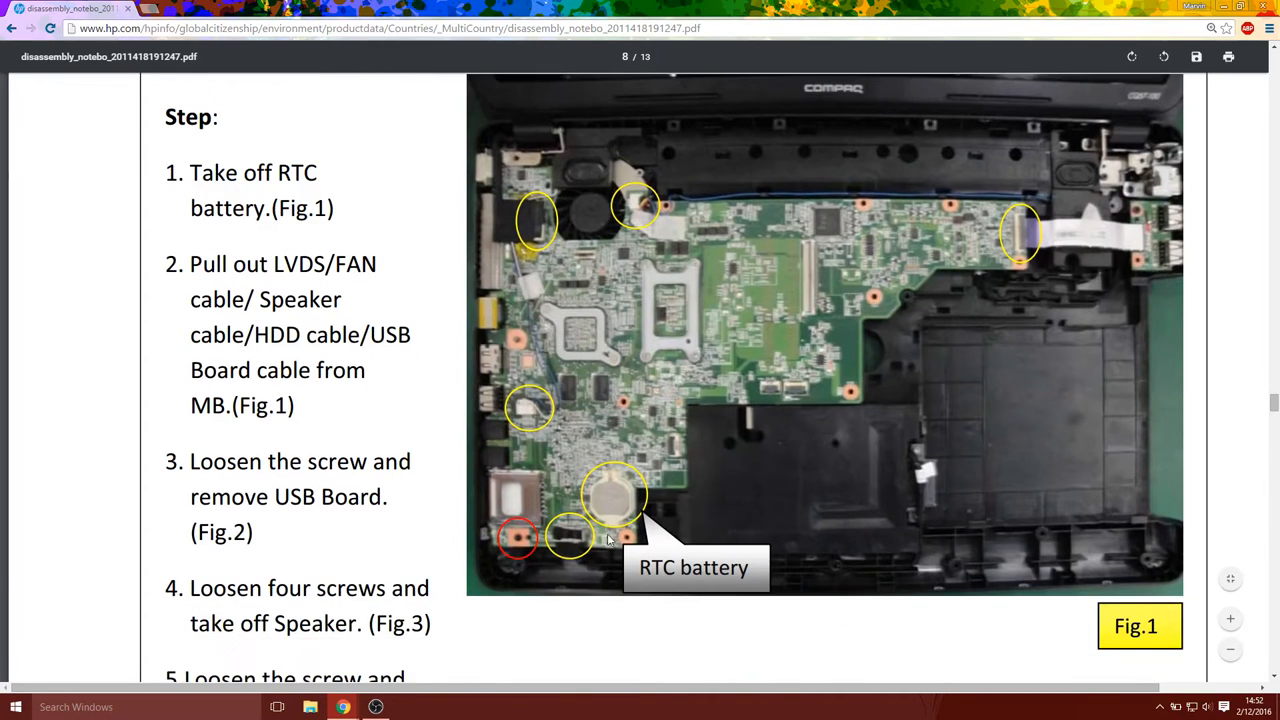
{"action": "mouse_move", "coordinate": [604, 496]}
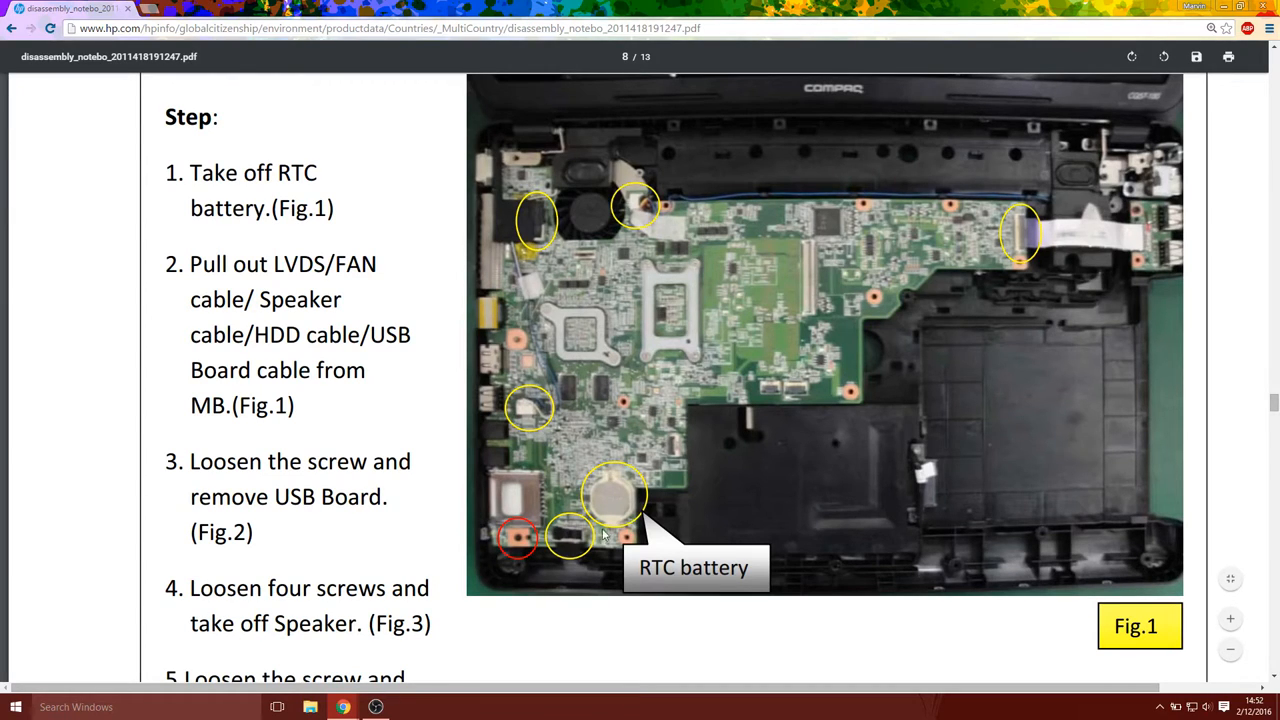
{"action": "mouse_move", "coordinate": [576, 564]}
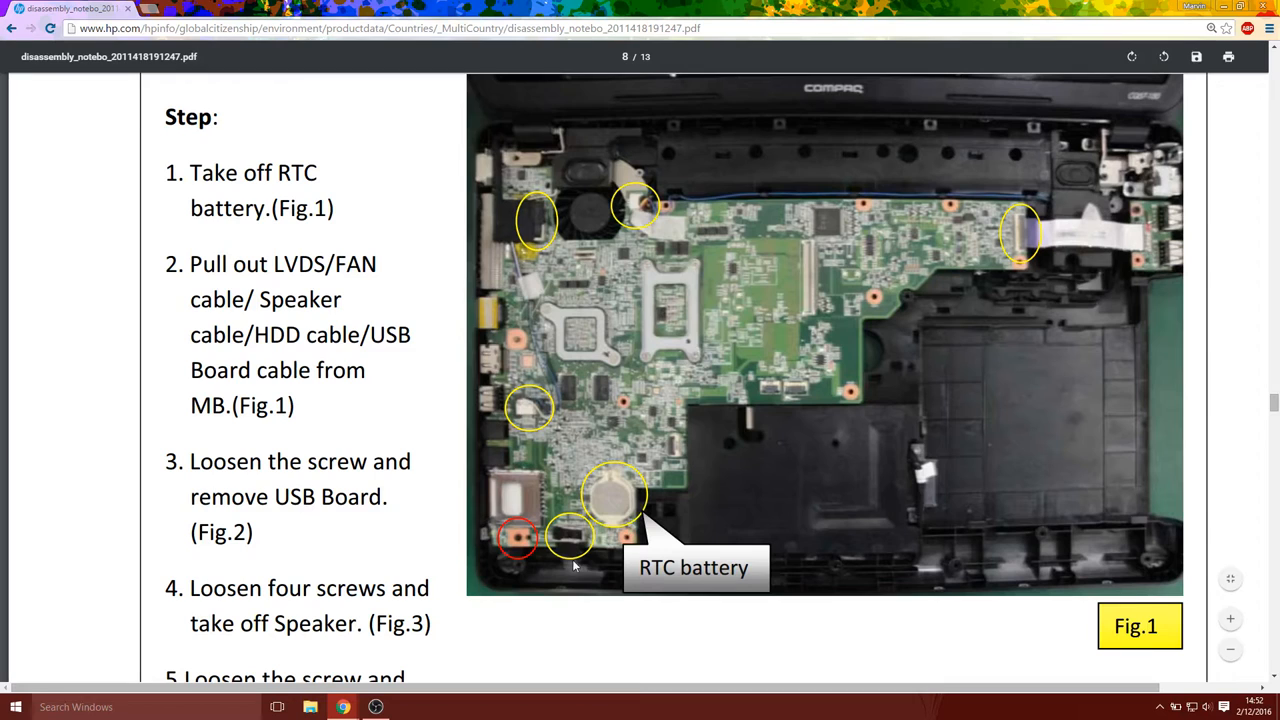
{"action": "mouse_move", "coordinate": [582, 540]}
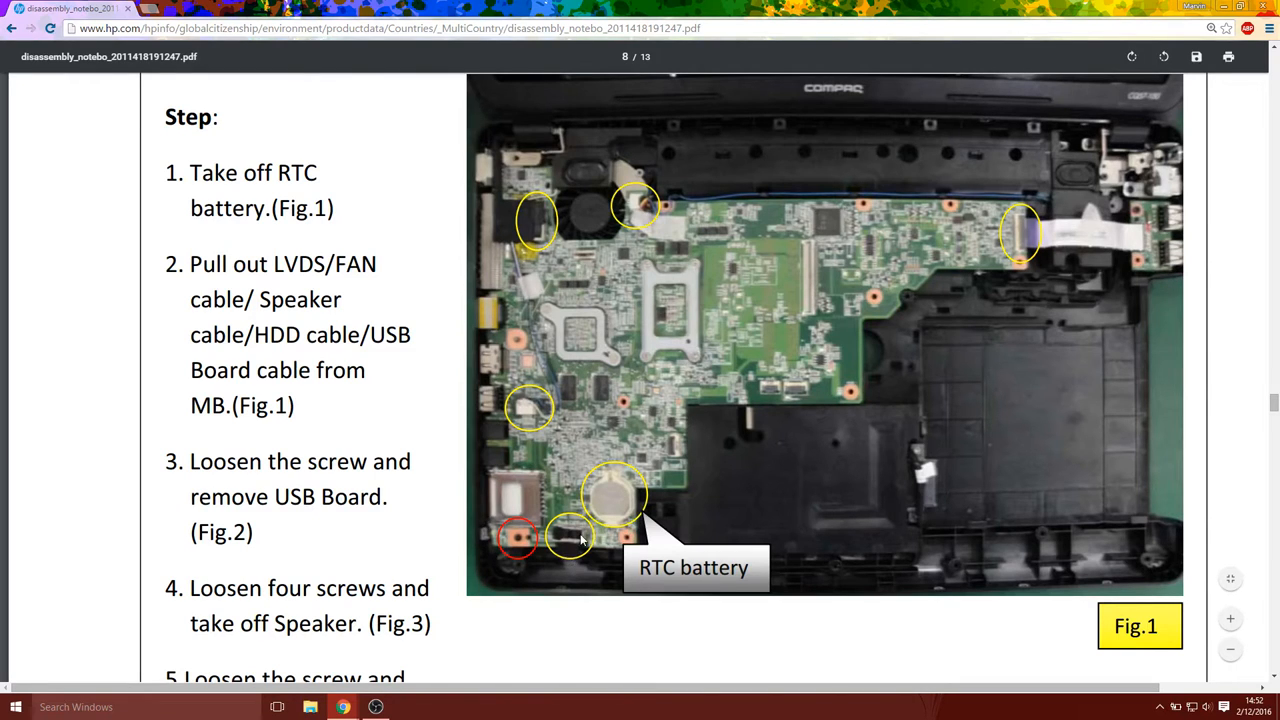
{"action": "scroll", "scroll_direction": "down", "scroll_amount": 3}
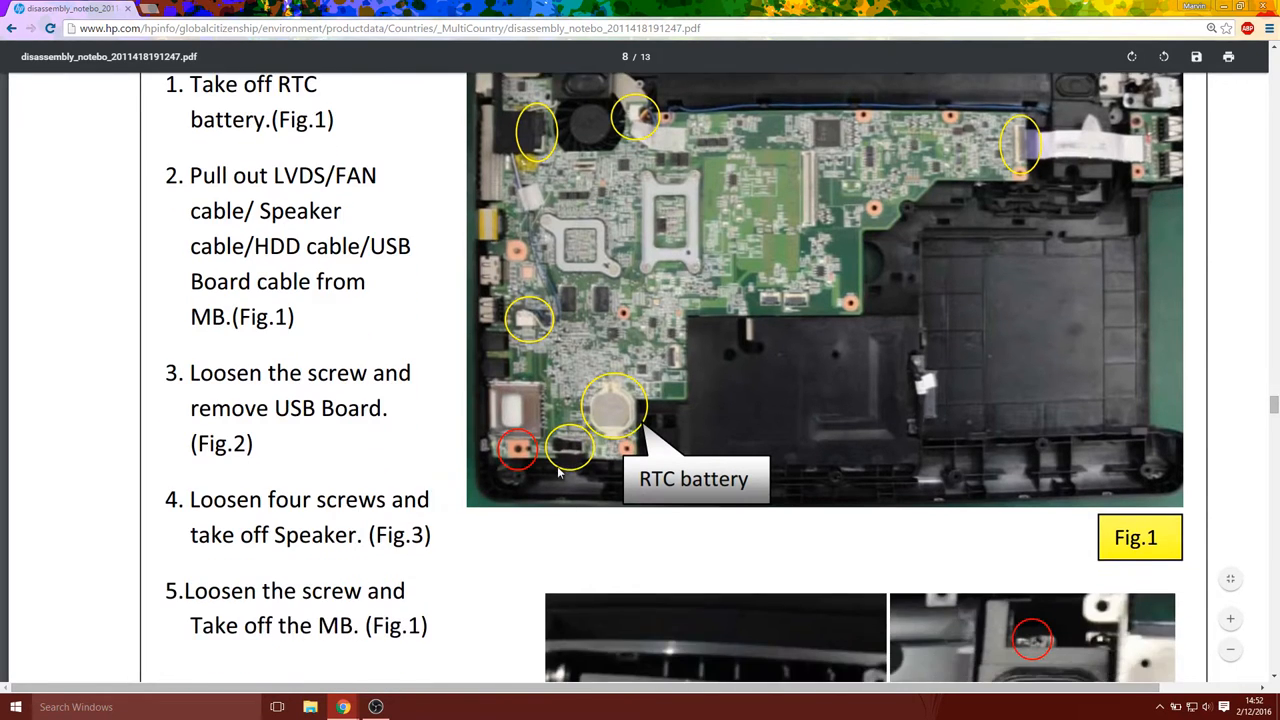
{"action": "scroll", "scroll_direction": "down", "scroll_amount": 3}
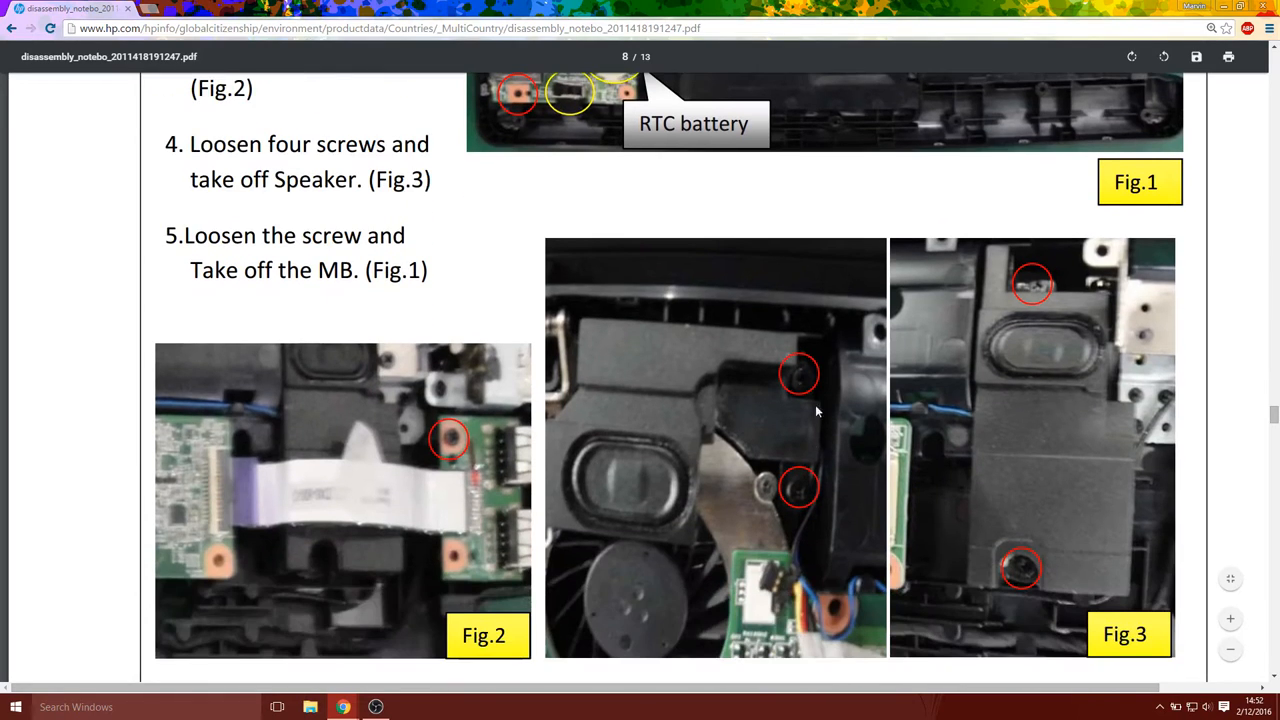
{"action": "scroll", "scroll_direction": "down", "scroll_amount": 3}
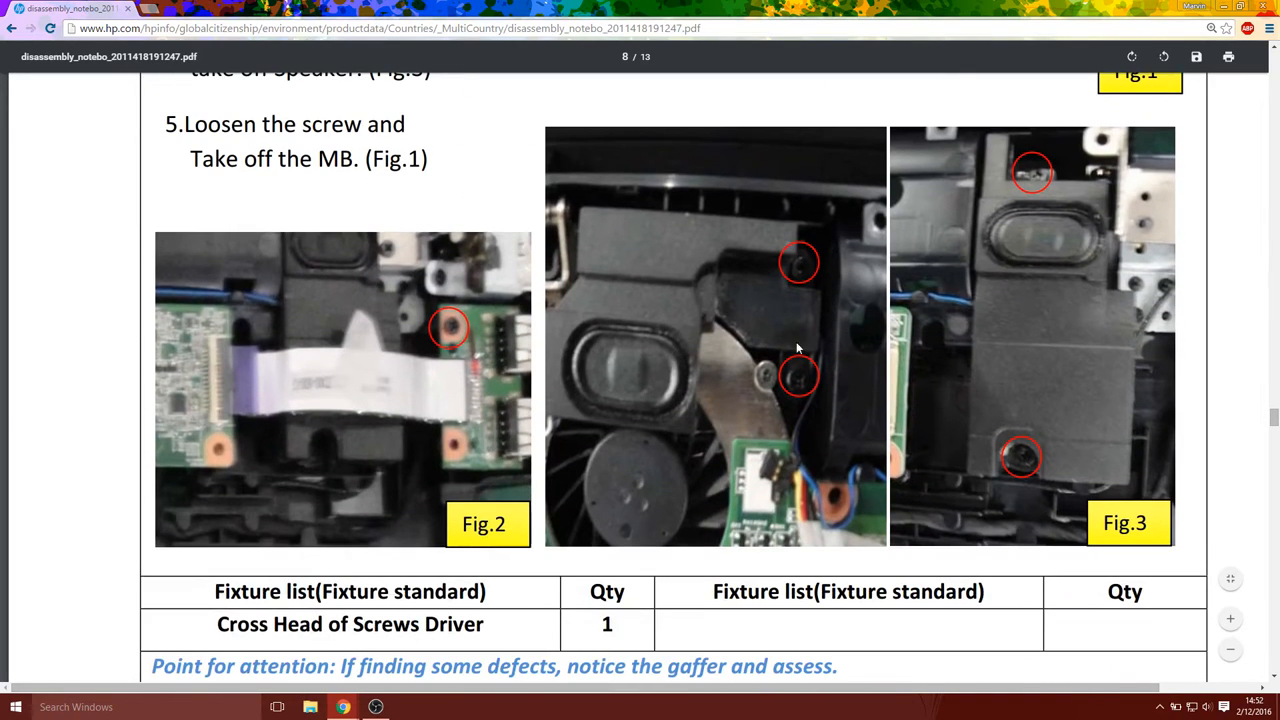
{"action": "mouse_move", "coordinate": [388, 302]}
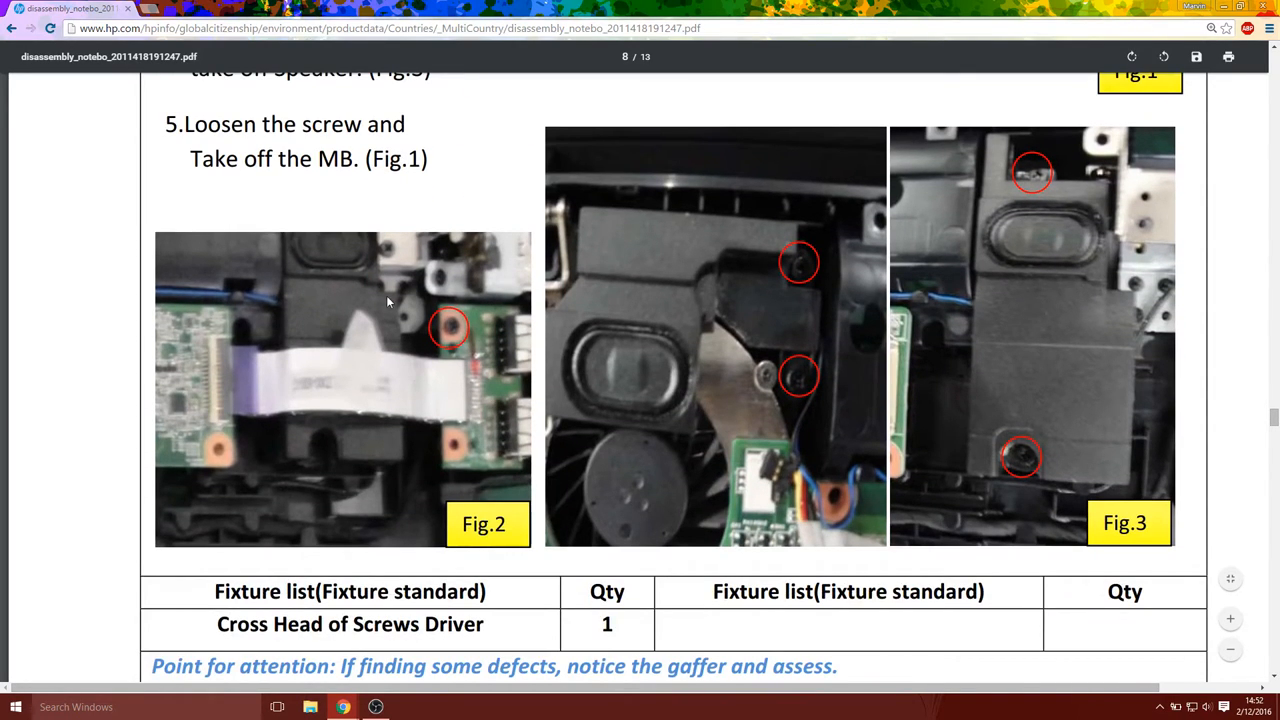
{"action": "mouse_move", "coordinate": [448, 374]}
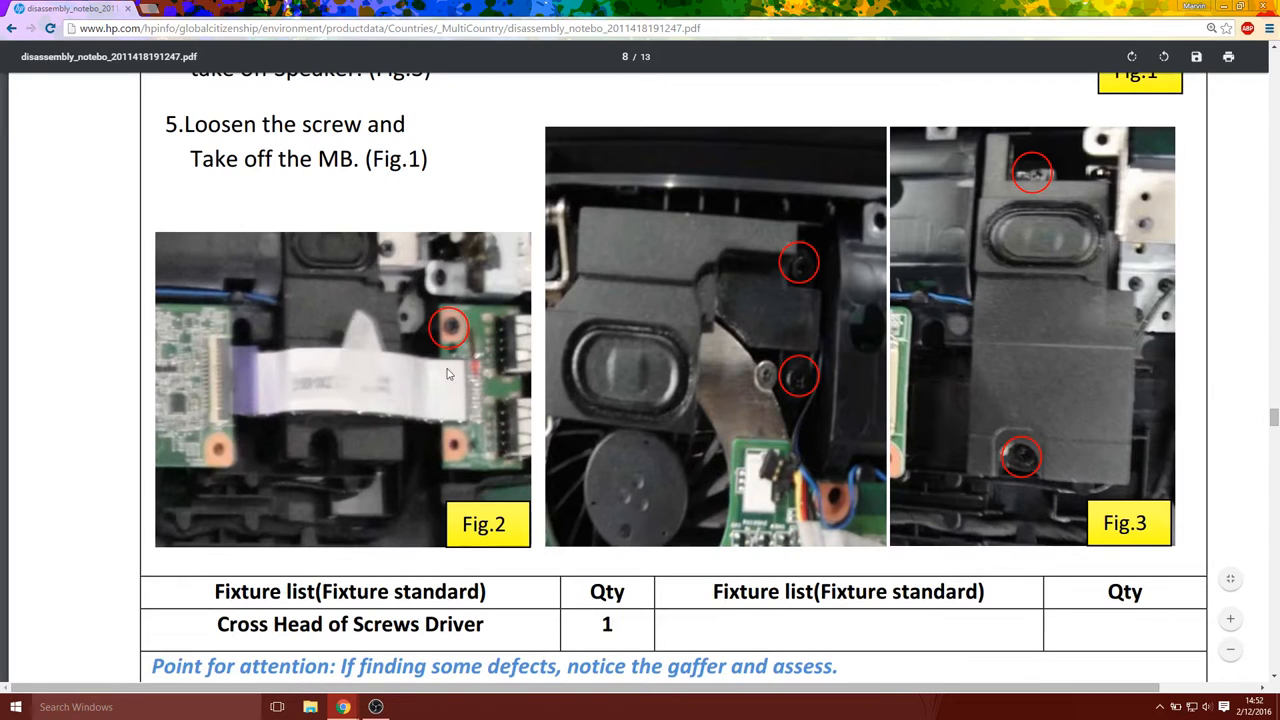
{"action": "mouse_move", "coordinate": [1132, 268]}
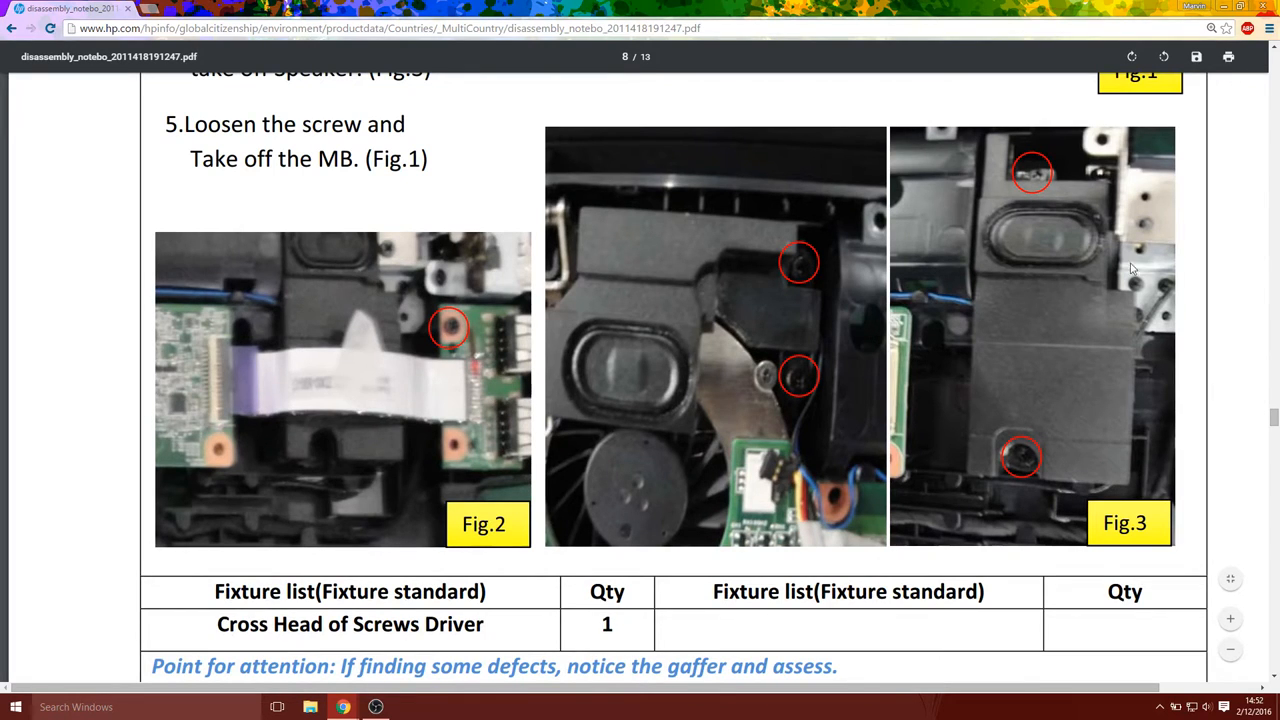
{"action": "scroll", "scroll_direction": "down", "scroll_amount": 3}
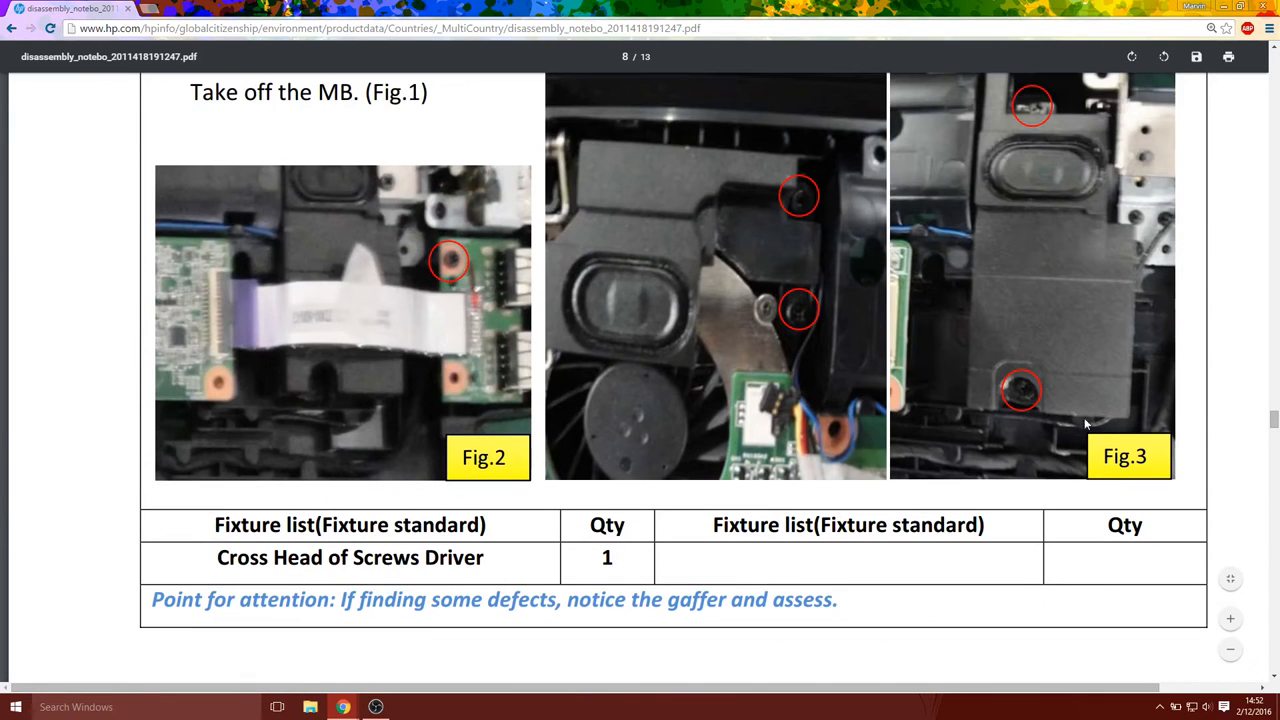
{"action": "mouse_move", "coordinate": [764, 410]}
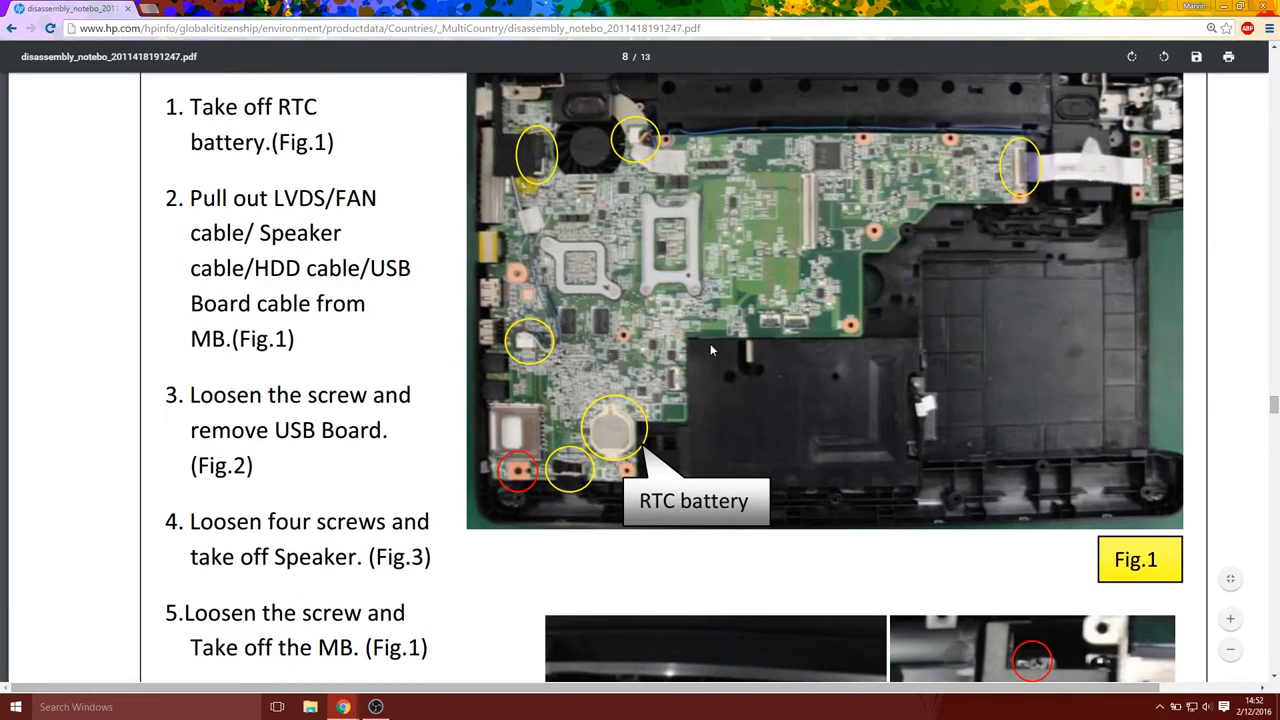
{"action": "mouse_move", "coordinate": [640, 142]}
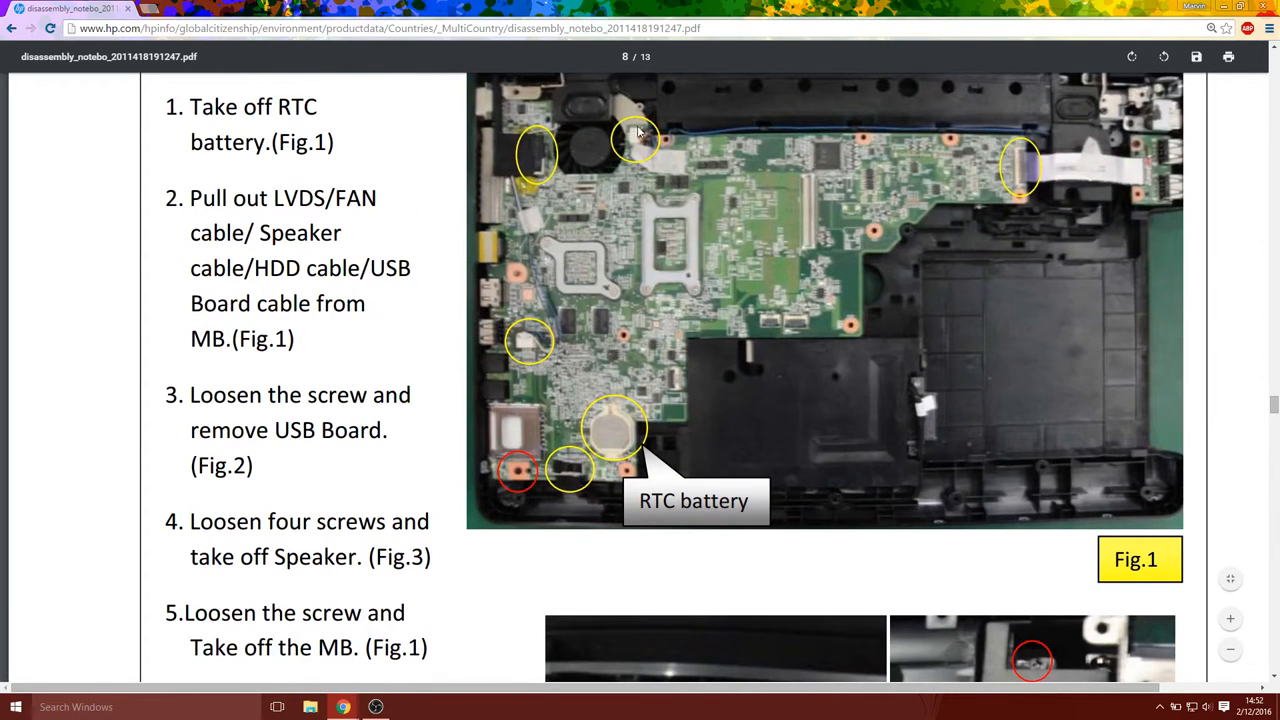
{"action": "mouse_move", "coordinate": [690, 244]}
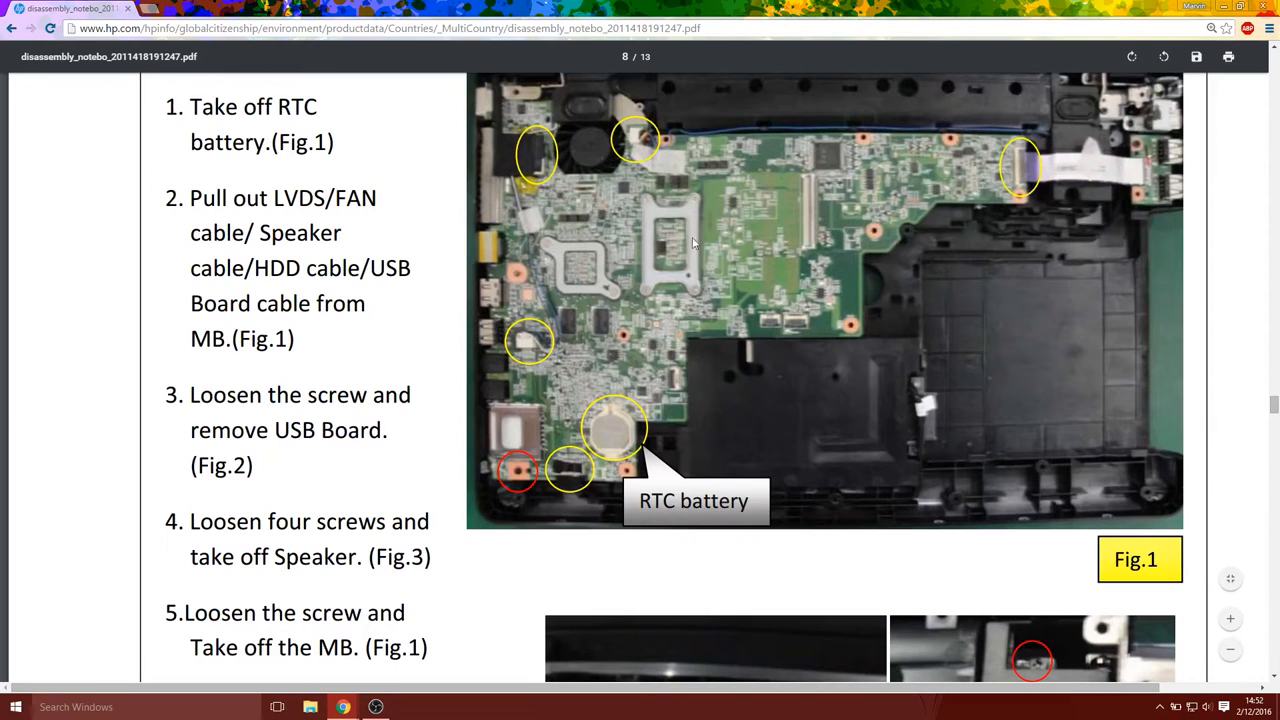
{"action": "mouse_move", "coordinate": [1138, 428]}
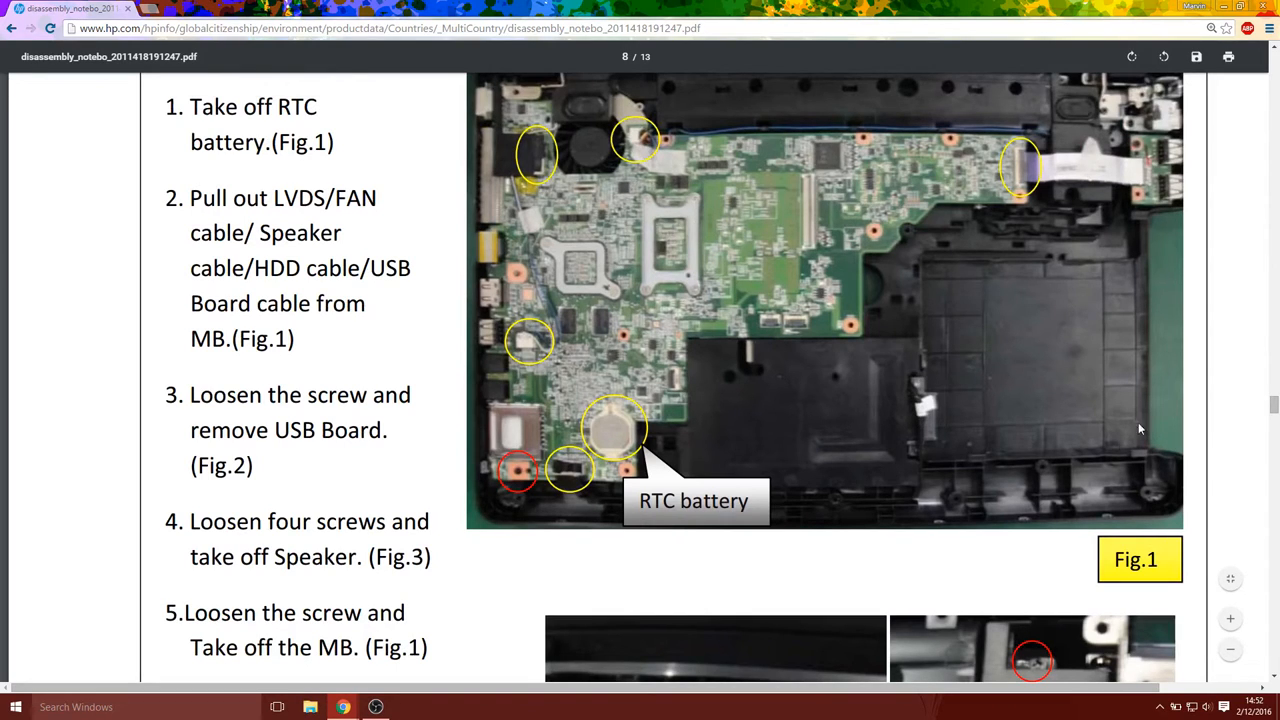
Return down the PDF to page 8's 'Take off RTC battery' steps and Fig.1 motherboard photo
{"action": "scroll", "scroll_direction": "down", "scroll_amount": 3}
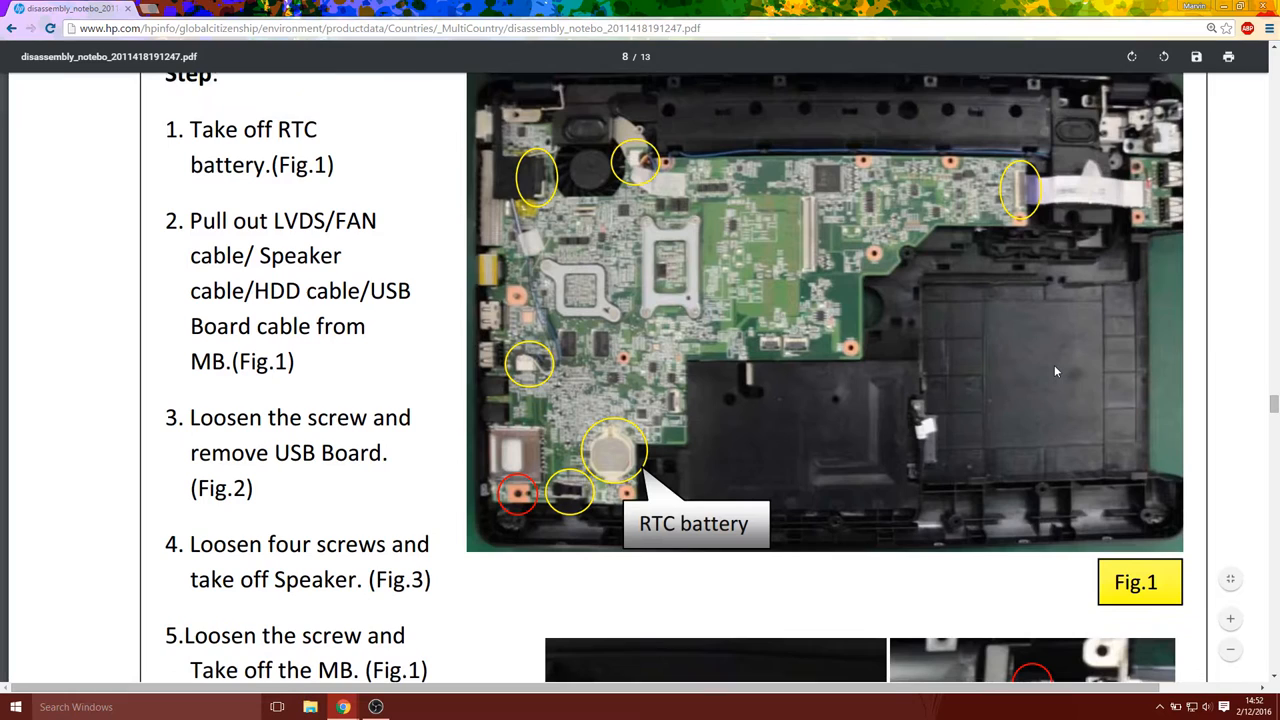
{"action": "scroll", "scroll_direction": "down", "scroll_amount": 3}
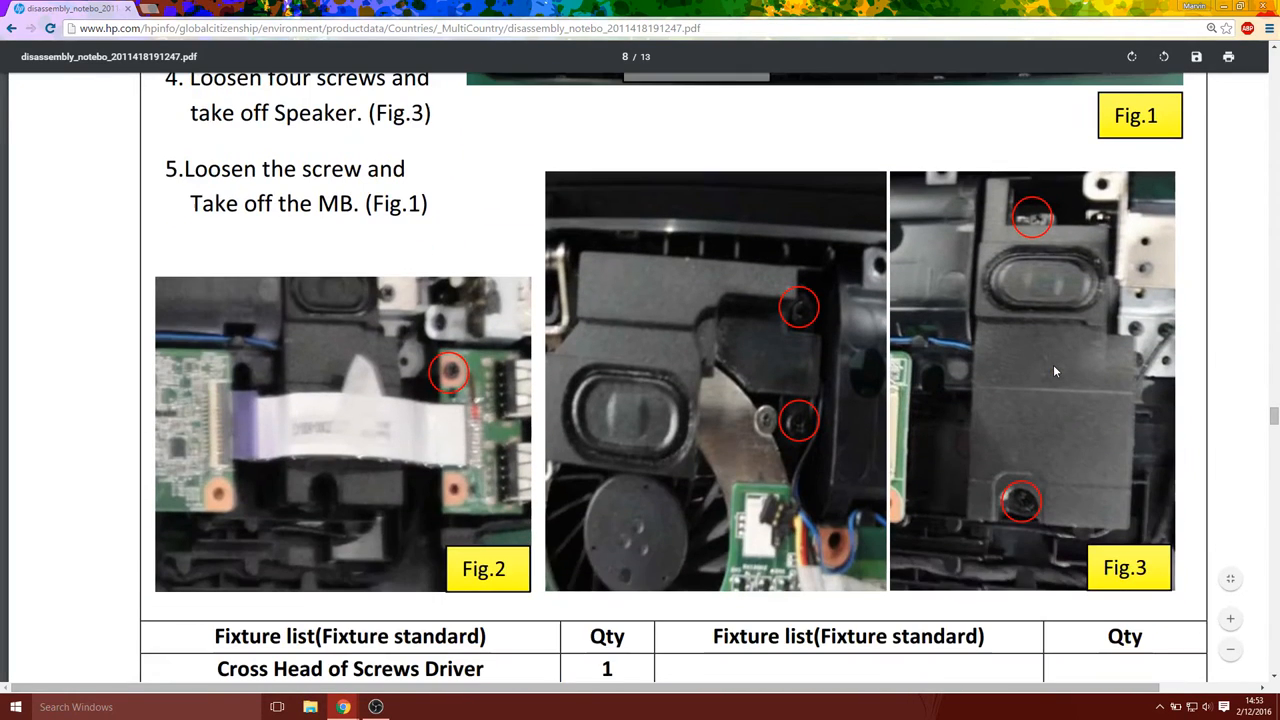
{"action": "scroll", "scroll_direction": "down", "scroll_amount": 3}
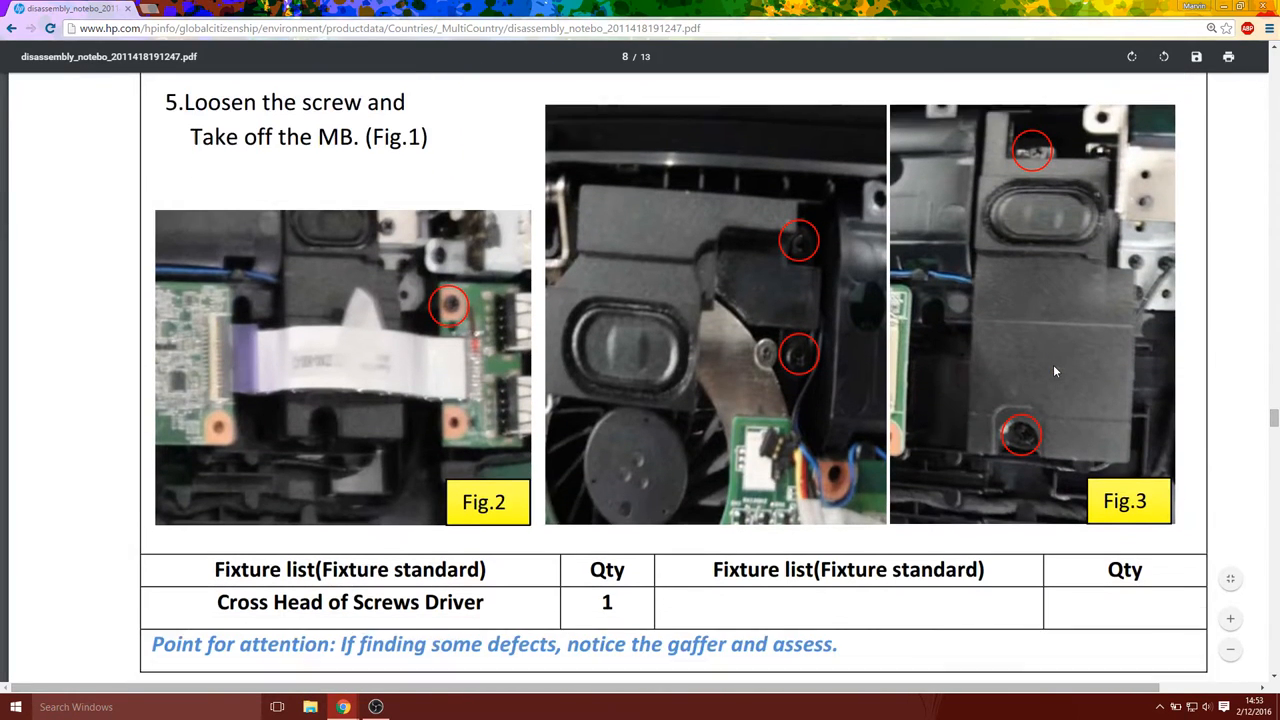
{"action": "scroll", "scroll_direction": "down", "scroll_amount": 3}
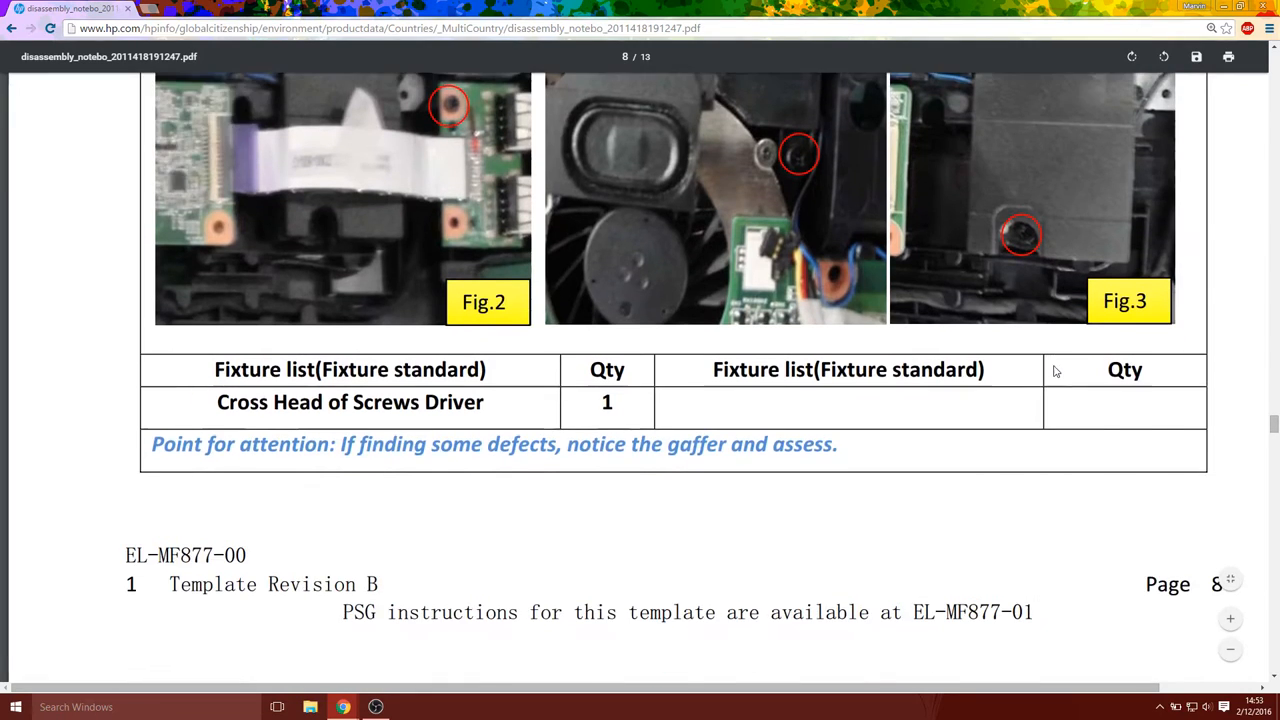
{"action": "scroll", "scroll_direction": "down", "scroll_amount": 3}
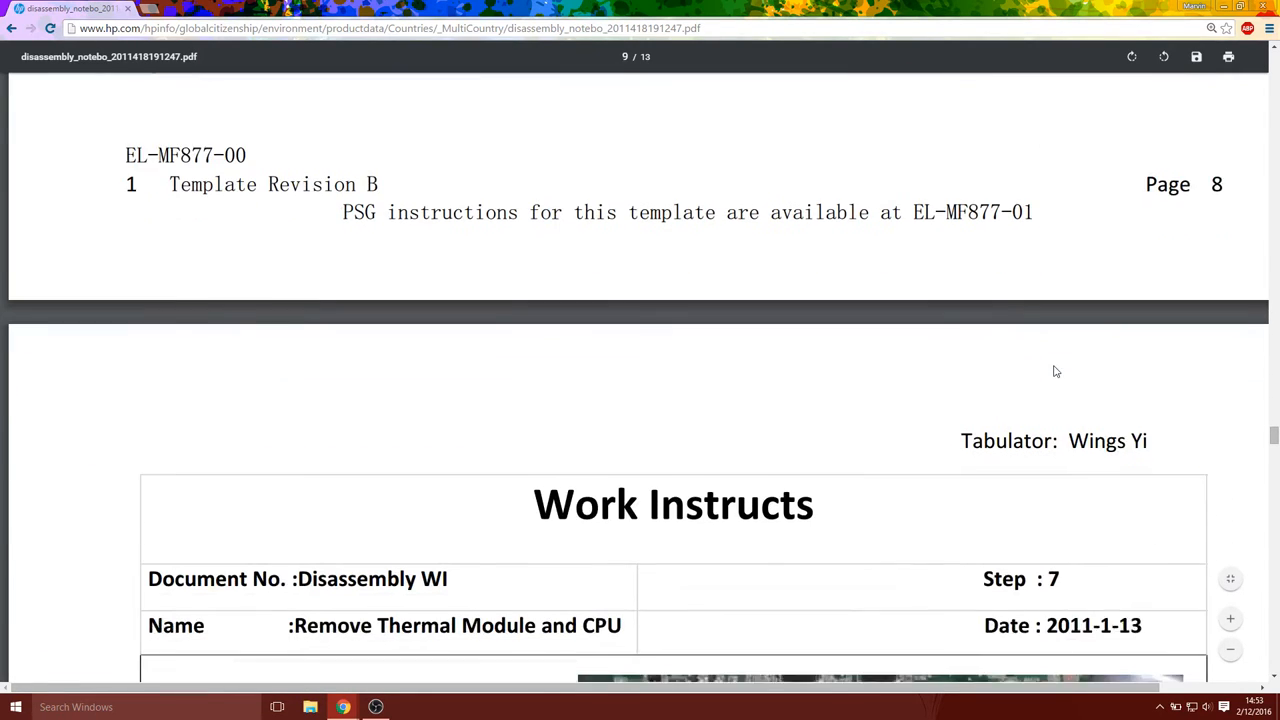
{"action": "scroll", "scroll_direction": "down", "scroll_amount": 3}
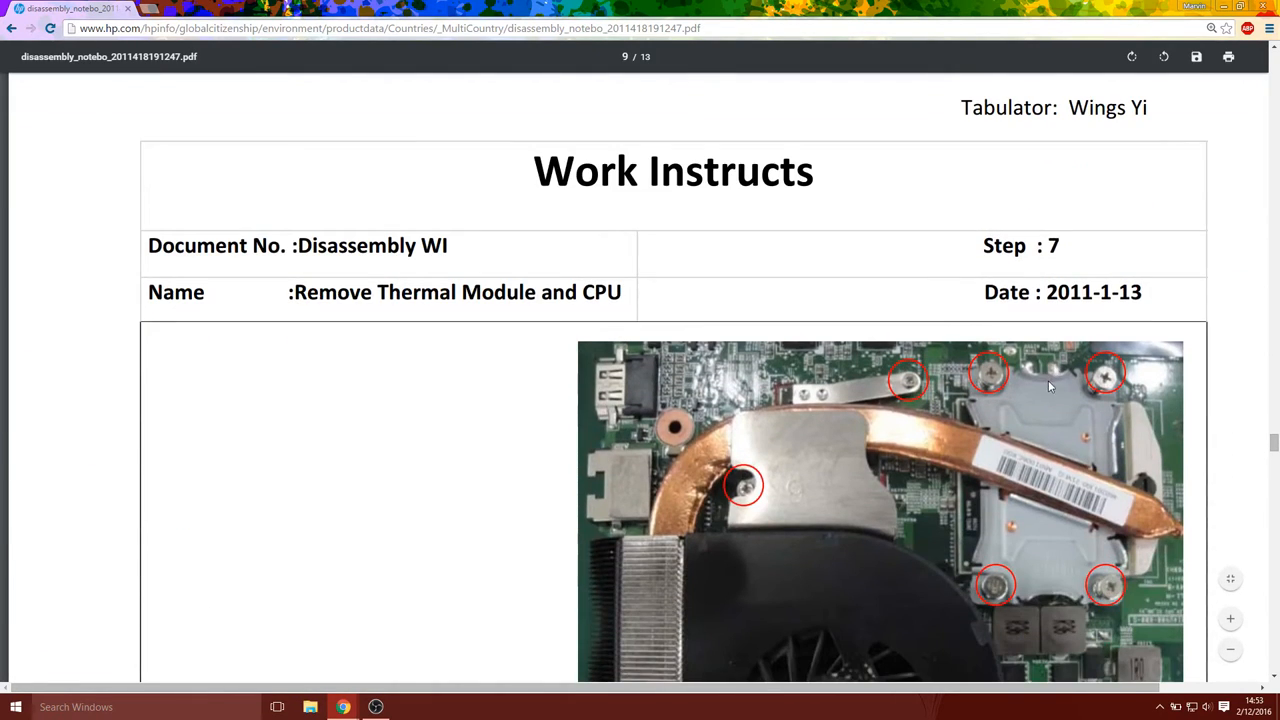
{"action": "scroll", "scroll_direction": "down", "scroll_amount": 3}
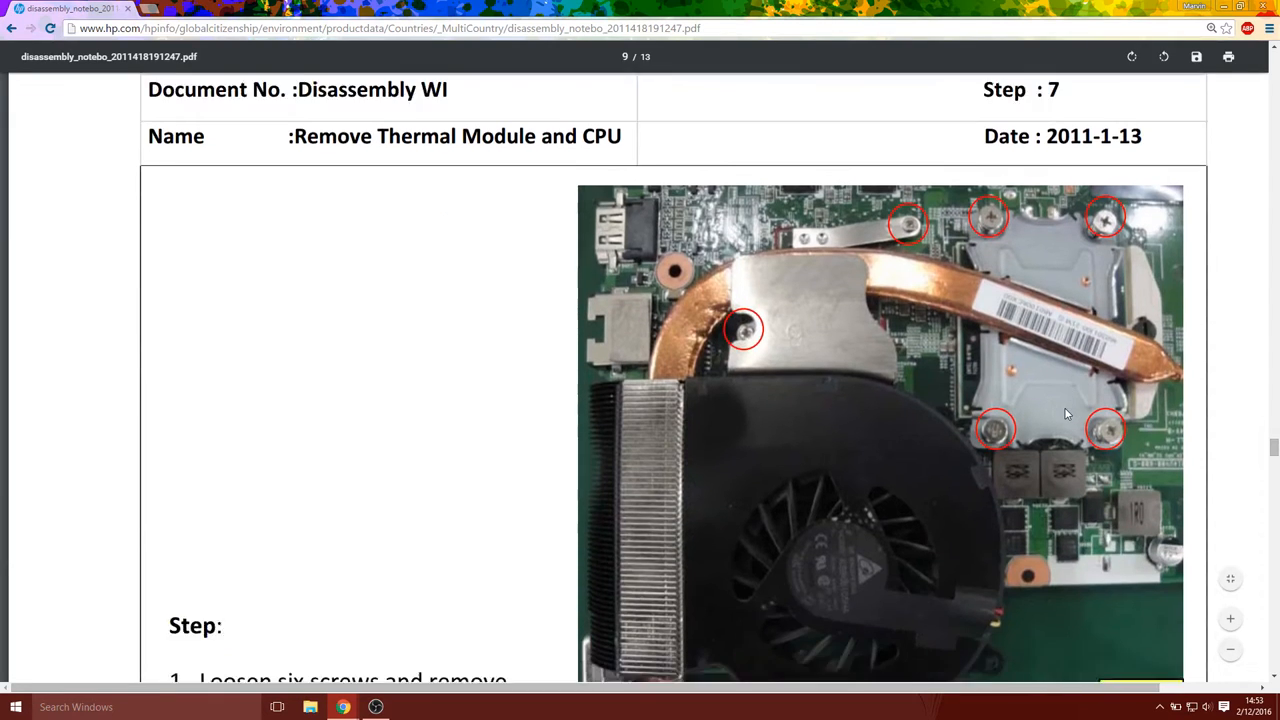
{"action": "scroll", "scroll_direction": "down", "scroll_amount": 3}
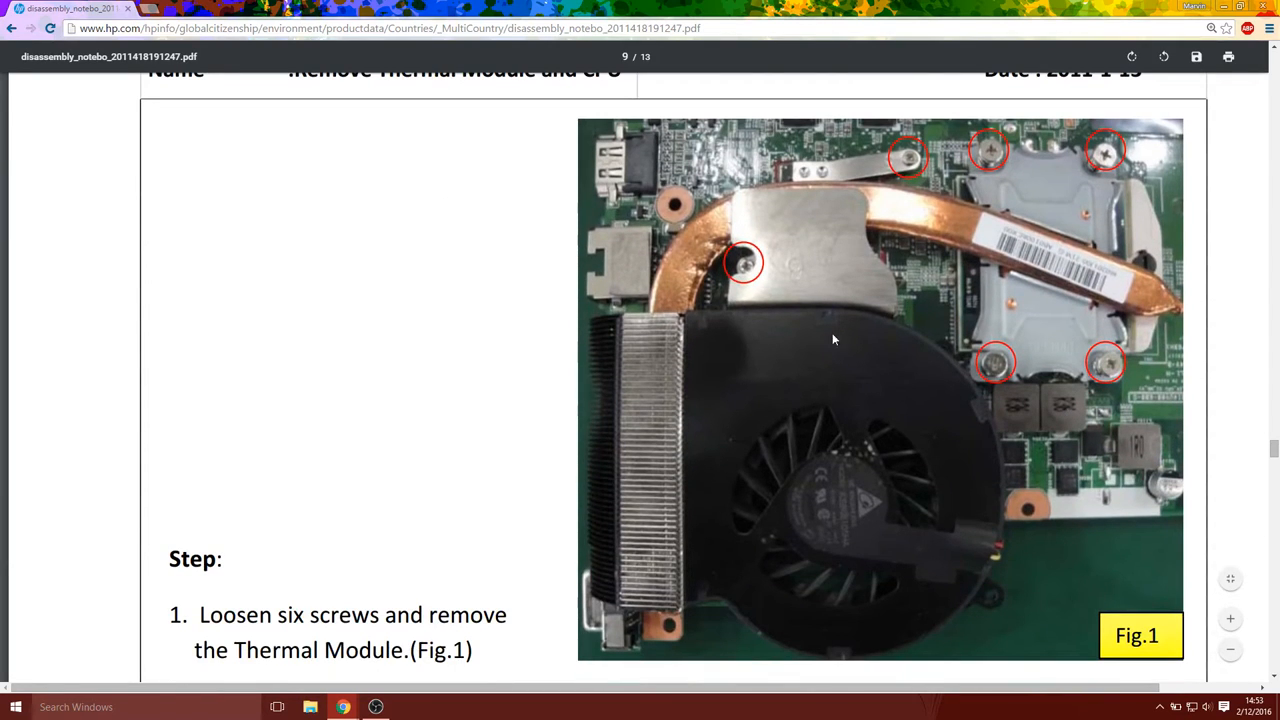
{"action": "mouse_move", "coordinate": [960, 356]}
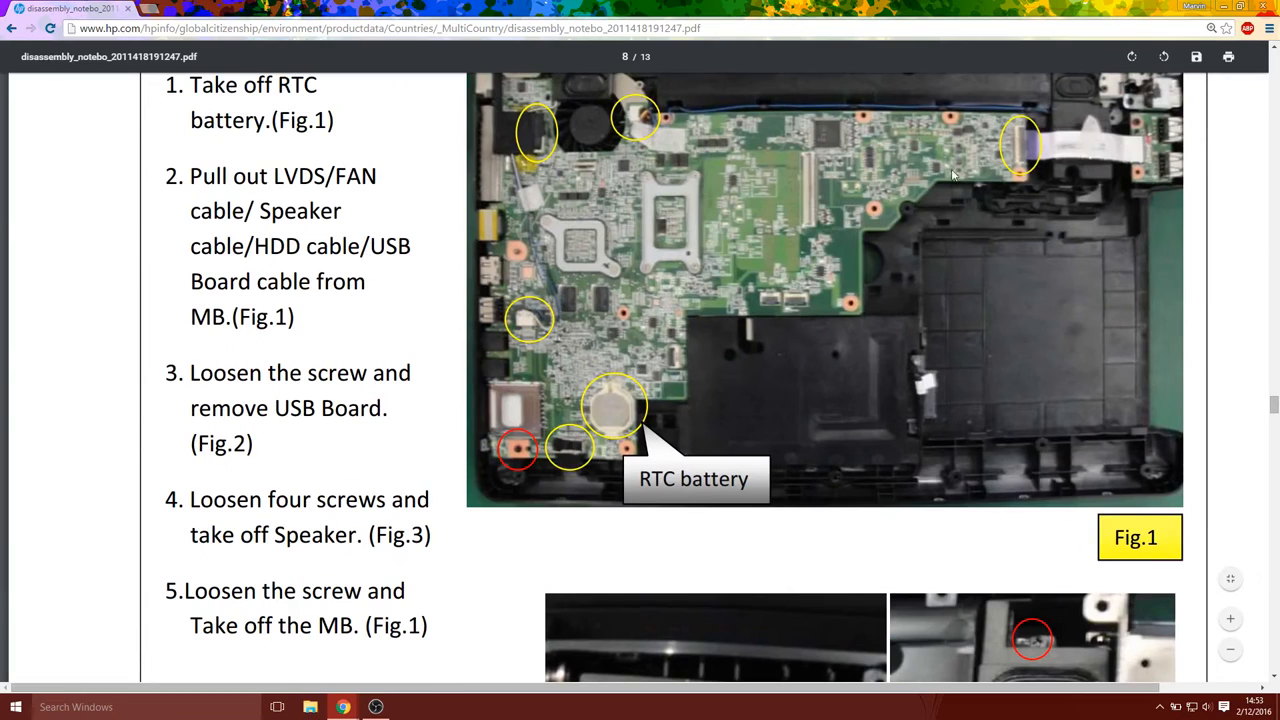
{"action": "mouse_move", "coordinate": [708, 278]}
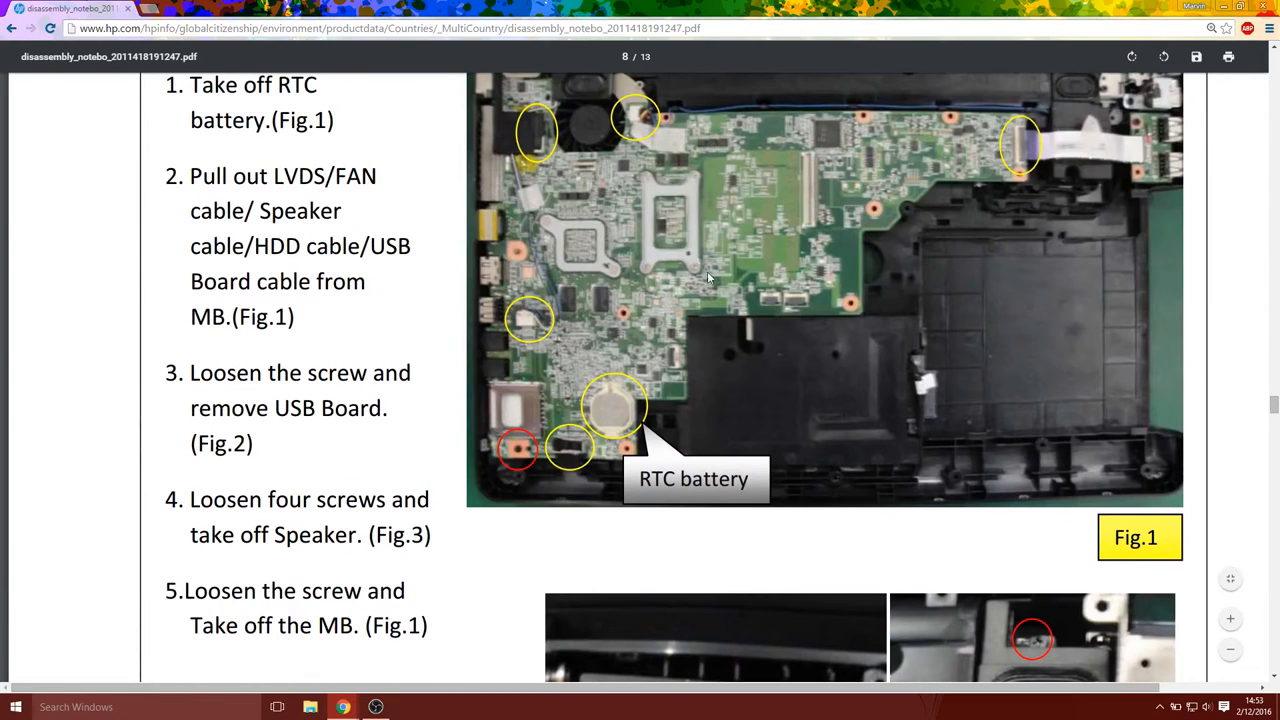
{"action": "mouse_move", "coordinate": [996, 156]}
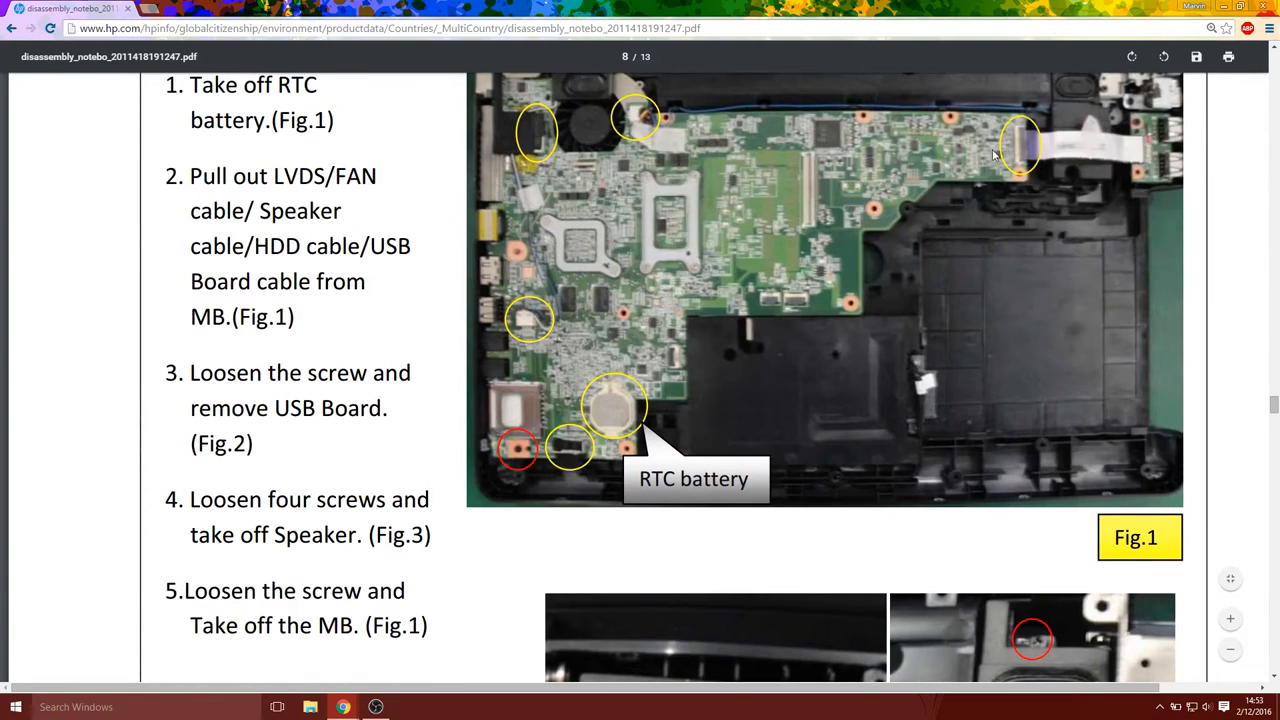
{"action": "mouse_move", "coordinate": [496, 250]}
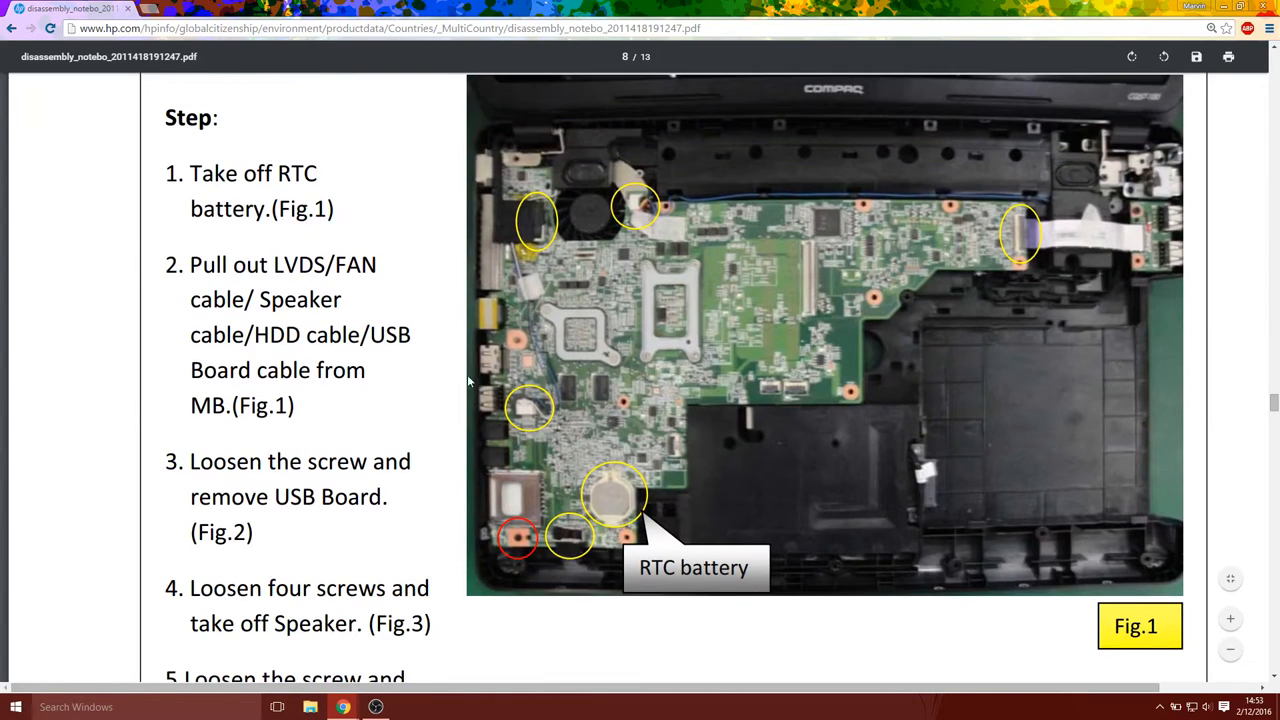
{"action": "mouse_move", "coordinate": [936, 240]}
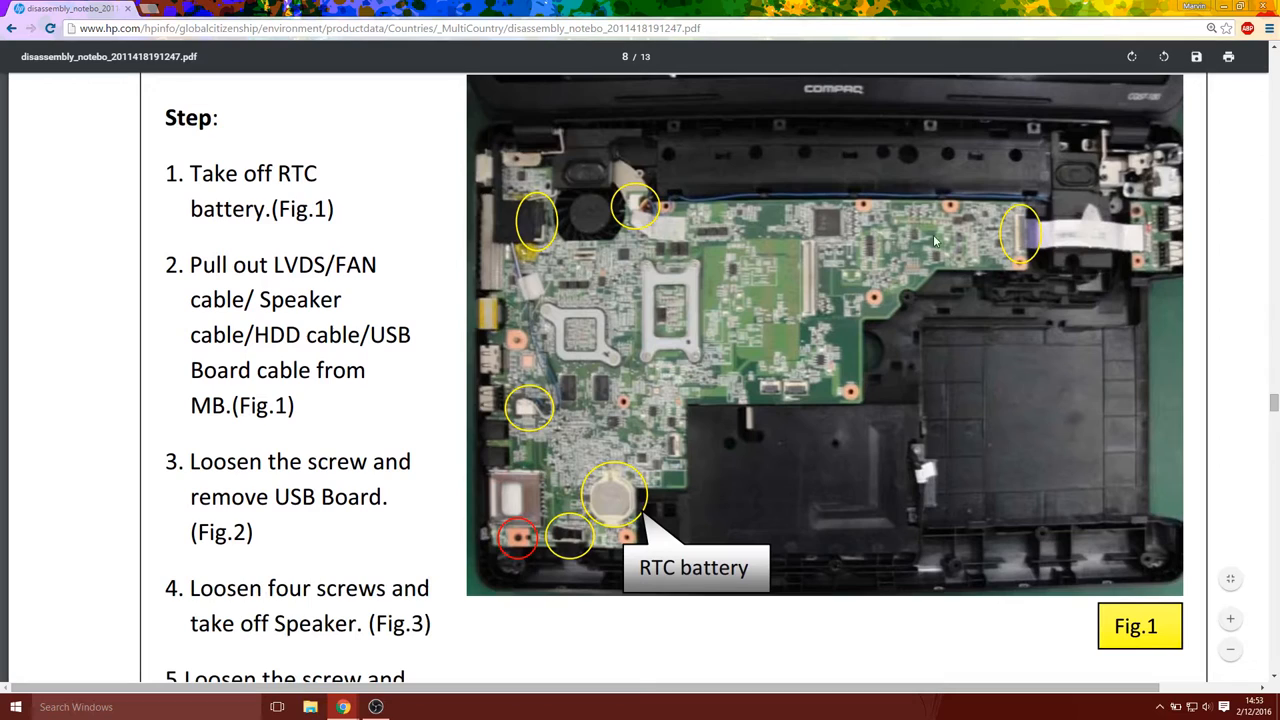
{"action": "mouse_move", "coordinate": [488, 192]}
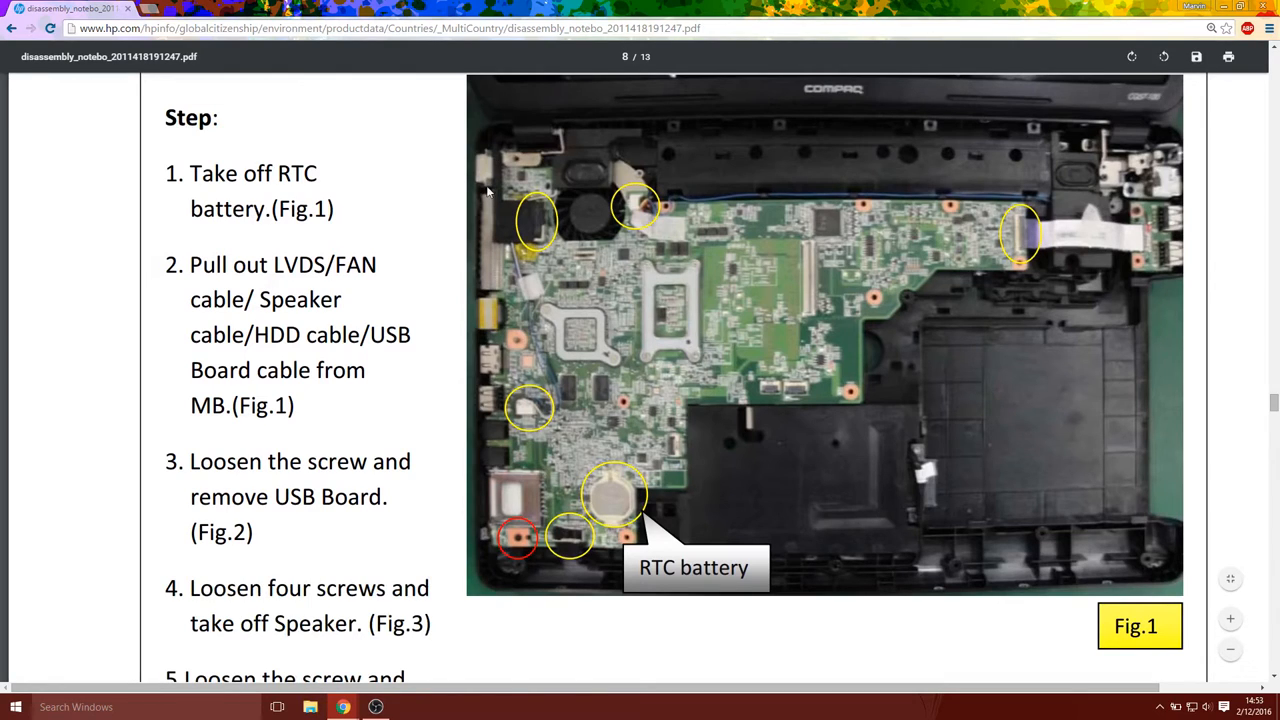
{"action": "mouse_move", "coordinate": [1008, 216]}
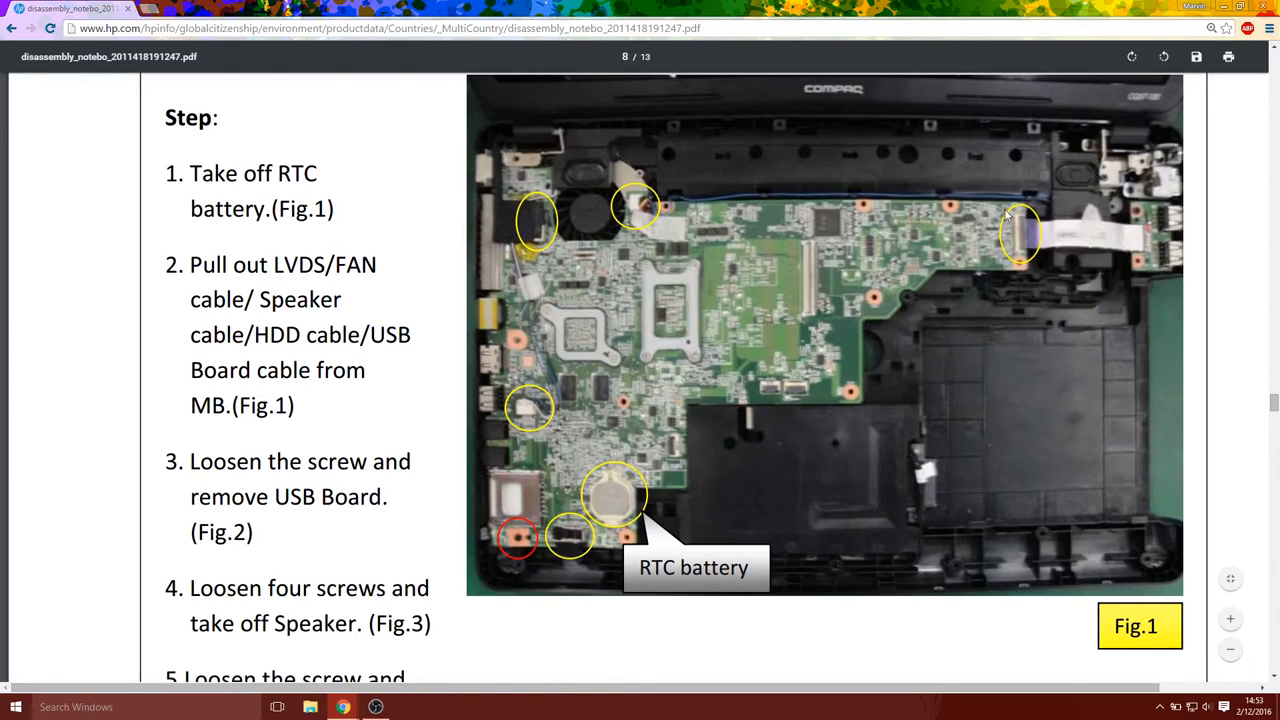
{"action": "mouse_move", "coordinate": [464, 212]}
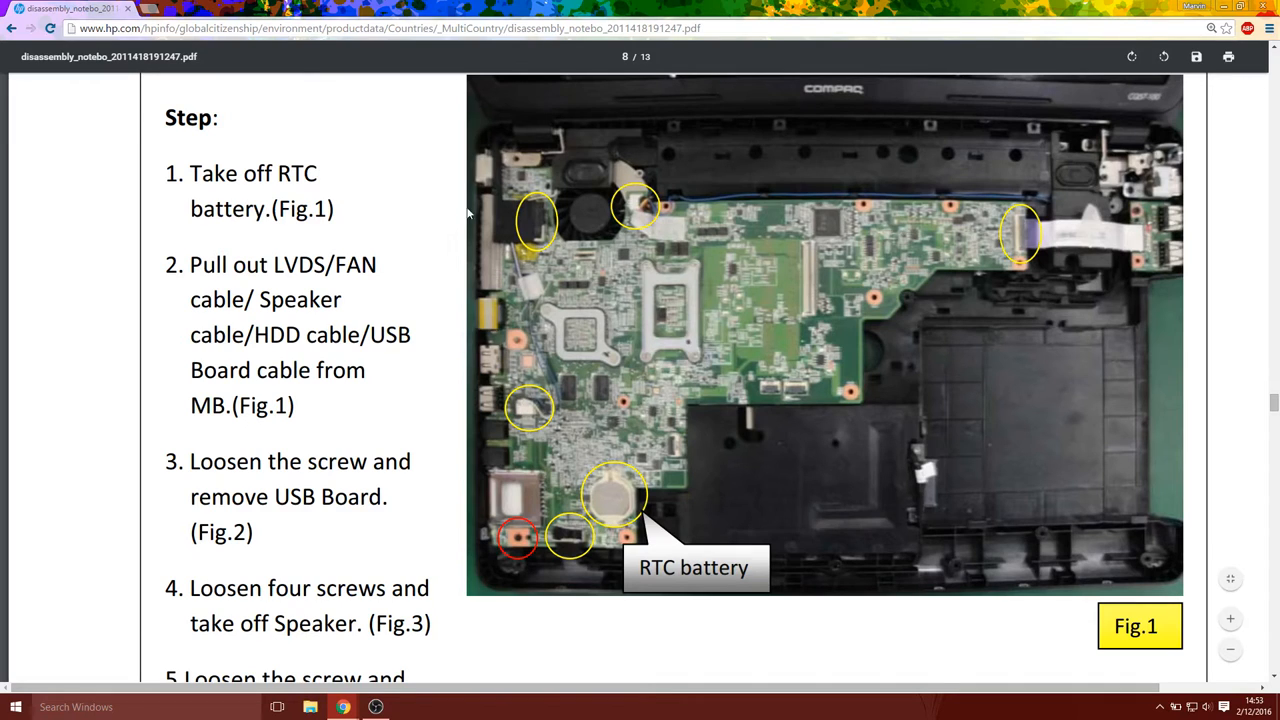
{"action": "scroll", "scroll_direction": "down", "scroll_amount": 3}
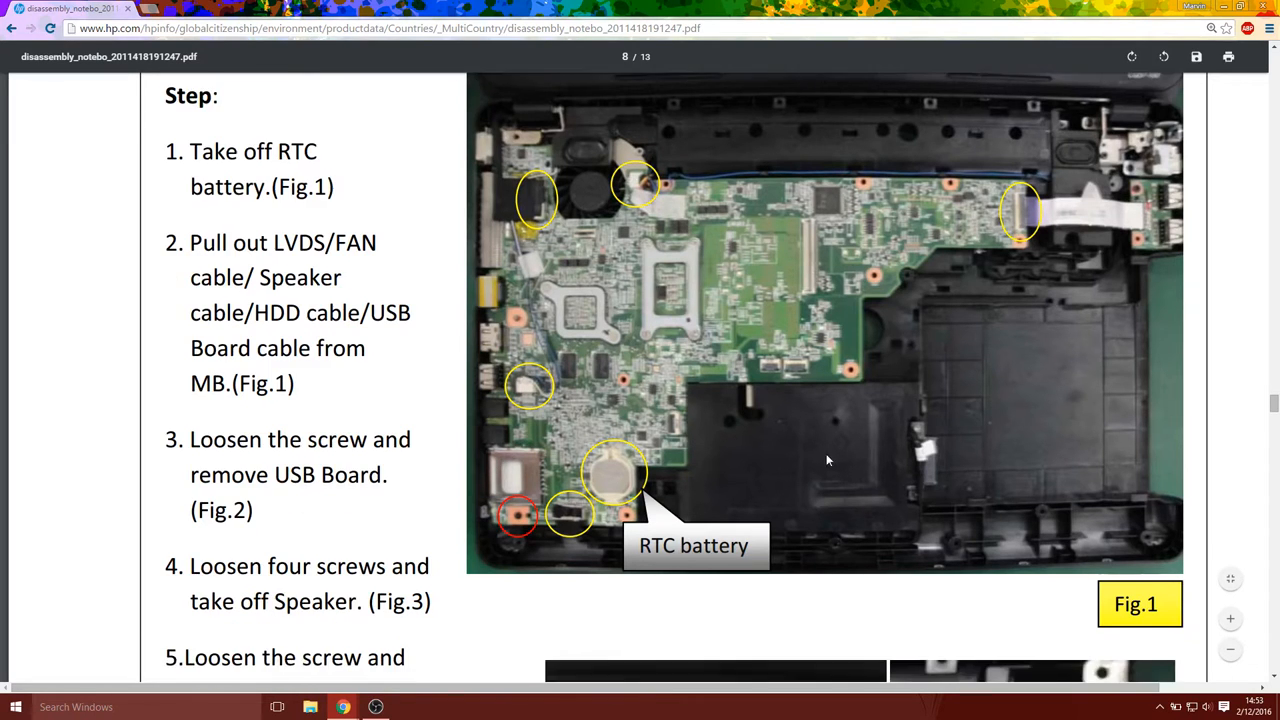
Go through pages 9–11: thermal module and CPU, panel, and Get LCD panel instructions
{"action": "scroll", "scroll_direction": "down", "scroll_amount": 3}
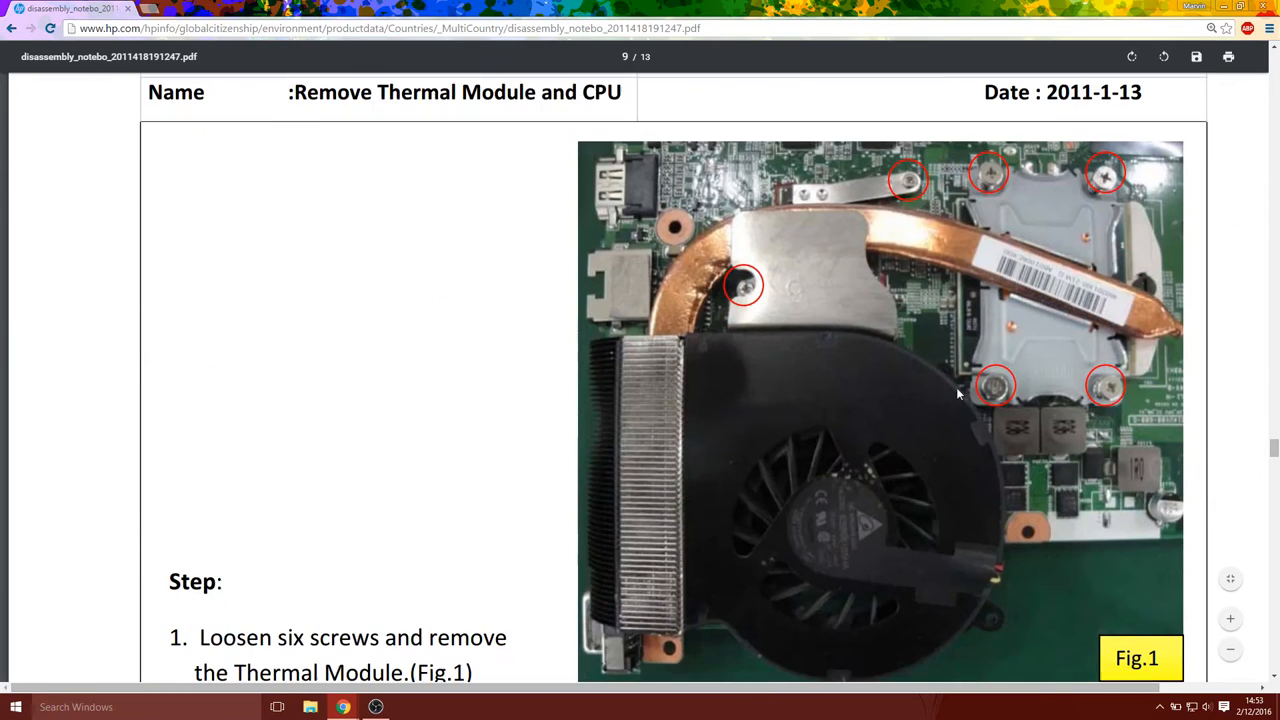
{"action": "mouse_move", "coordinate": [1058, 300]}
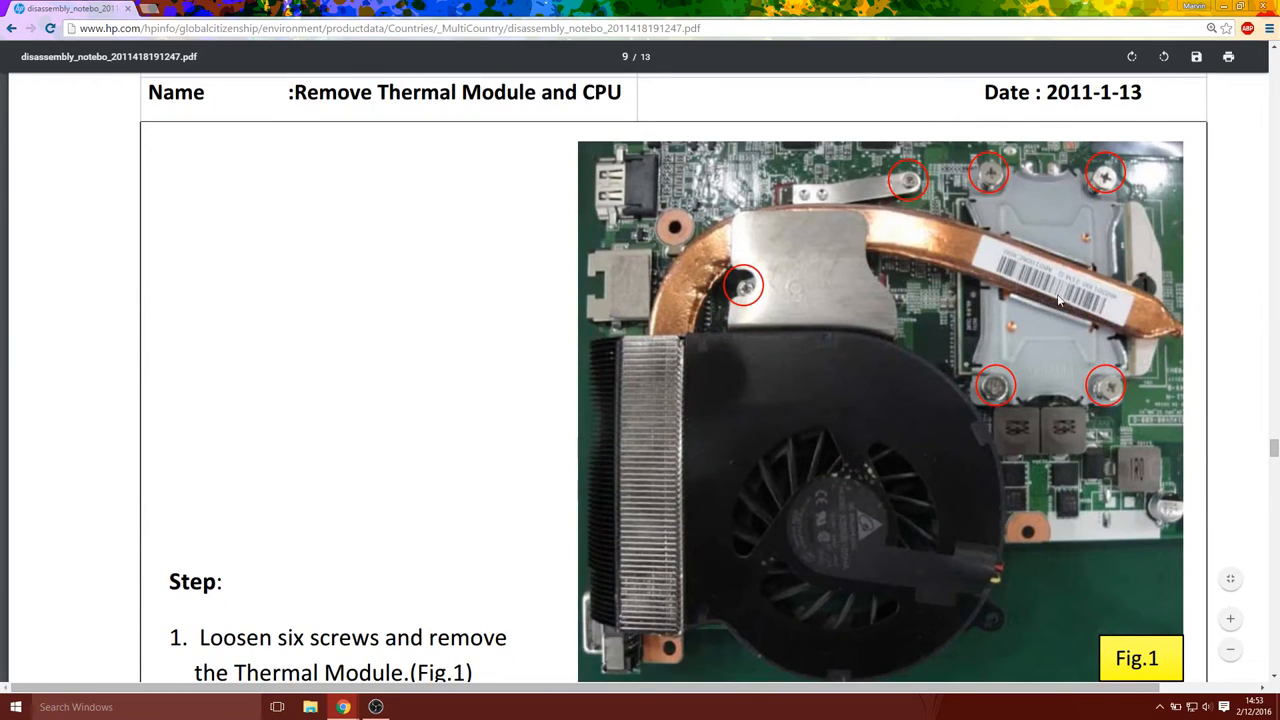
{"action": "mouse_move", "coordinate": [1036, 298]}
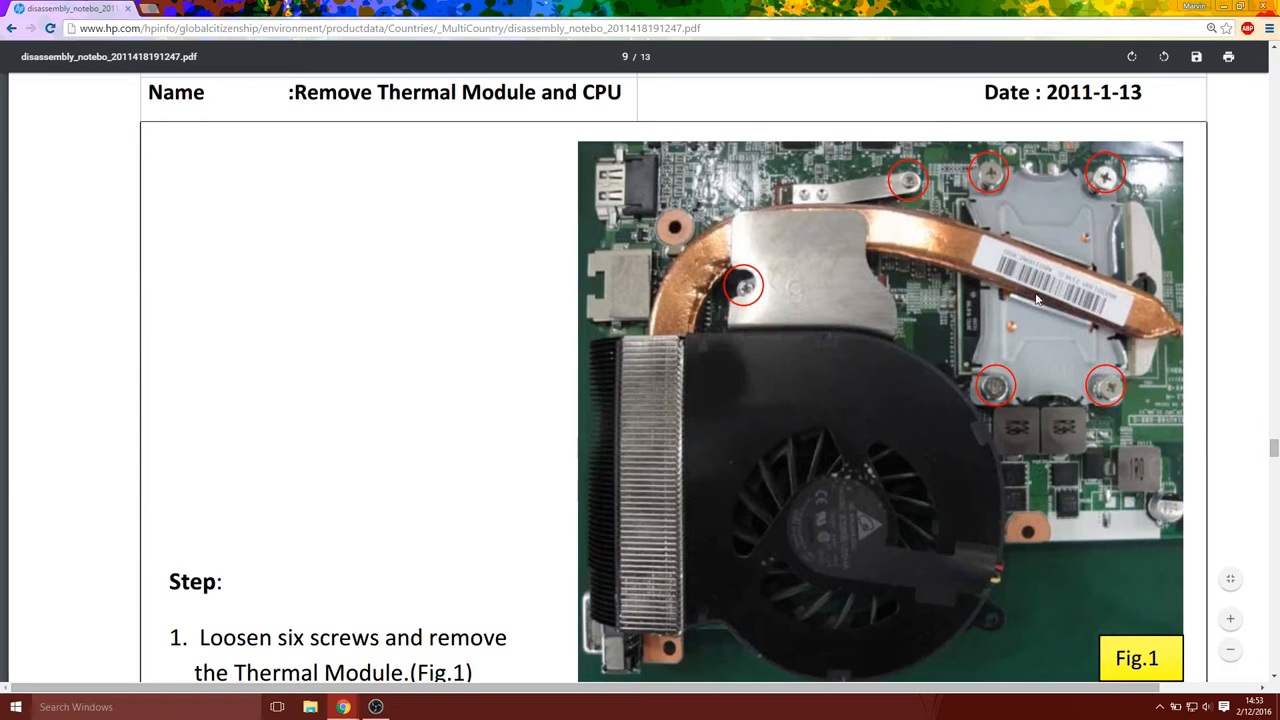
{"action": "mouse_move", "coordinate": [1060, 312]}
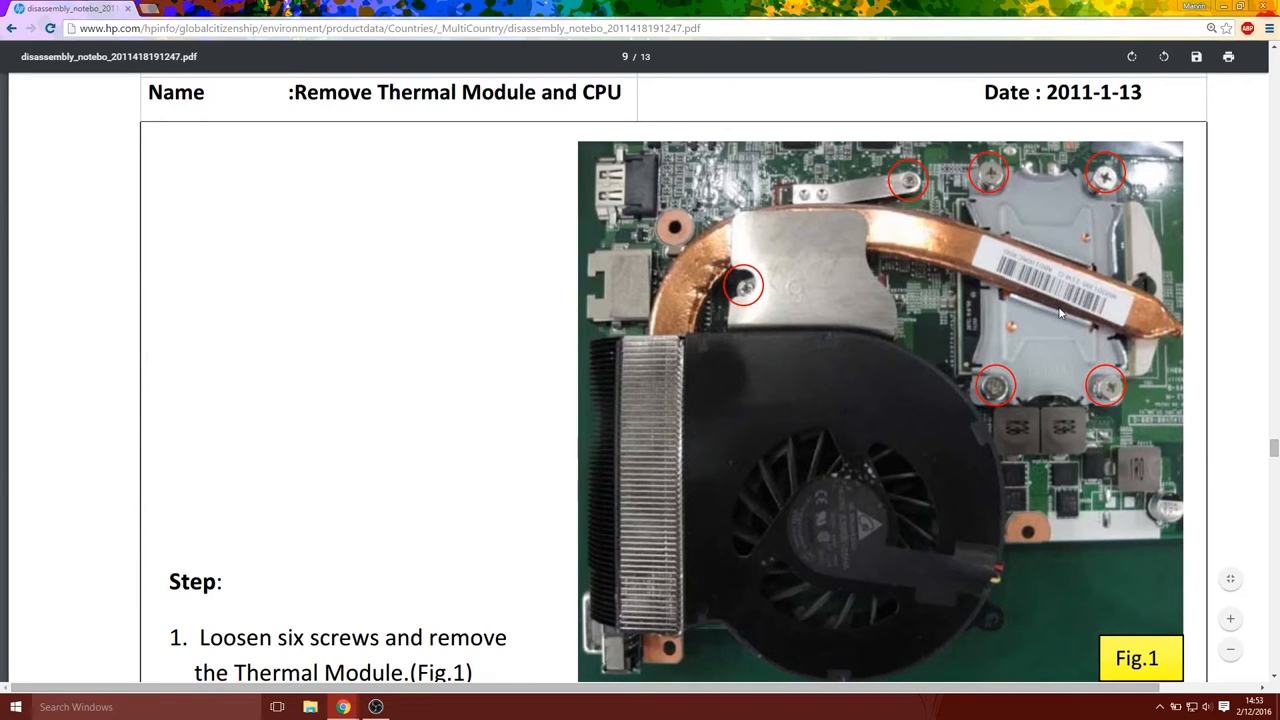
{"action": "scroll", "scroll_direction": "down", "scroll_amount": 3}
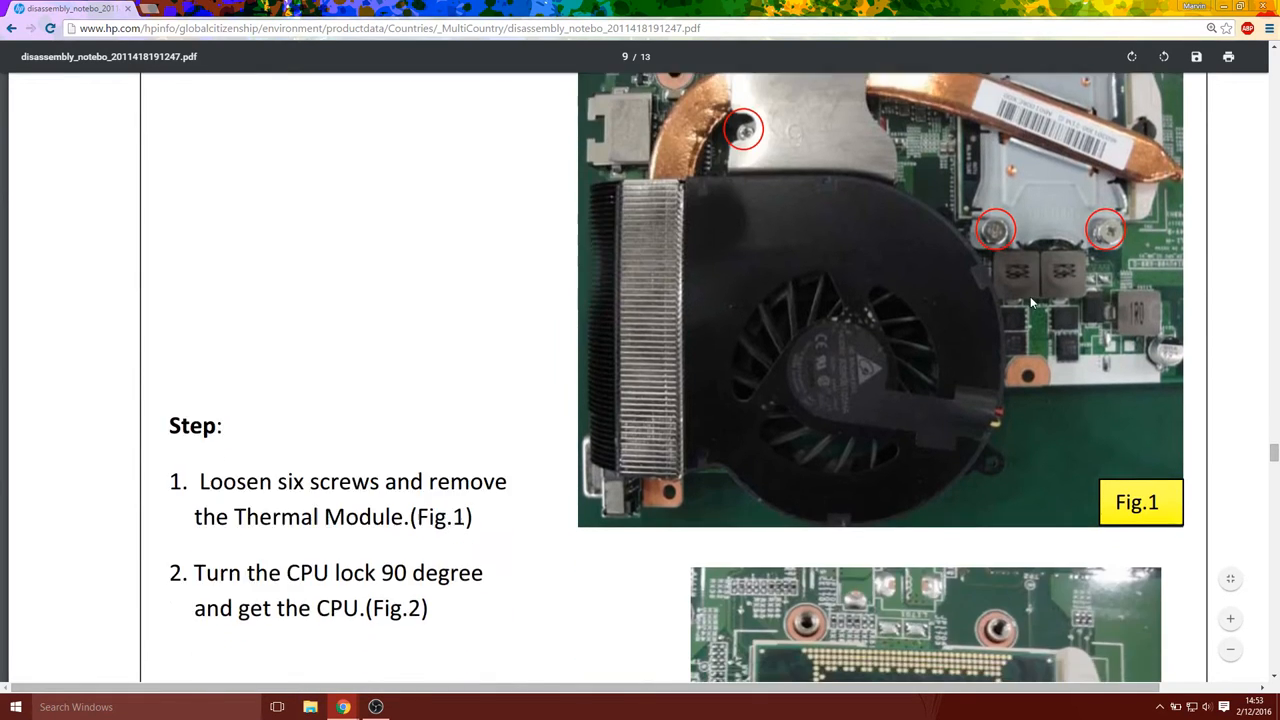
{"action": "scroll", "scroll_direction": "down", "scroll_amount": 3}
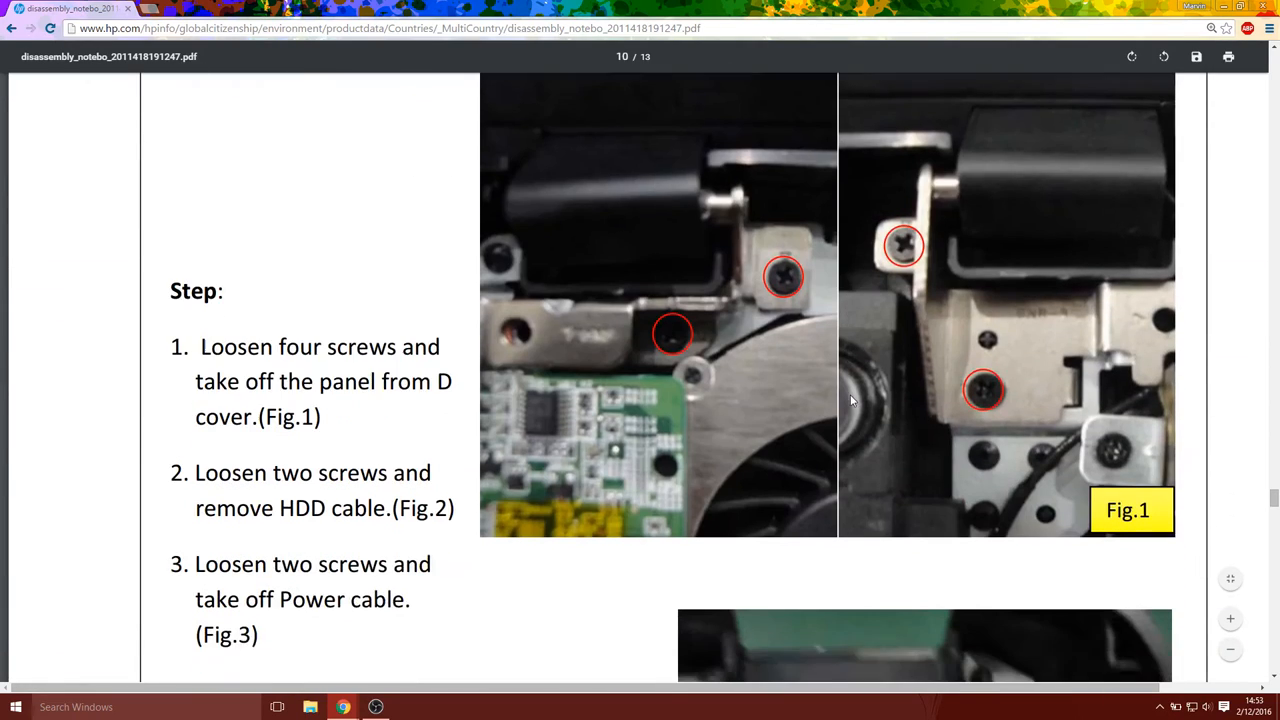
{"action": "scroll", "scroll_direction": "down", "scroll_amount": 3}
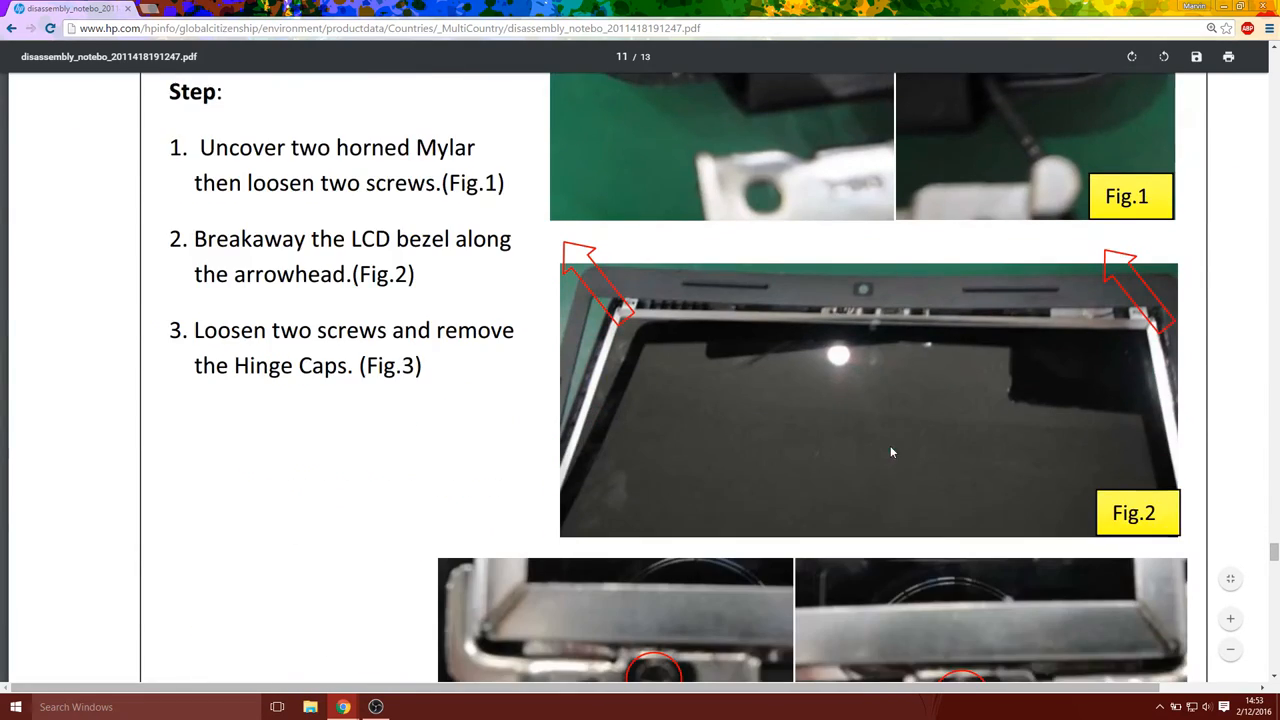
{"action": "scroll", "scroll_direction": "down", "scroll_amount": 3}
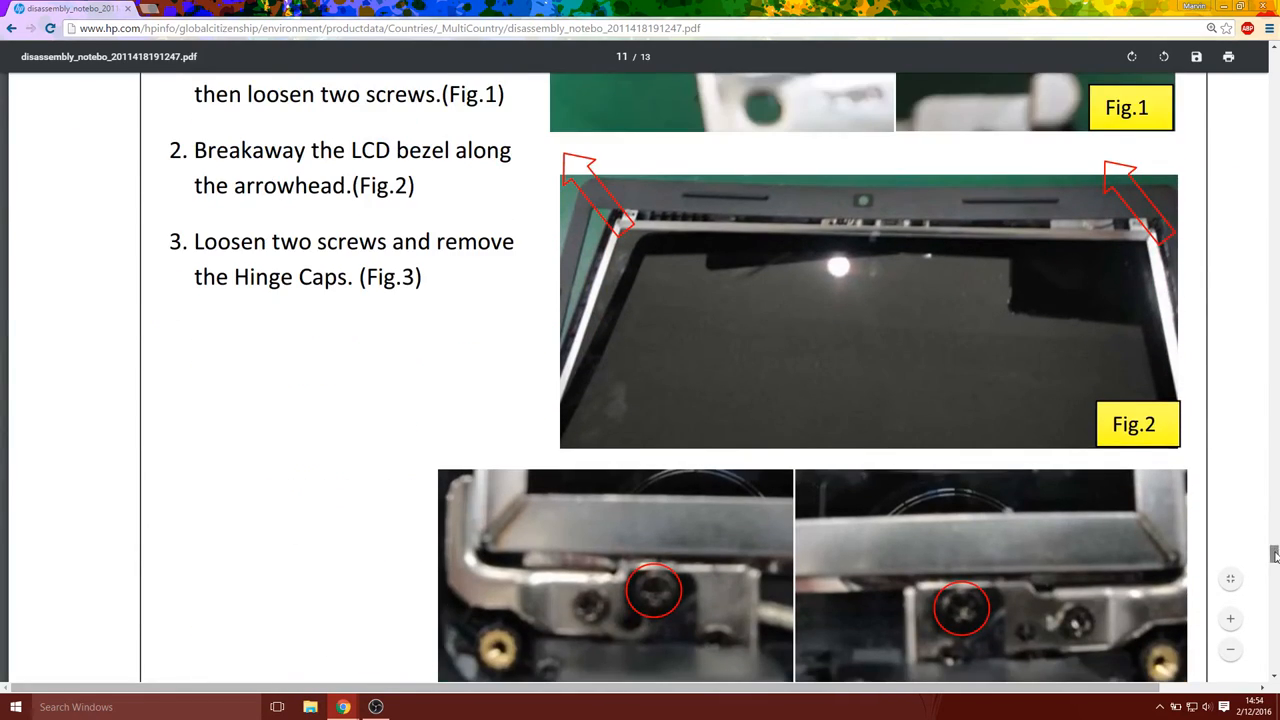
{"action": "scroll", "scroll_direction": "down", "scroll_amount": 3}
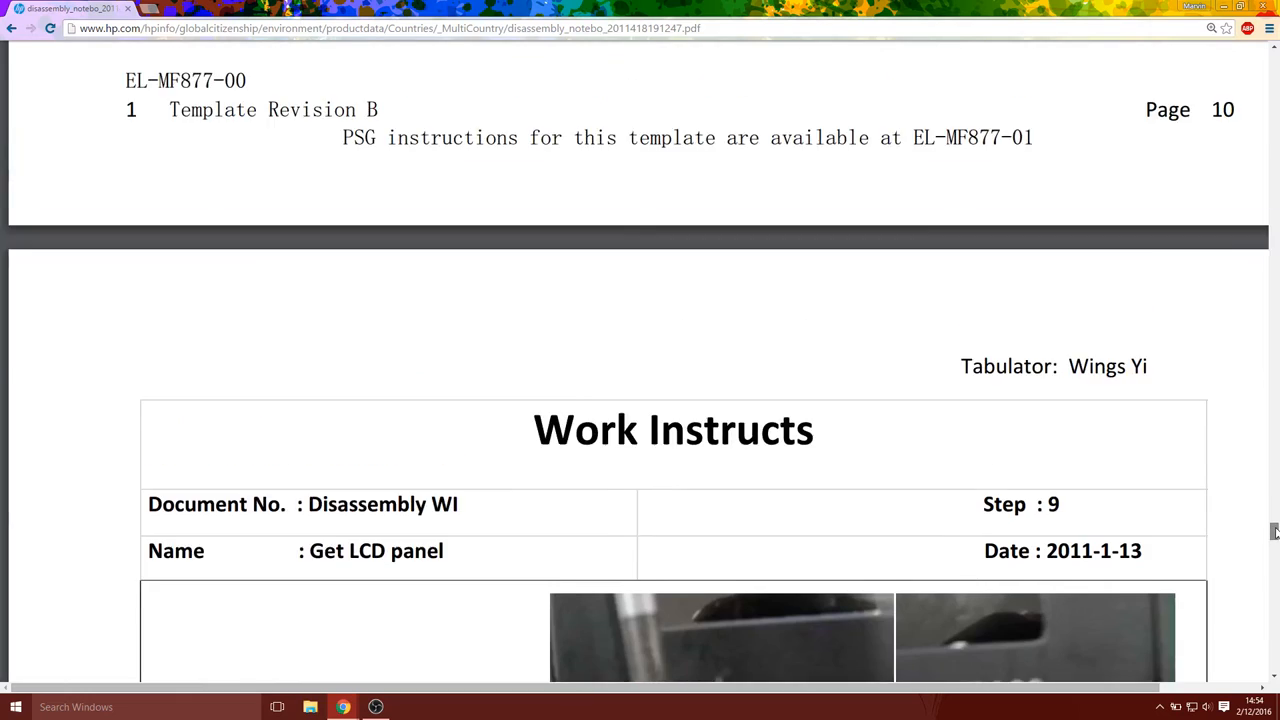
{"action": "scroll", "scroll_direction": "down", "scroll_amount": 3}
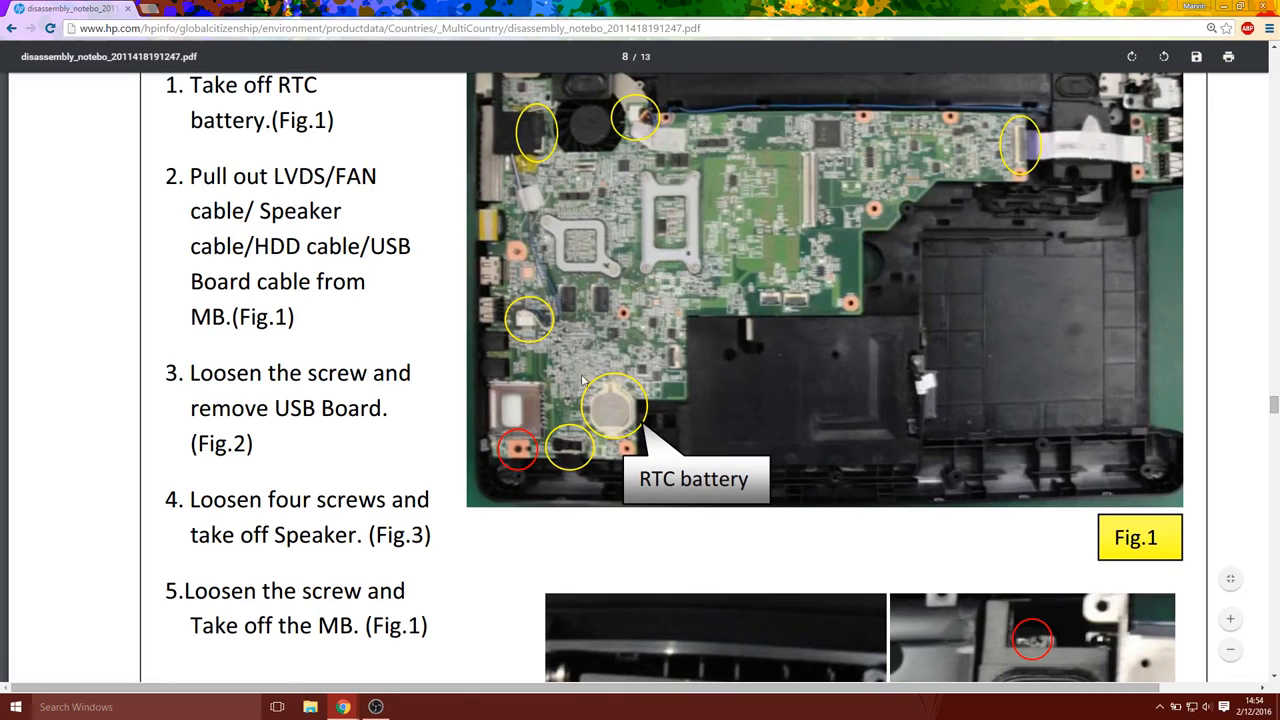
{"action": "mouse_move", "coordinate": [24, 682]}
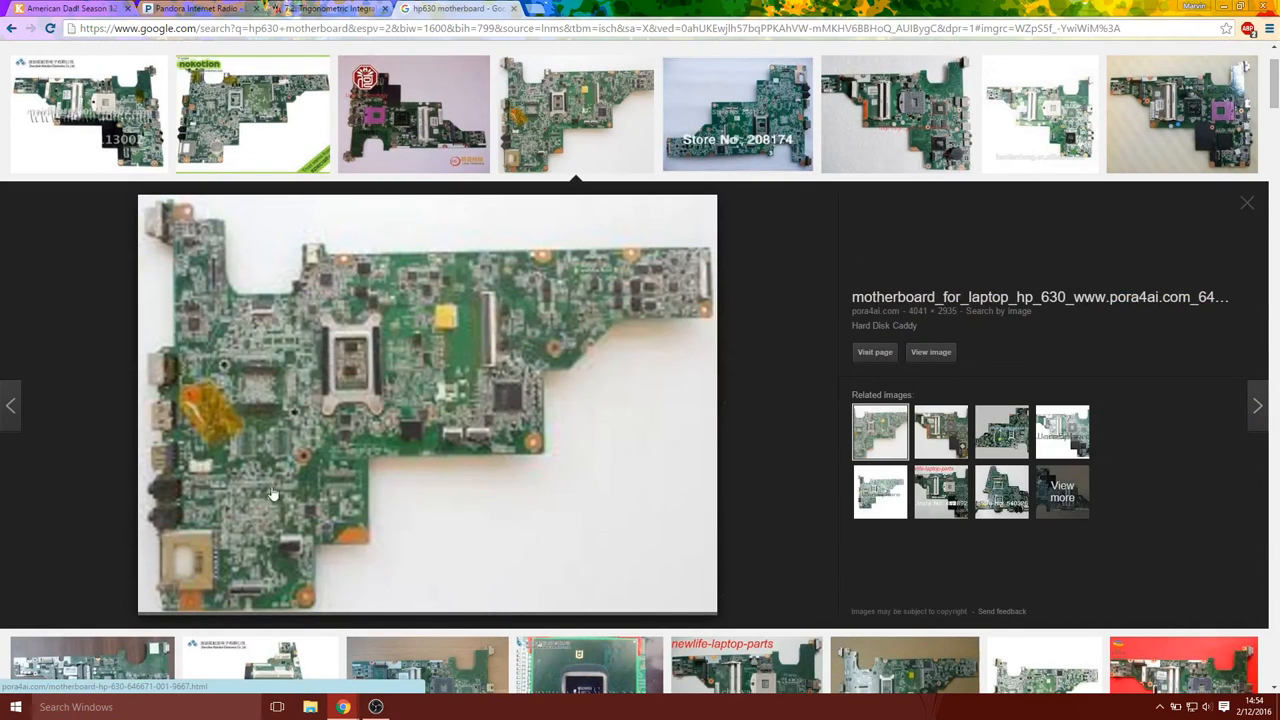
{"action": "mouse_move", "coordinate": [252, 452]}
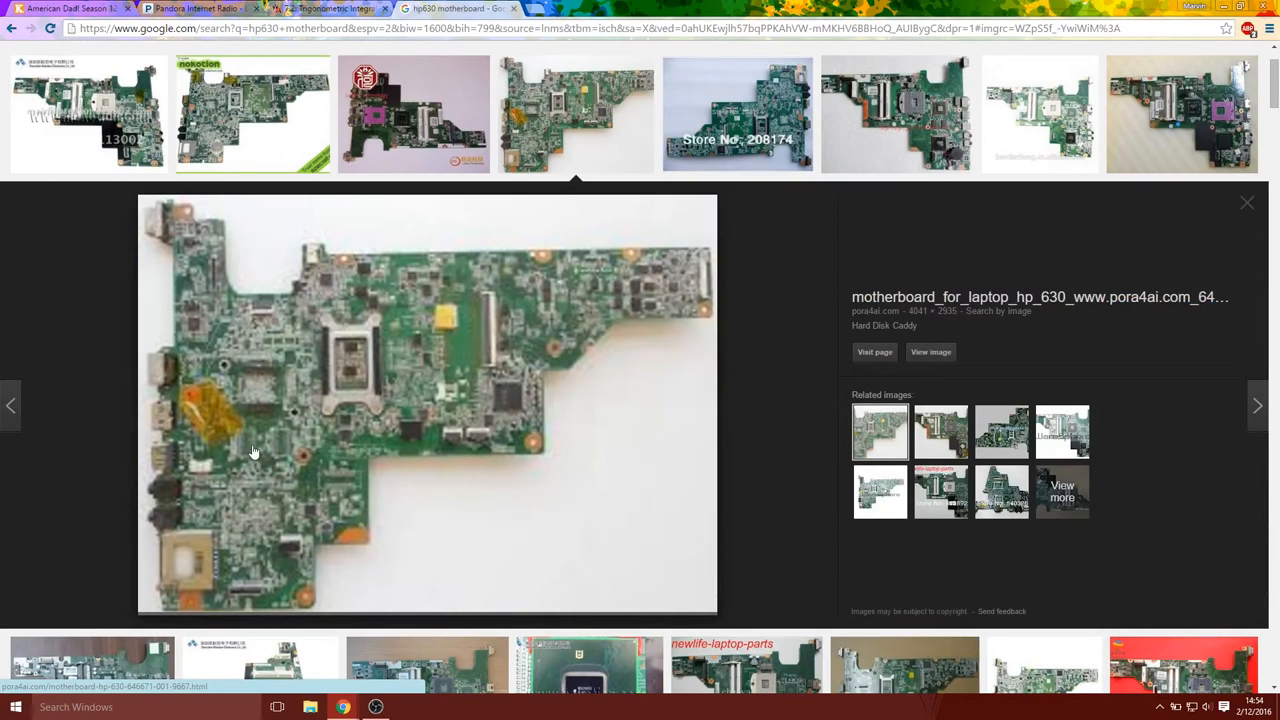
{"action": "mouse_move", "coordinate": [408, 492]}
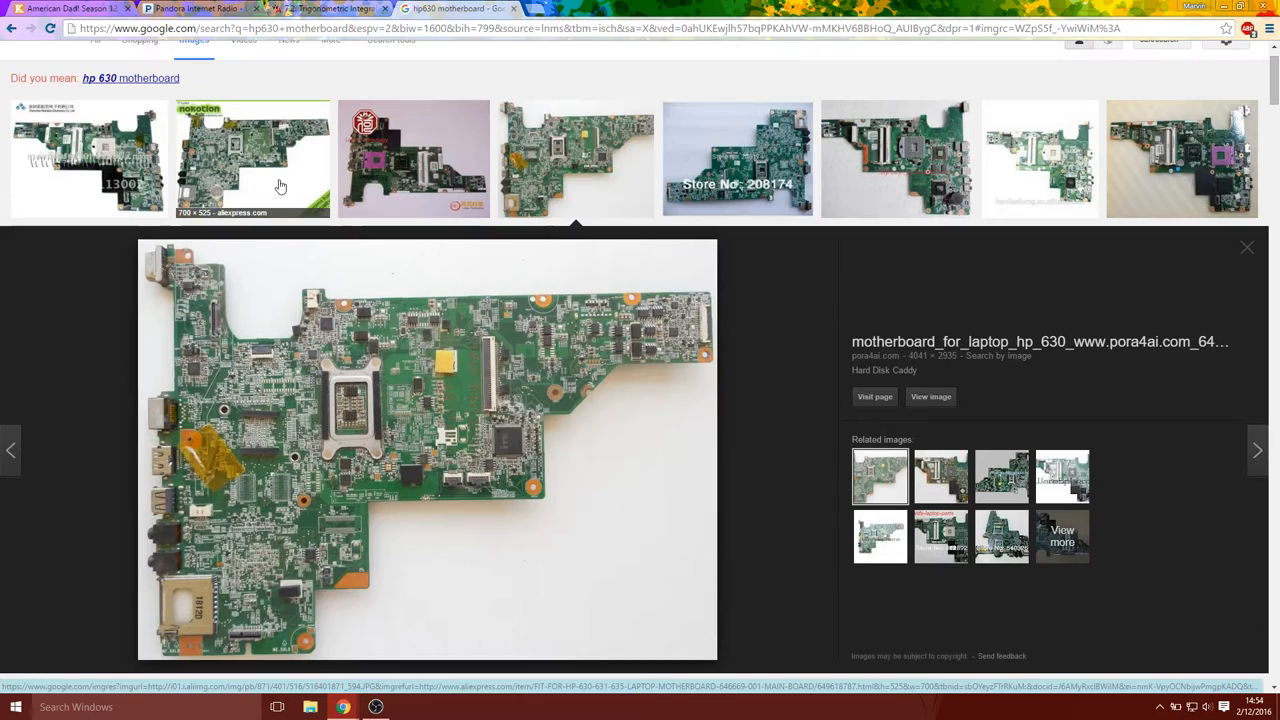
{"action": "mouse_move", "coordinate": [1036, 196]}
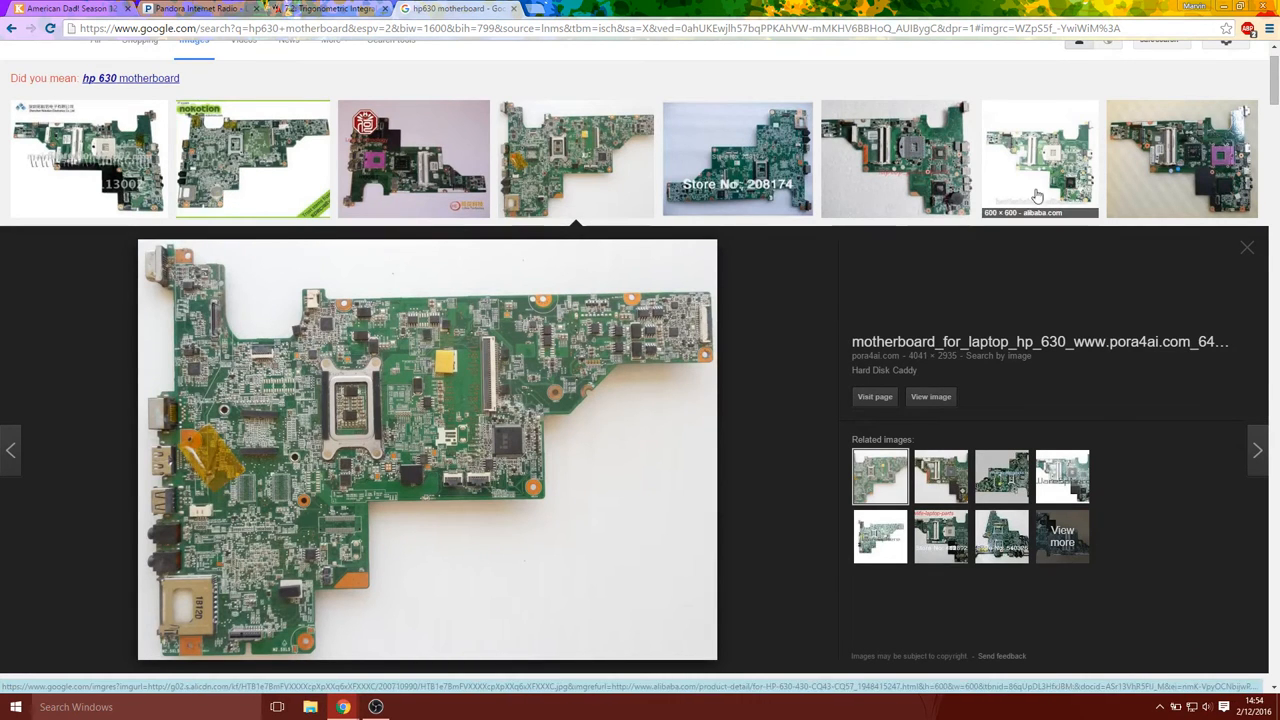
{"action": "left_click", "coordinate": [896, 158]}
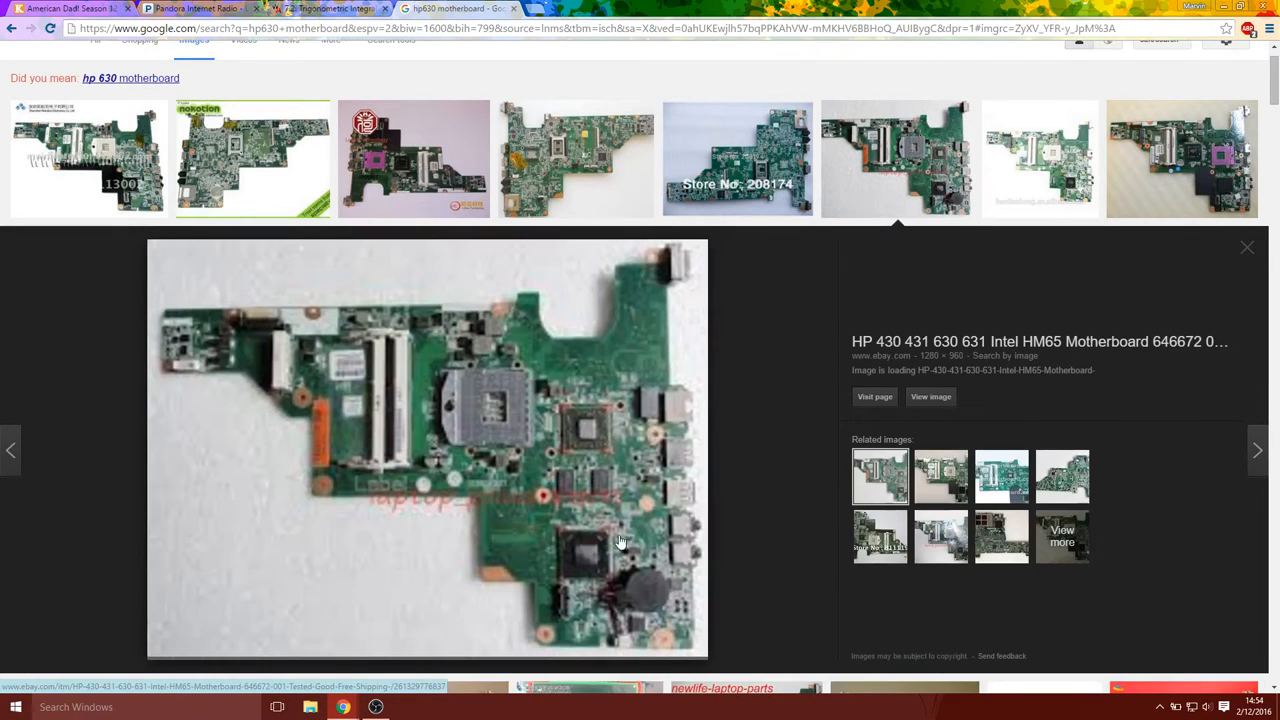
{"action": "scroll", "scroll_direction": "down", "scroll_amount": 3}
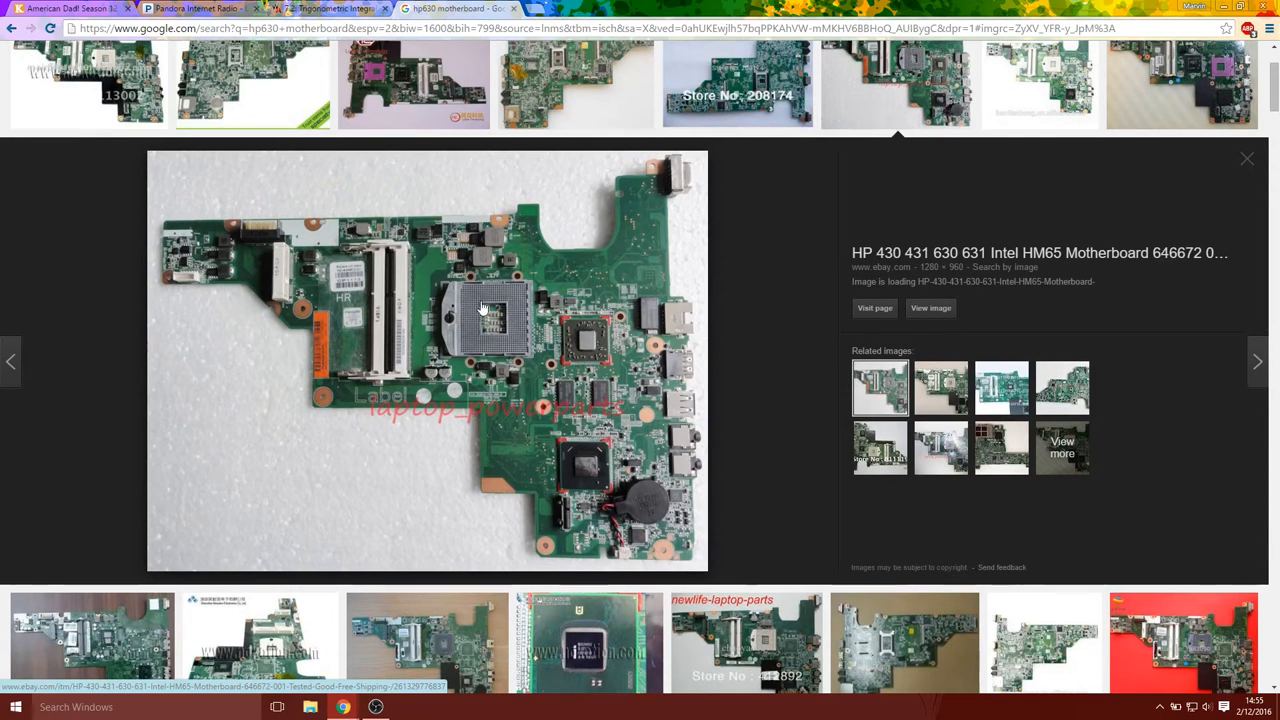
{"action": "mouse_move", "coordinate": [584, 336]}
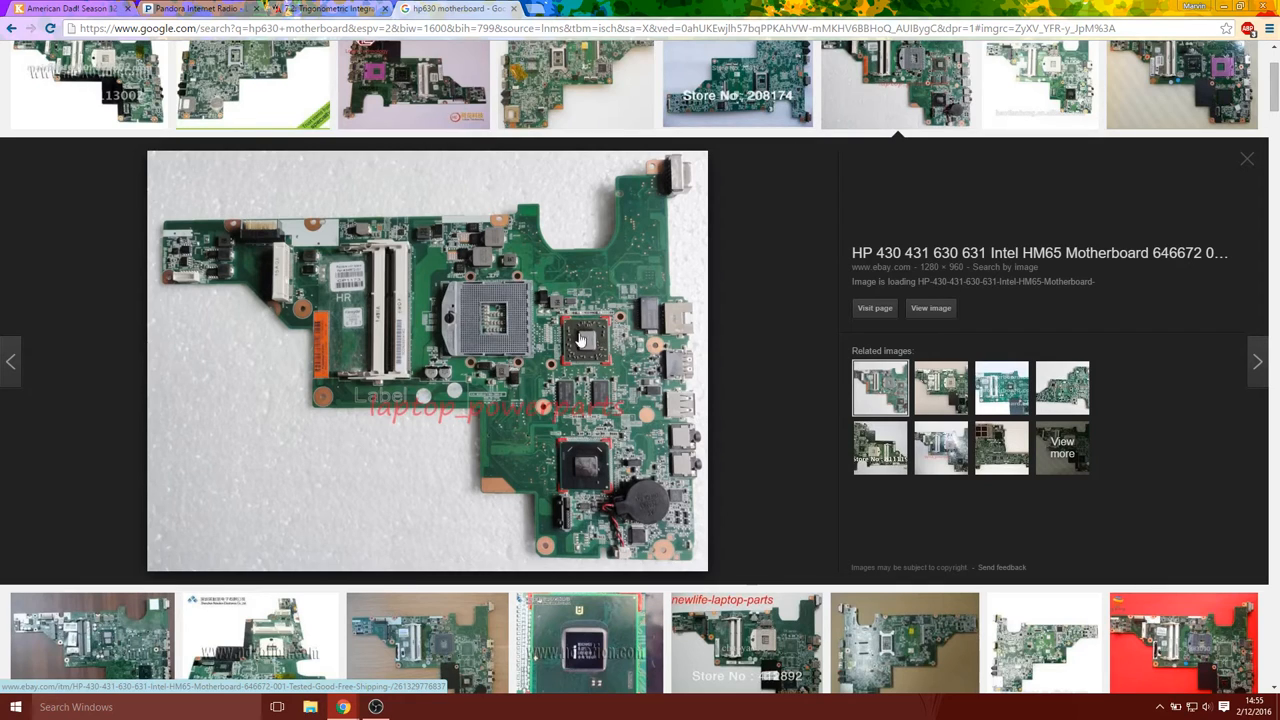
{"action": "mouse_move", "coordinate": [588, 496]}
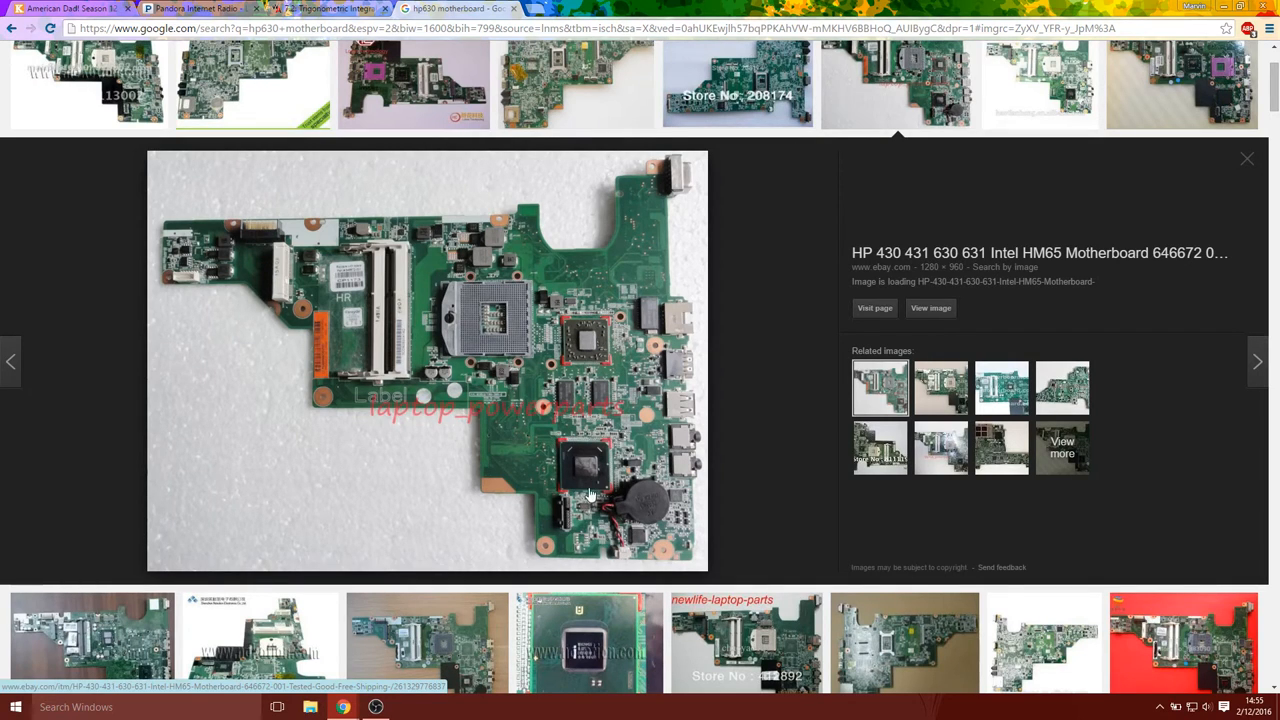
{"action": "mouse_move", "coordinate": [584, 472]}
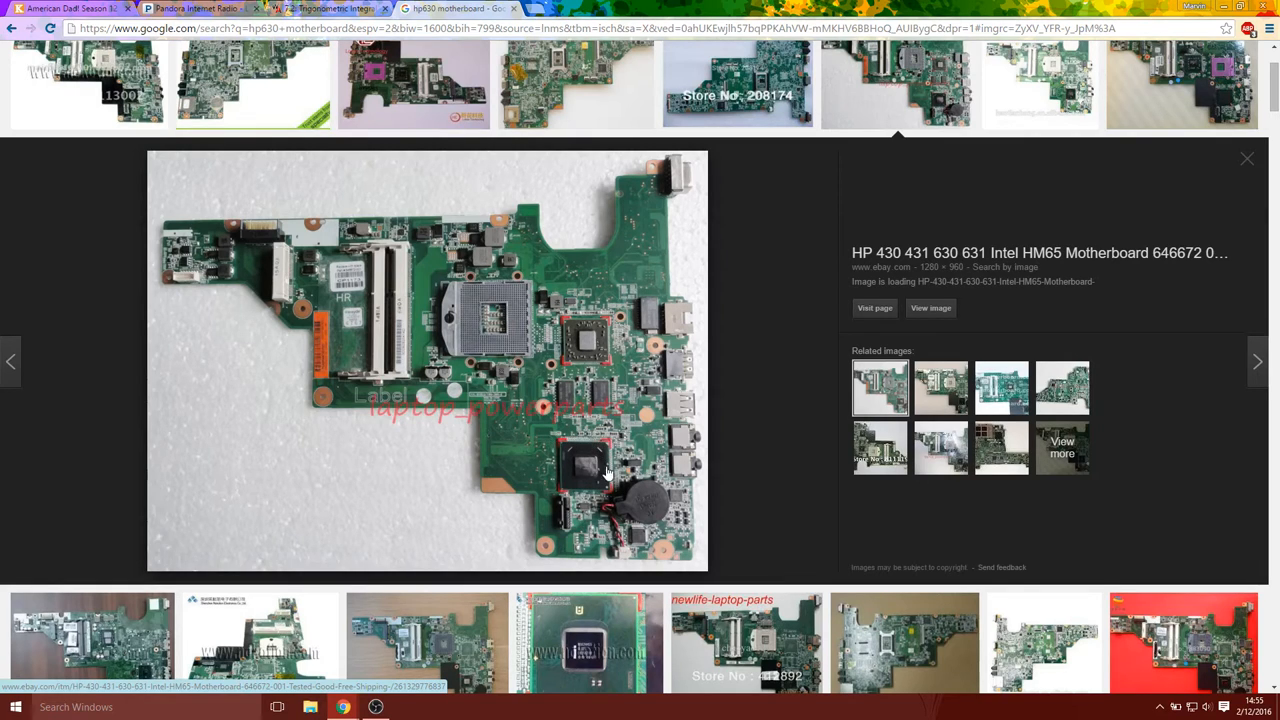
{"action": "mouse_move", "coordinate": [604, 478]}
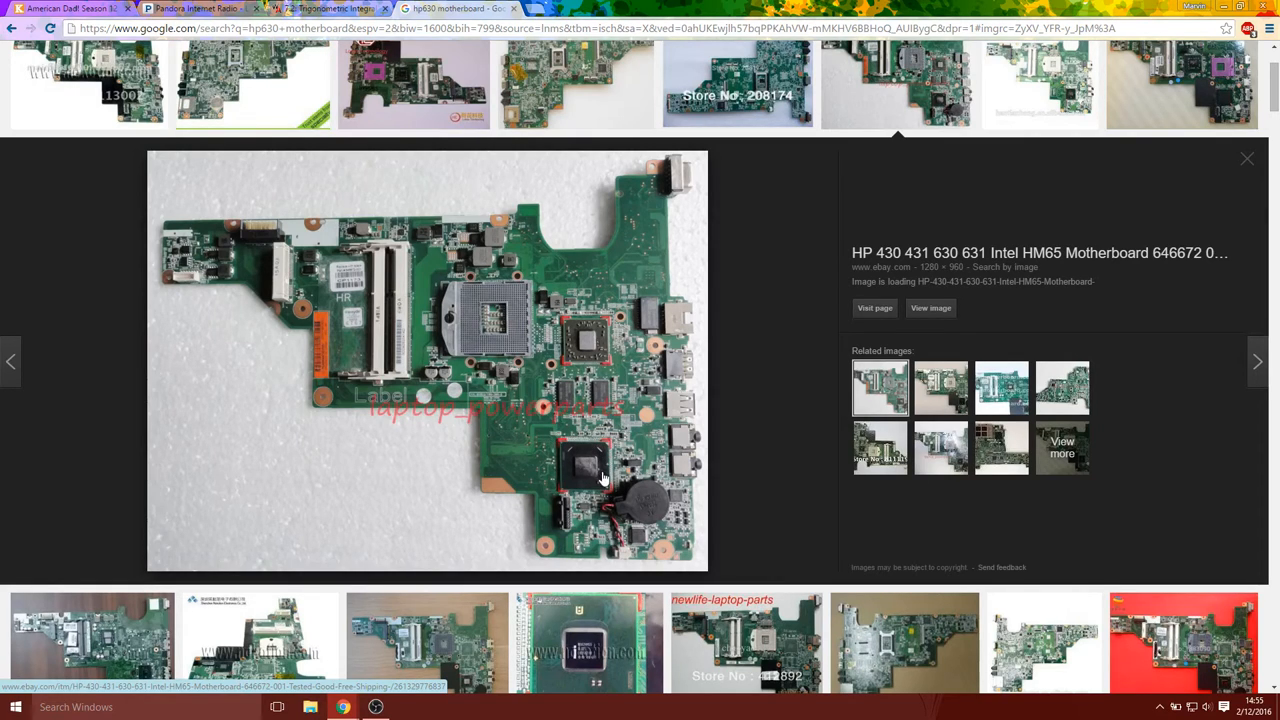
{"action": "mouse_move", "coordinate": [608, 486]}
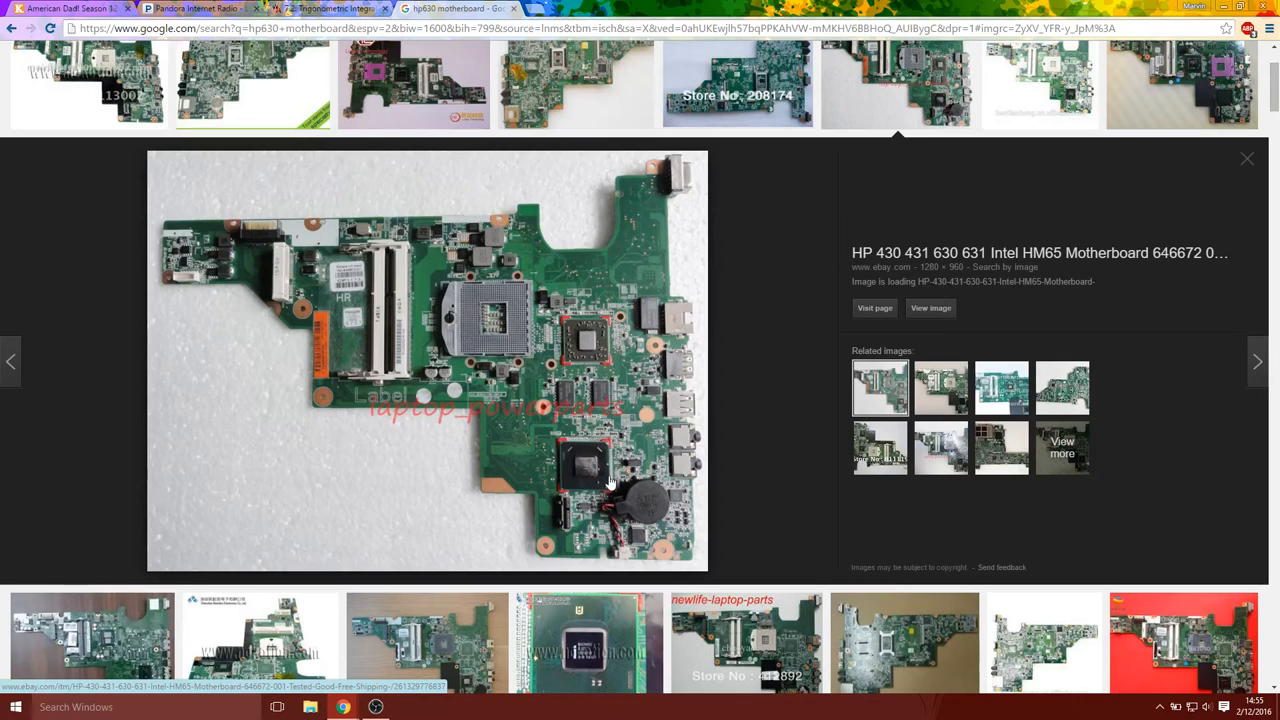
{"action": "mouse_move", "coordinate": [602, 468]}
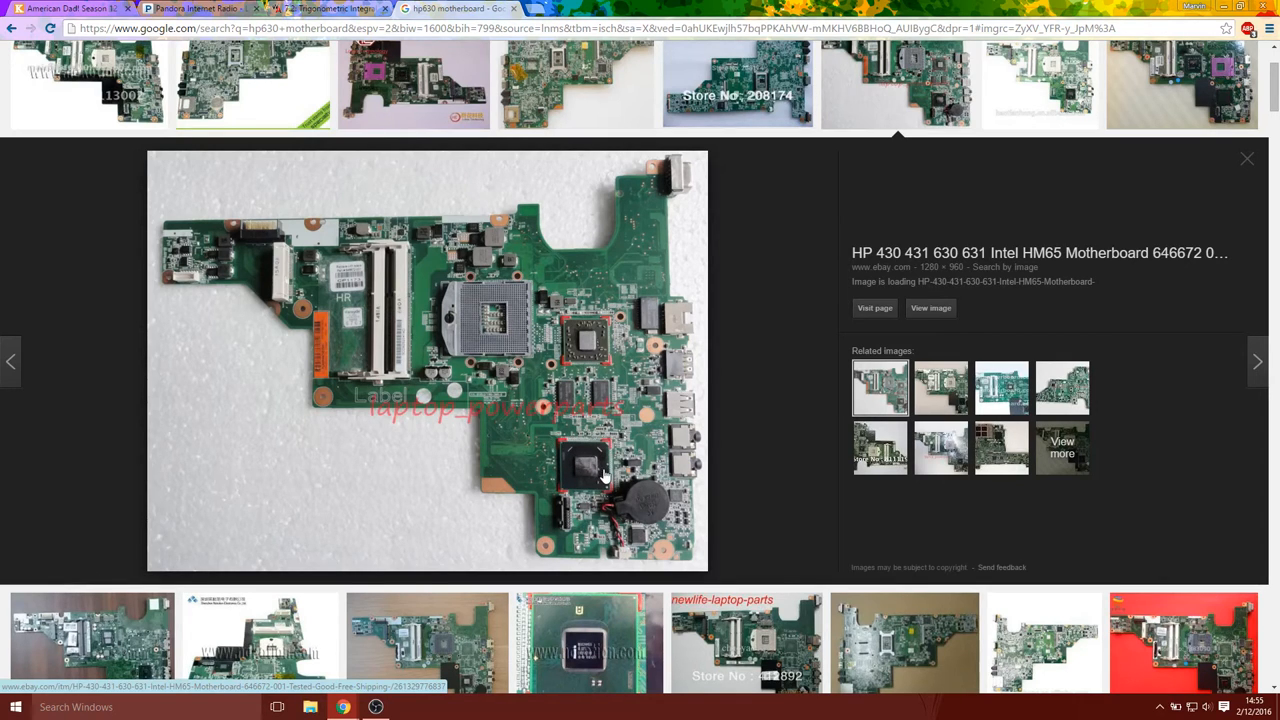
{"action": "mouse_move", "coordinate": [592, 464]}
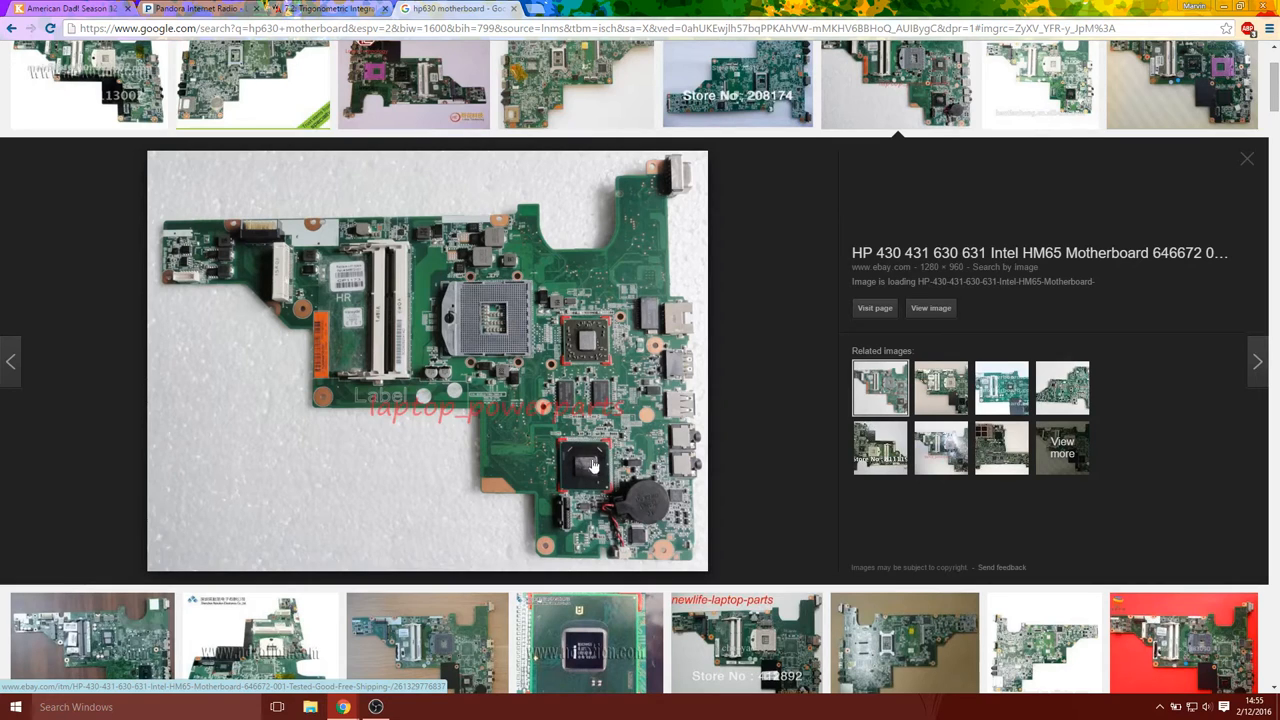
{"action": "mouse_move", "coordinate": [564, 458]}
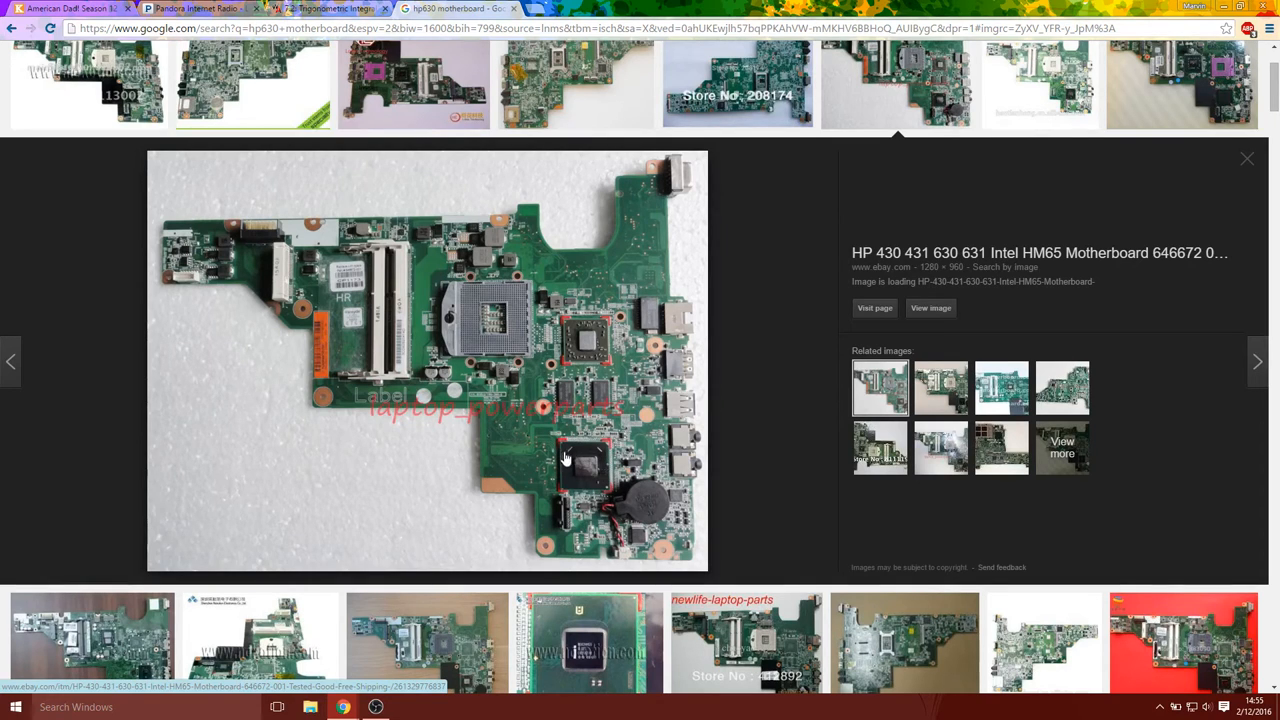
{"action": "mouse_move", "coordinate": [596, 458]}
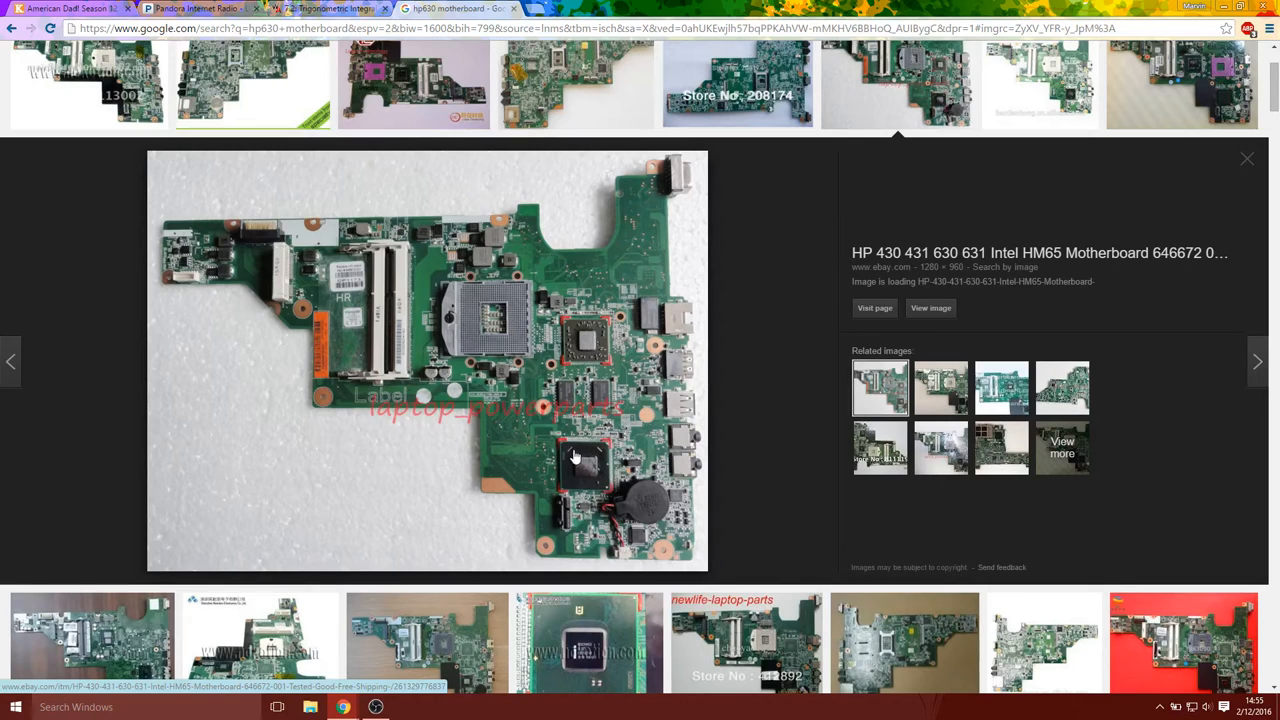
{"action": "mouse_move", "coordinate": [604, 464]}
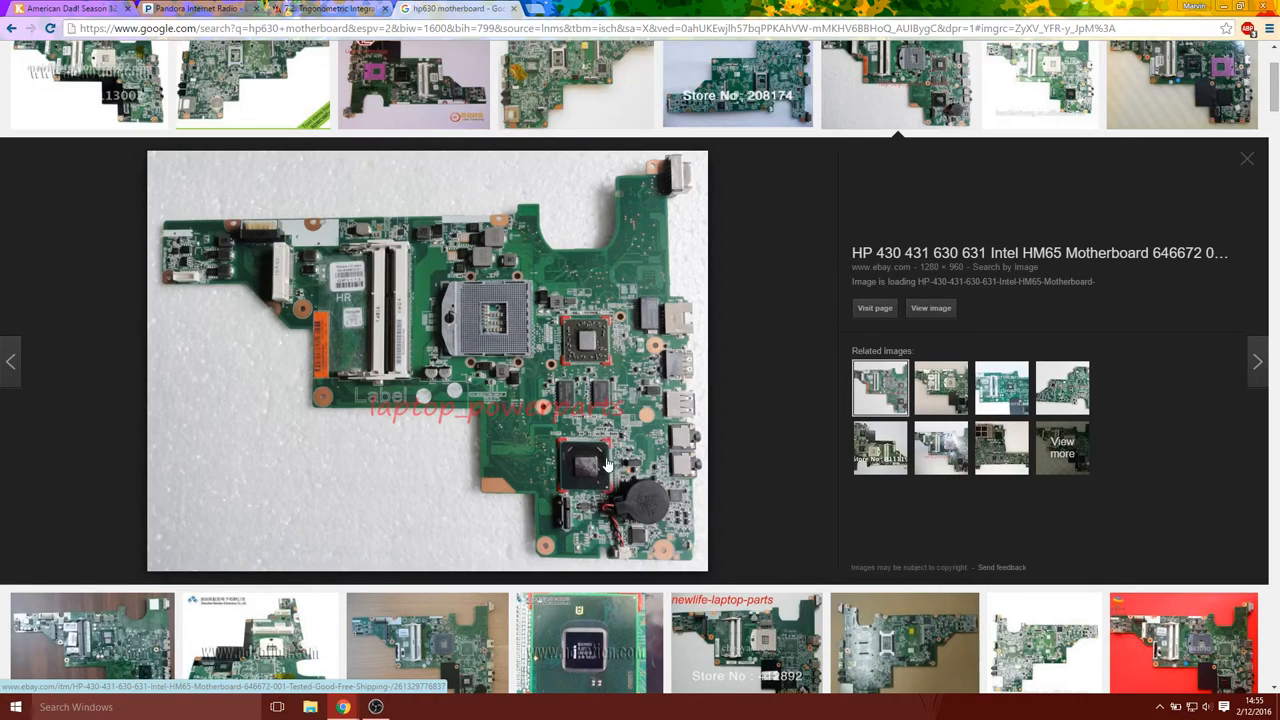
{"action": "mouse_move", "coordinate": [610, 492]}
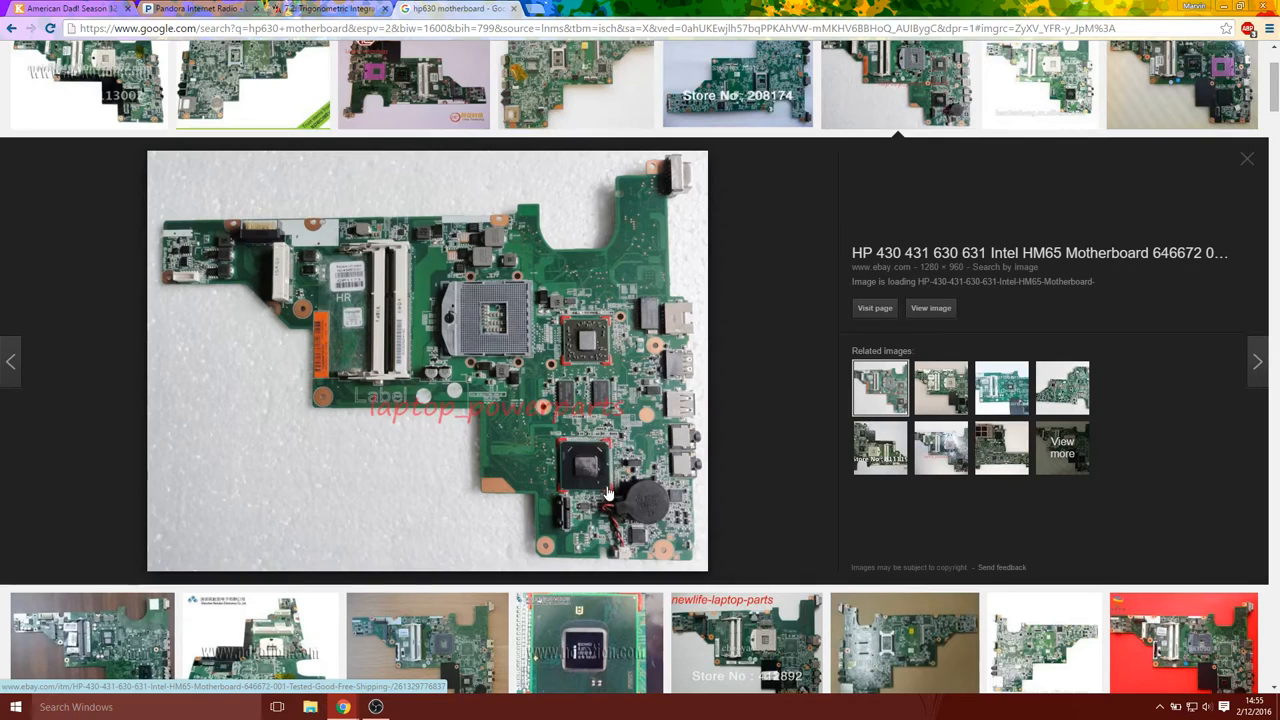
{"action": "mouse_move", "coordinate": [604, 482]}
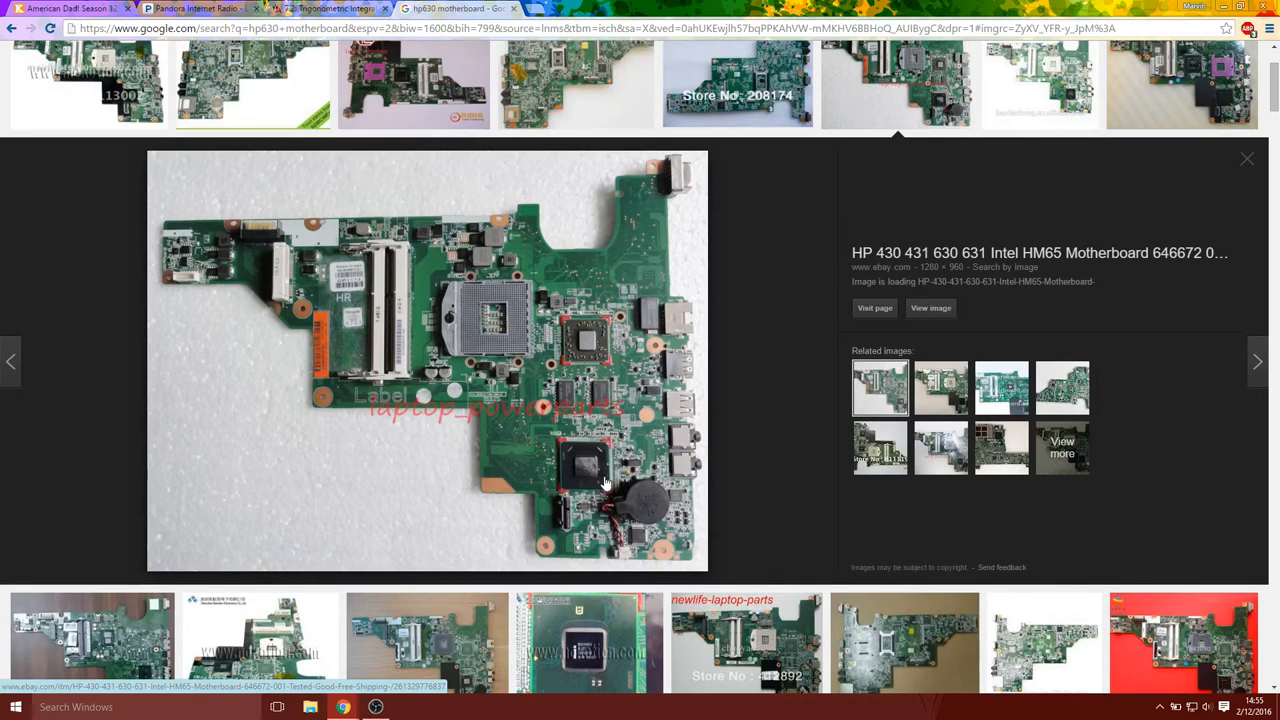
{"action": "mouse_move", "coordinate": [598, 460]}
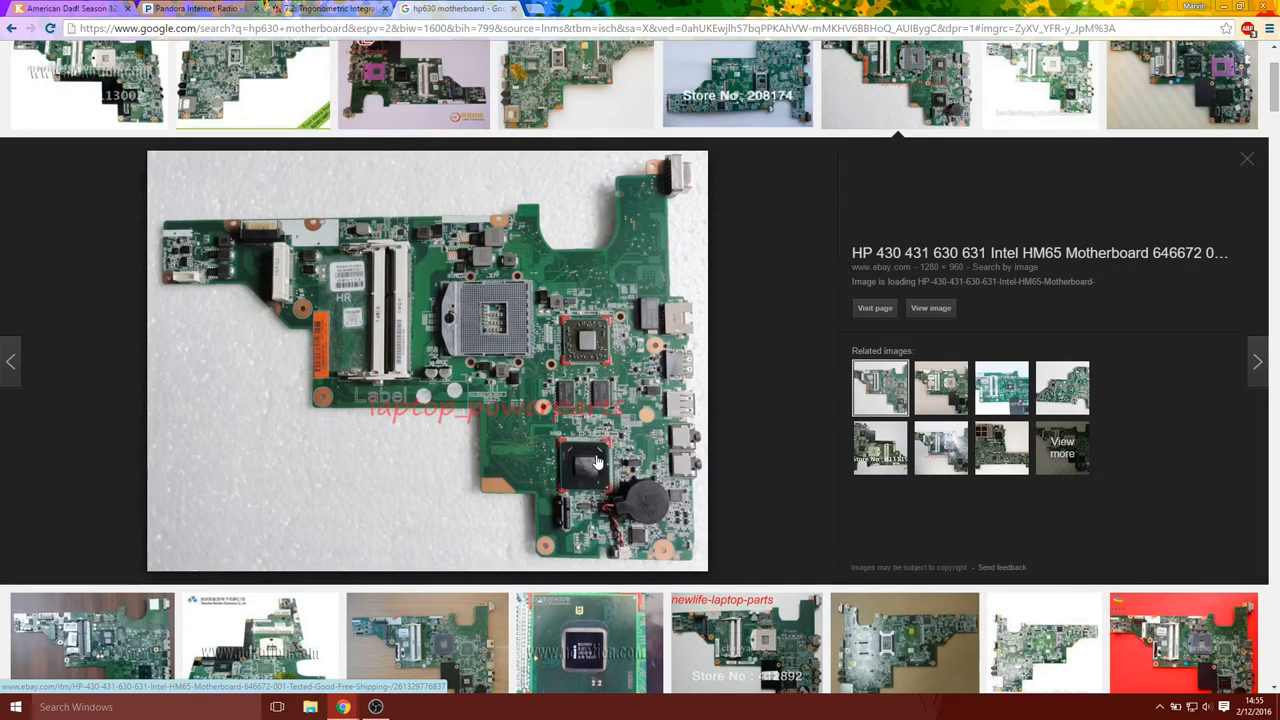
{"action": "mouse_move", "coordinate": [590, 464]}
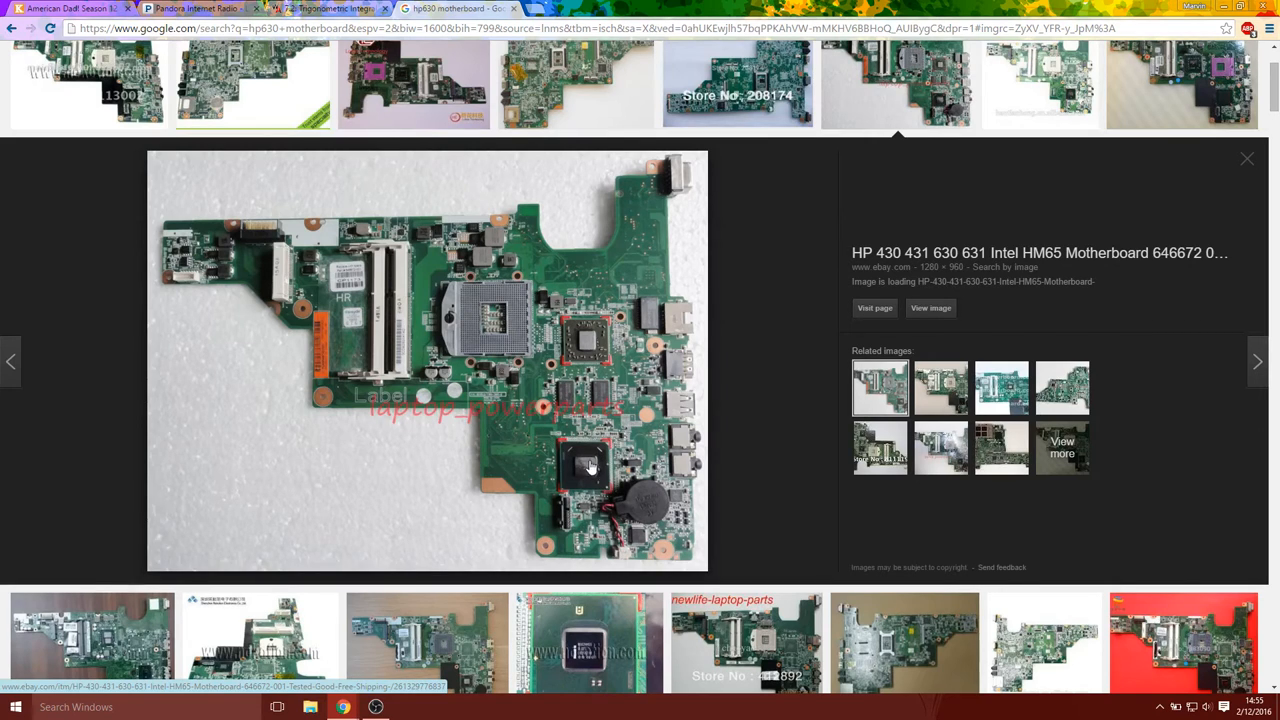
{"action": "mouse_move", "coordinate": [596, 482]}
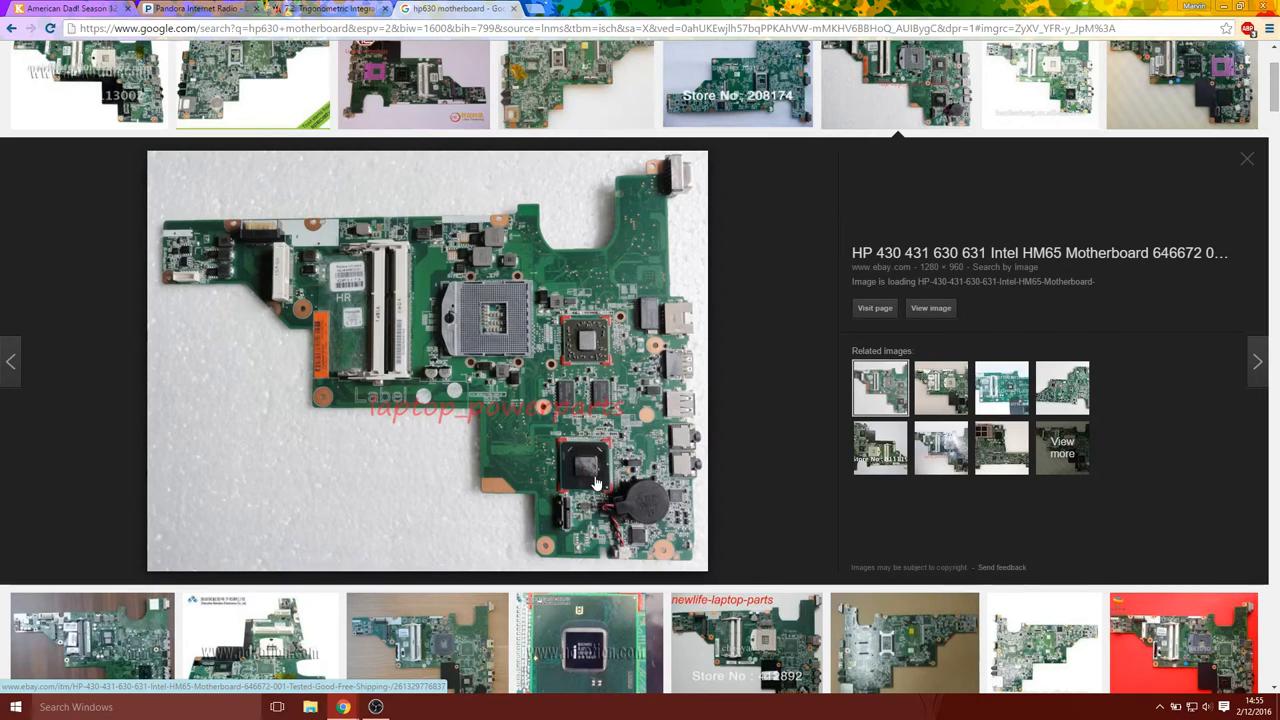
{"action": "mouse_move", "coordinate": [588, 486]}
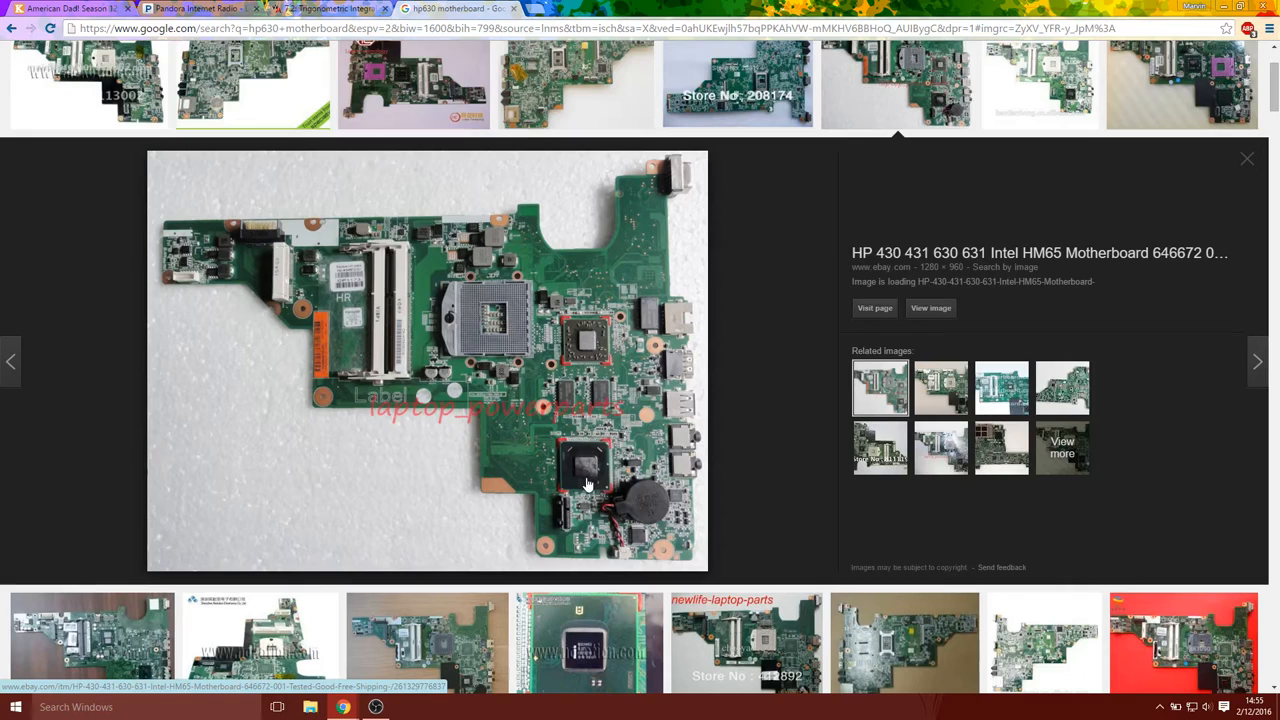
{"action": "mouse_move", "coordinate": [582, 462]}
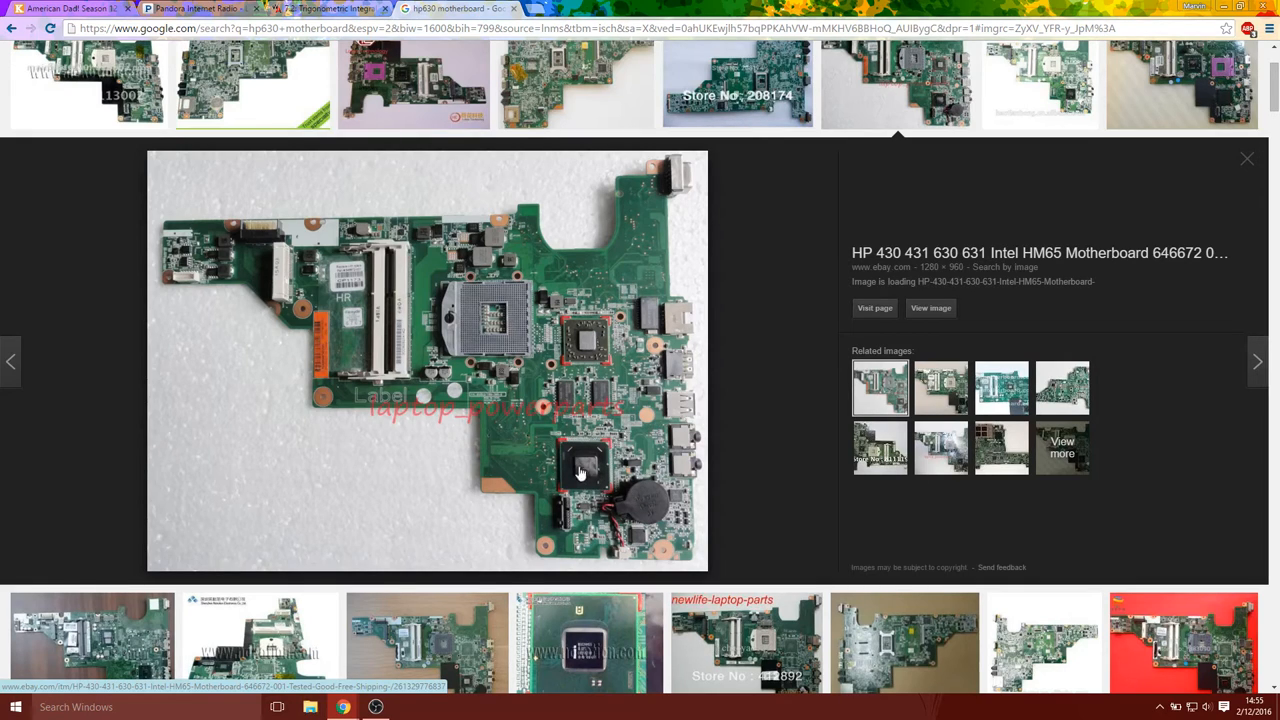
{"action": "scroll", "scroll_direction": "down", "scroll_amount": 3}
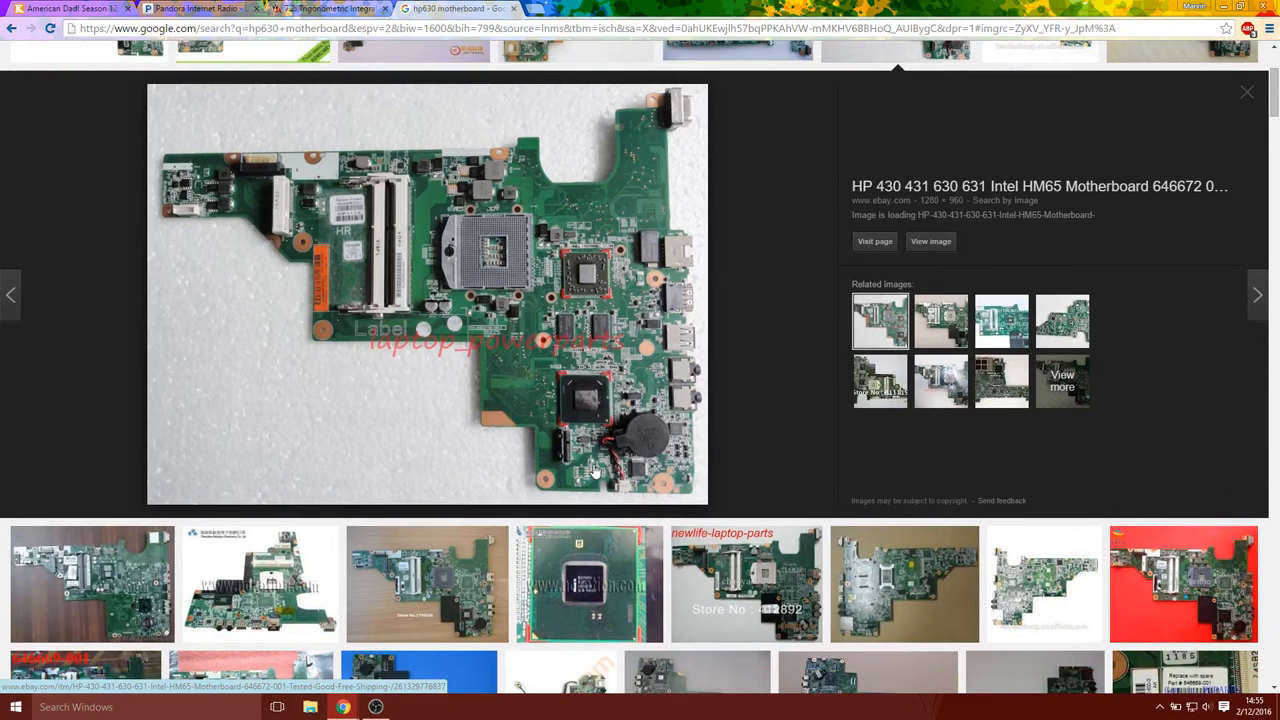
{"action": "mouse_move", "coordinate": [610, 400]}
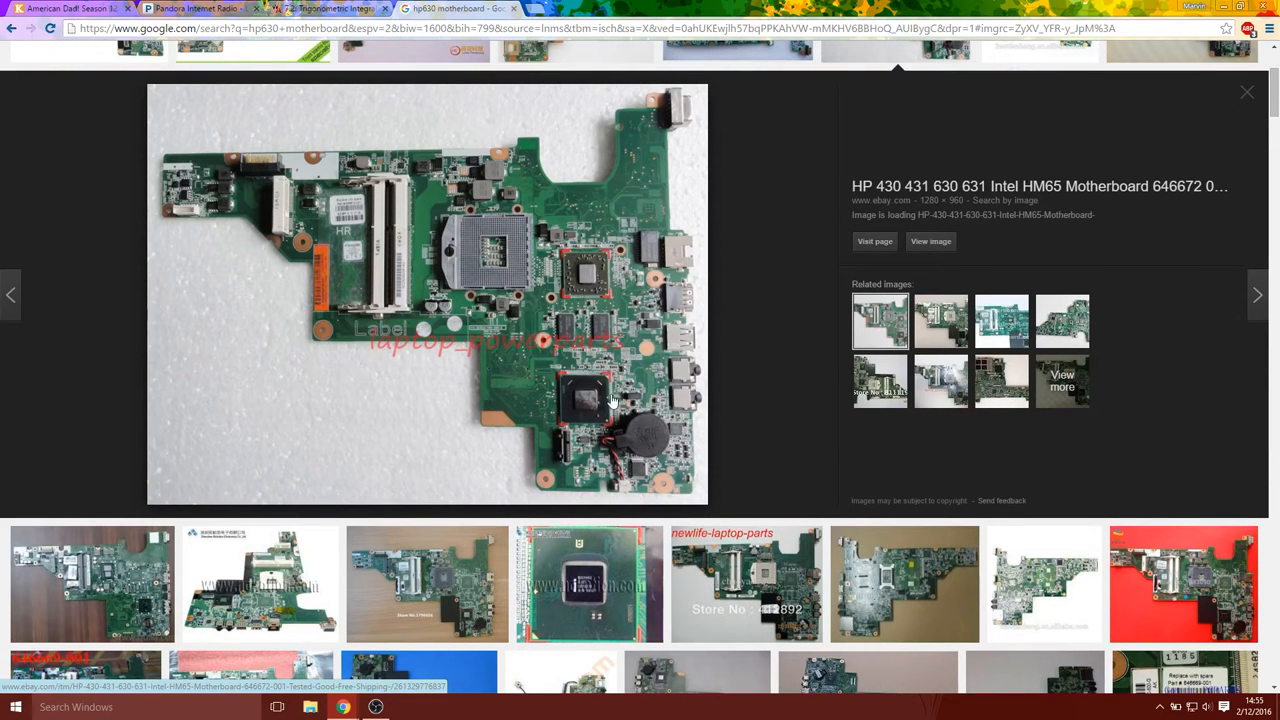
{"action": "mouse_move", "coordinate": [612, 420]}
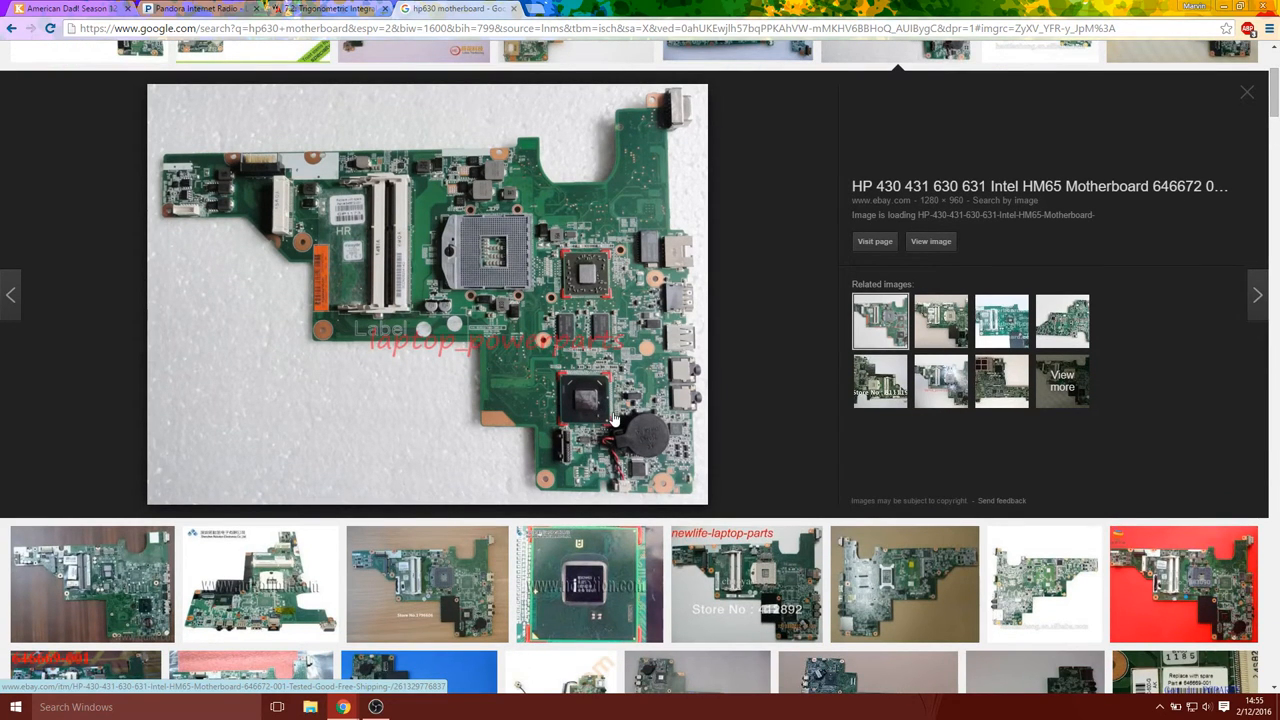
{"action": "mouse_move", "coordinate": [596, 388]}
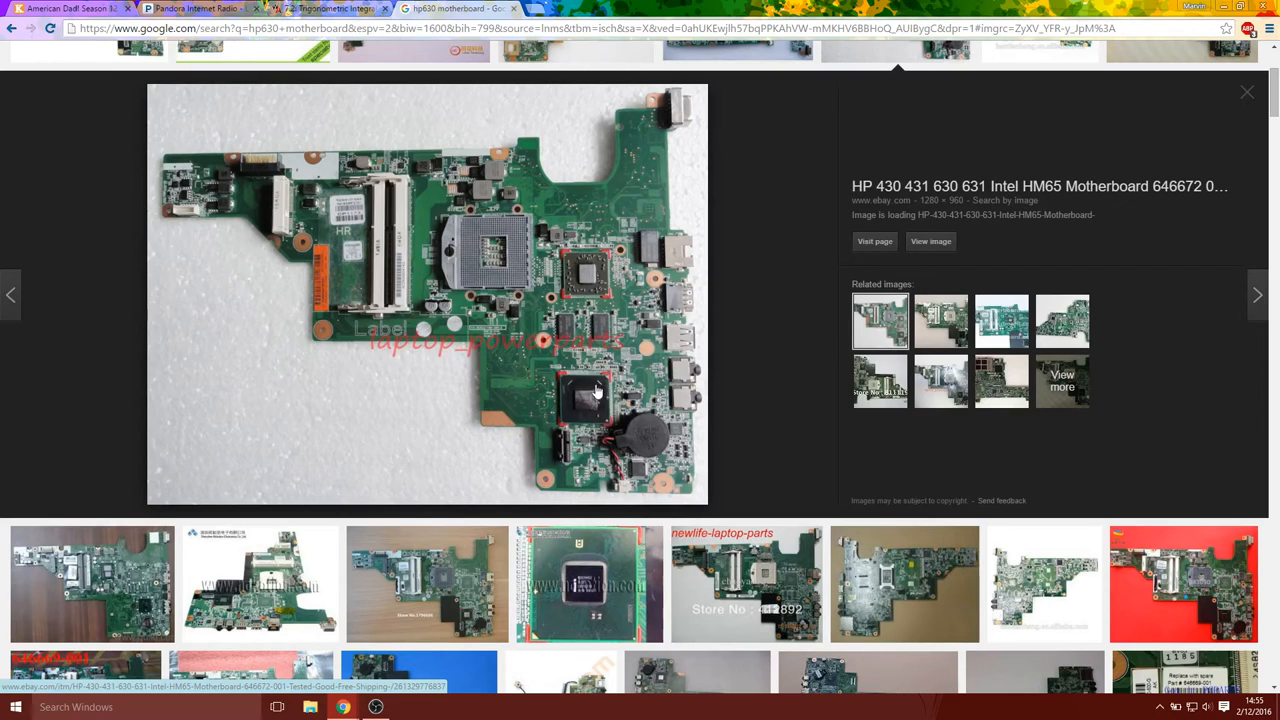
{"action": "mouse_move", "coordinate": [564, 408]}
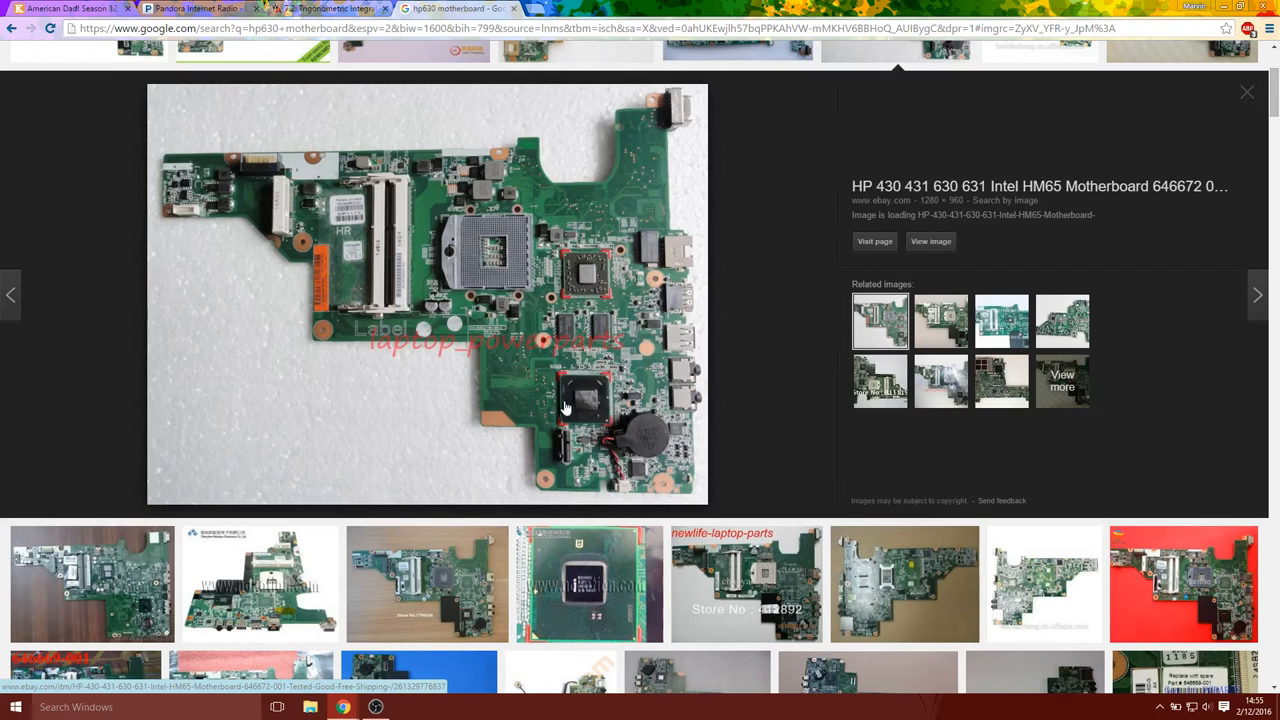
{"action": "mouse_move", "coordinate": [616, 396]}
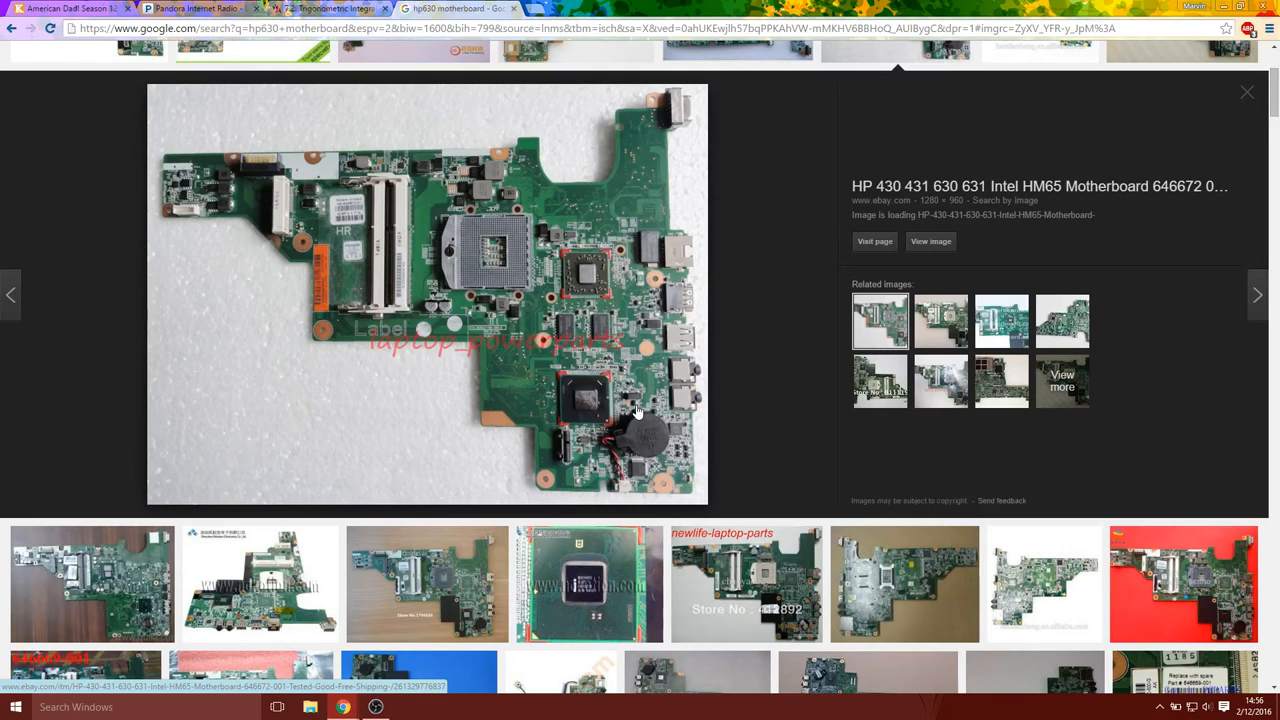
{"action": "mouse_move", "coordinate": [588, 428]}
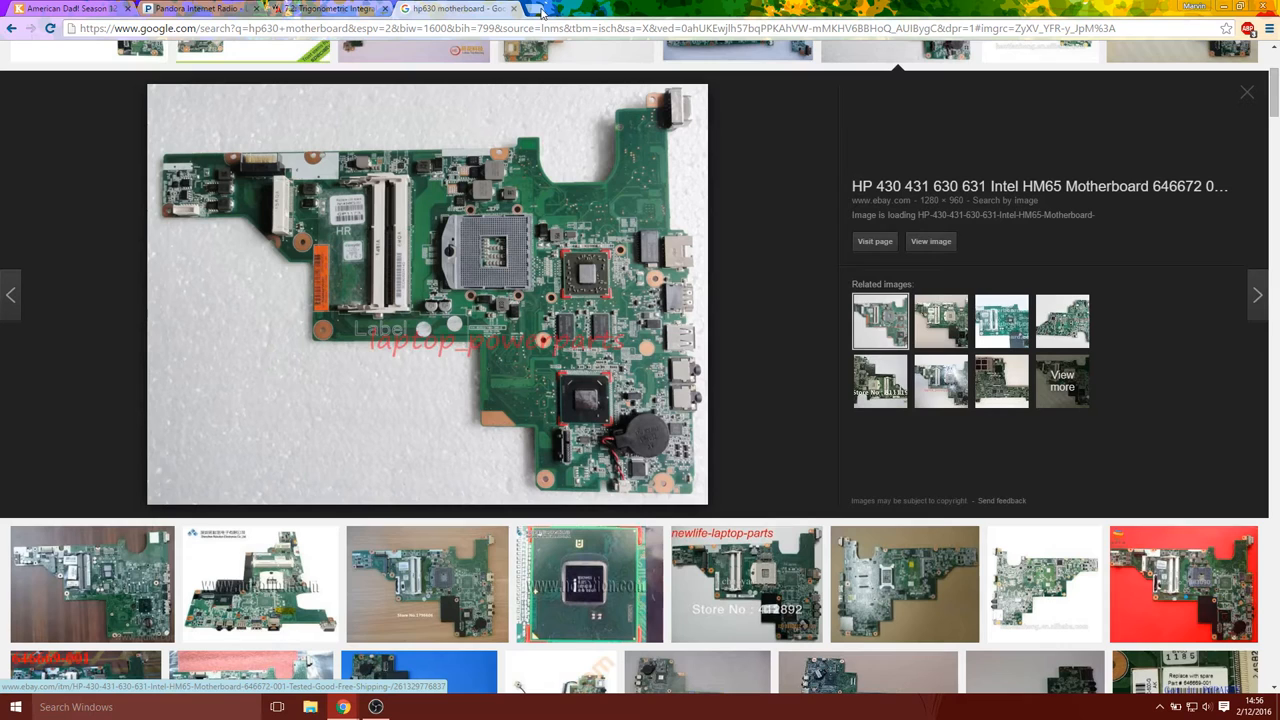
Search eBay for 'thermal pads' in a new tab and browse the first silicone pad listings
{"action": "left_click", "coordinate": [544, 8]}
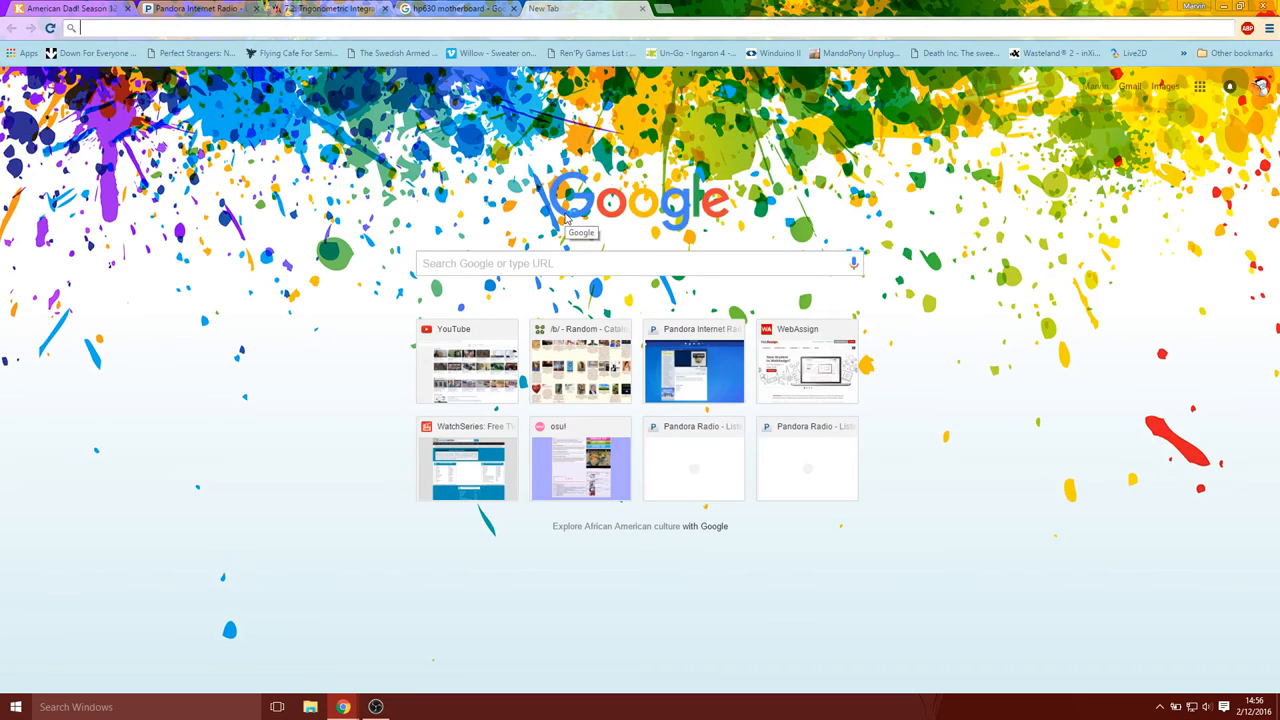
{"action": "type", "text": "thermal pads"}
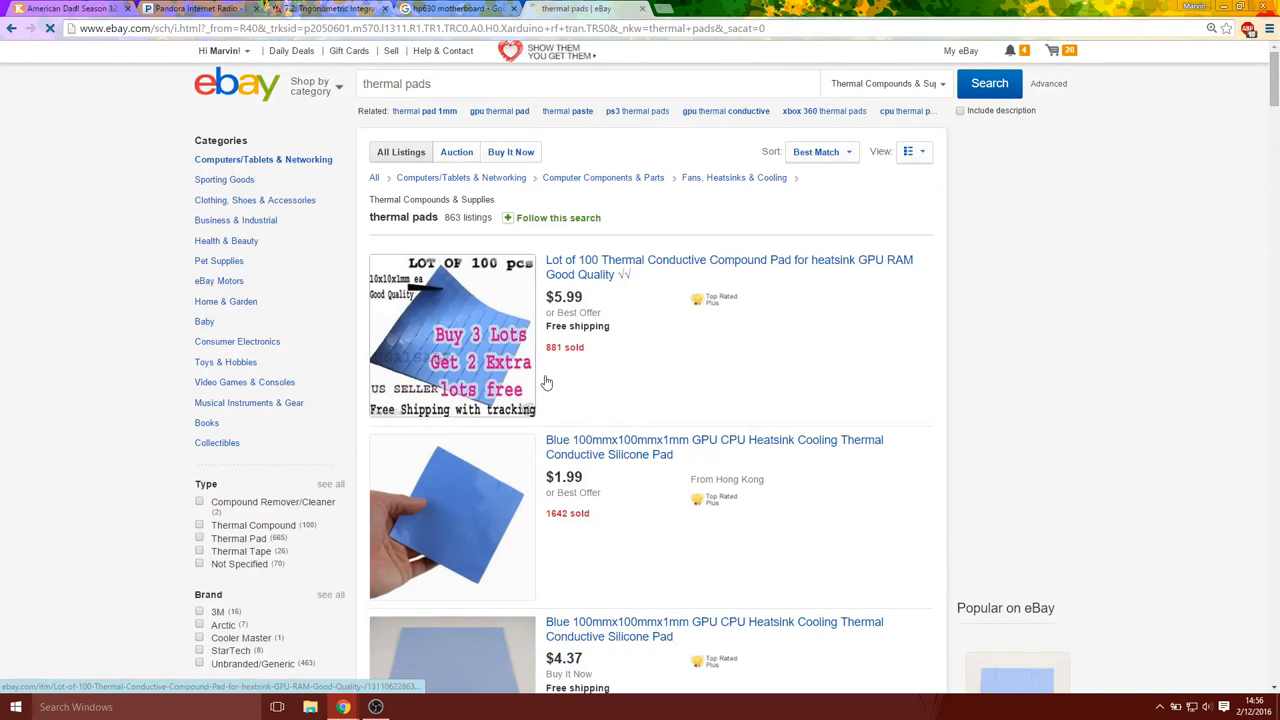
{"action": "scroll", "scroll_direction": "down", "scroll_amount": 3}
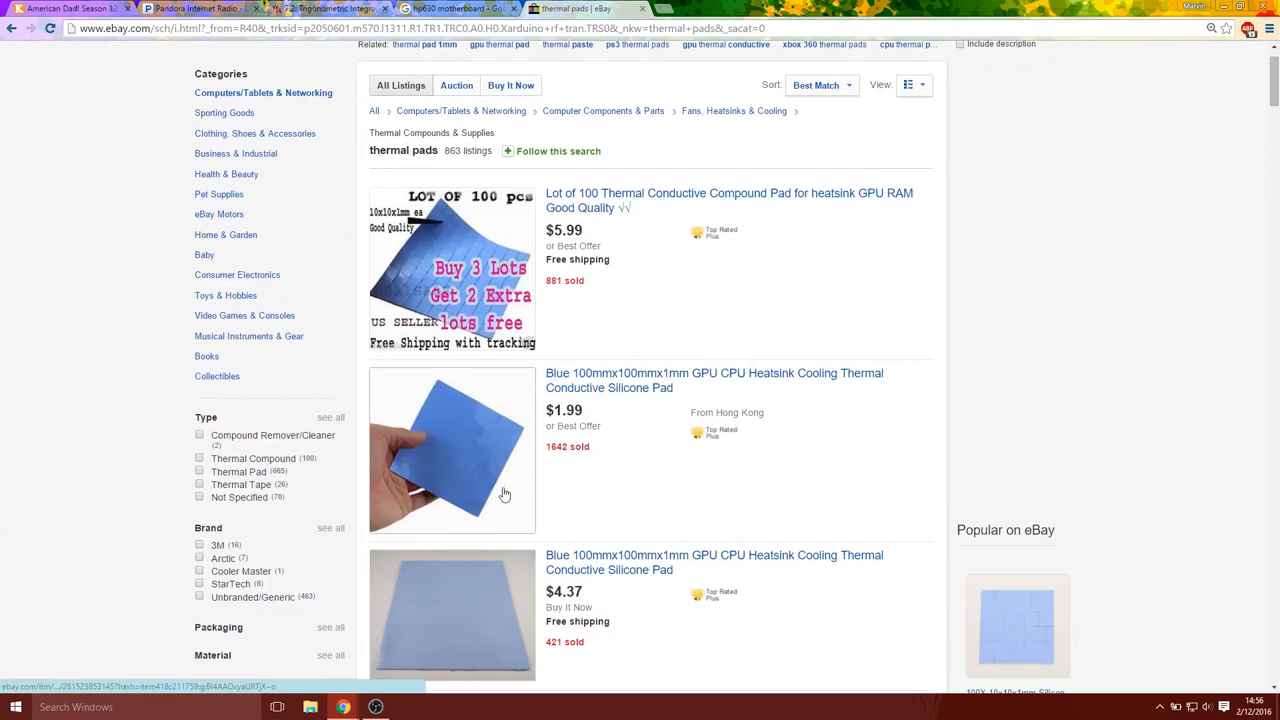
{"action": "scroll", "scroll_direction": "down", "scroll_amount": 3}
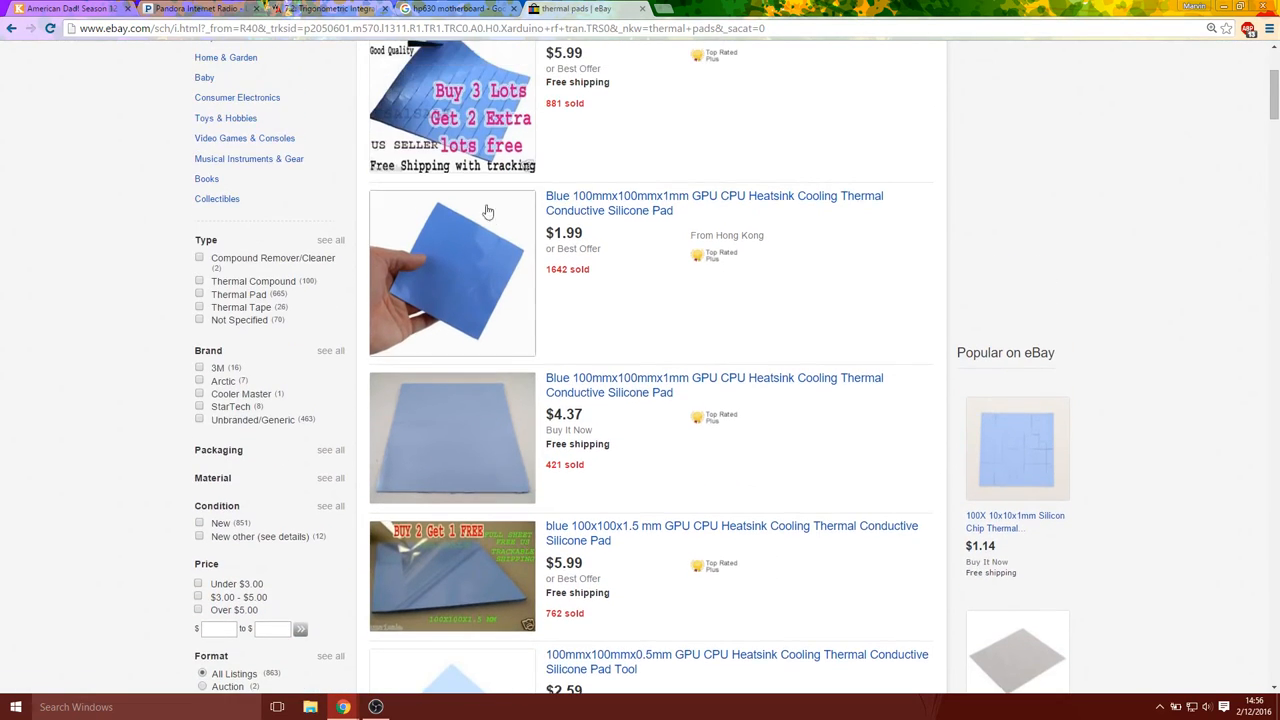
{"action": "mouse_move", "coordinate": [784, 256]}
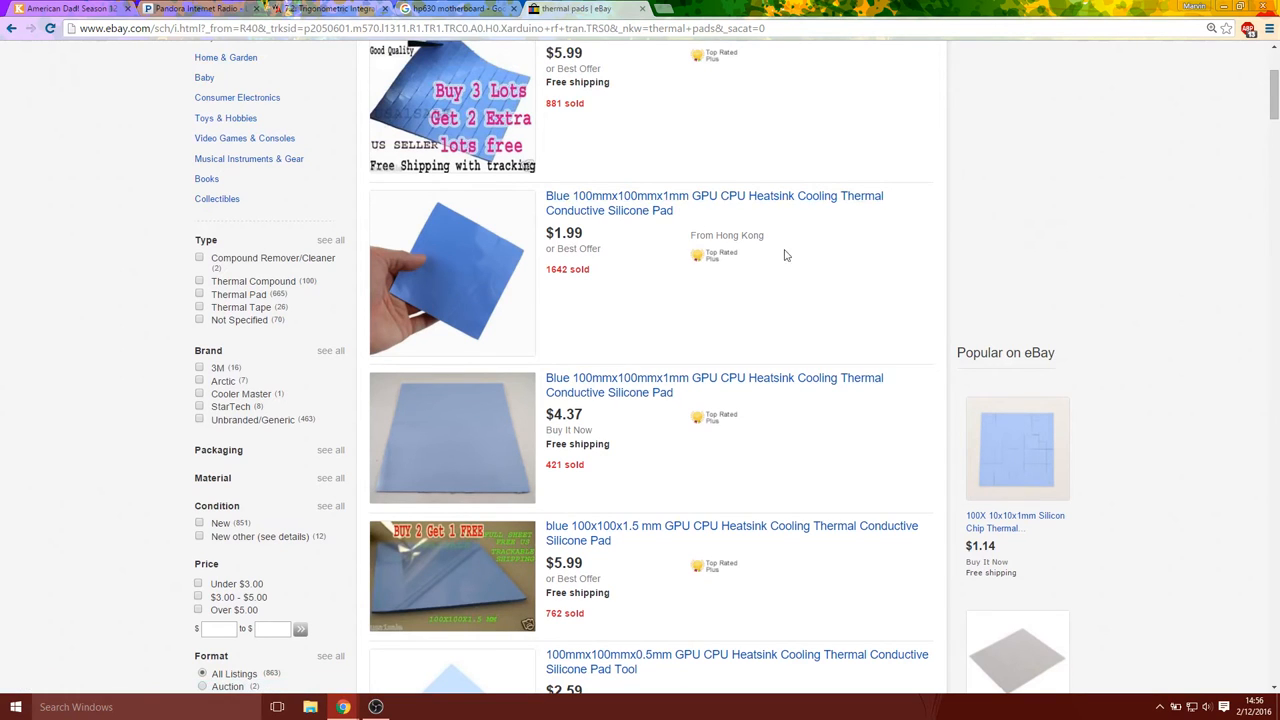
{"action": "scroll", "scroll_direction": "down", "scroll_amount": 3}
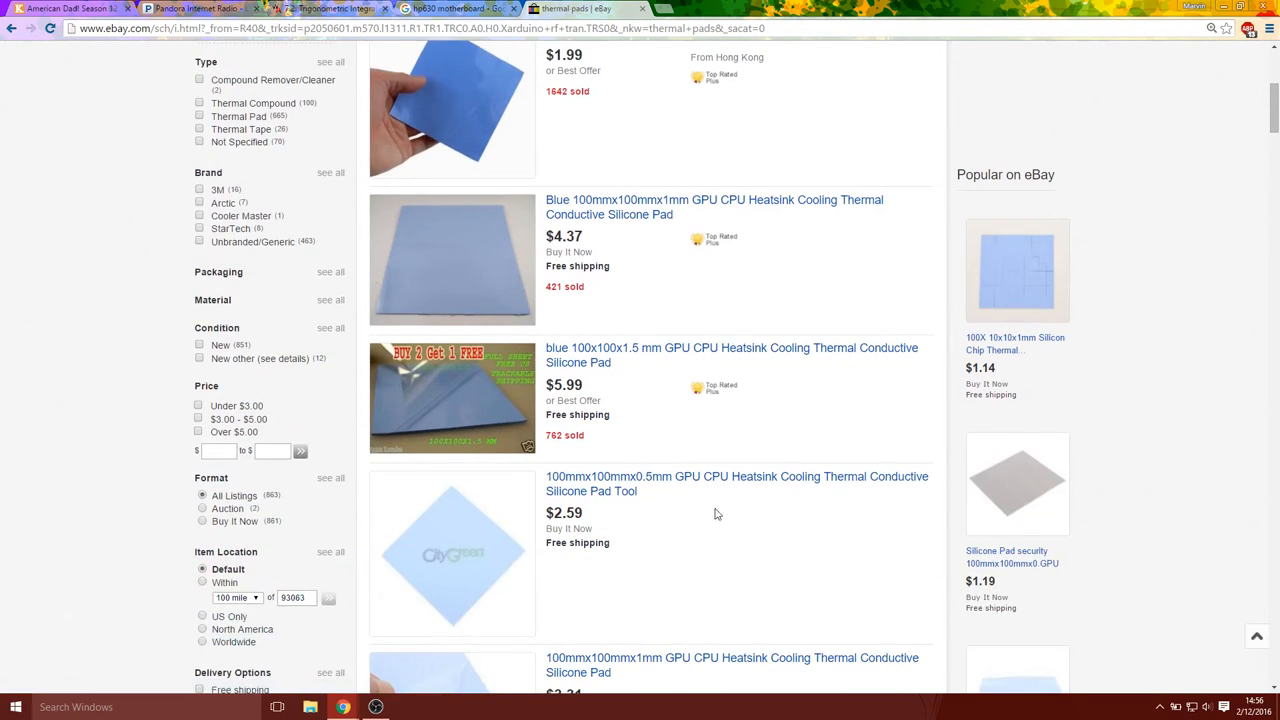
Look over the 100x100mm GPU/CPU silicone pad listings, then return to the HM65 motherboard photo
{"action": "scroll", "scroll_direction": "up", "scroll_amount": 3}
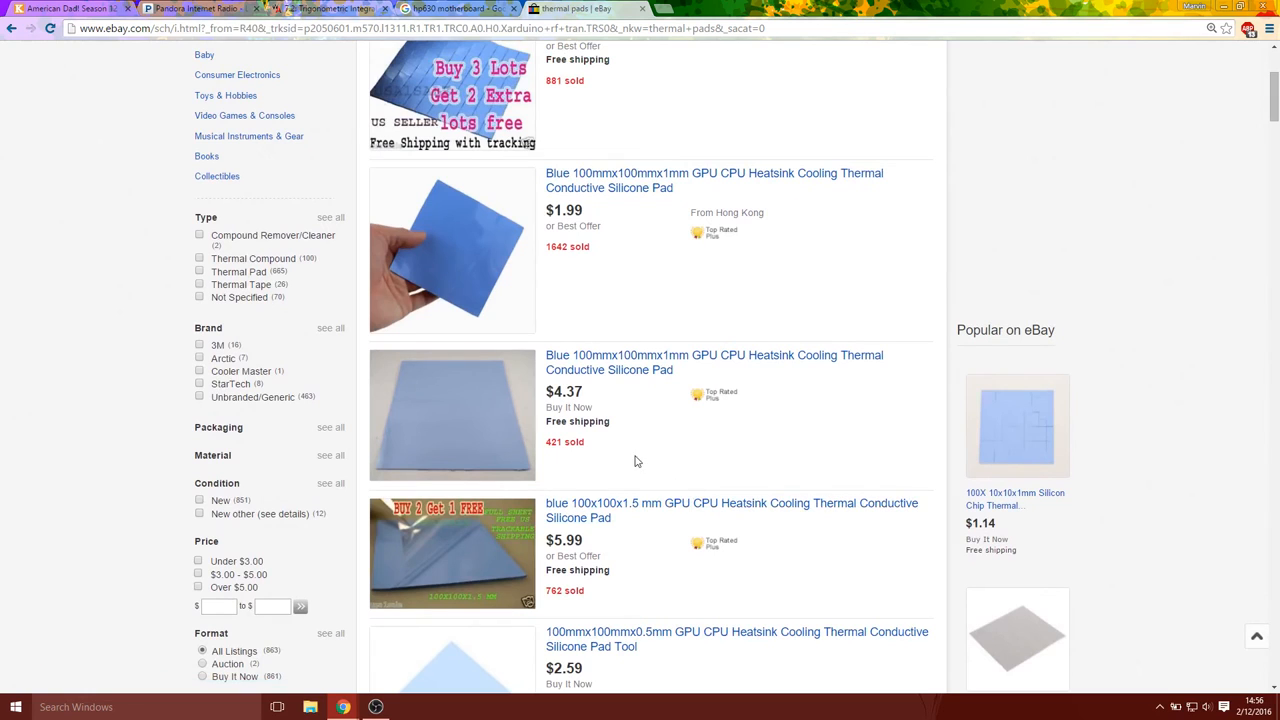
{"action": "scroll", "scroll_direction": "up", "scroll_amount": 3}
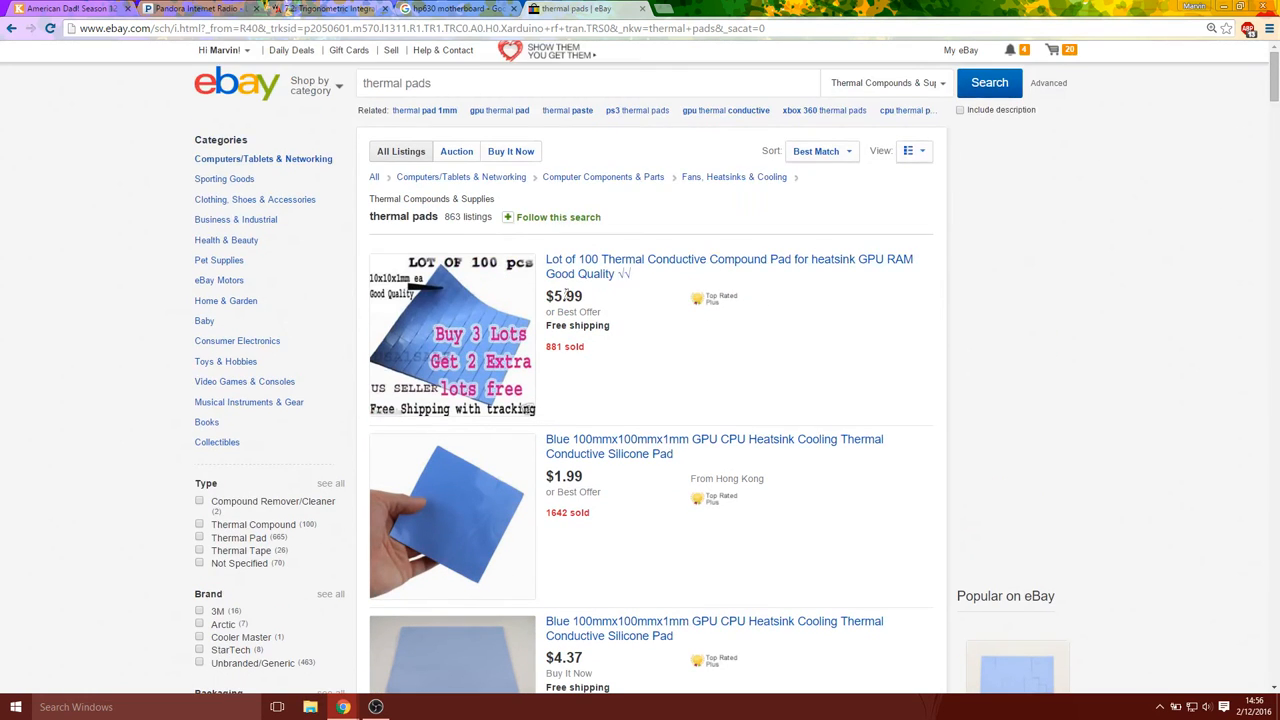
{"action": "scroll", "scroll_direction": "down", "scroll_amount": 3}
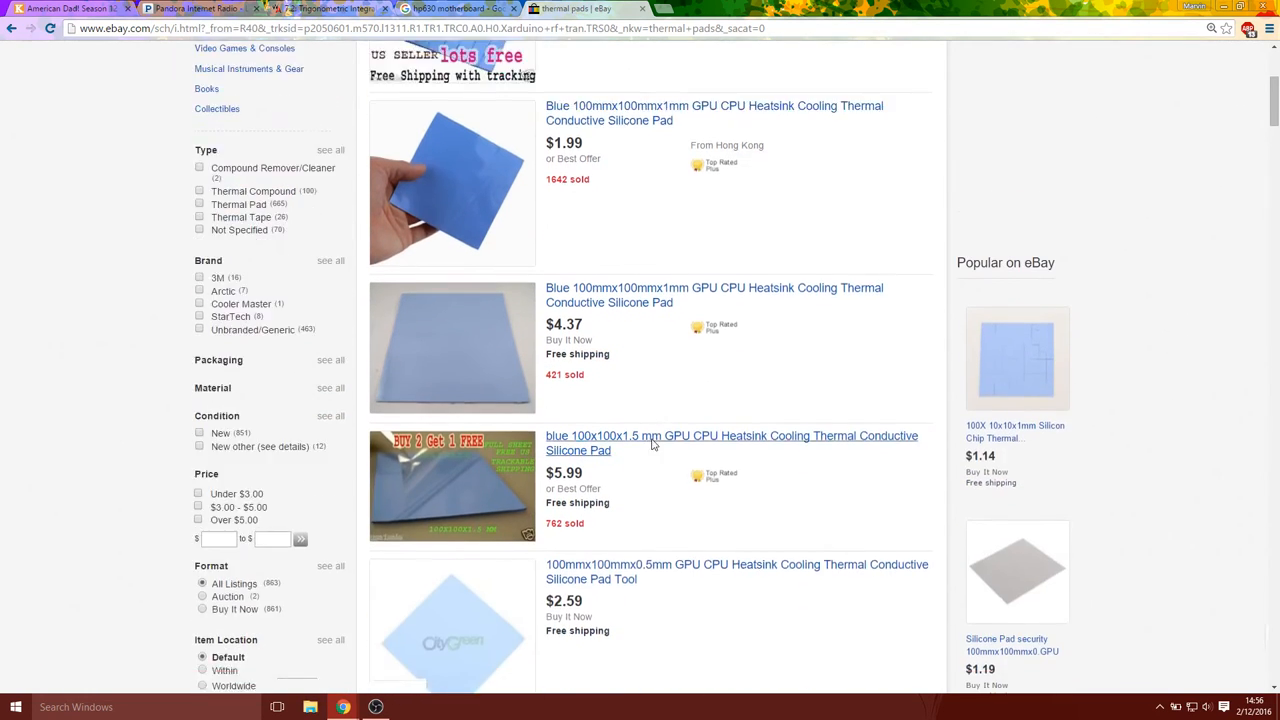
{"action": "scroll", "scroll_direction": "down", "scroll_amount": 3}
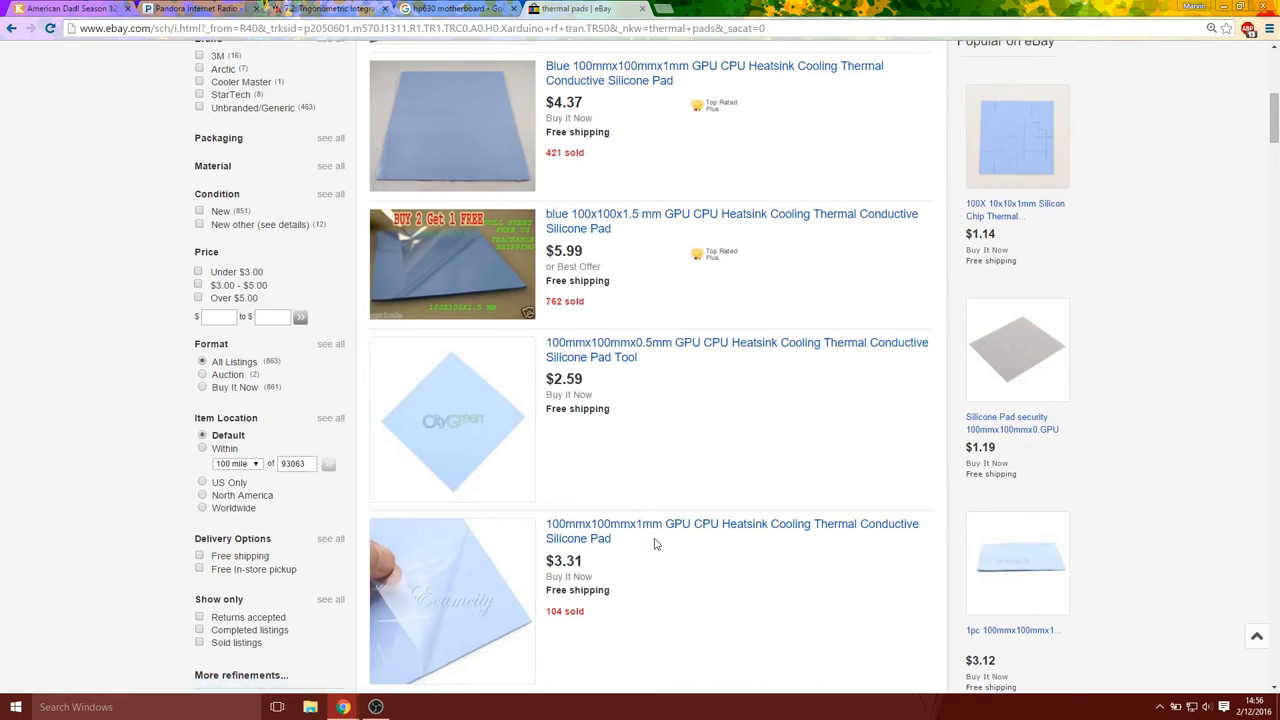
{"action": "scroll", "scroll_direction": "down", "scroll_amount": 3}
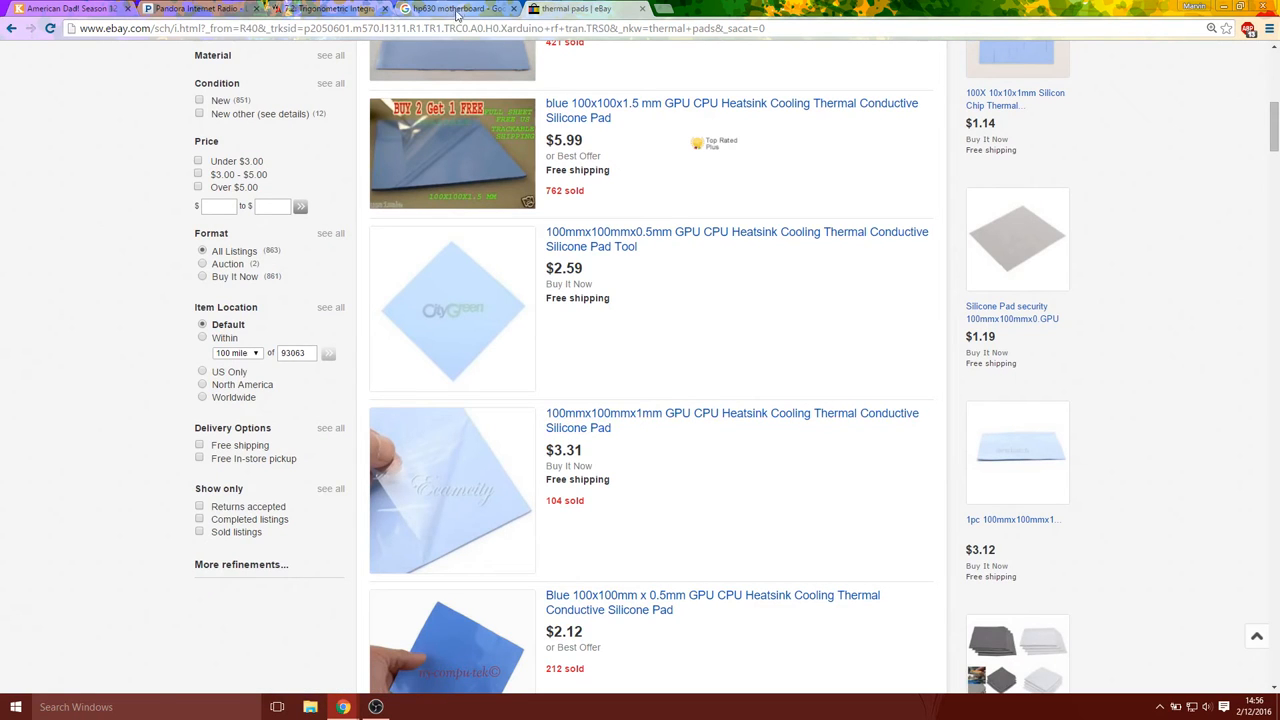
{"action": "left_click", "coordinate": [450, 8]}
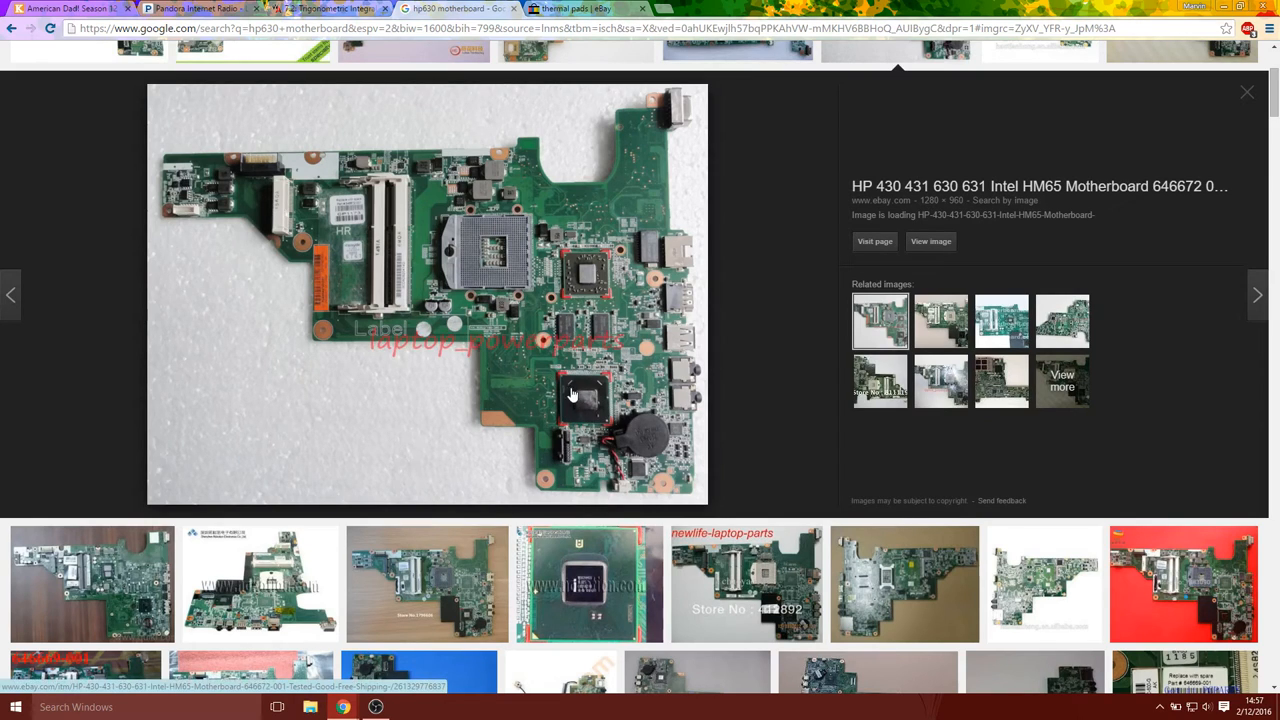
{"action": "mouse_move", "coordinate": [596, 410]}
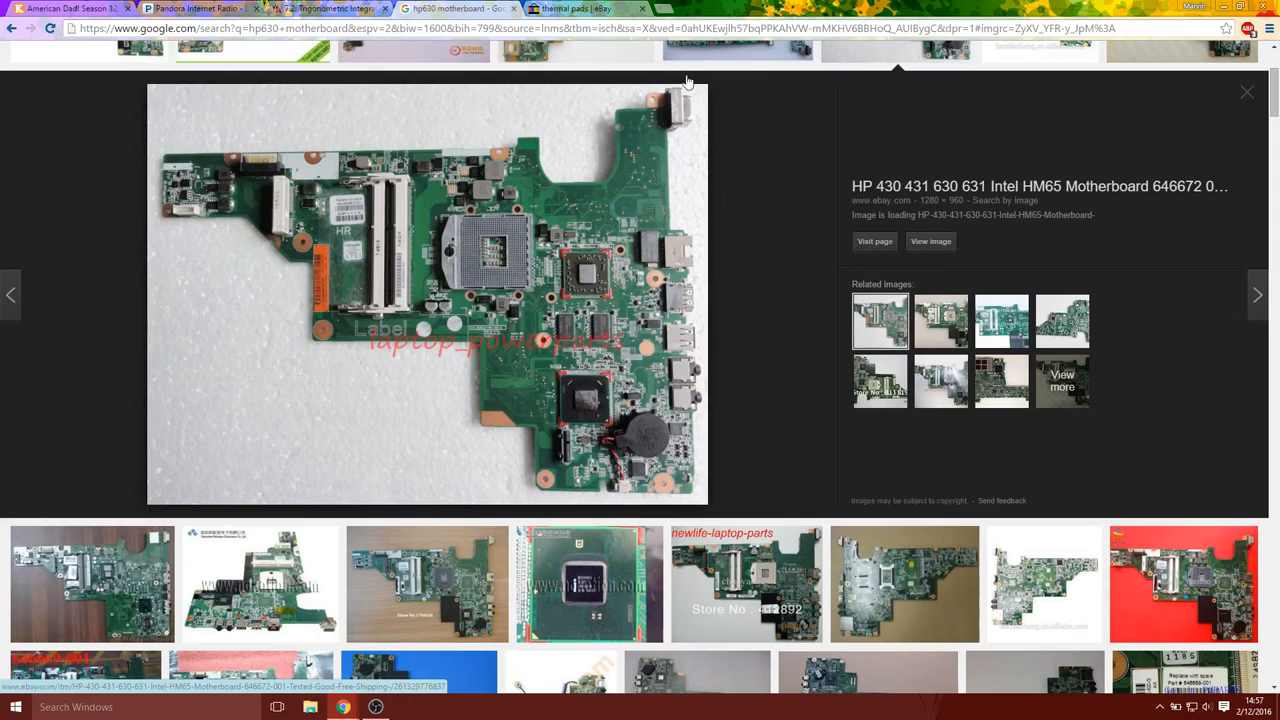
{"action": "mouse_move", "coordinate": [264, 384]}
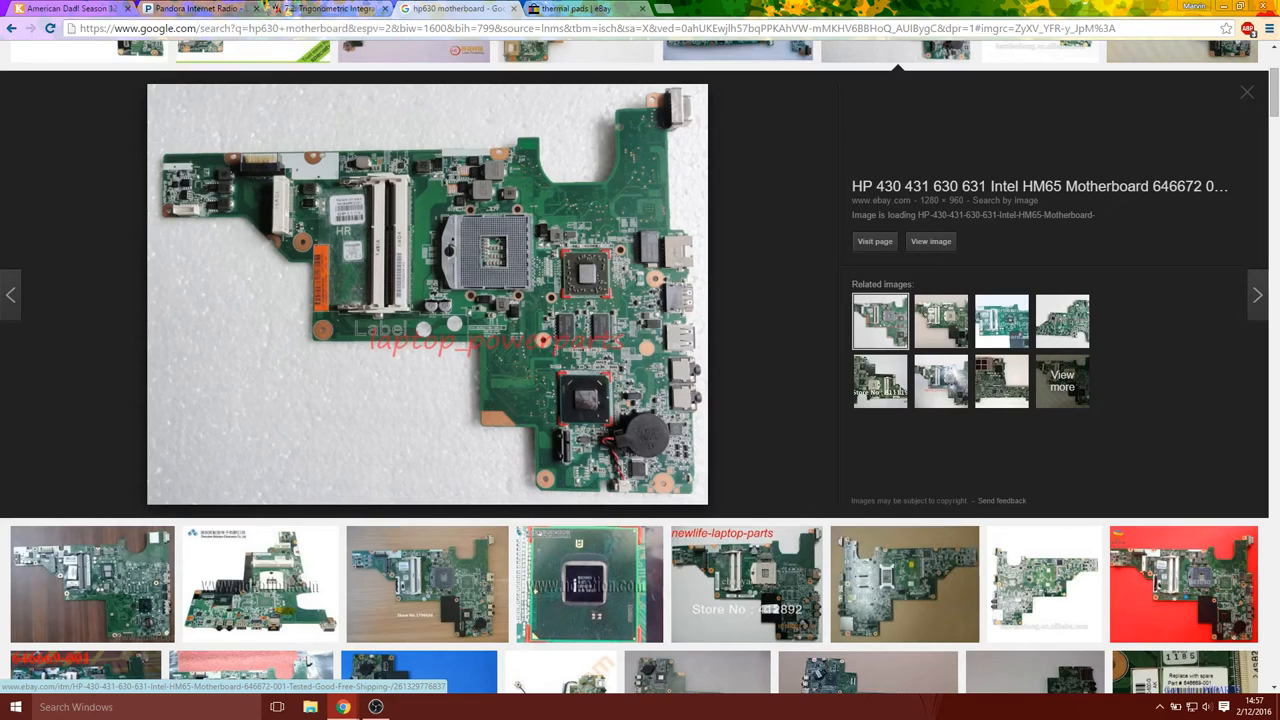
{"action": "mouse_move", "coordinate": [1156, 16]}
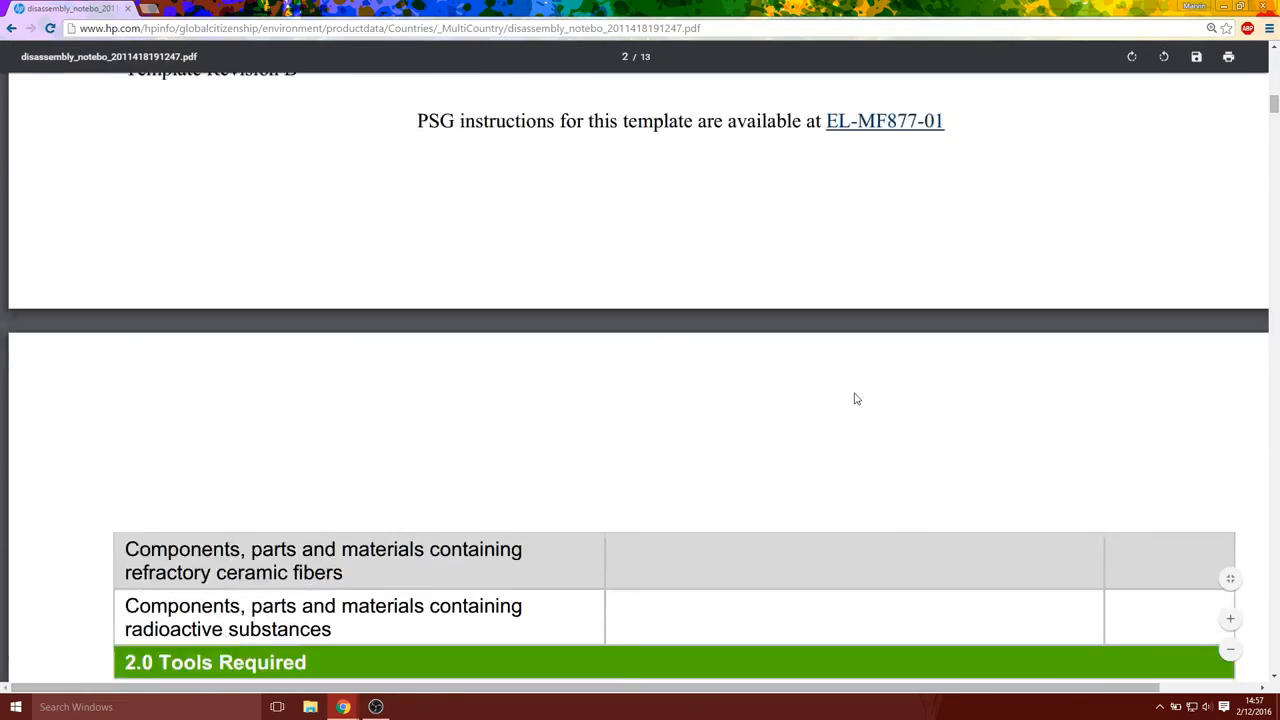
Scroll the disassembly PDF from page 3 (Get Battery) down to page 6, Step 5 Disassemble C cover
{"action": "scroll", "scroll_direction": "down", "scroll_amount": 3}
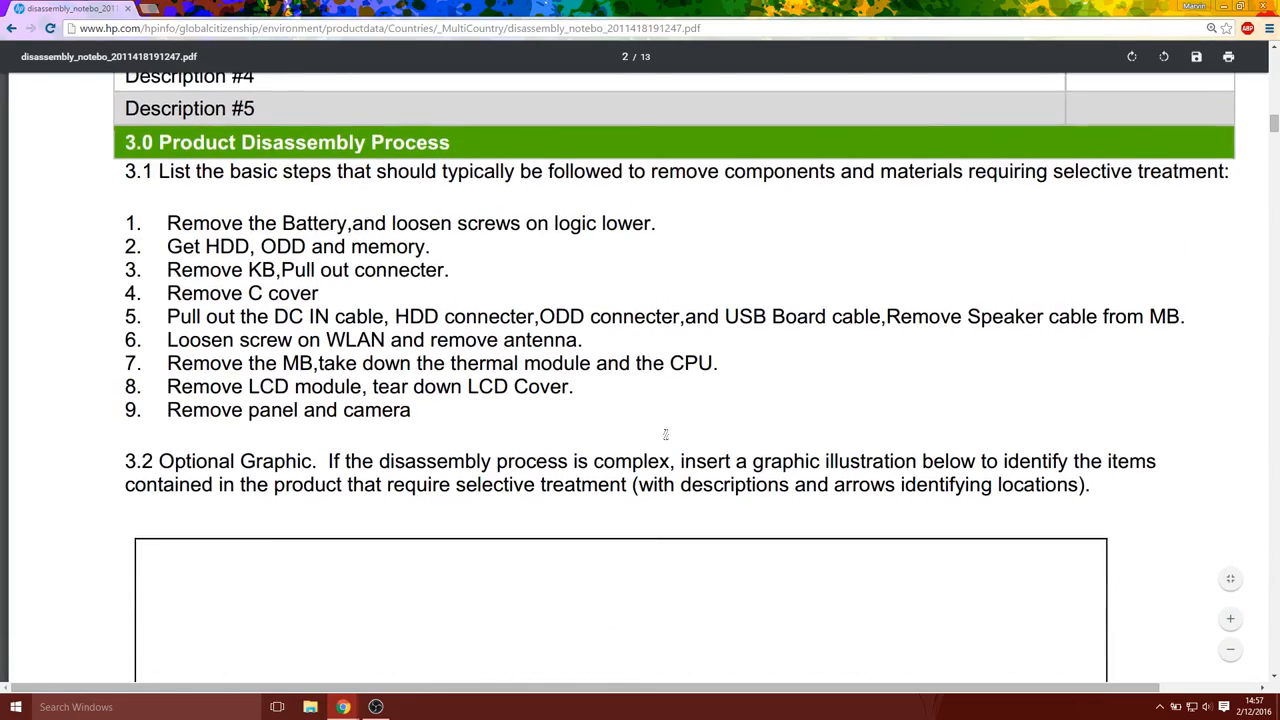
{"action": "scroll", "scroll_direction": "down", "scroll_amount": 3}
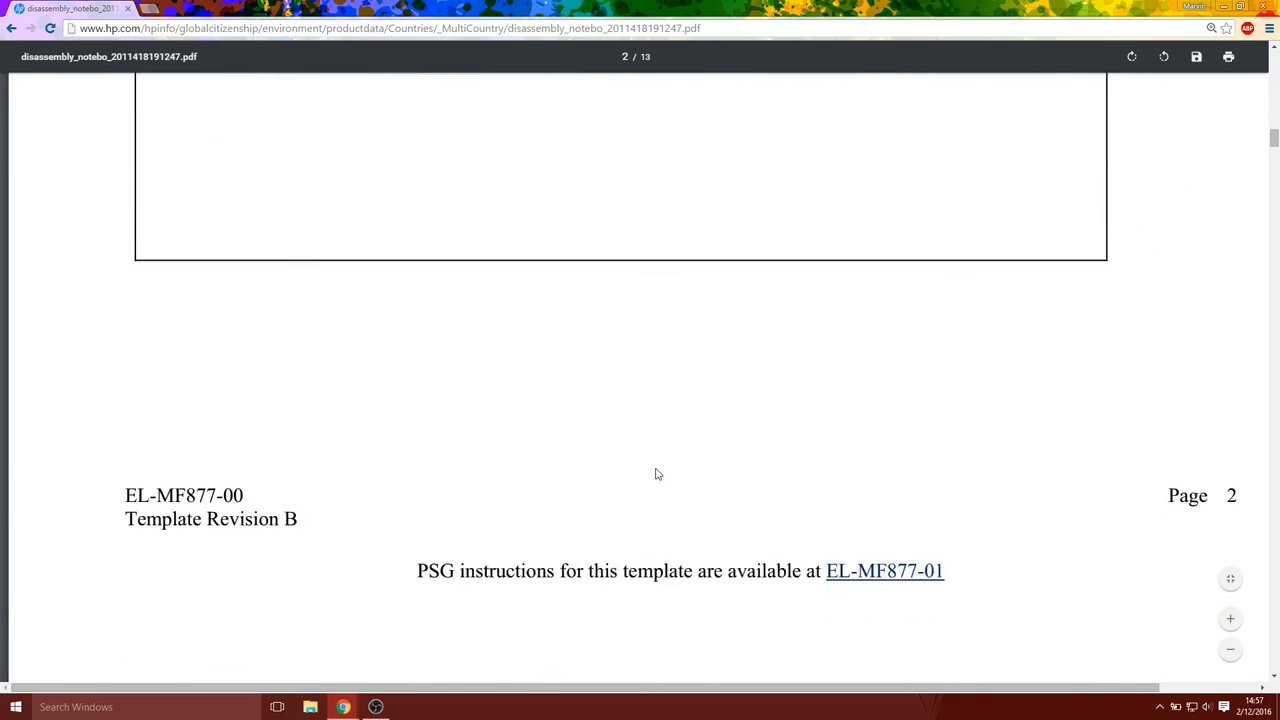
{"action": "scroll", "scroll_direction": "down", "scroll_amount": 3}
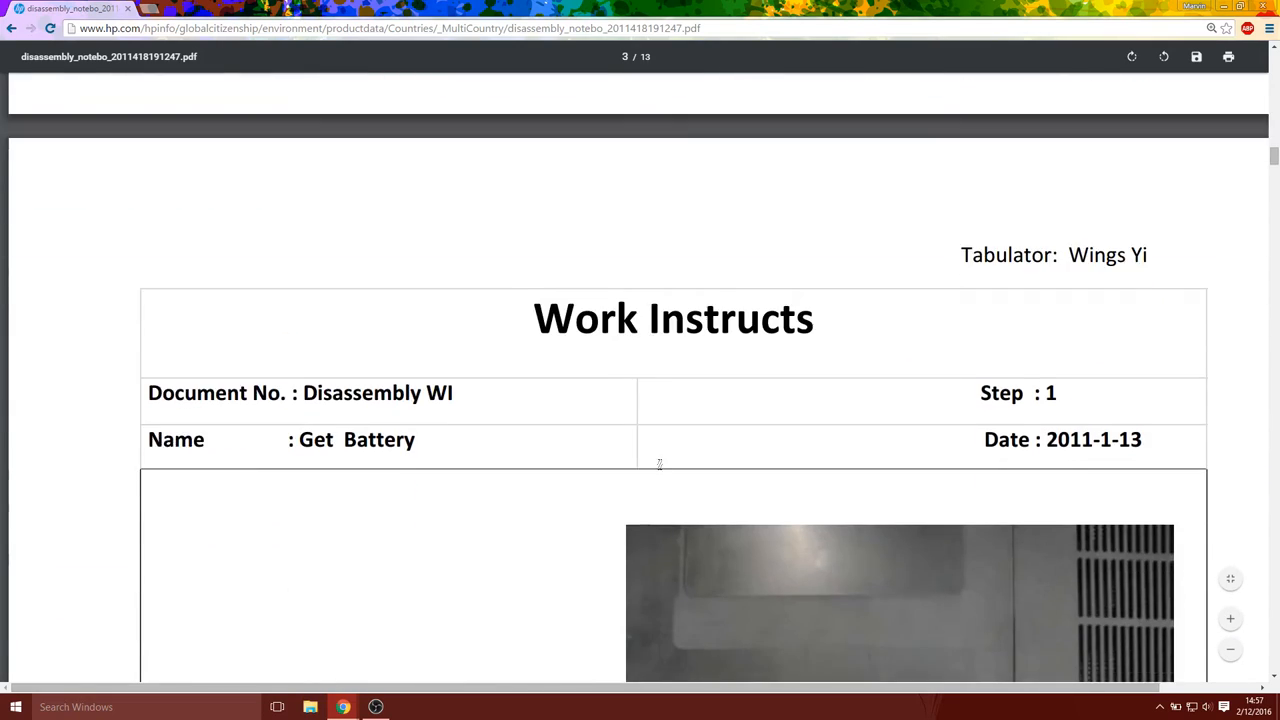
{"action": "scroll", "scroll_direction": "down", "scroll_amount": 3}
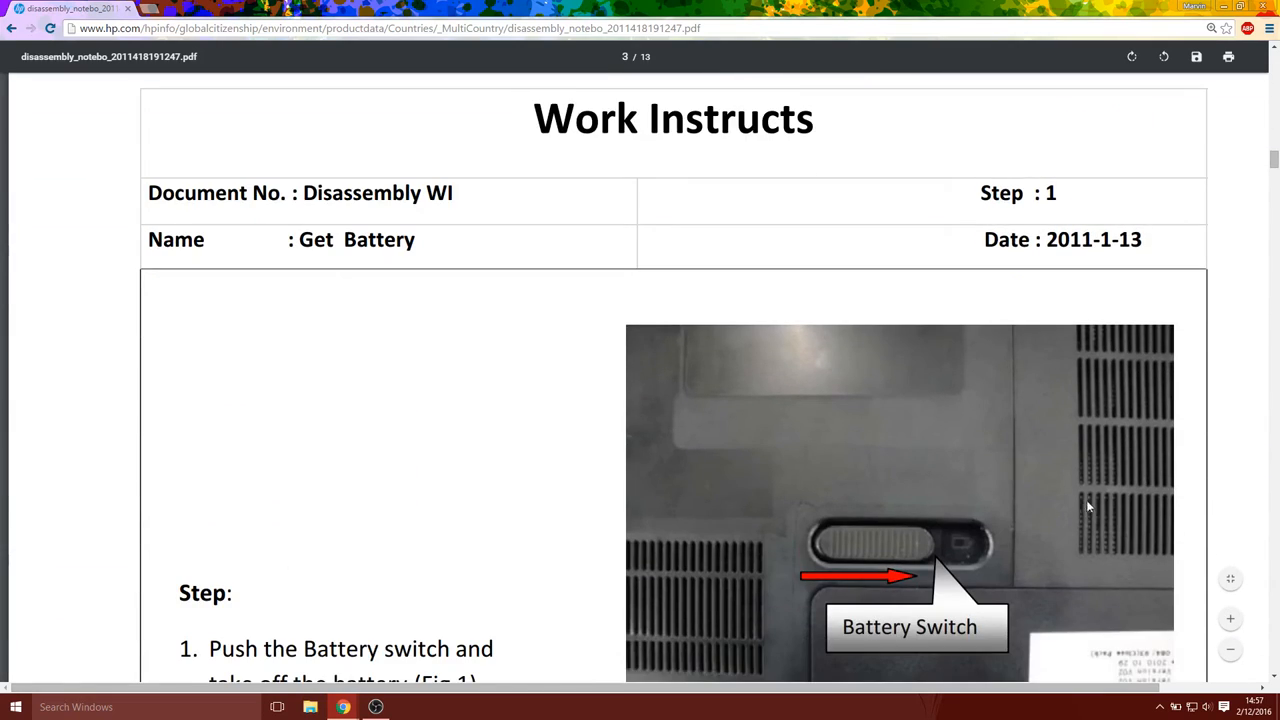
{"action": "mouse_move", "coordinate": [1228, 618]}
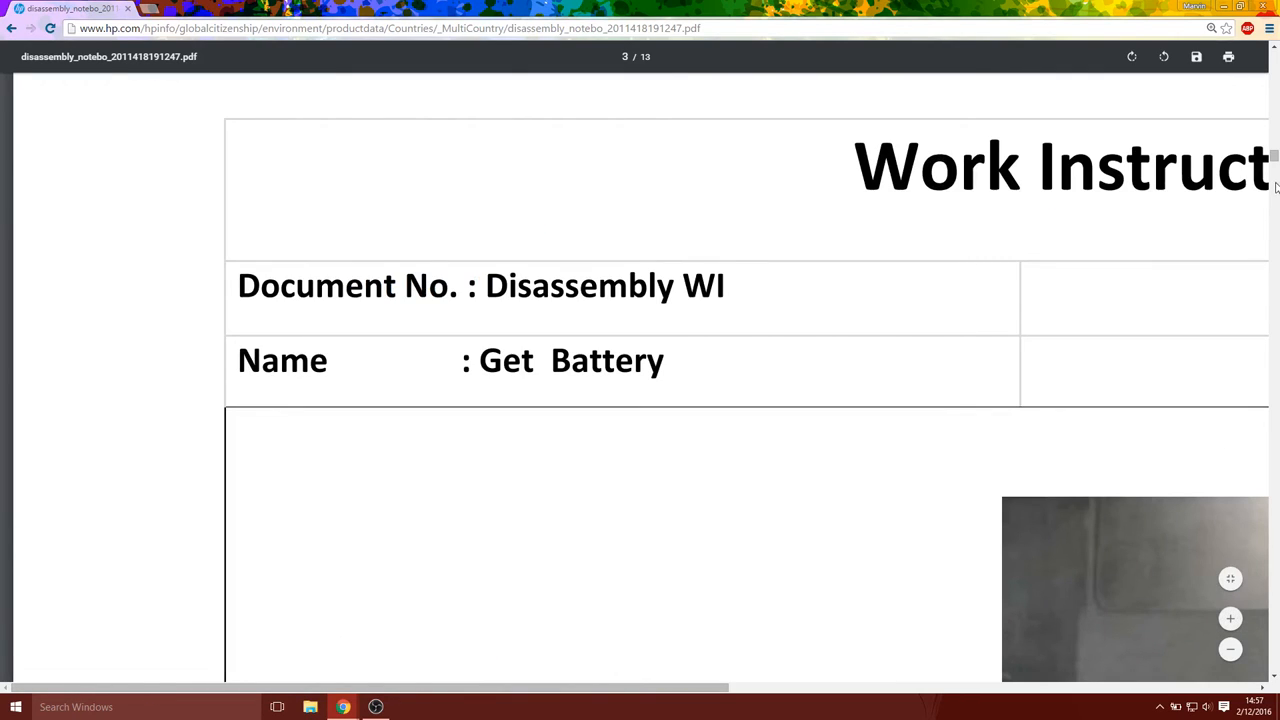
{"action": "scroll", "scroll_direction": "down", "scroll_amount": 3}
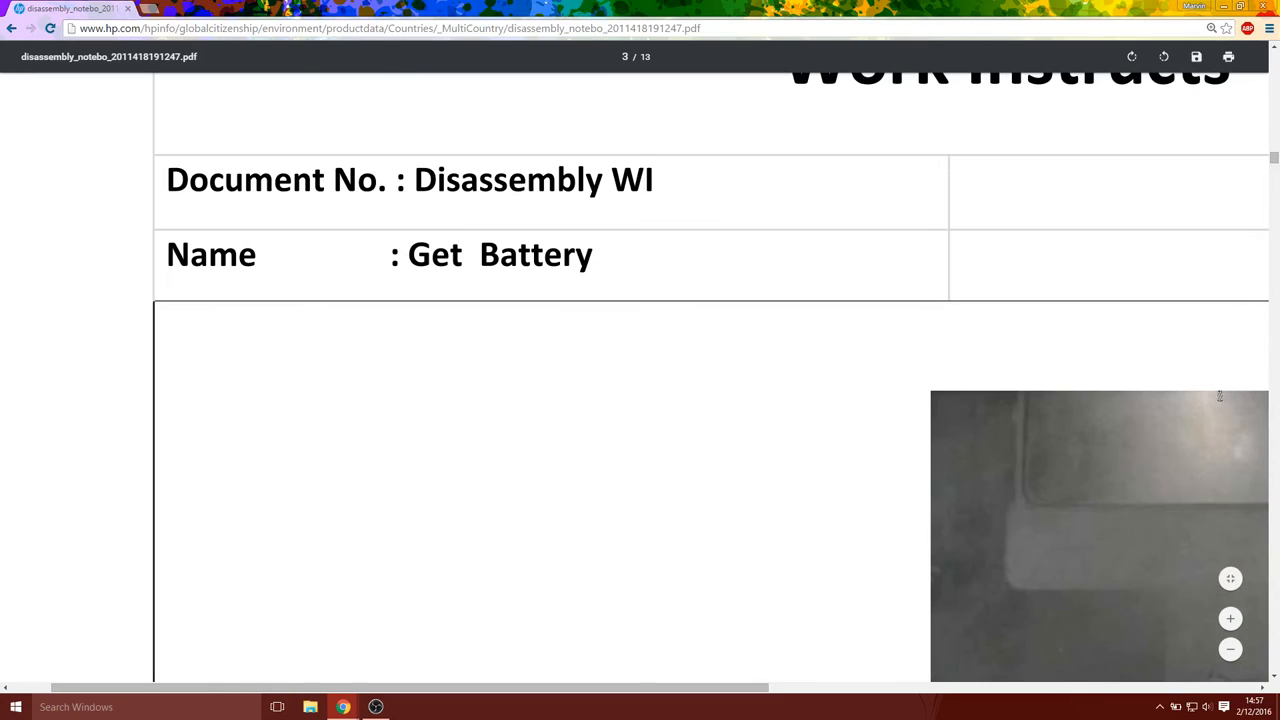
{"action": "scroll", "scroll_direction": "down", "scroll_amount": 3}
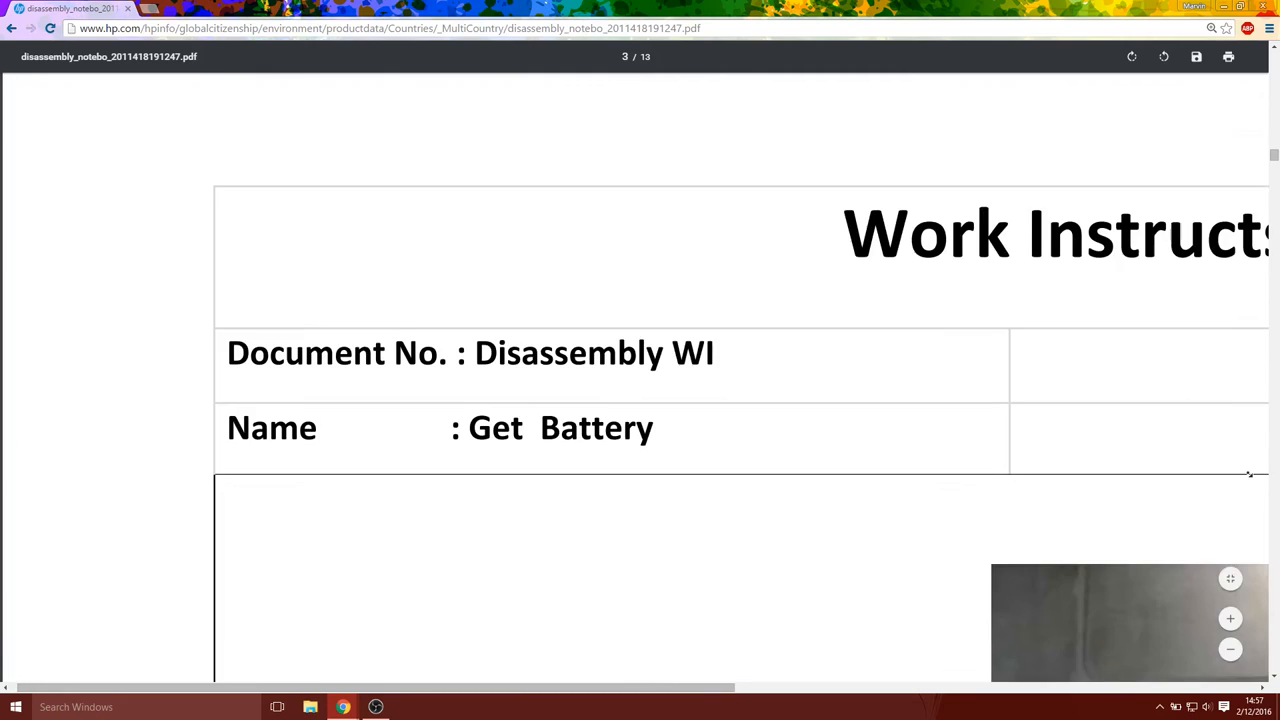
{"action": "scroll", "scroll_direction": "down", "scroll_amount": 3}
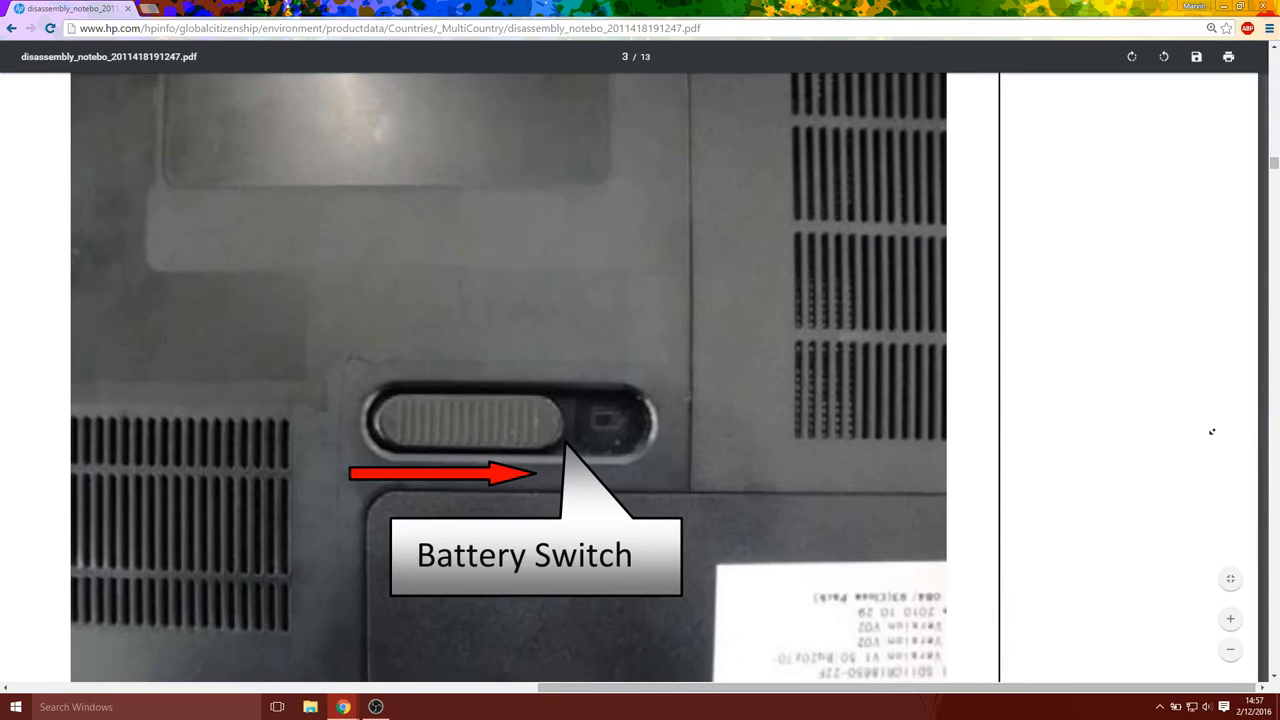
{"action": "mouse_move", "coordinate": [810, 360]}
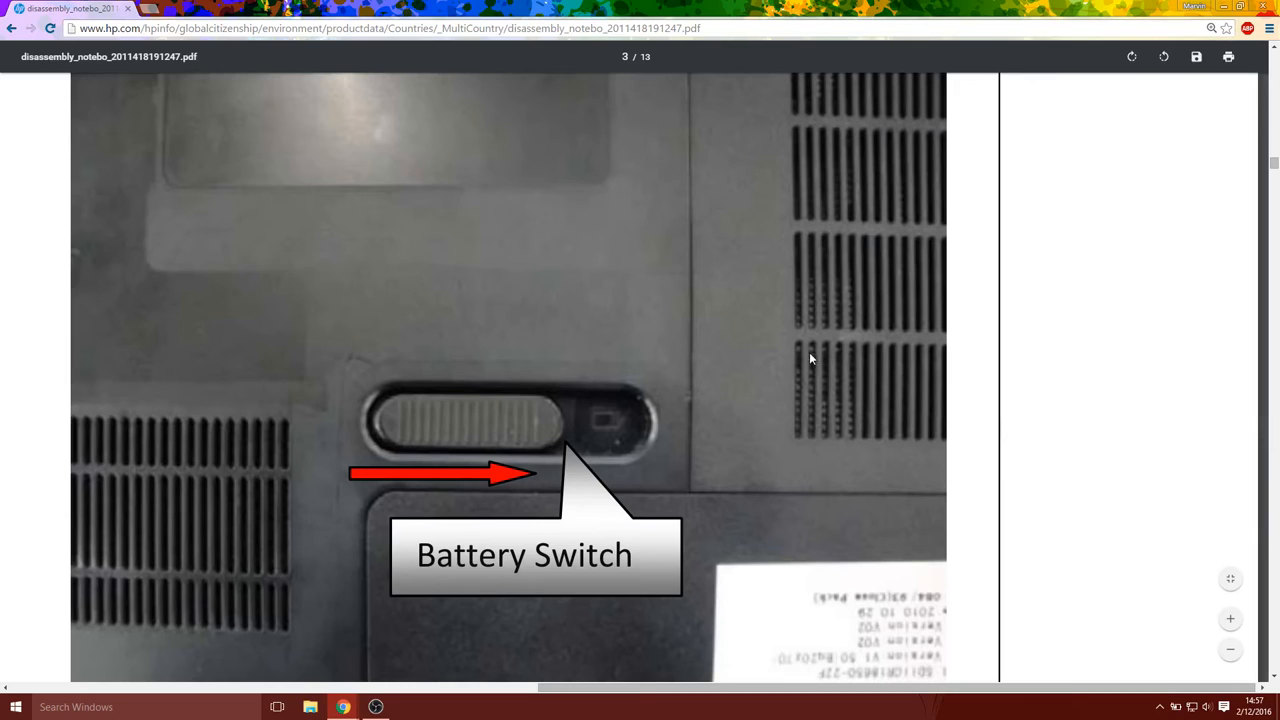
{"action": "mouse_move", "coordinate": [800, 178]}
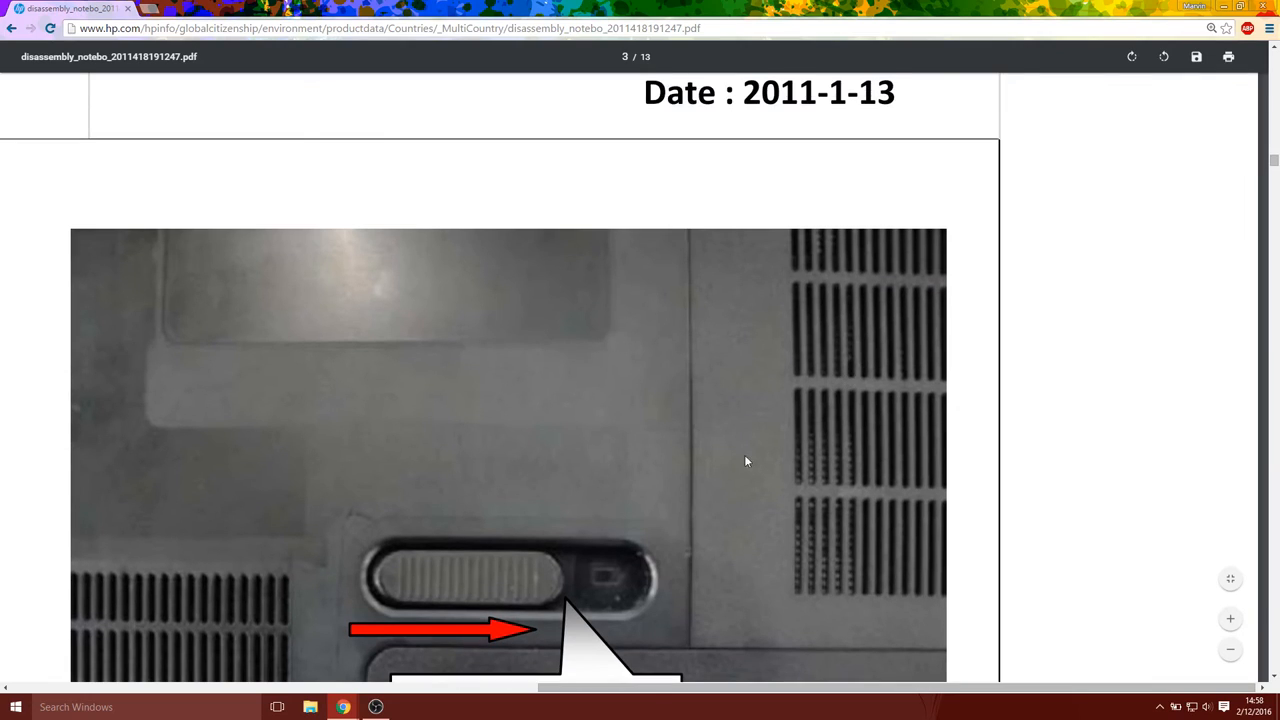
{"action": "mouse_move", "coordinate": [812, 318]}
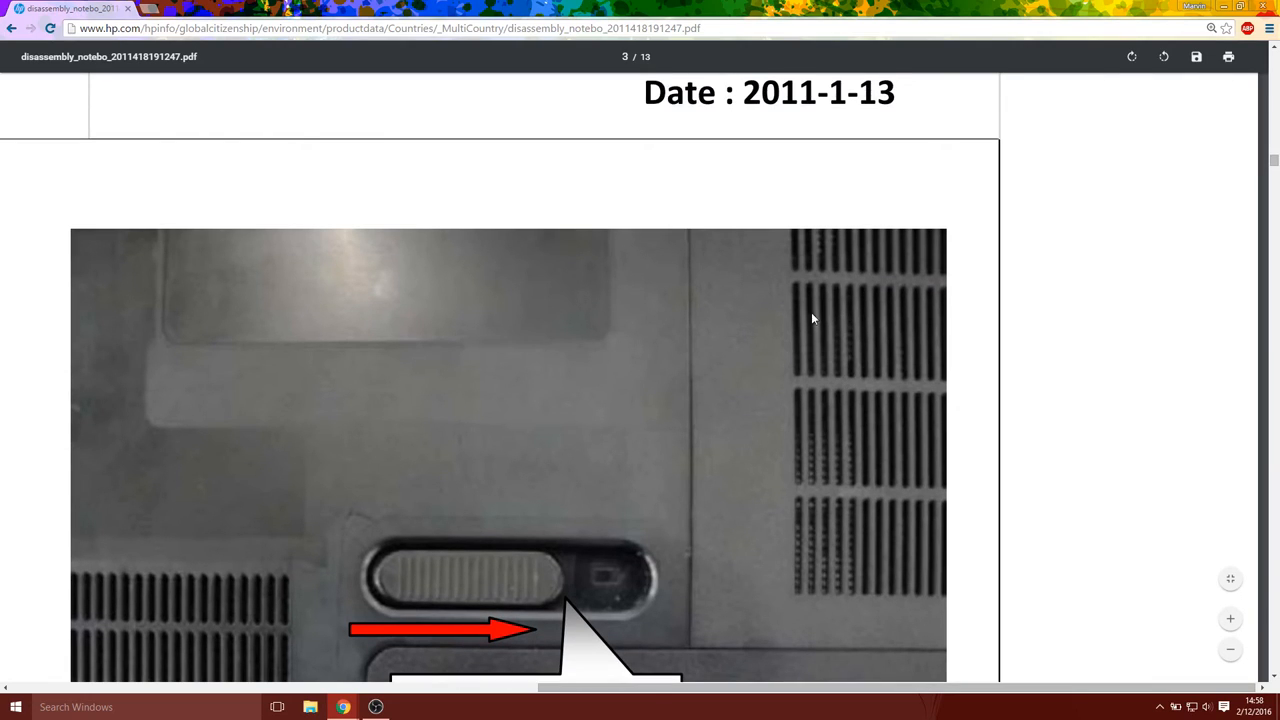
{"action": "mouse_move", "coordinate": [838, 424]}
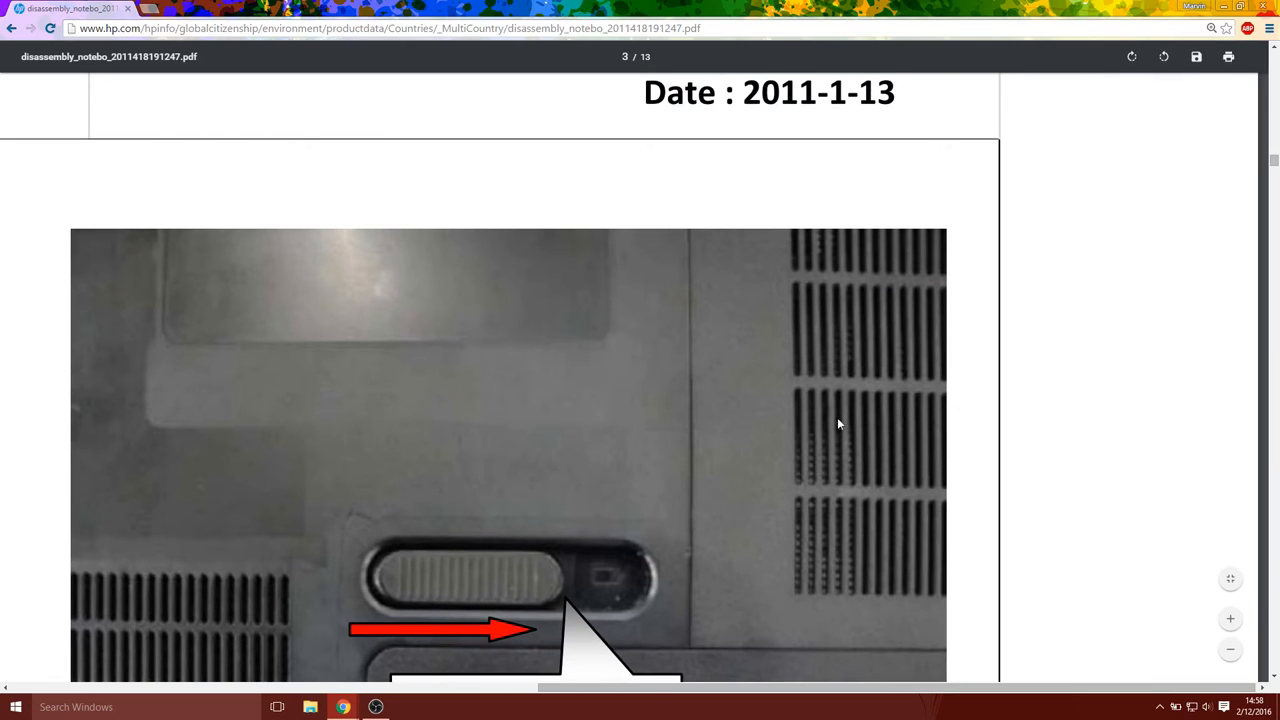
{"action": "scroll", "scroll_direction": "down", "scroll_amount": 3}
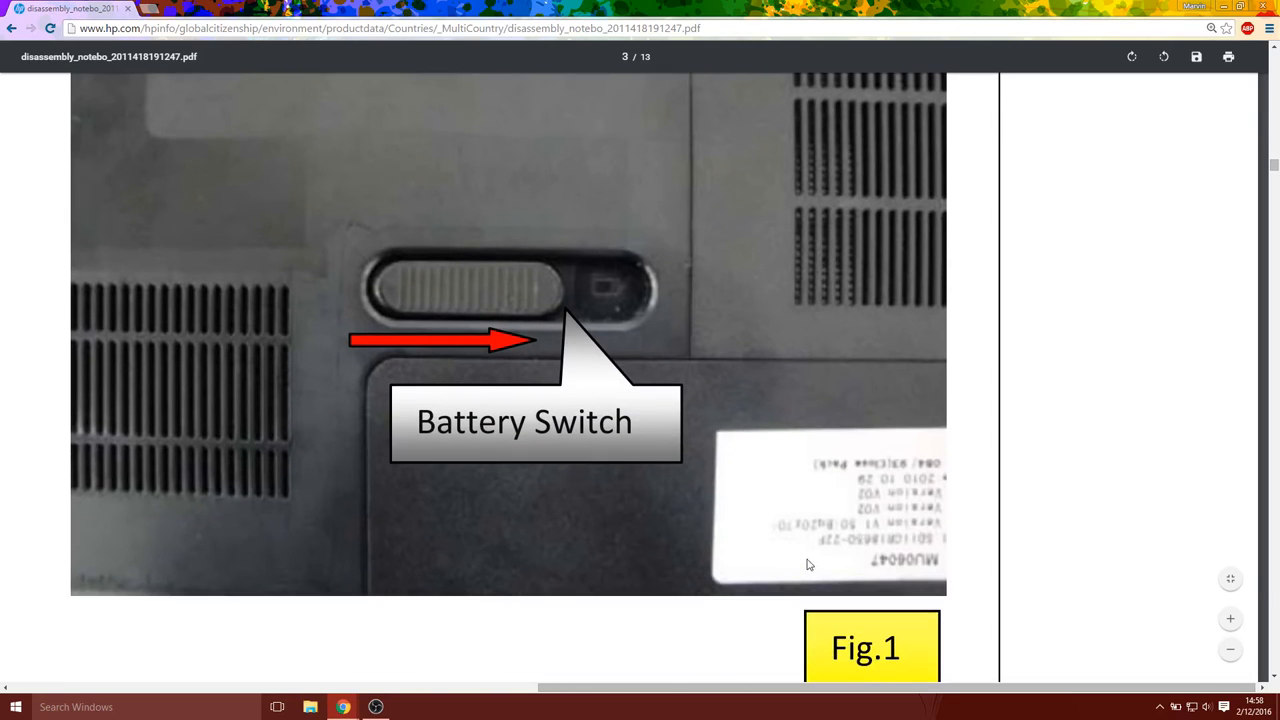
{"action": "scroll", "scroll_direction": "down", "scroll_amount": 3}
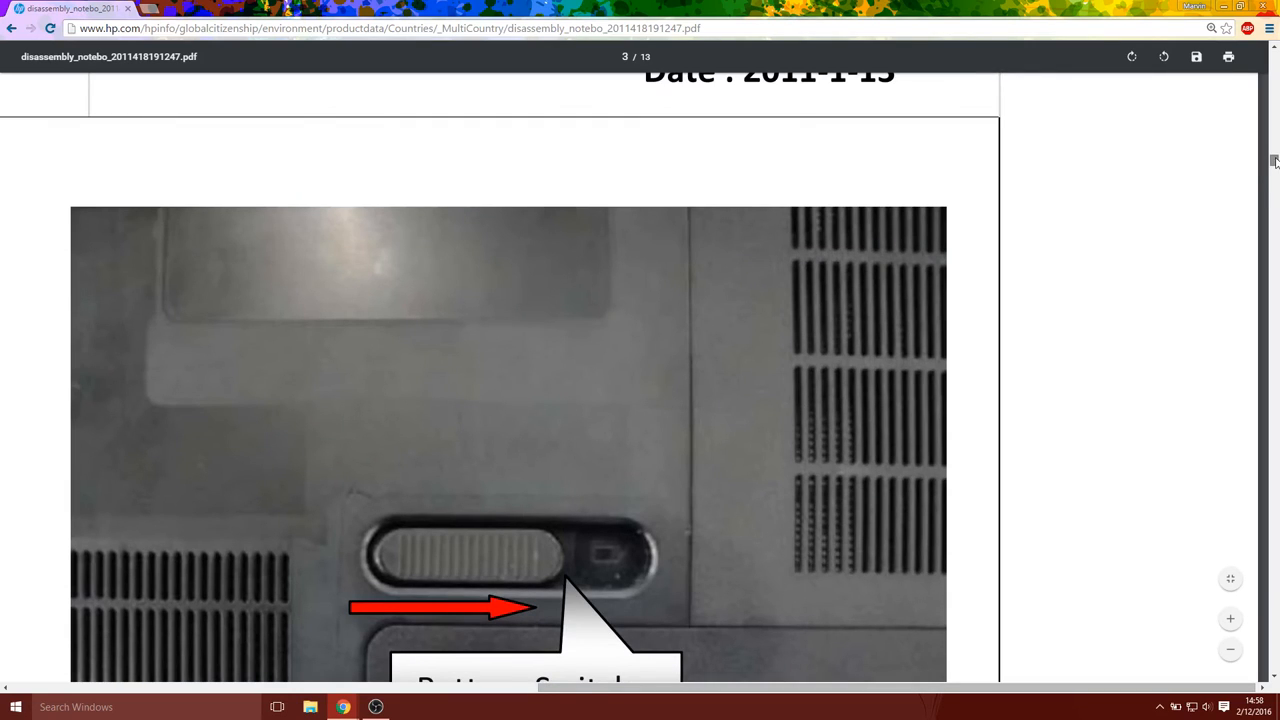
{"action": "scroll", "scroll_direction": "down", "scroll_amount": 3}
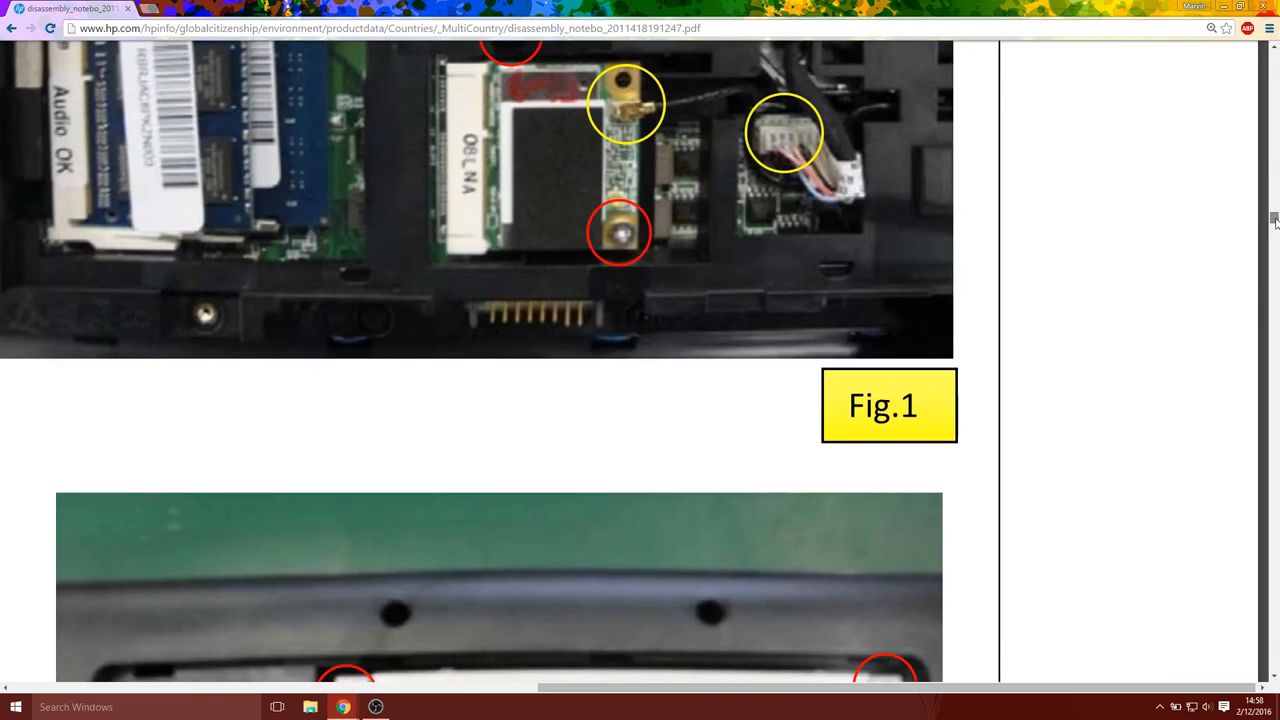
{"action": "scroll", "scroll_direction": "down", "scroll_amount": 3}
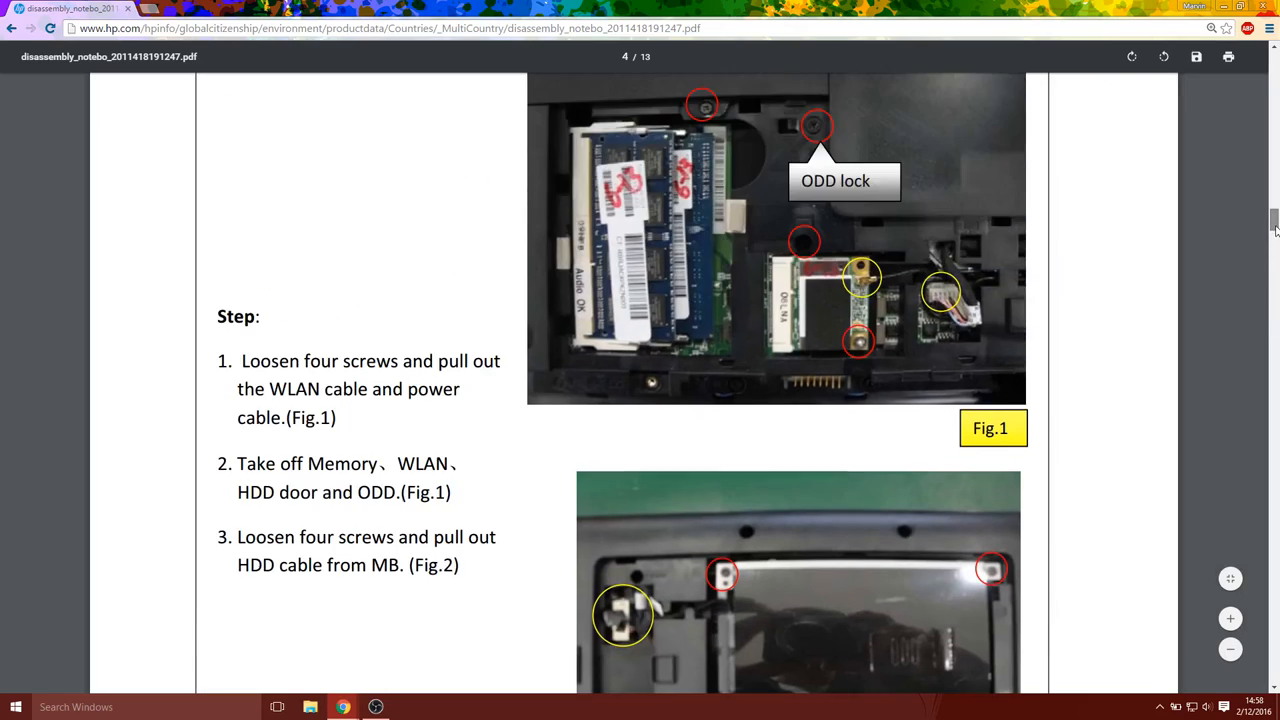
{"action": "scroll", "scroll_direction": "down", "scroll_amount": 3}
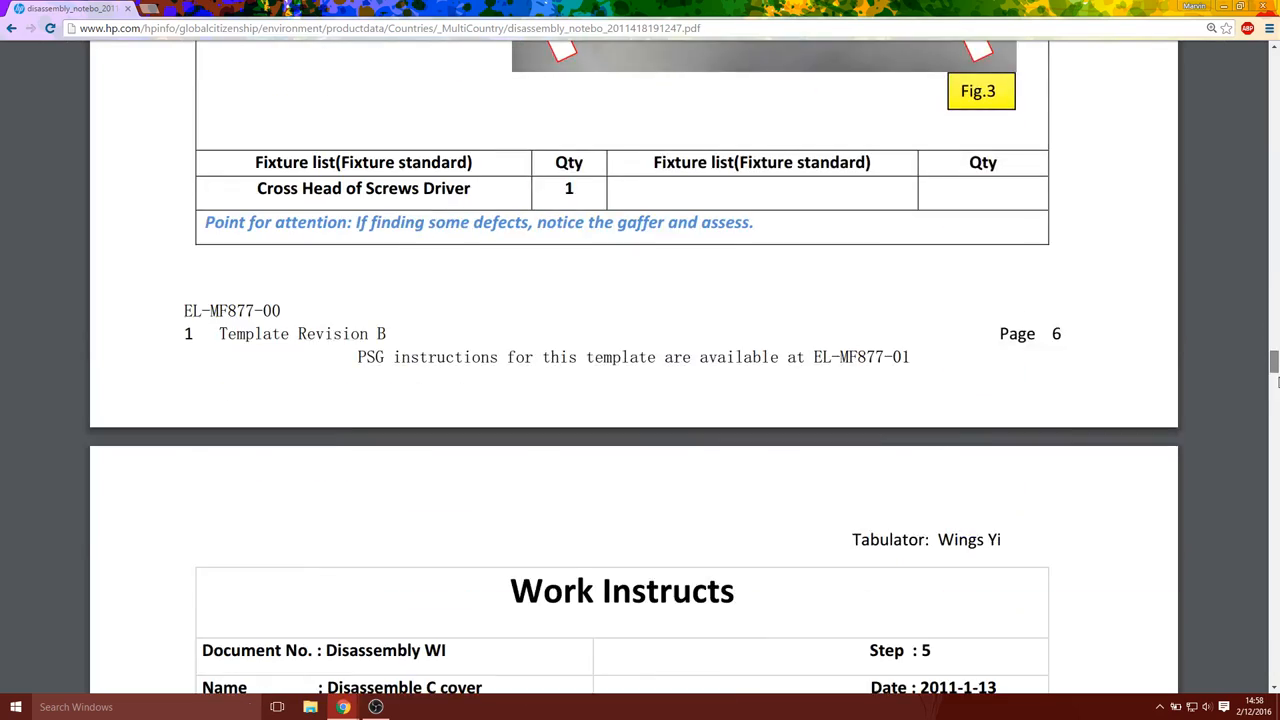
{"action": "scroll", "scroll_direction": "down", "scroll_amount": 3}
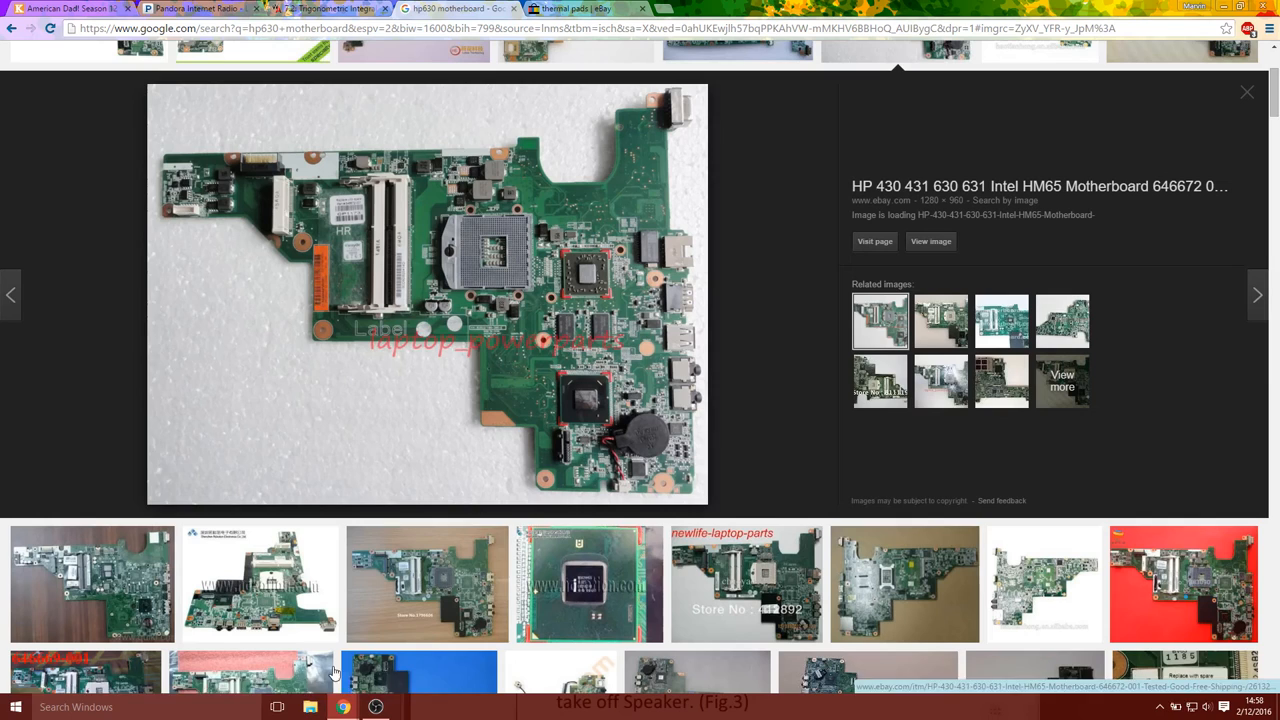
{"action": "mouse_move", "coordinate": [630, 308]}
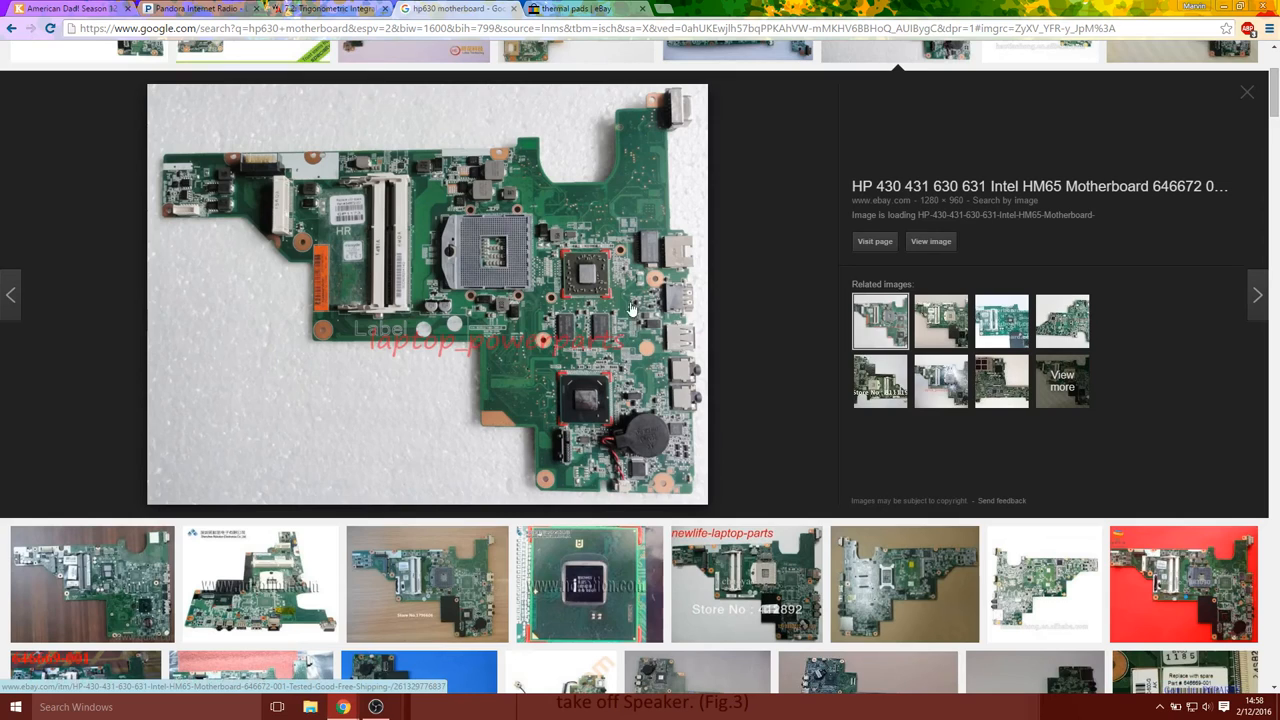
{"action": "mouse_move", "coordinate": [520, 210]}
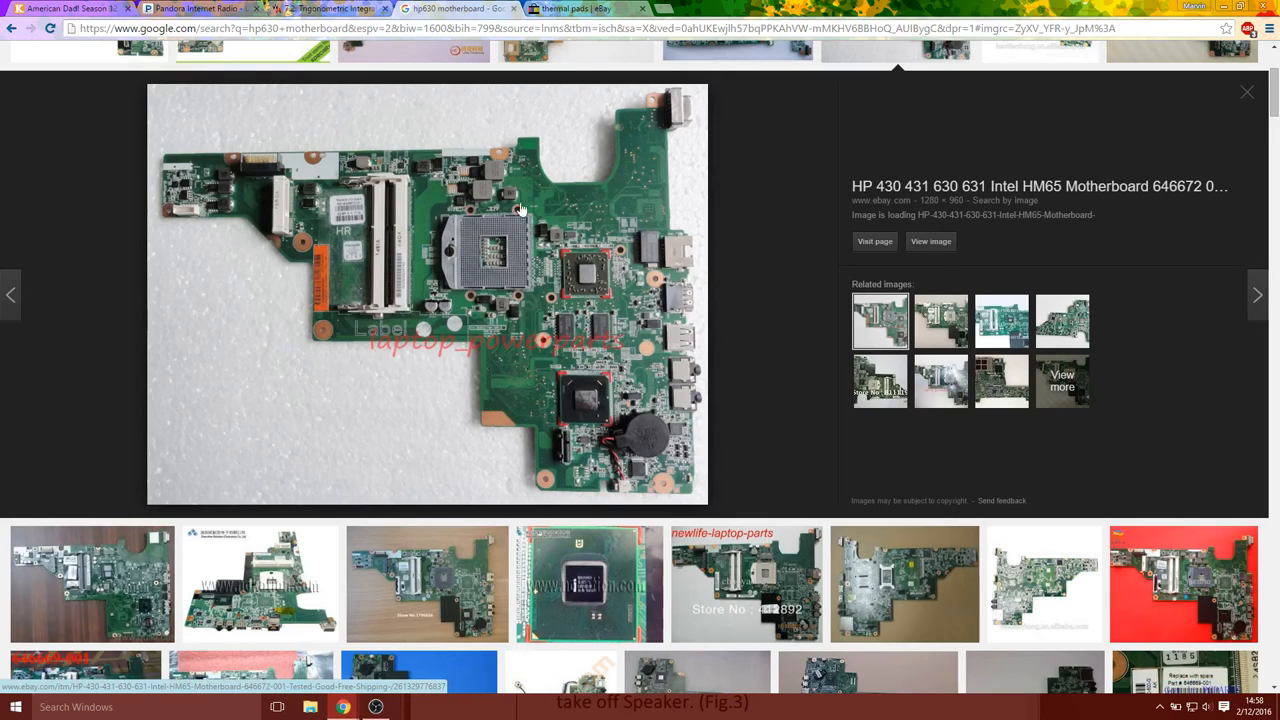
{"action": "mouse_move", "coordinate": [616, 414]}
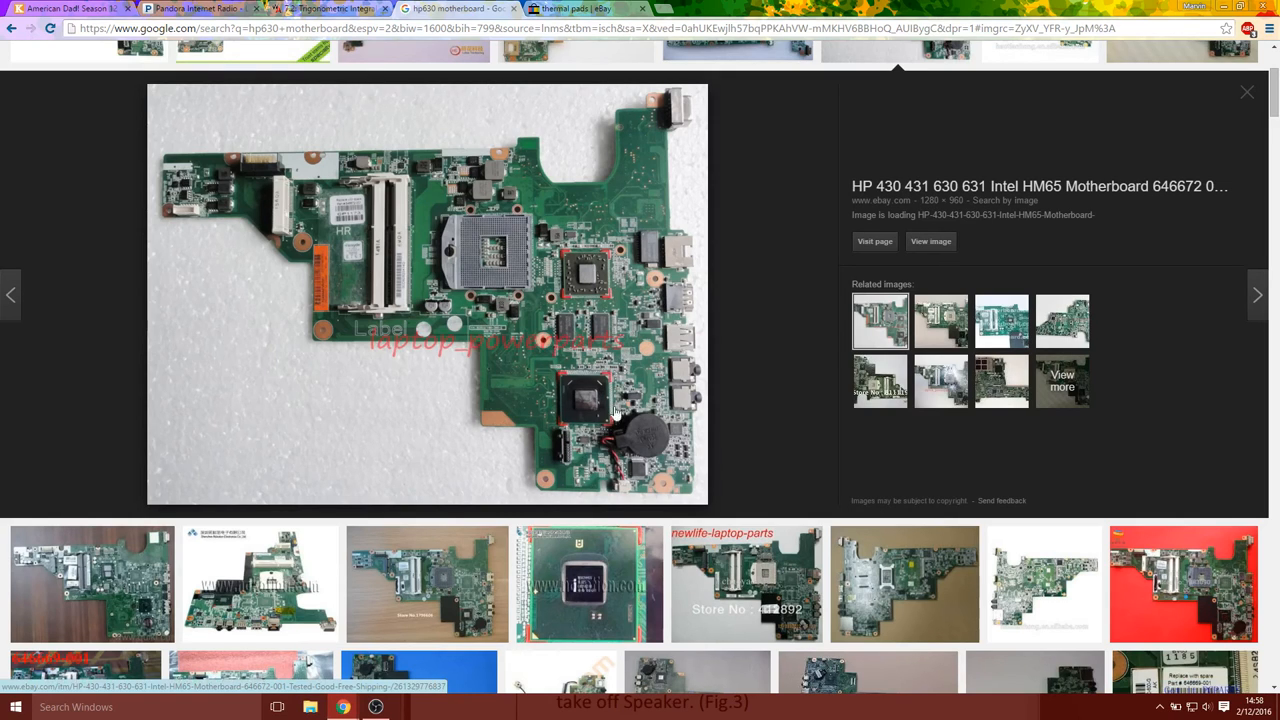
{"action": "mouse_move", "coordinate": [644, 444]}
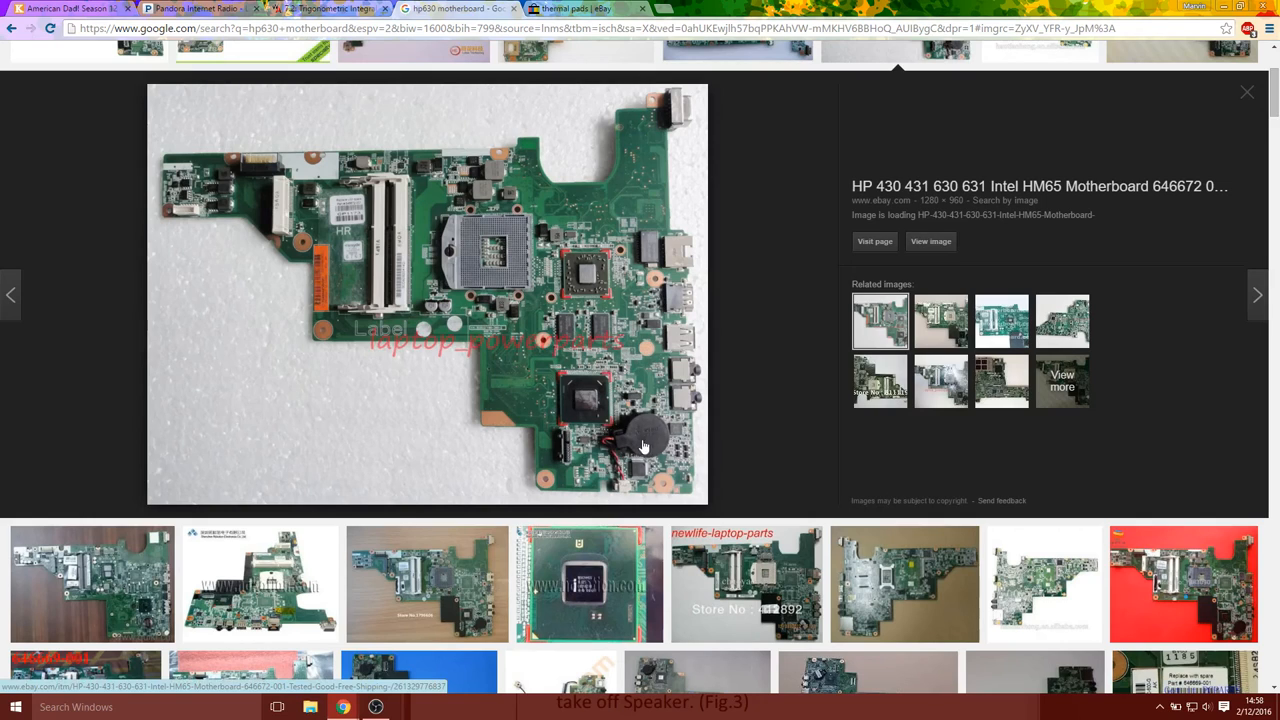
{"action": "mouse_move", "coordinate": [620, 448]}
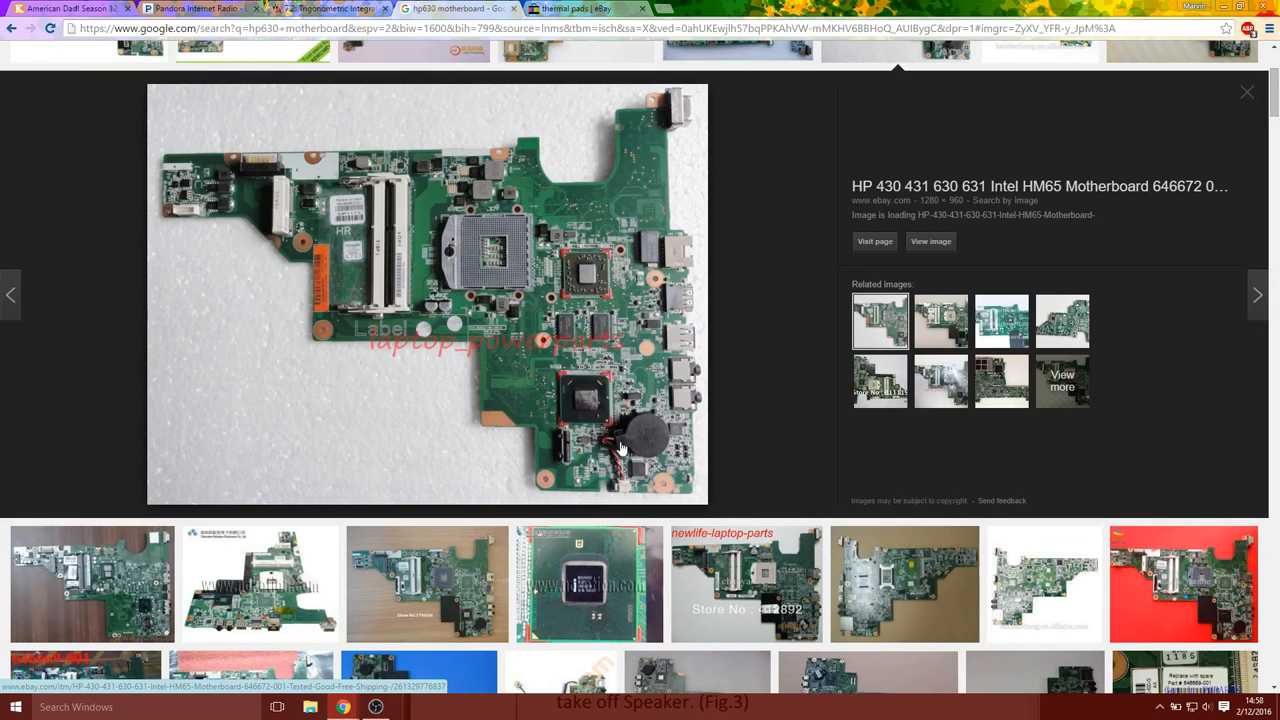
{"action": "mouse_move", "coordinate": [644, 444]}
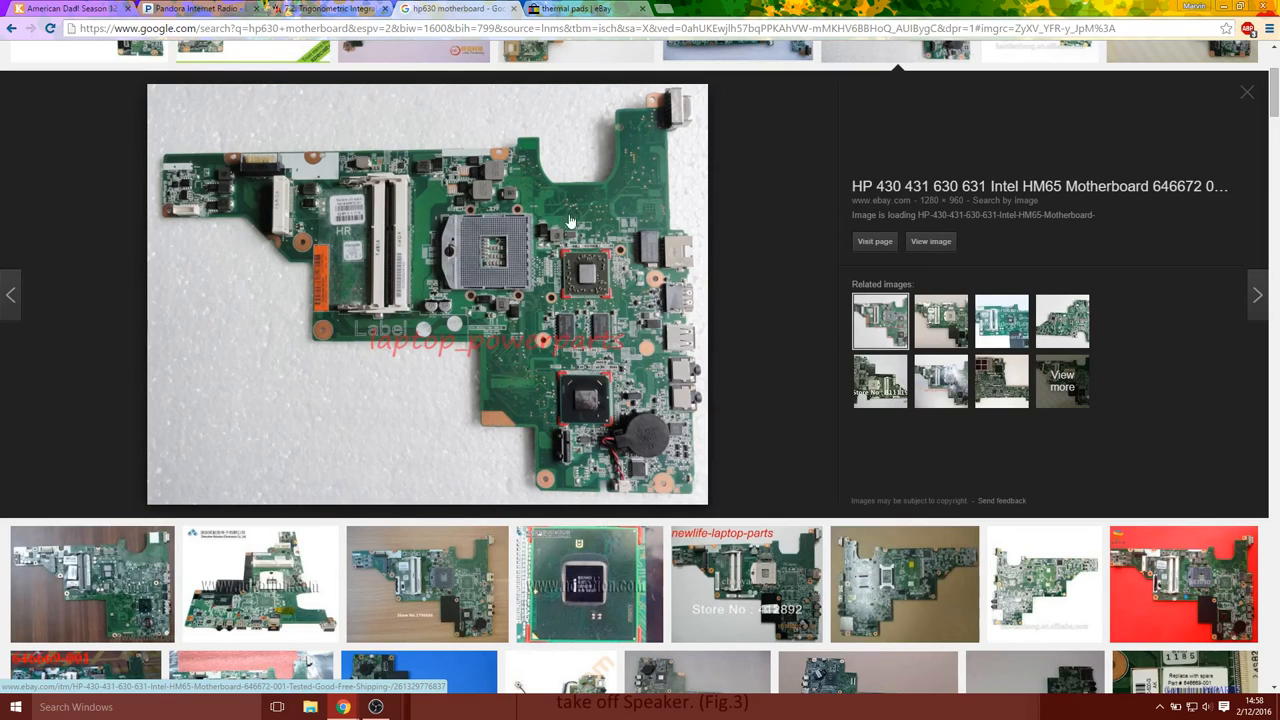
{"action": "mouse_move", "coordinate": [596, 358]}
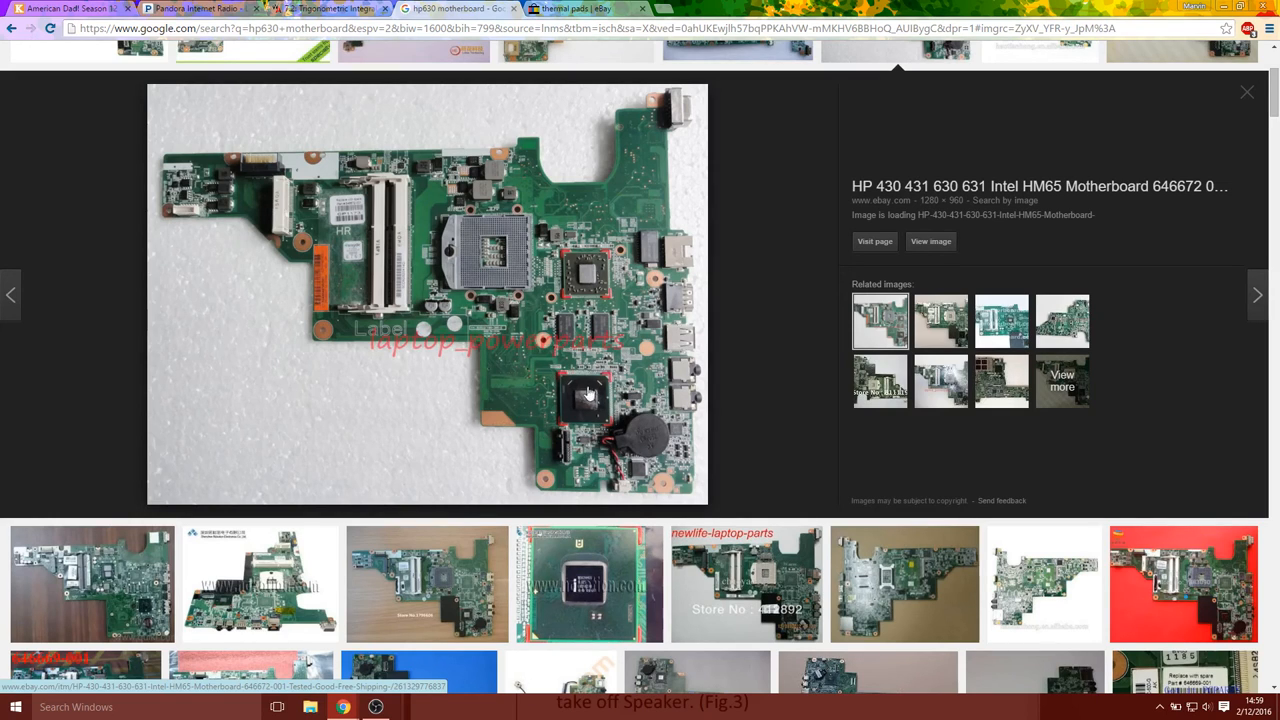
{"action": "mouse_move", "coordinate": [604, 396]}
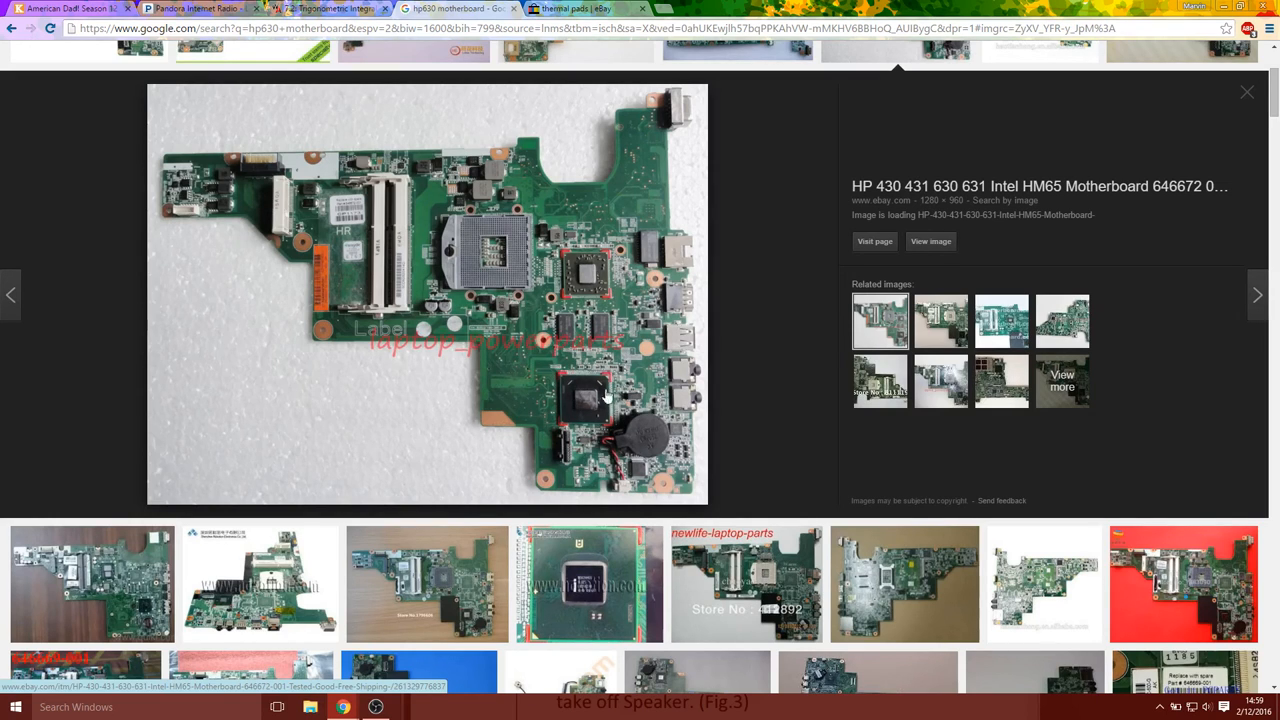
{"action": "mouse_move", "coordinate": [600, 410]}
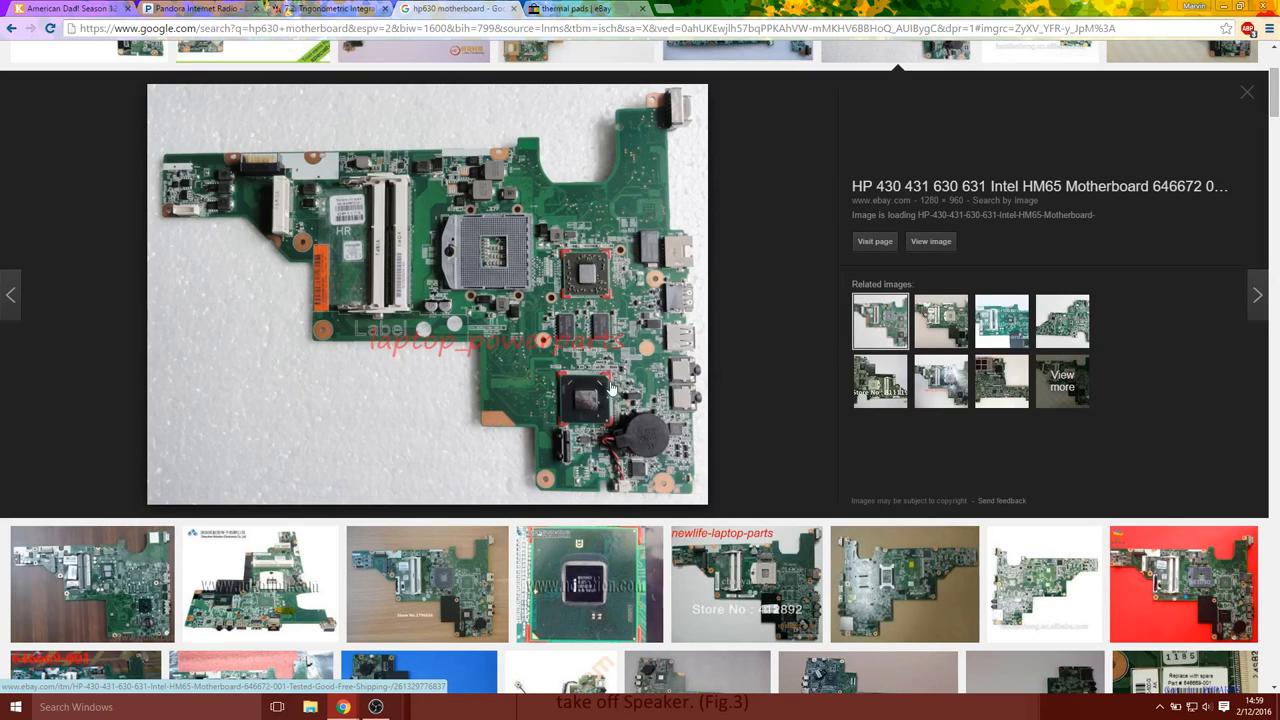
{"action": "mouse_move", "coordinate": [600, 398]}
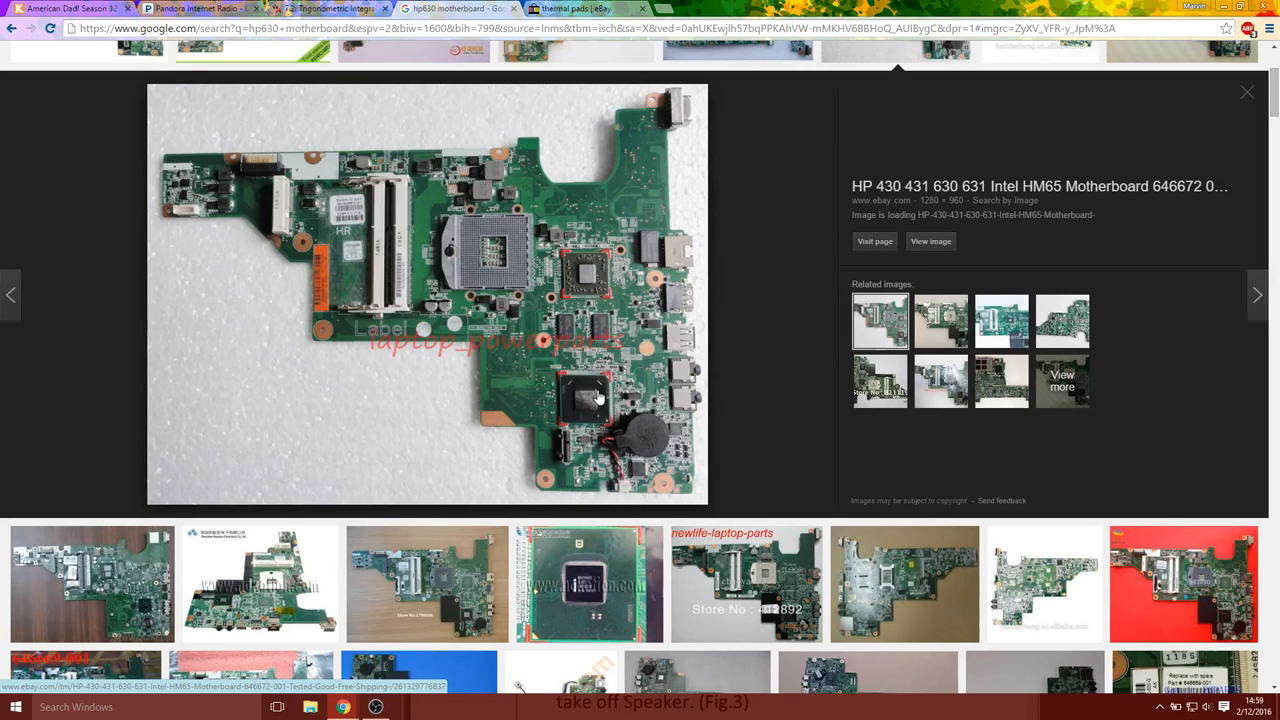
{"action": "mouse_move", "coordinate": [596, 384]}
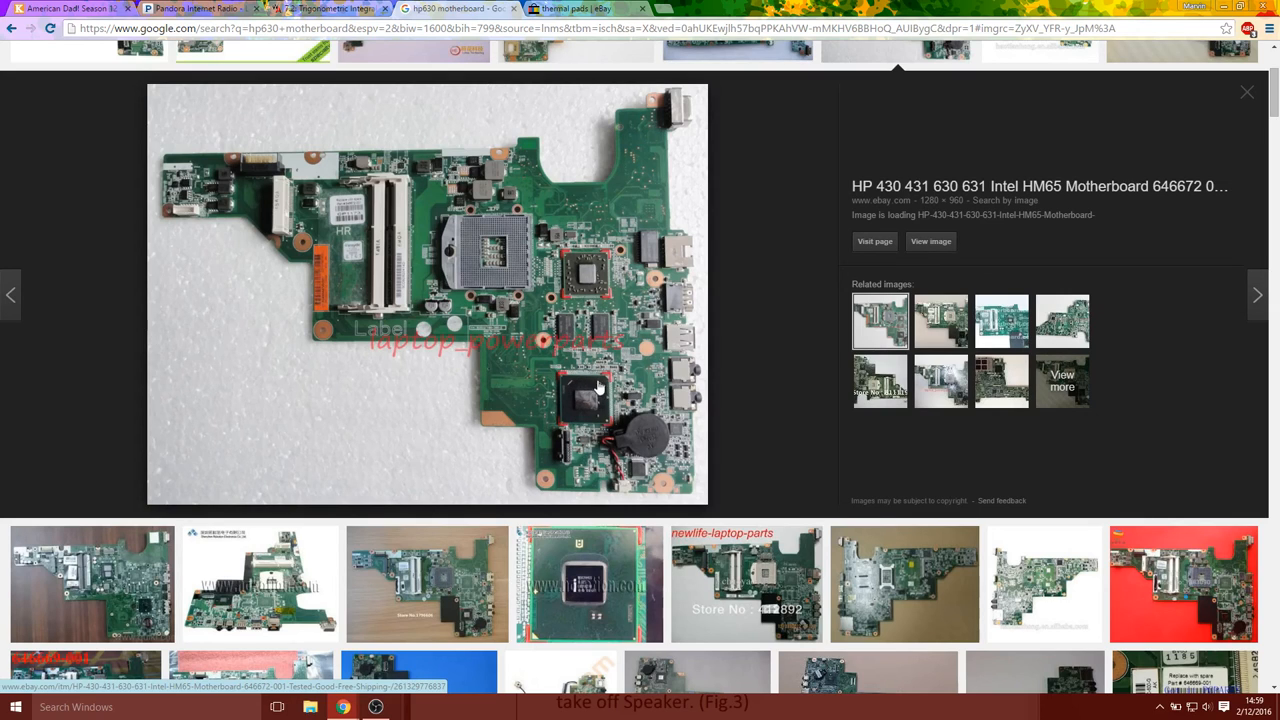
{"action": "mouse_move", "coordinate": [630, 380]}
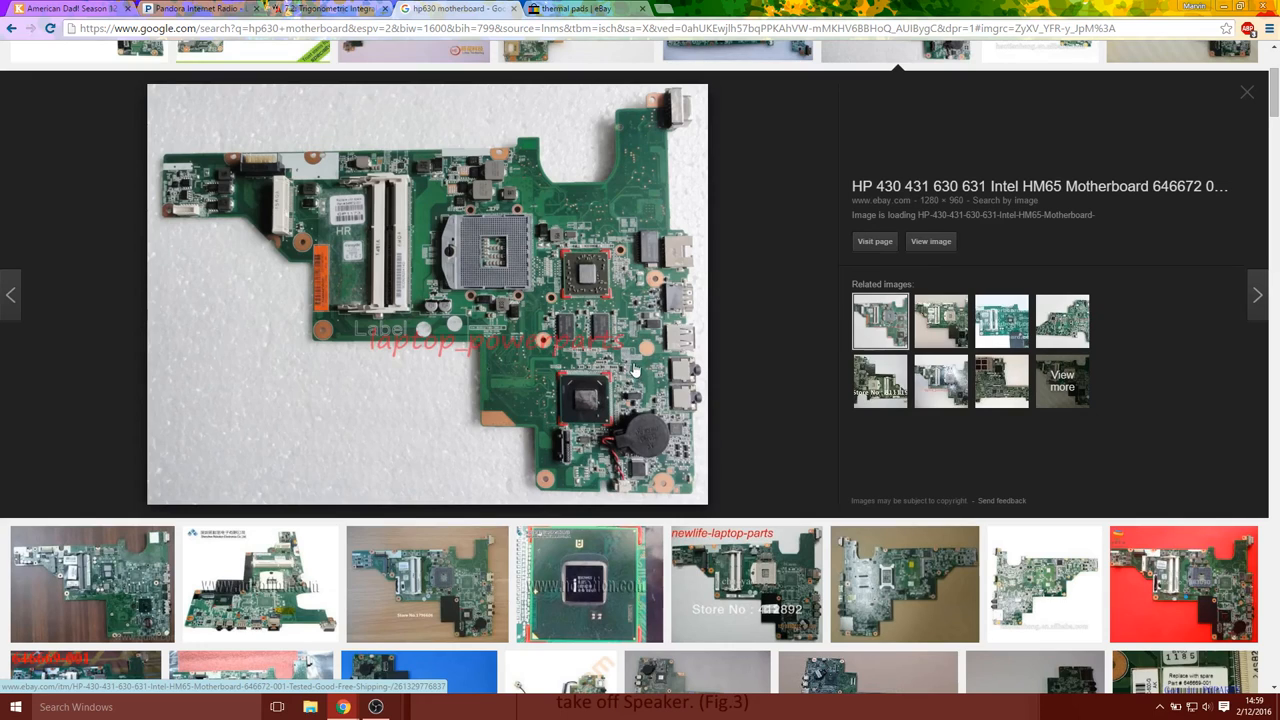
{"action": "mouse_move", "coordinate": [620, 436]}
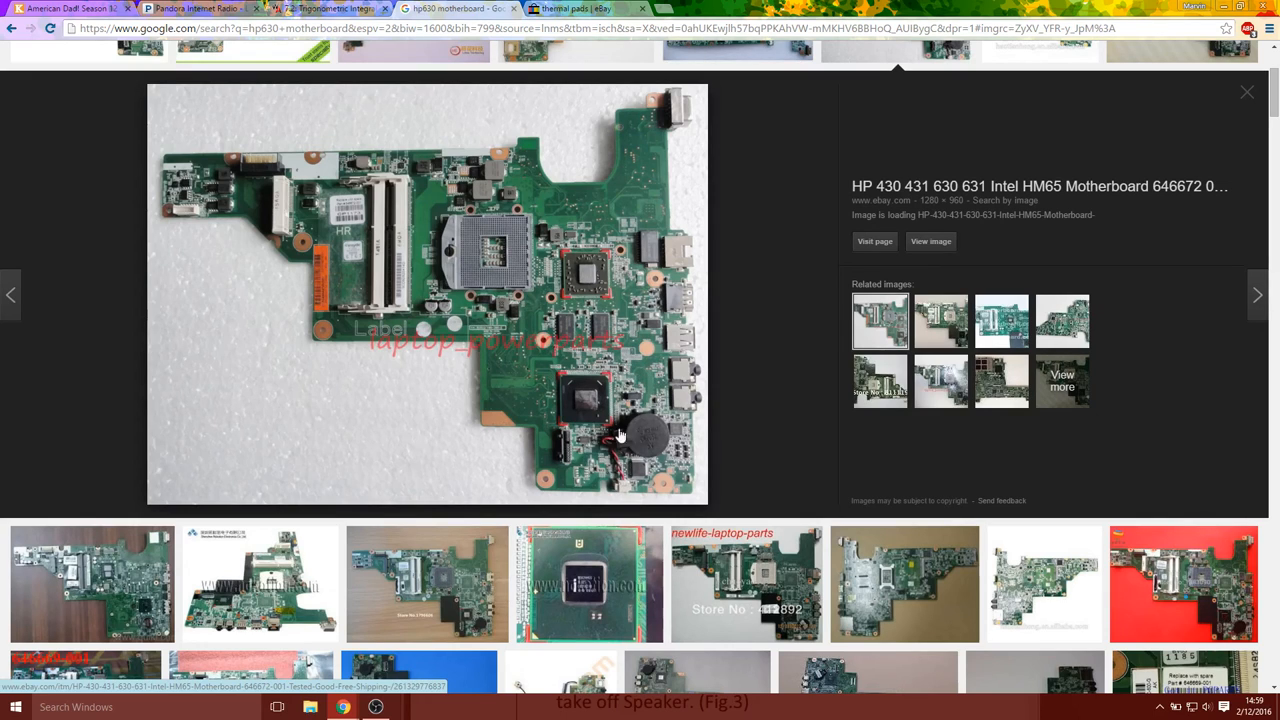
{"action": "mouse_move", "coordinate": [540, 396]}
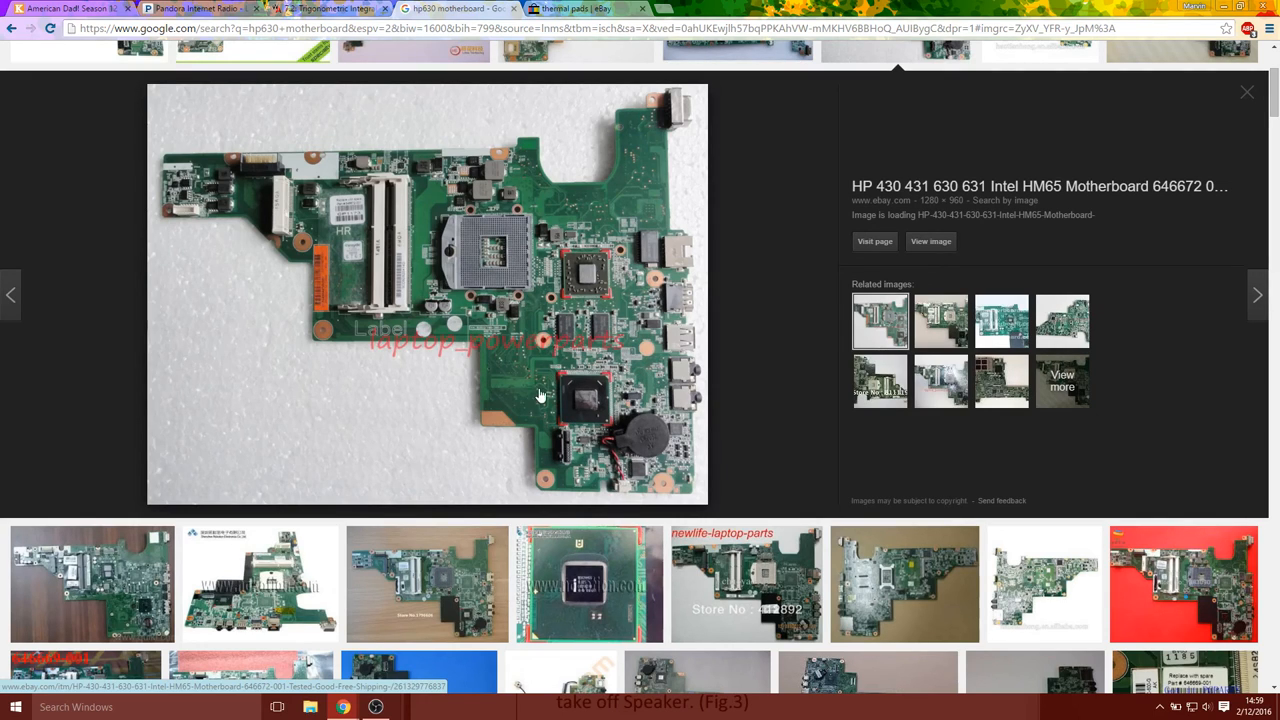
{"action": "mouse_move", "coordinate": [564, 408]}
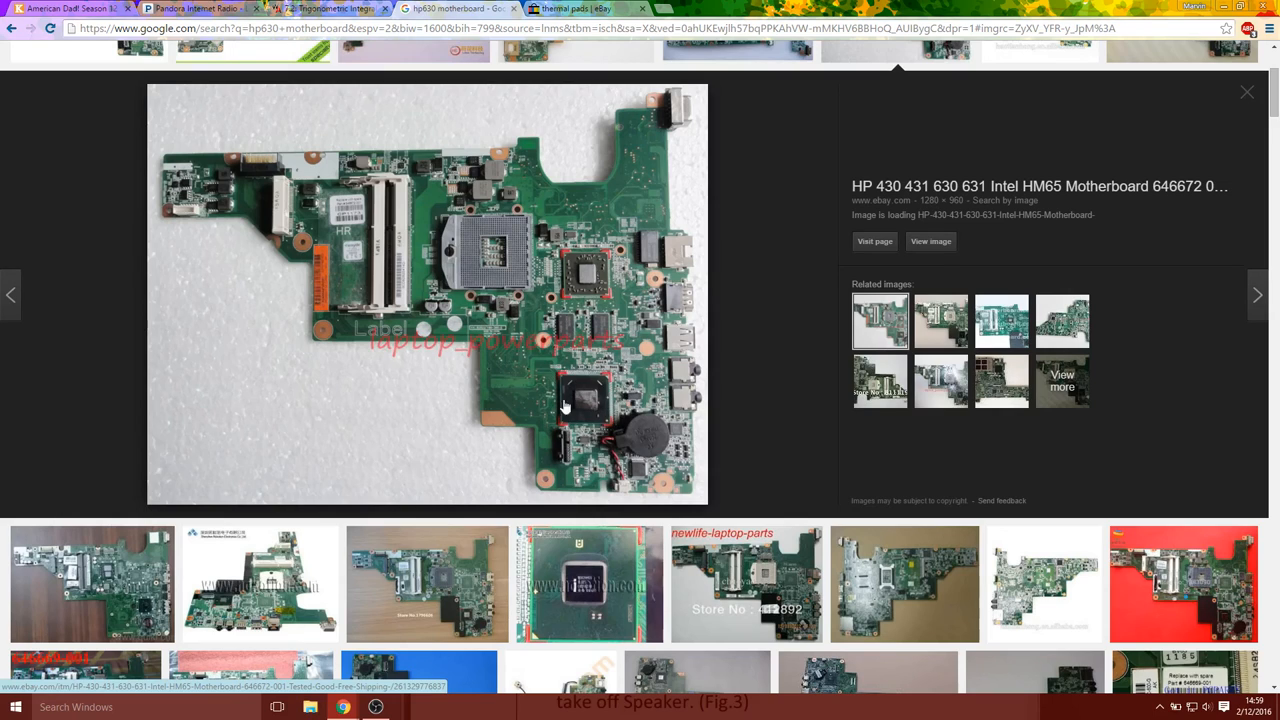
{"action": "mouse_move", "coordinate": [580, 402]}
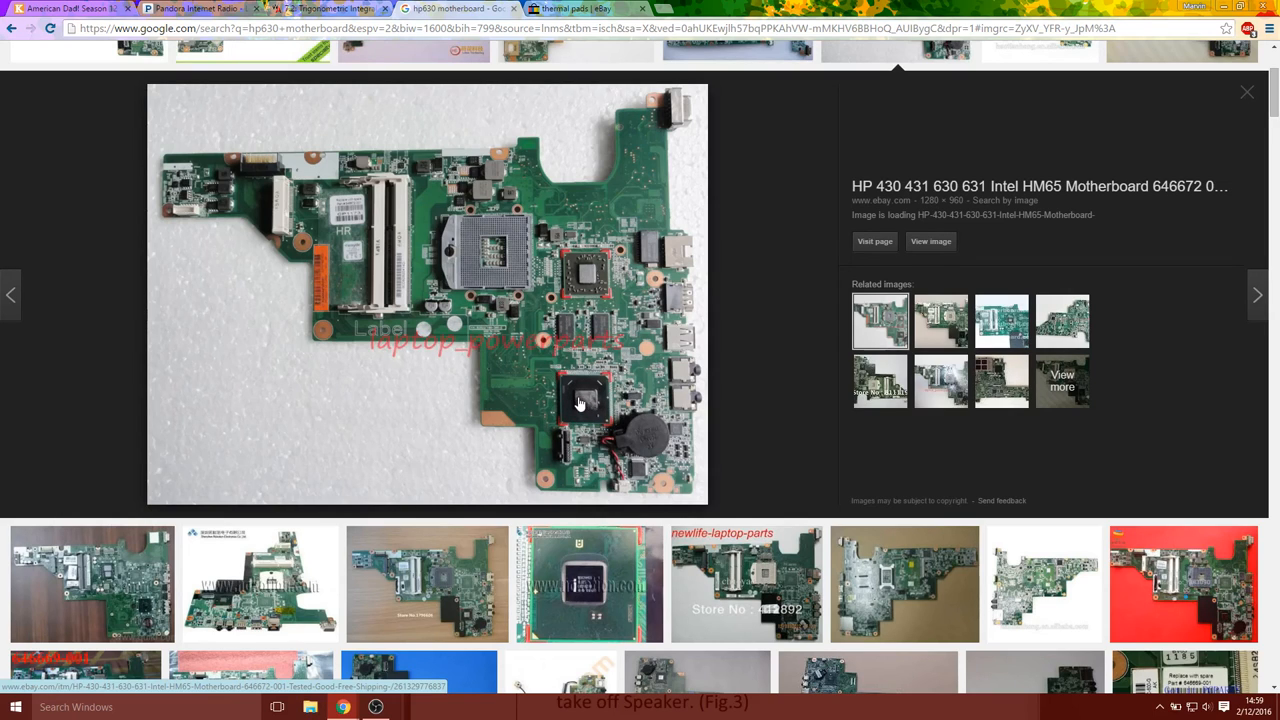
{"action": "mouse_move", "coordinate": [680, 404]}
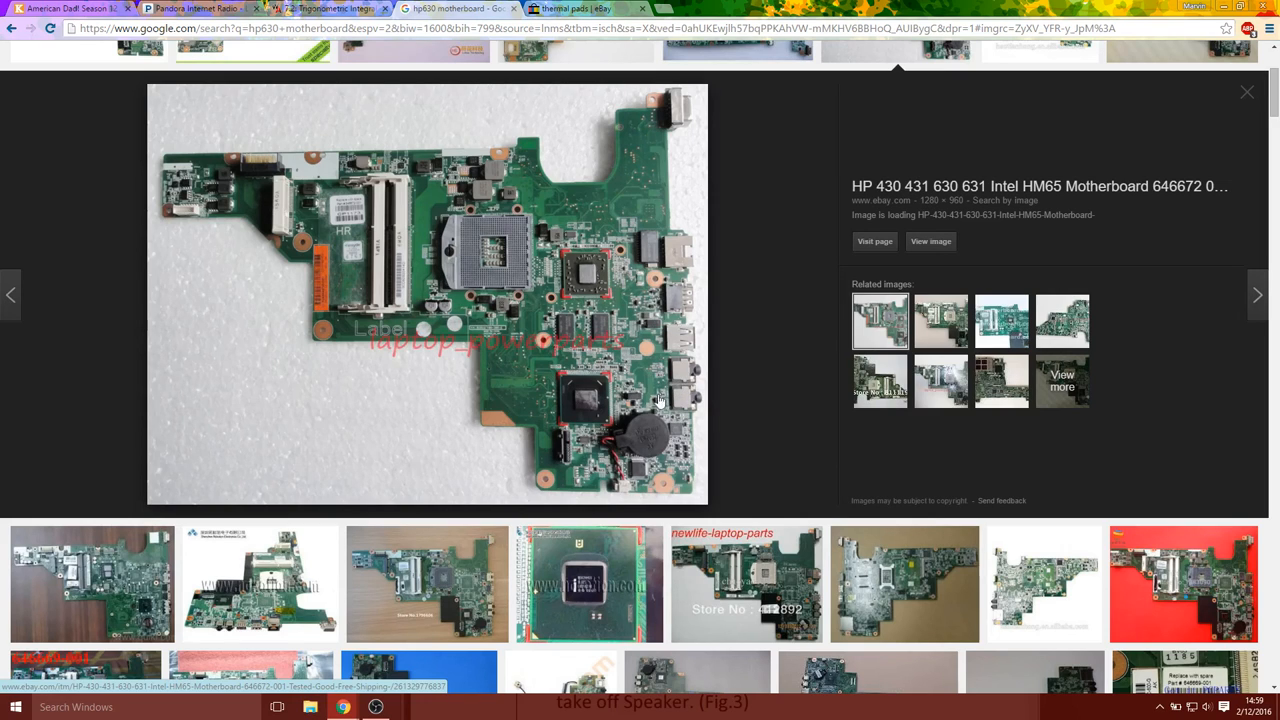
{"action": "mouse_move", "coordinate": [644, 404]}
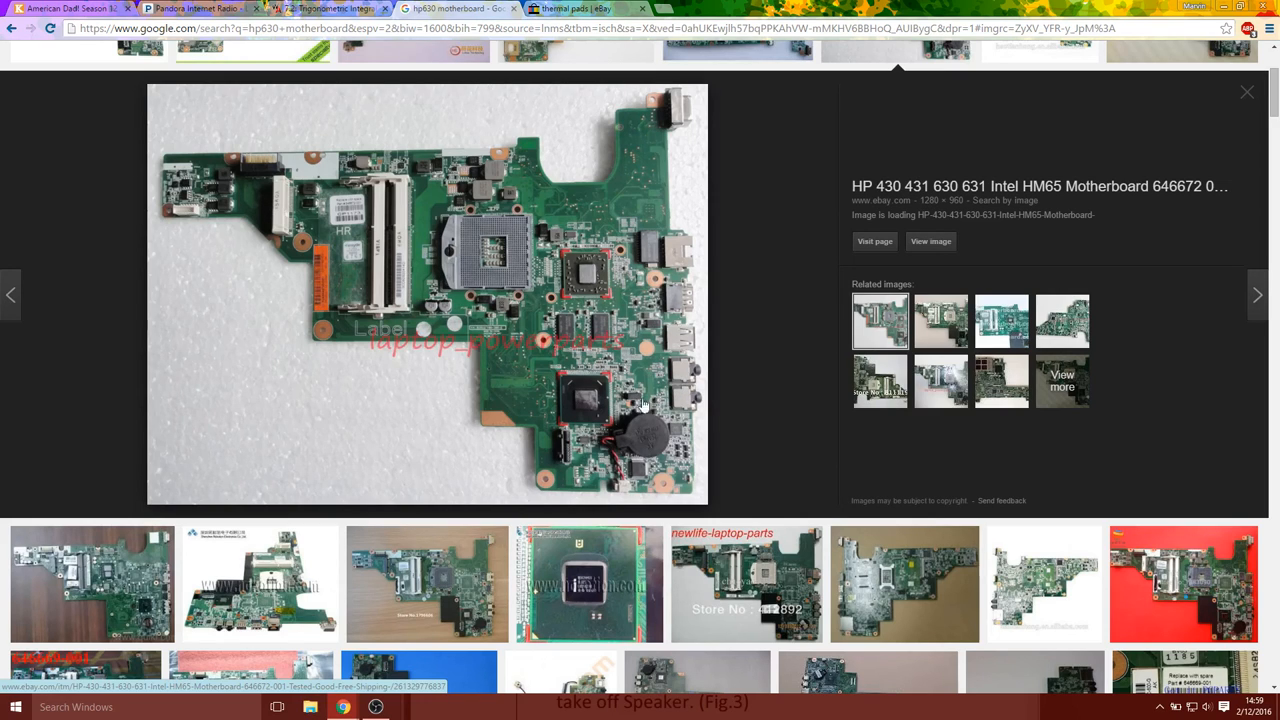
{"action": "mouse_move", "coordinate": [608, 404]}
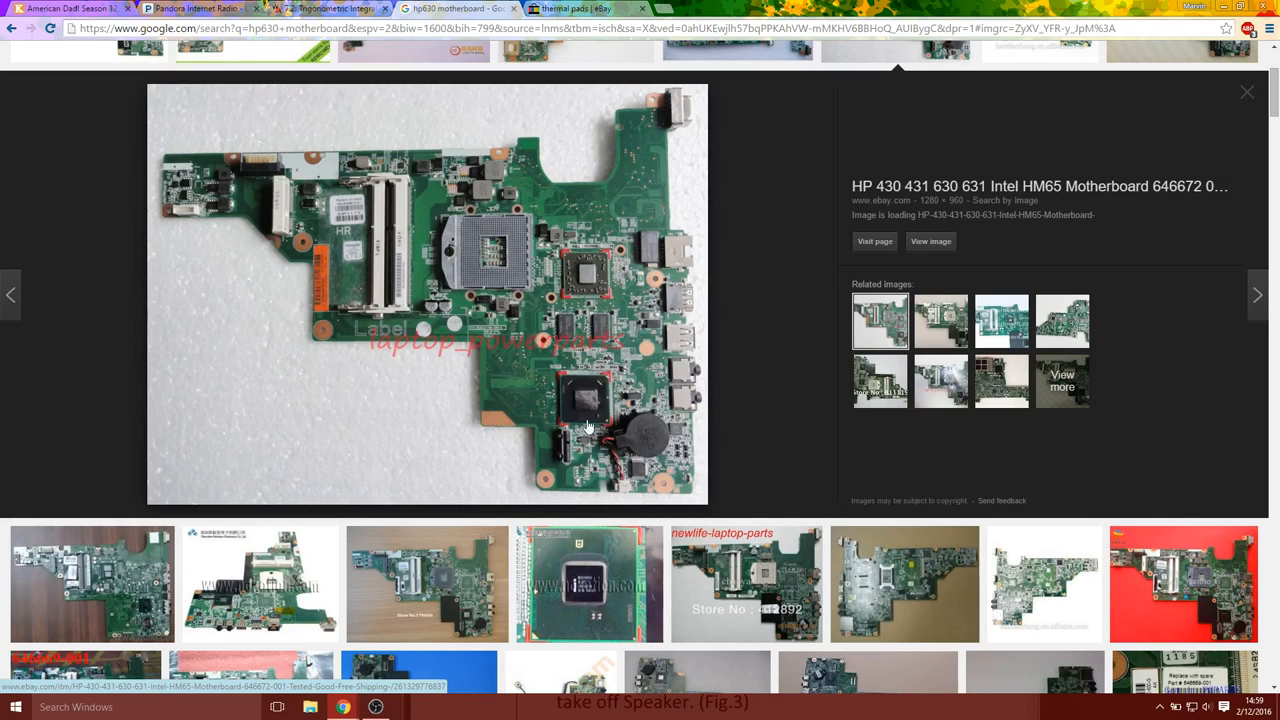
{"action": "mouse_move", "coordinate": [600, 396]}
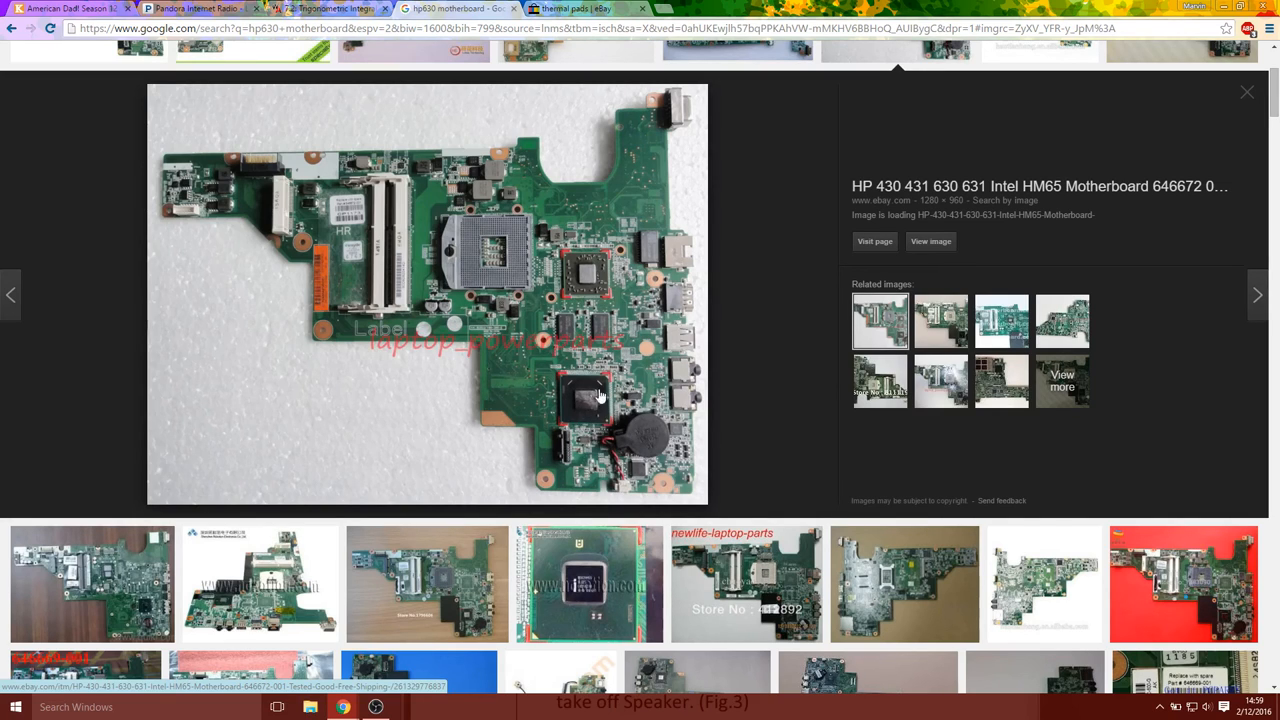
{"action": "mouse_move", "coordinate": [588, 388]}
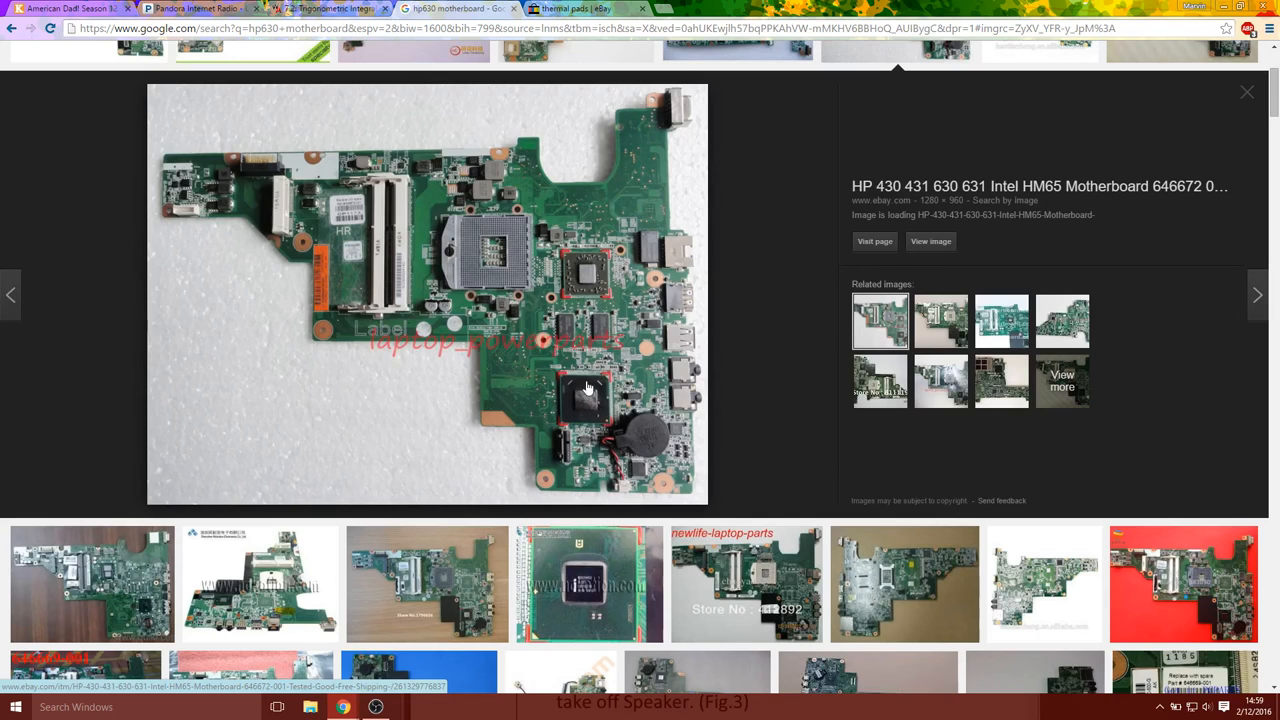
{"action": "mouse_move", "coordinate": [604, 360]}
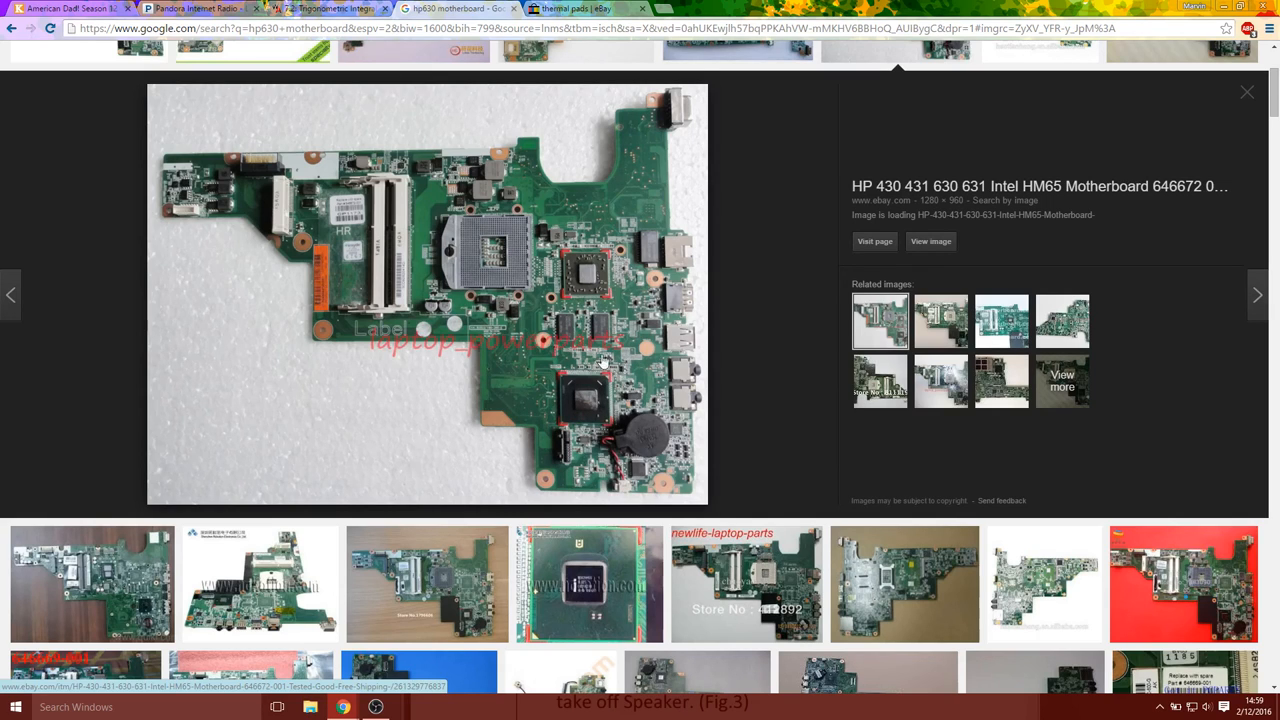
{"action": "mouse_move", "coordinate": [628, 376]}
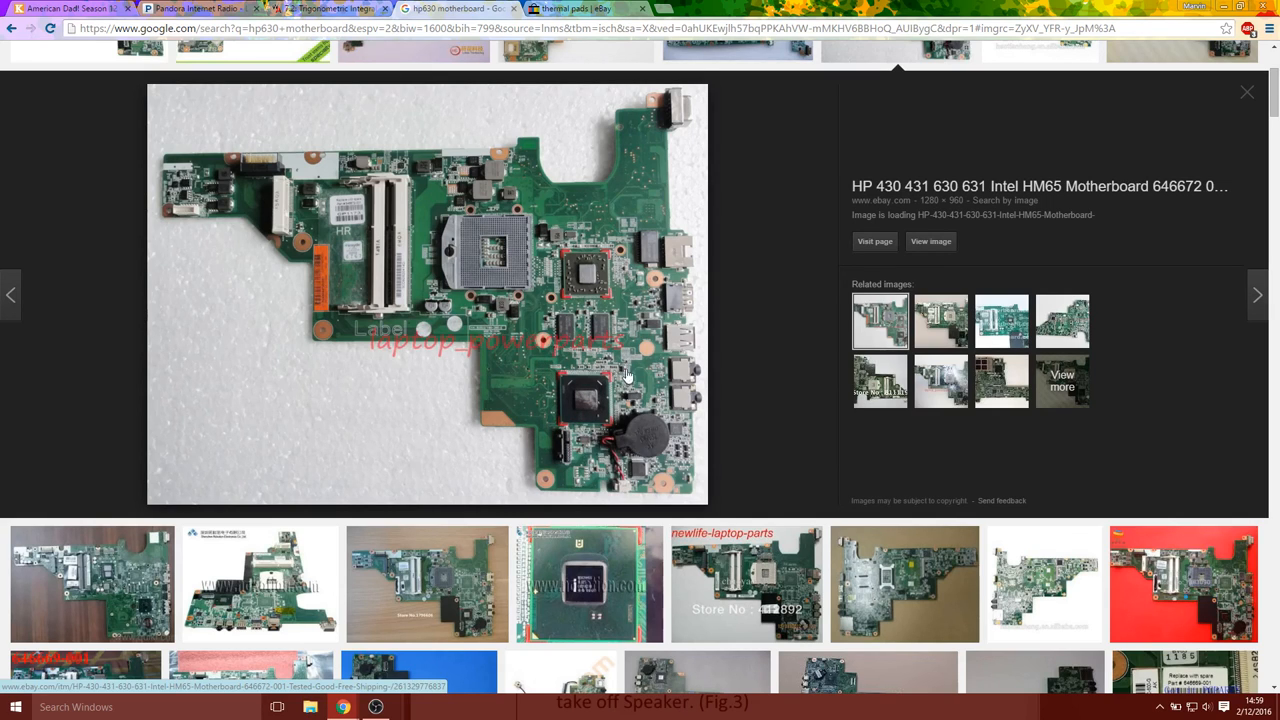
{"action": "mouse_move", "coordinate": [600, 368]}
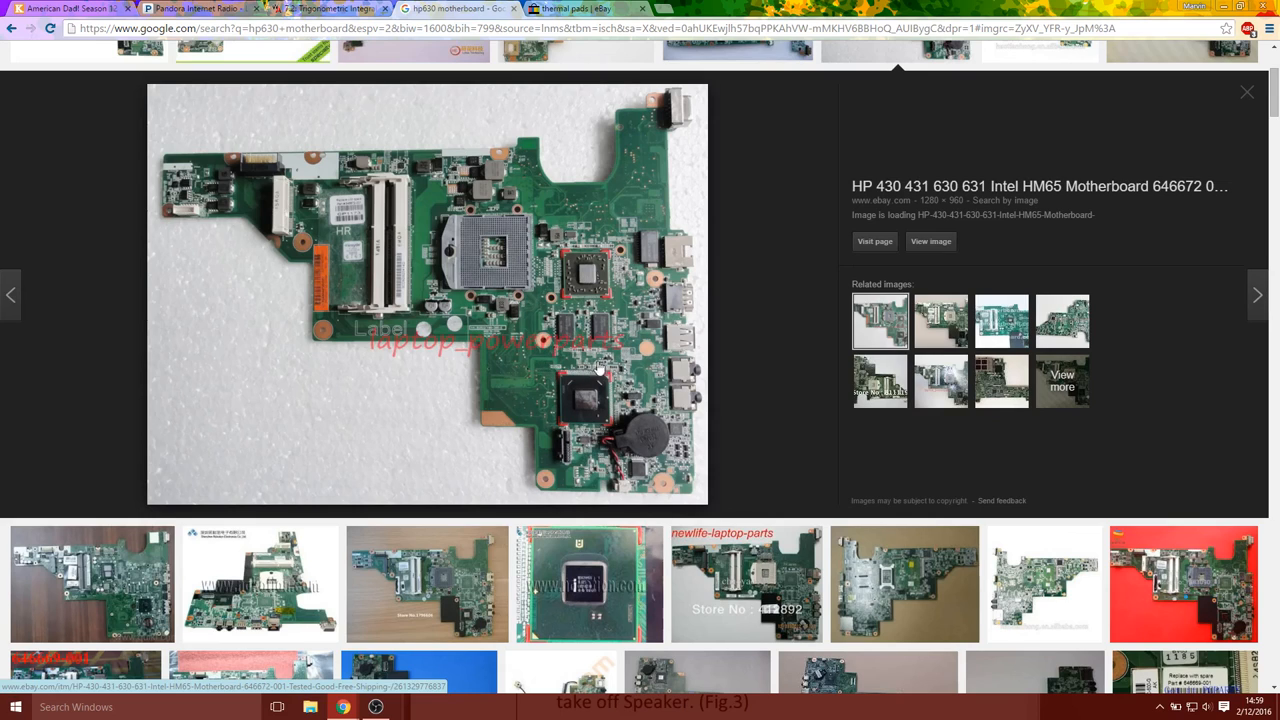
{"action": "mouse_move", "coordinate": [648, 368]}
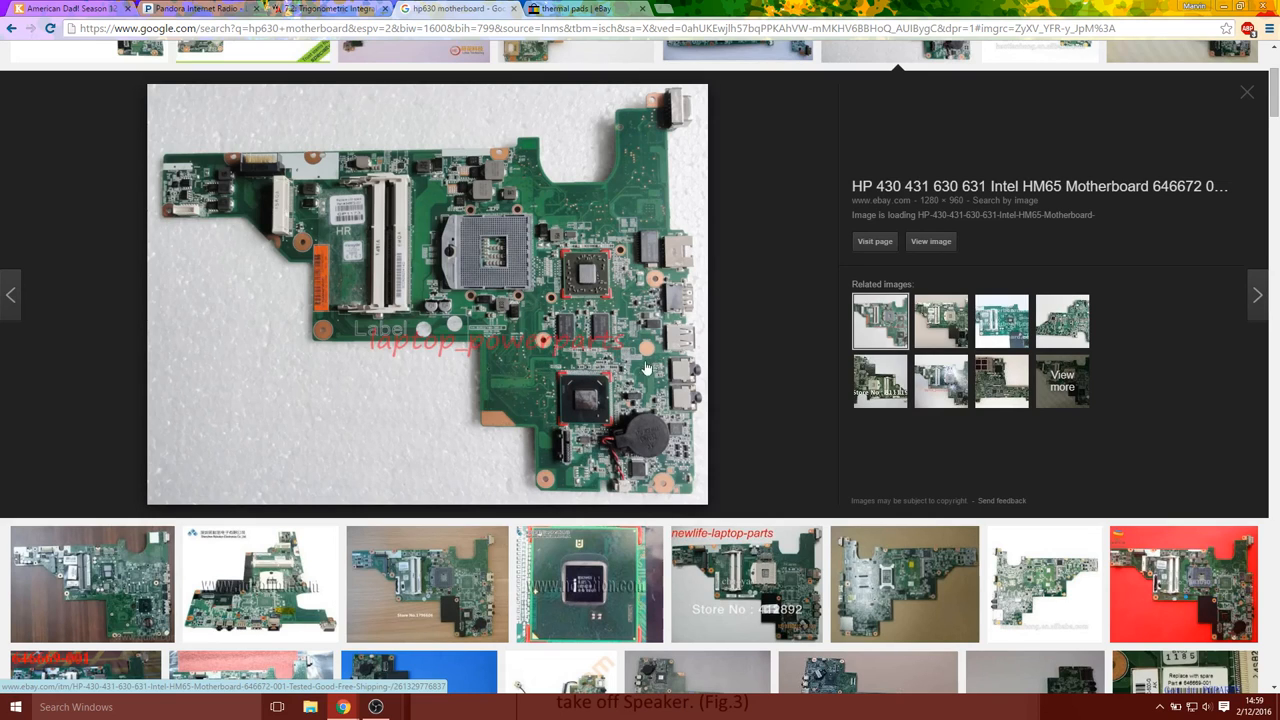
{"action": "mouse_move", "coordinate": [564, 414]}
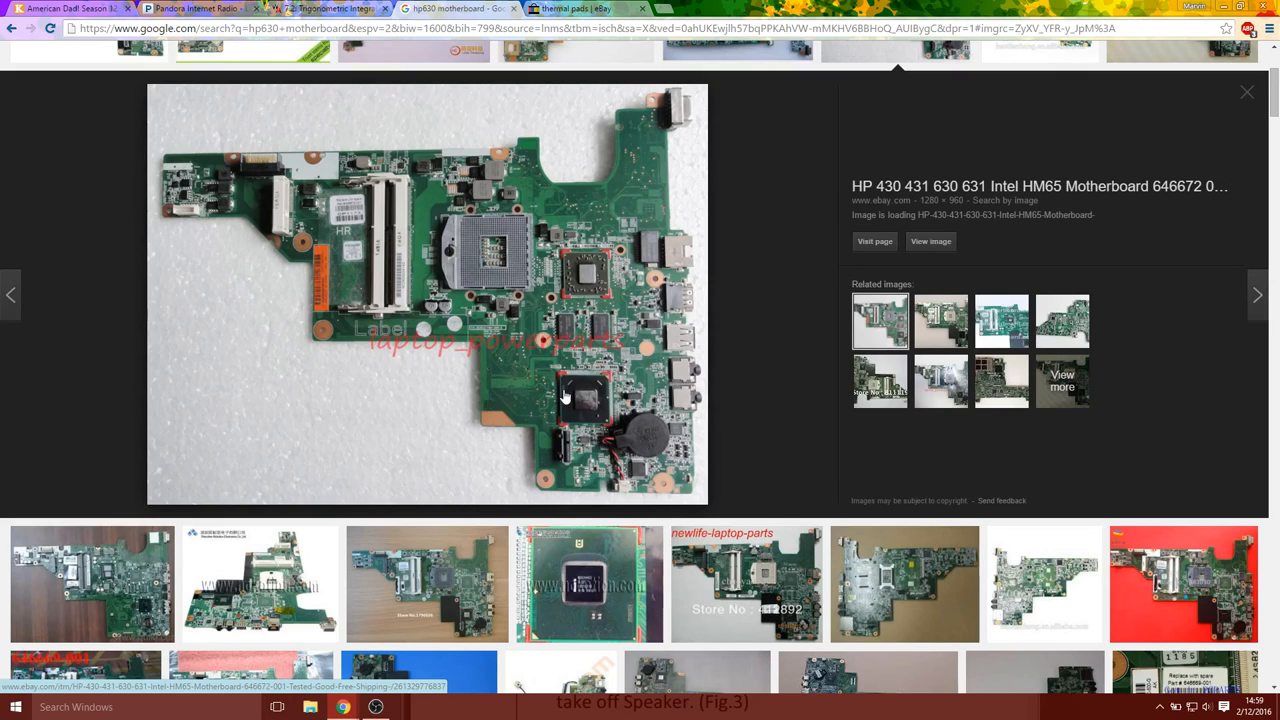
{"action": "mouse_move", "coordinate": [570, 390]}
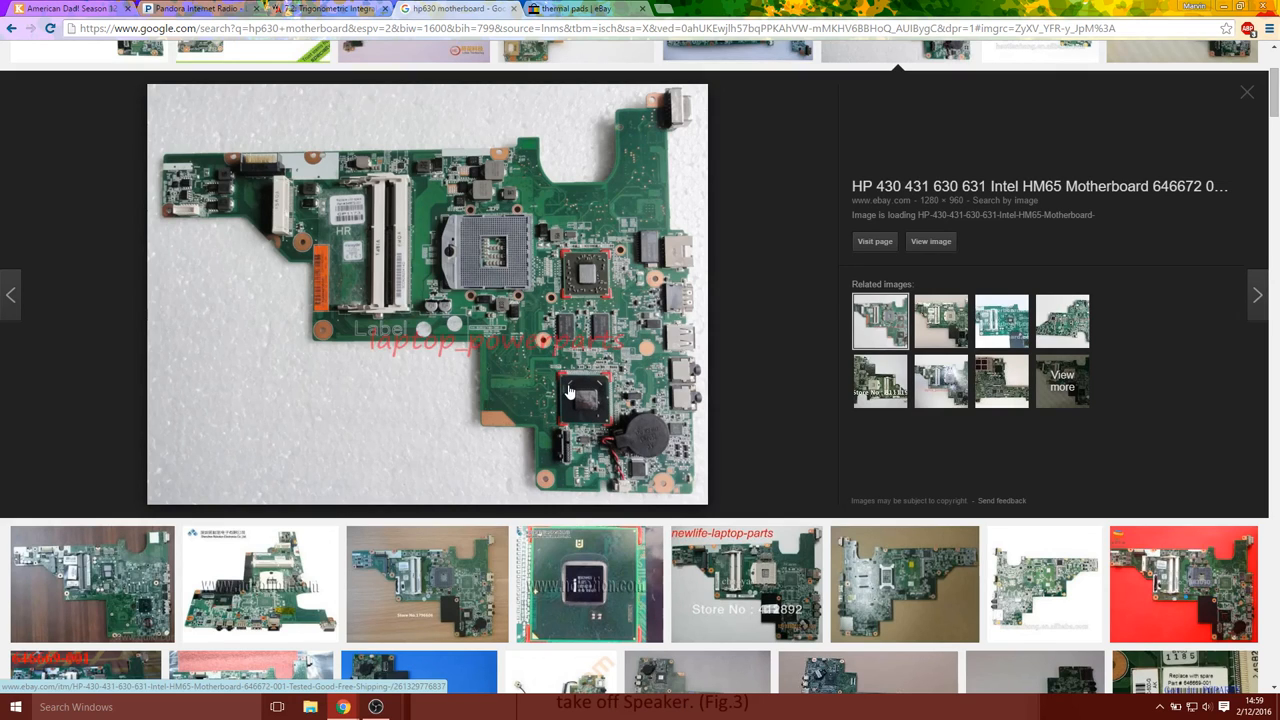
{"action": "mouse_move", "coordinate": [608, 420]}
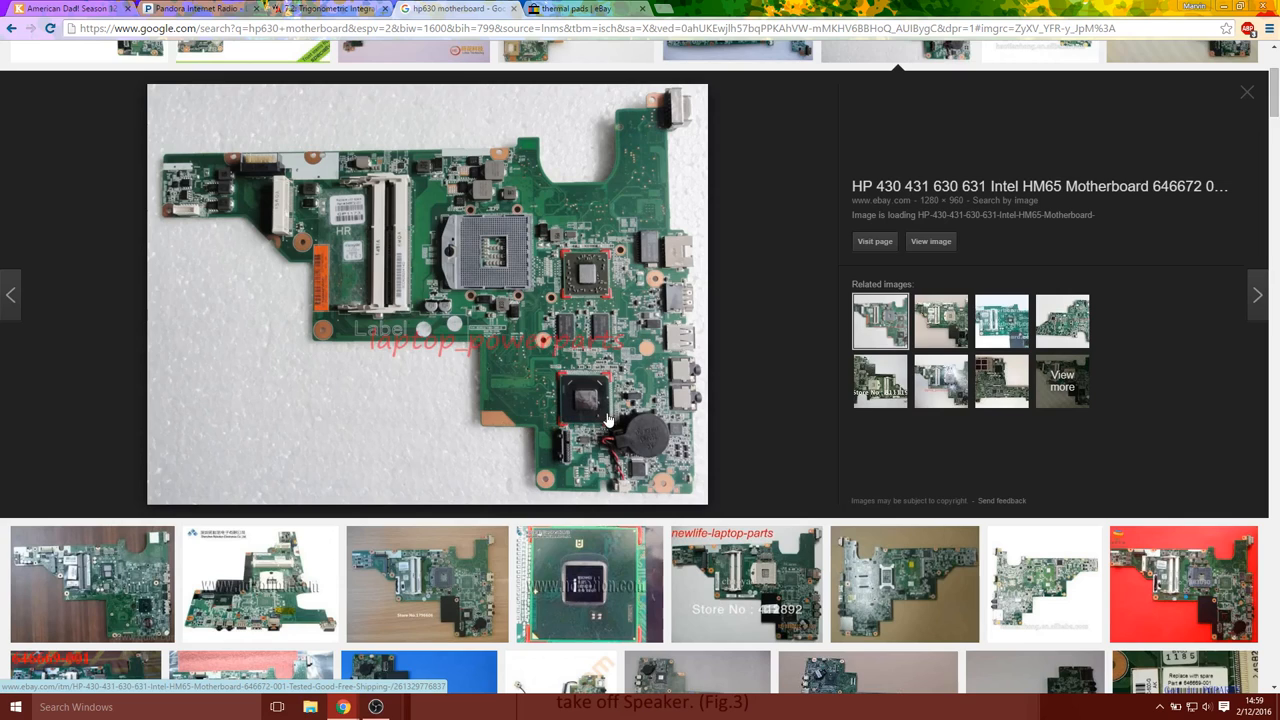
{"action": "mouse_move", "coordinate": [600, 388]}
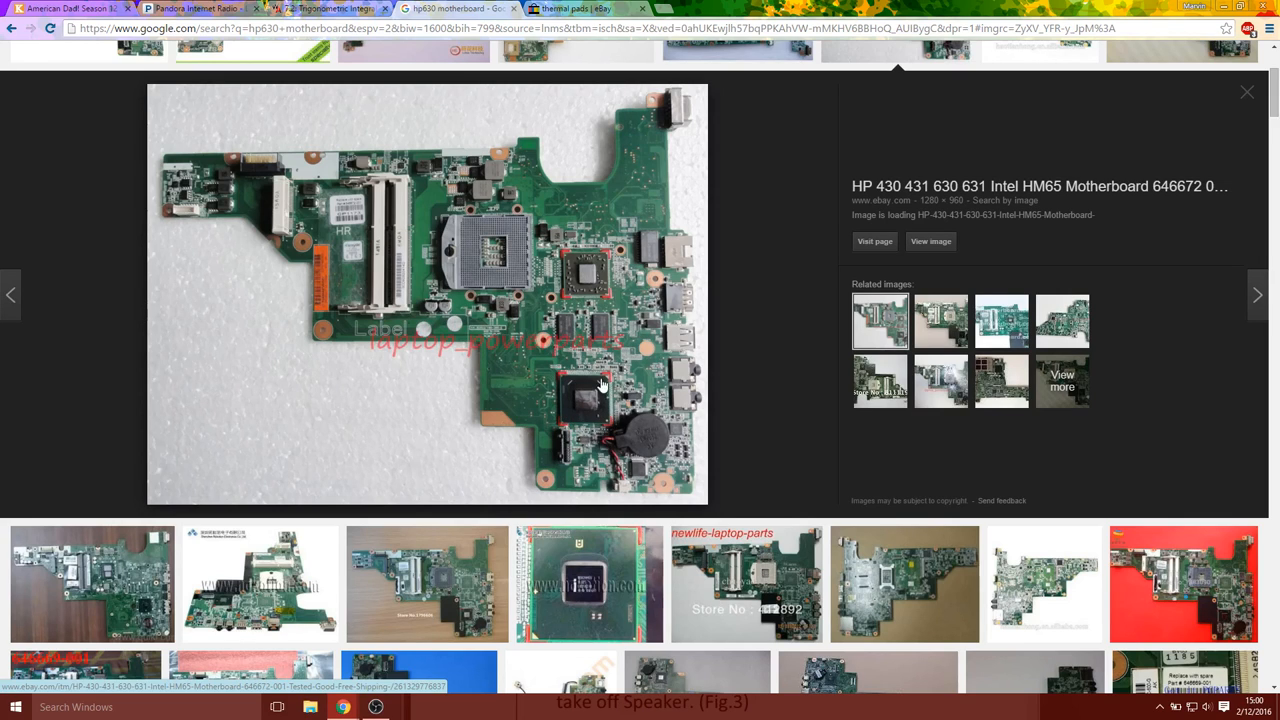
{"action": "mouse_move", "coordinate": [600, 384]}
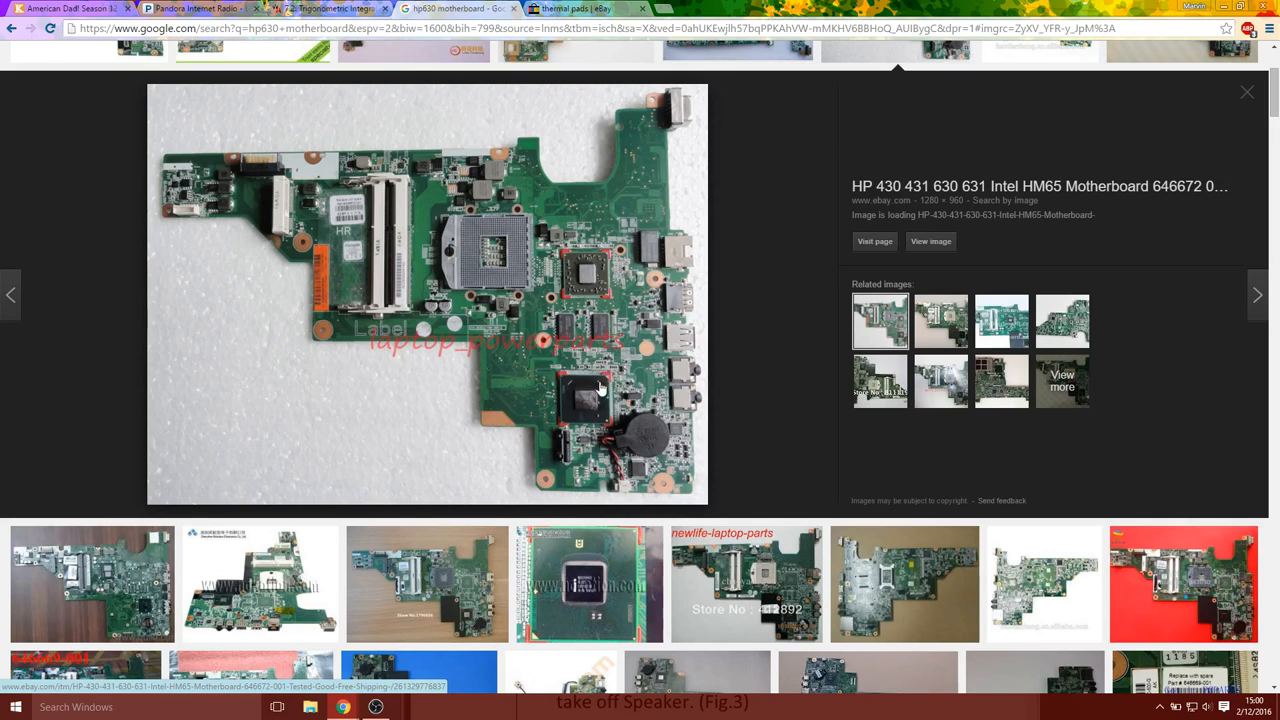
{"action": "mouse_move", "coordinate": [600, 408]}
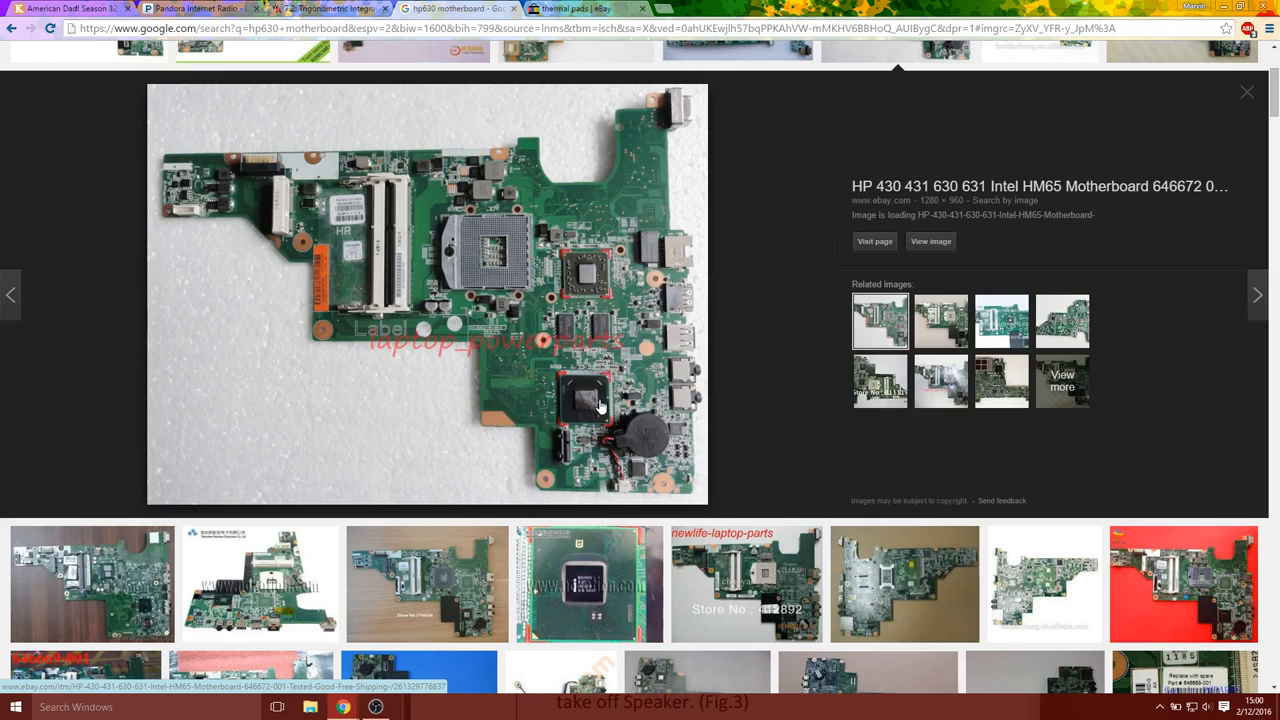
{"action": "mouse_move", "coordinate": [578, 388]}
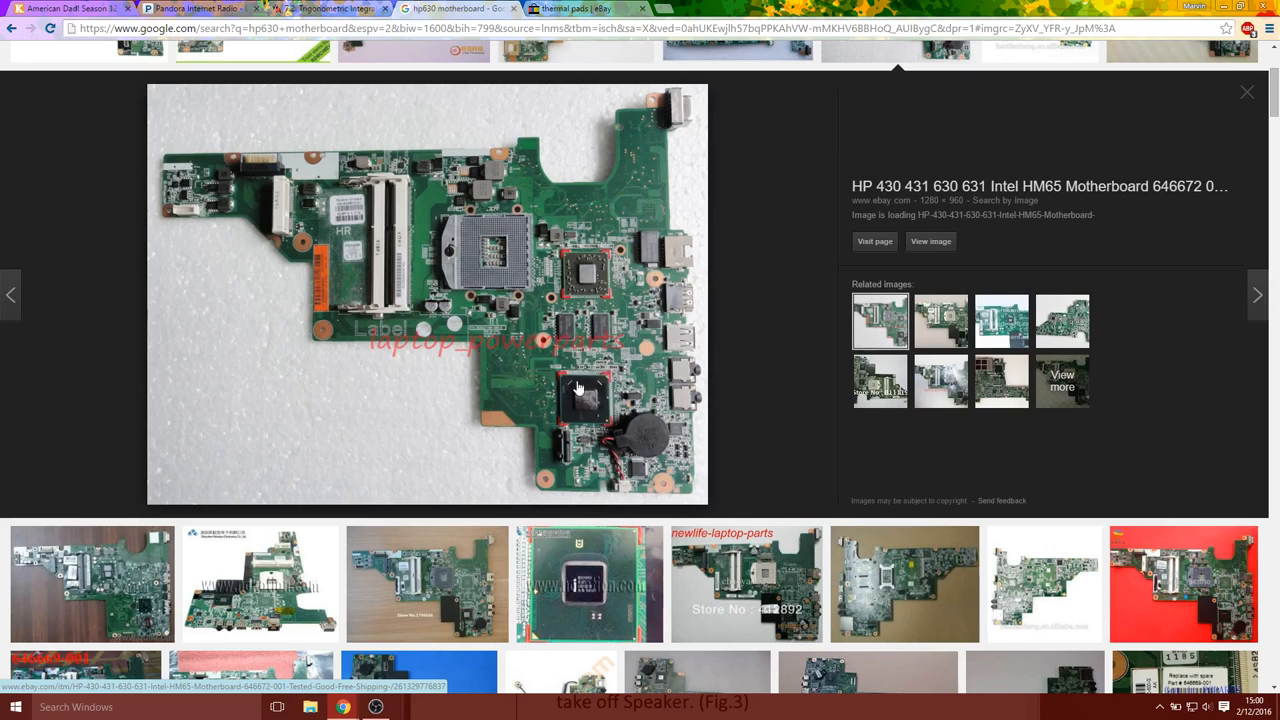
{"action": "mouse_move", "coordinate": [600, 380]}
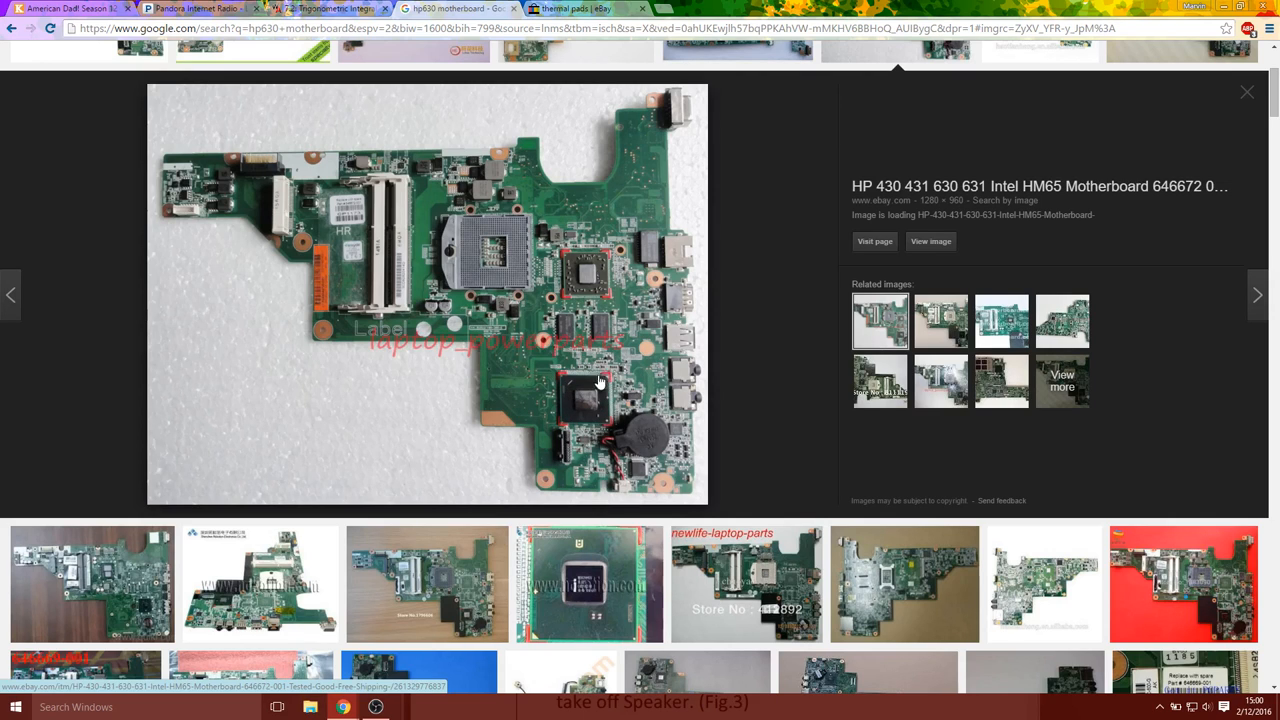
{"action": "mouse_move", "coordinate": [570, 384]}
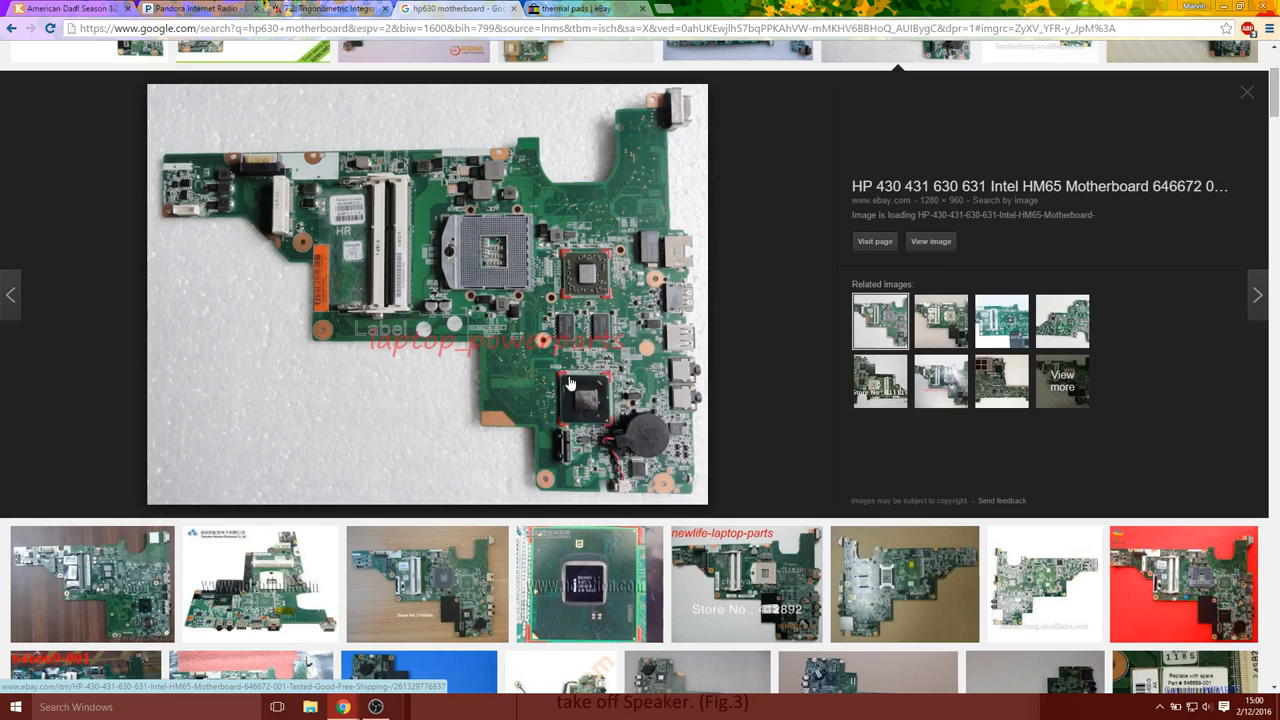
{"action": "mouse_move", "coordinate": [732, 248]}
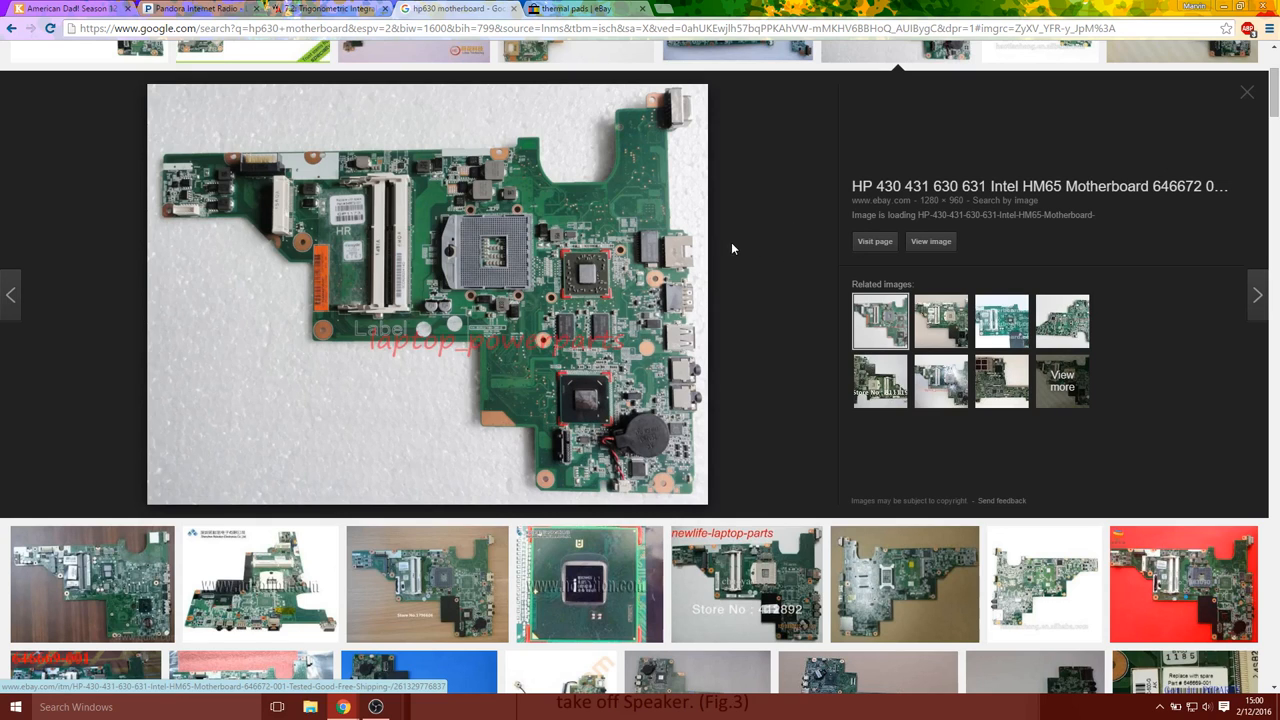
{"action": "mouse_move", "coordinate": [576, 424]}
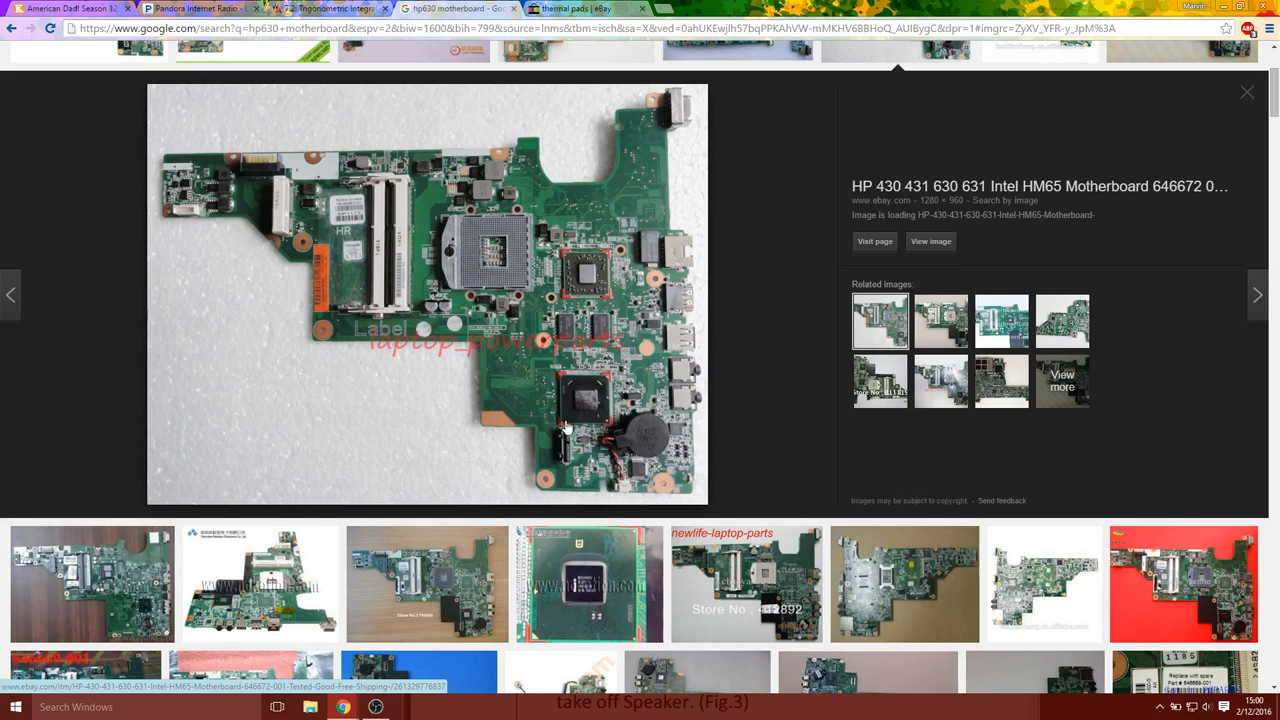
{"action": "mouse_move", "coordinate": [596, 400]}
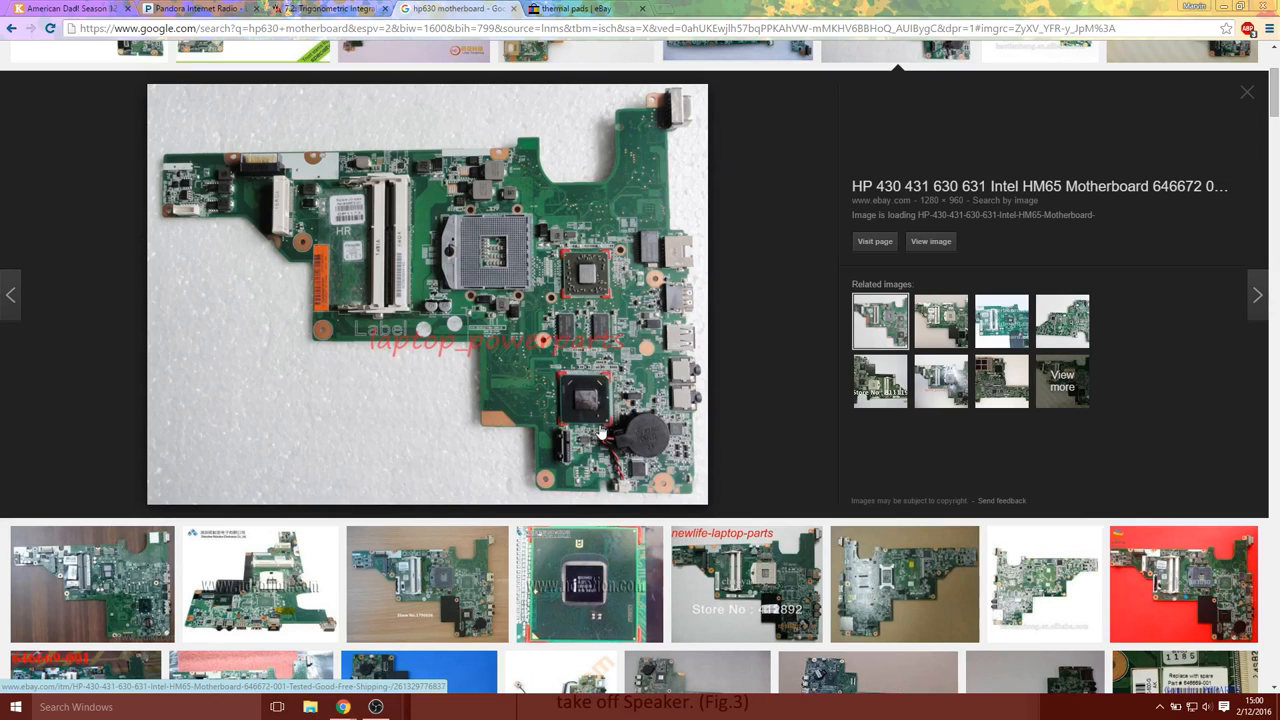
{"action": "mouse_move", "coordinate": [584, 424]}
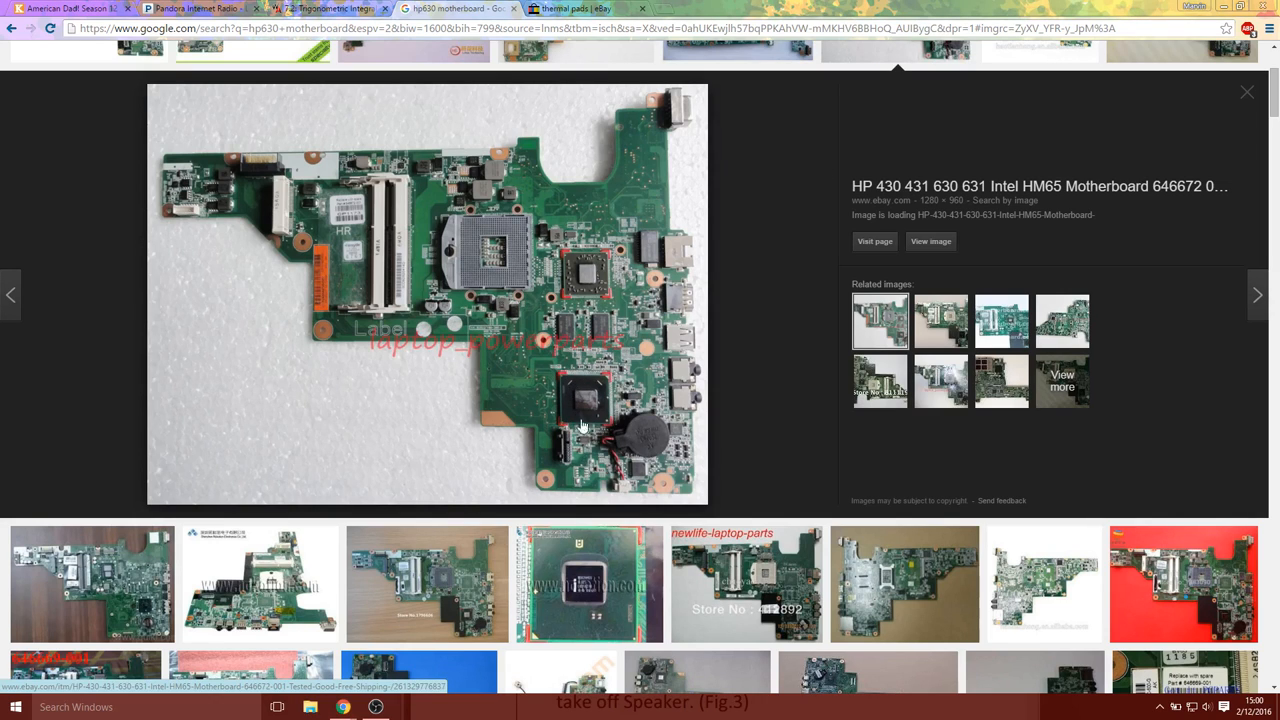
{"action": "mouse_move", "coordinate": [608, 384]}
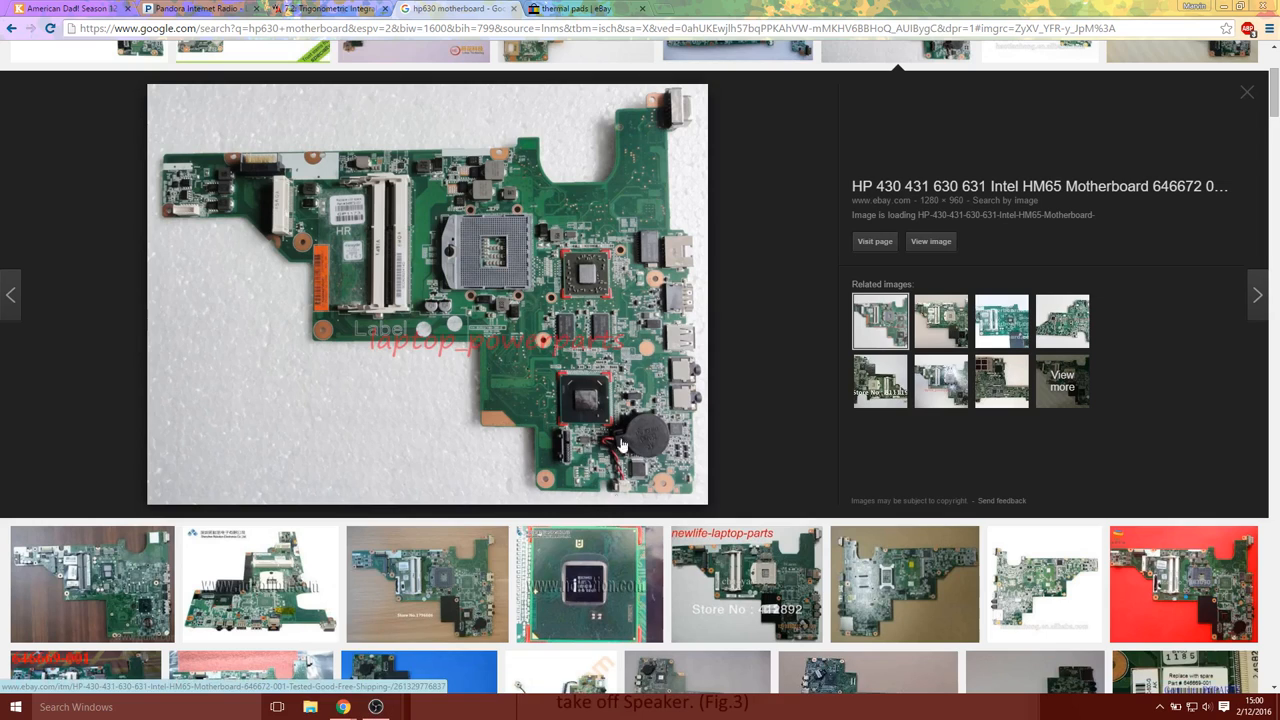
{"action": "mouse_move", "coordinate": [584, 420]}
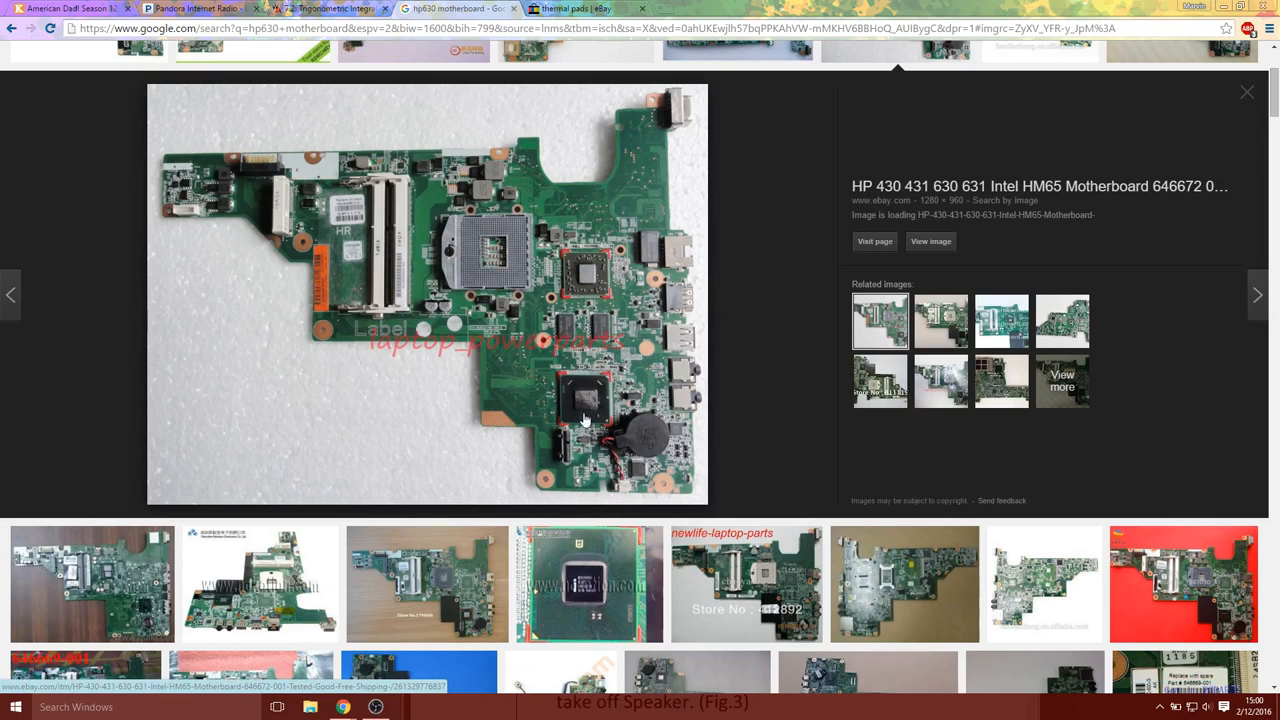
{"action": "mouse_move", "coordinate": [636, 410]}
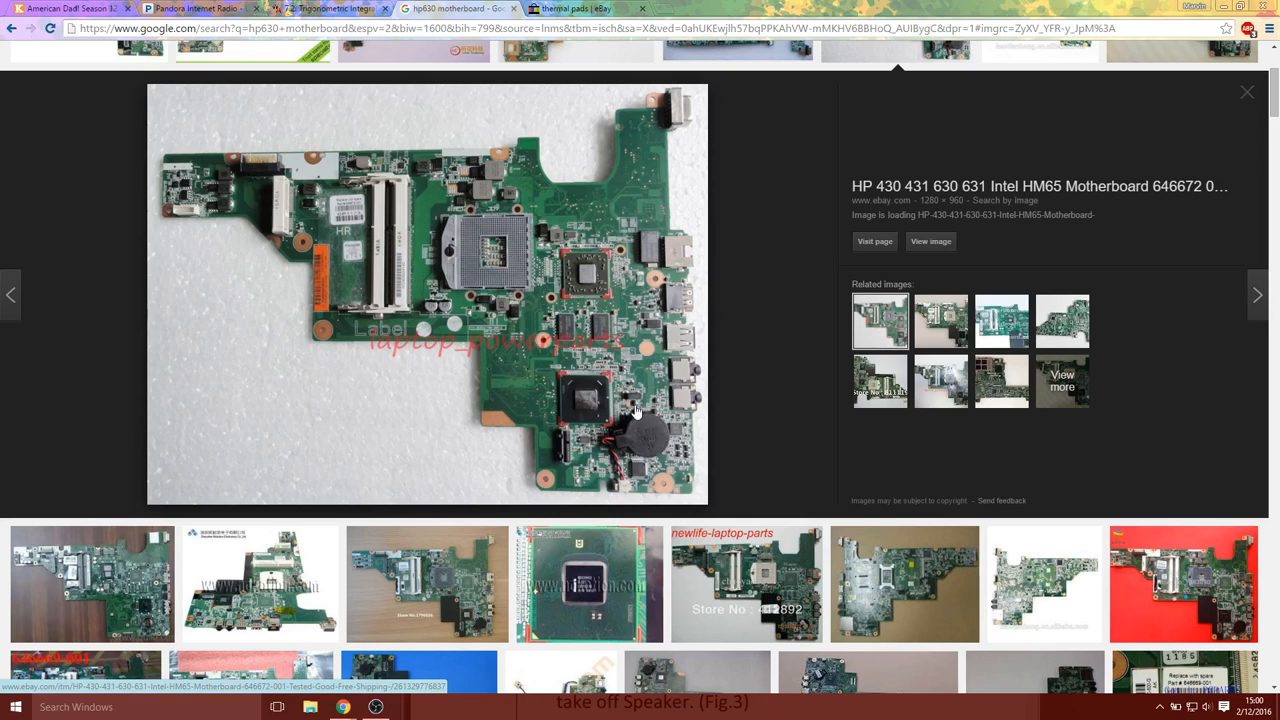